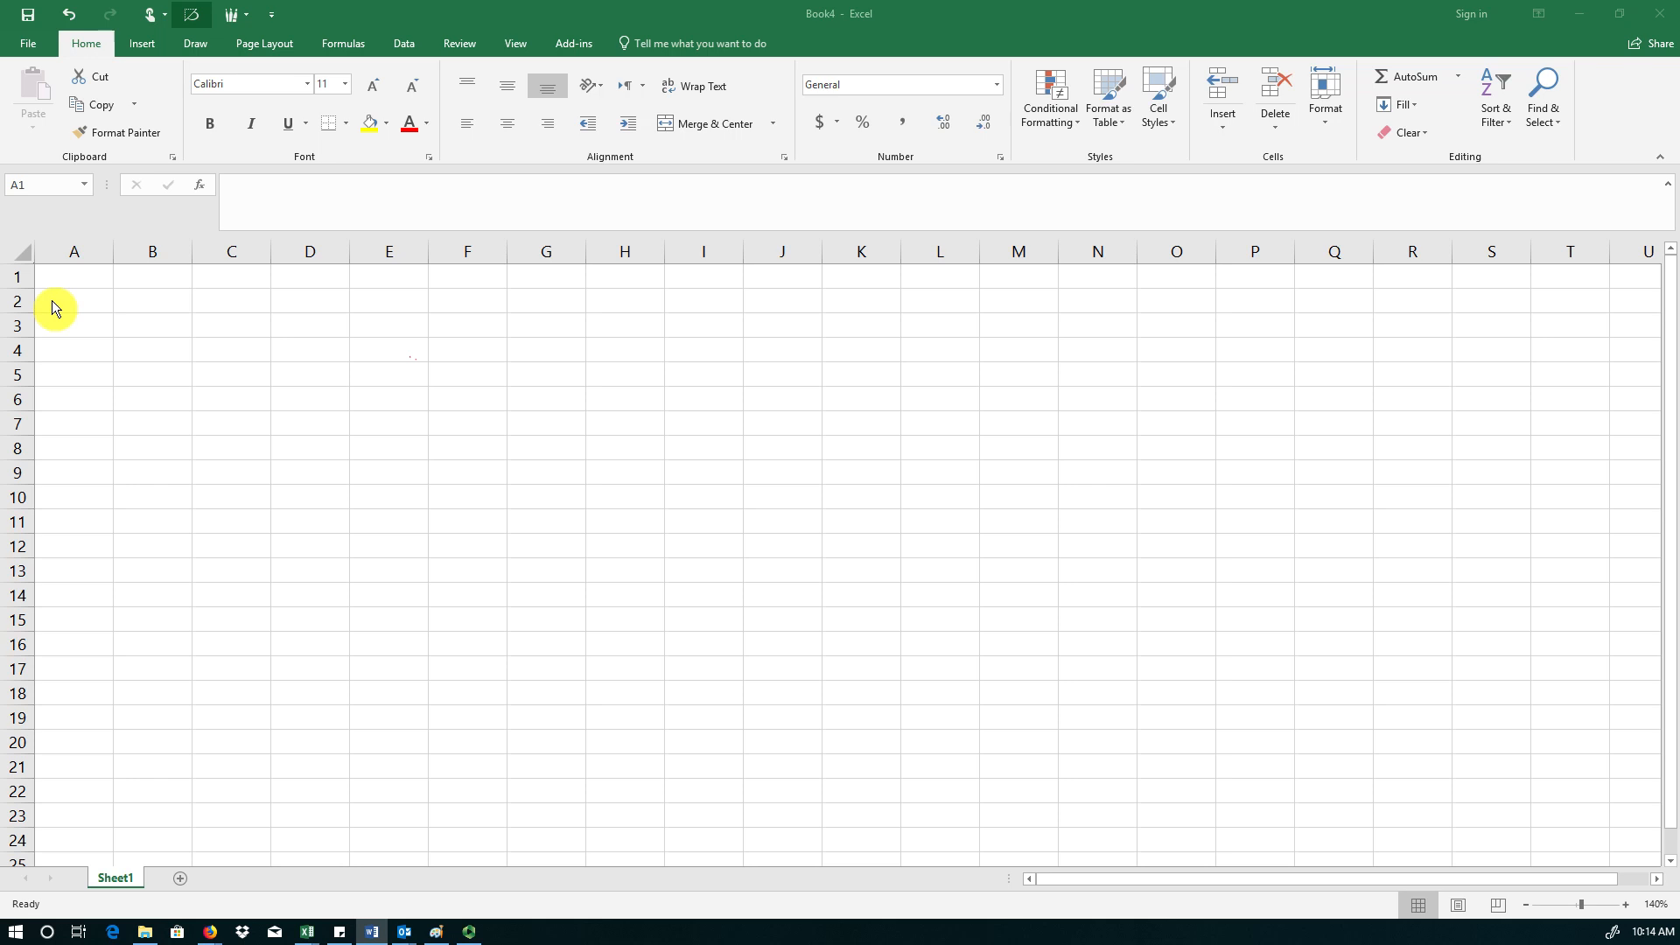
- Enter the first student label 'Student 1' in cell A2
left_click(74, 301)
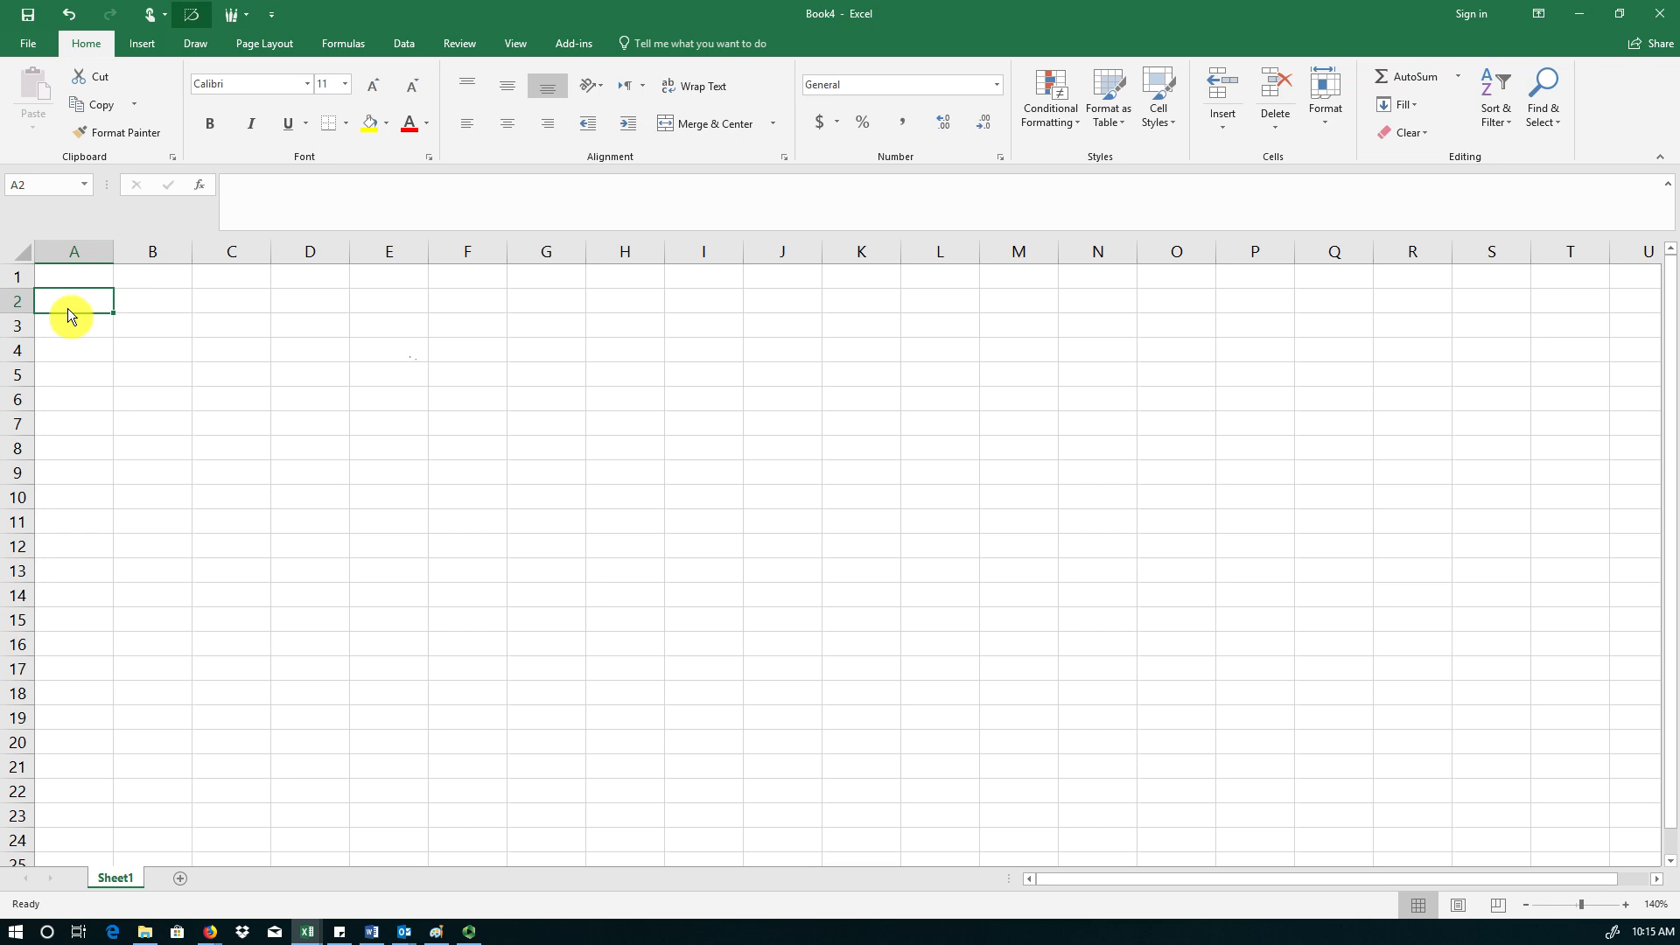
type("Student")
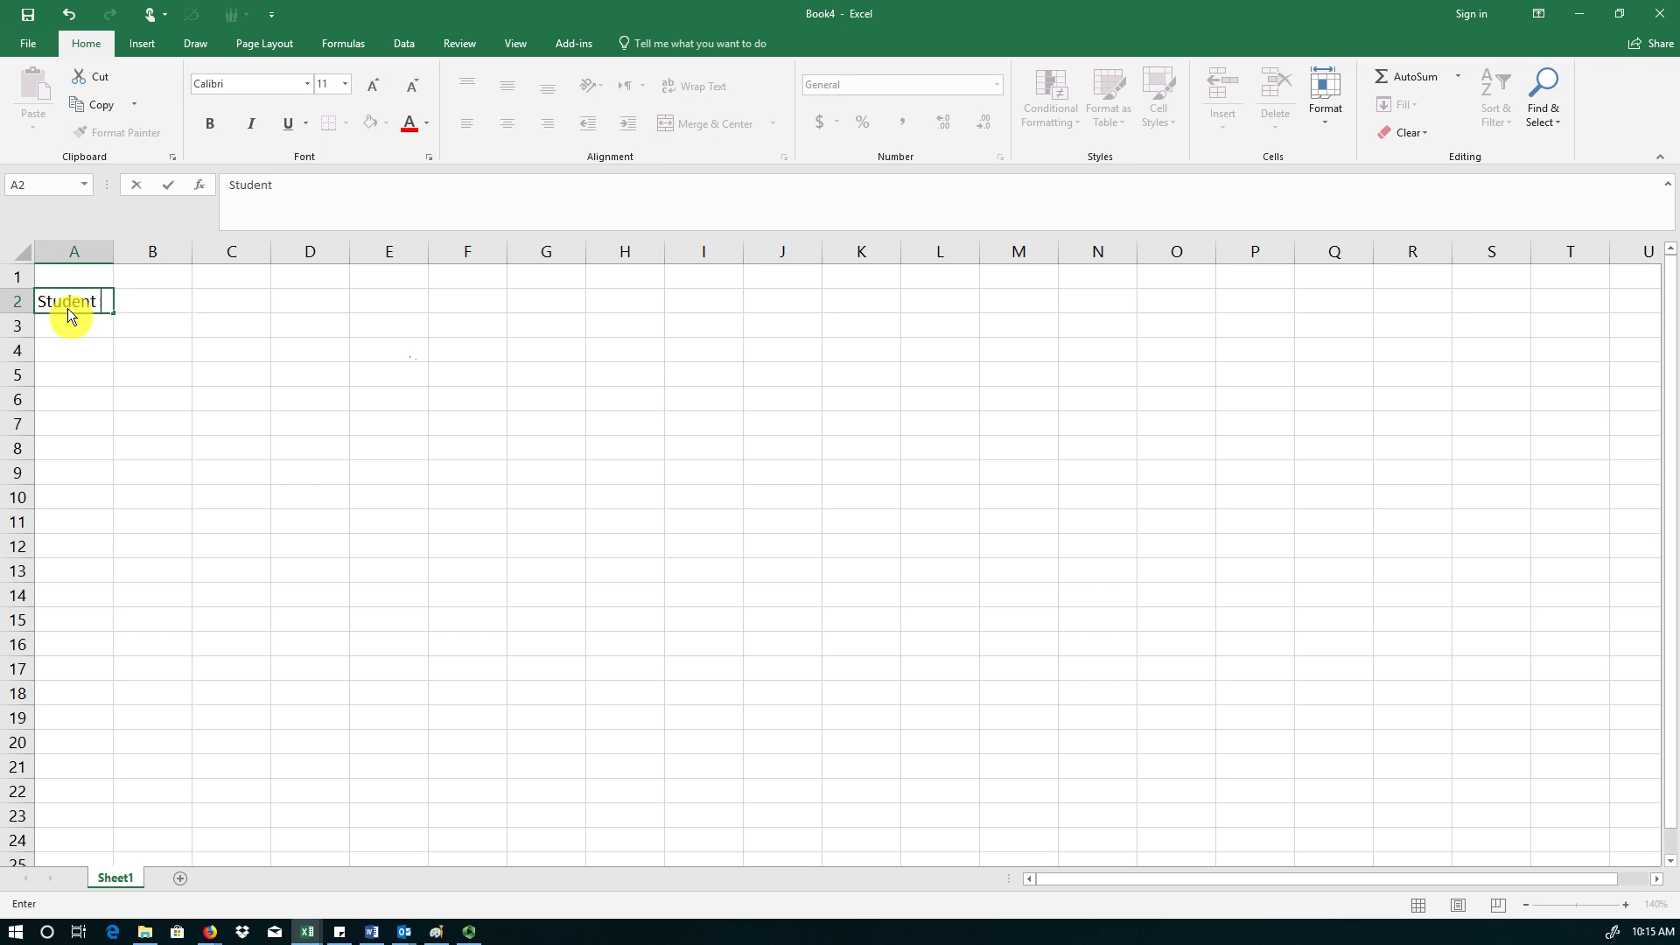
type("1")
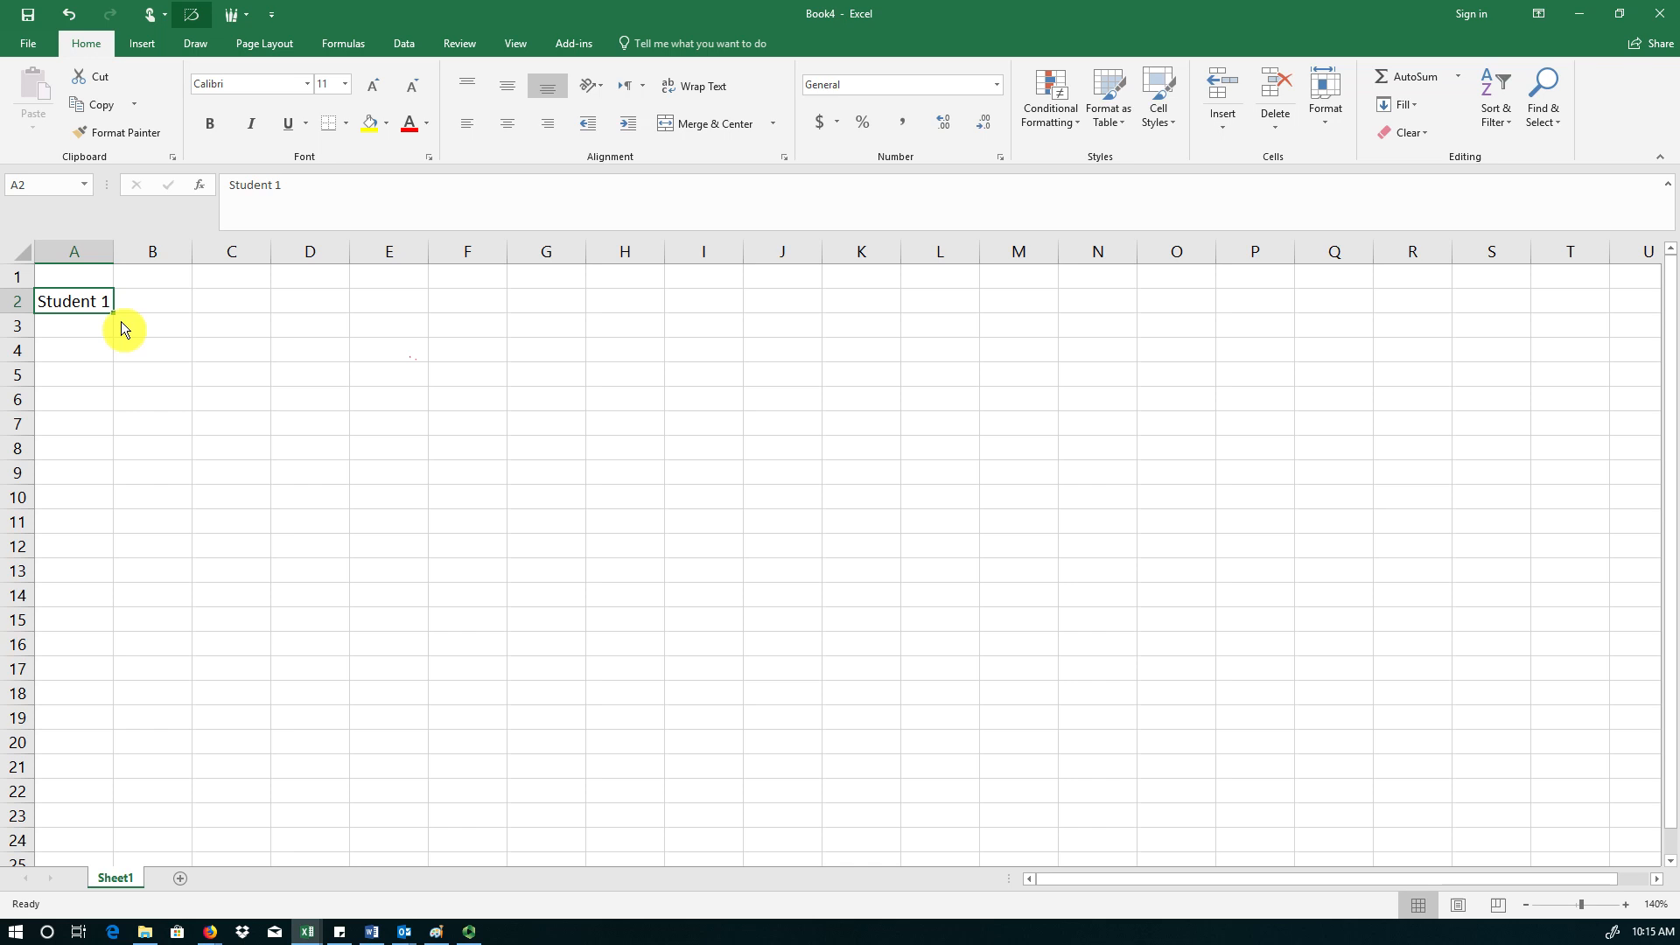
mouse_move(91, 330)
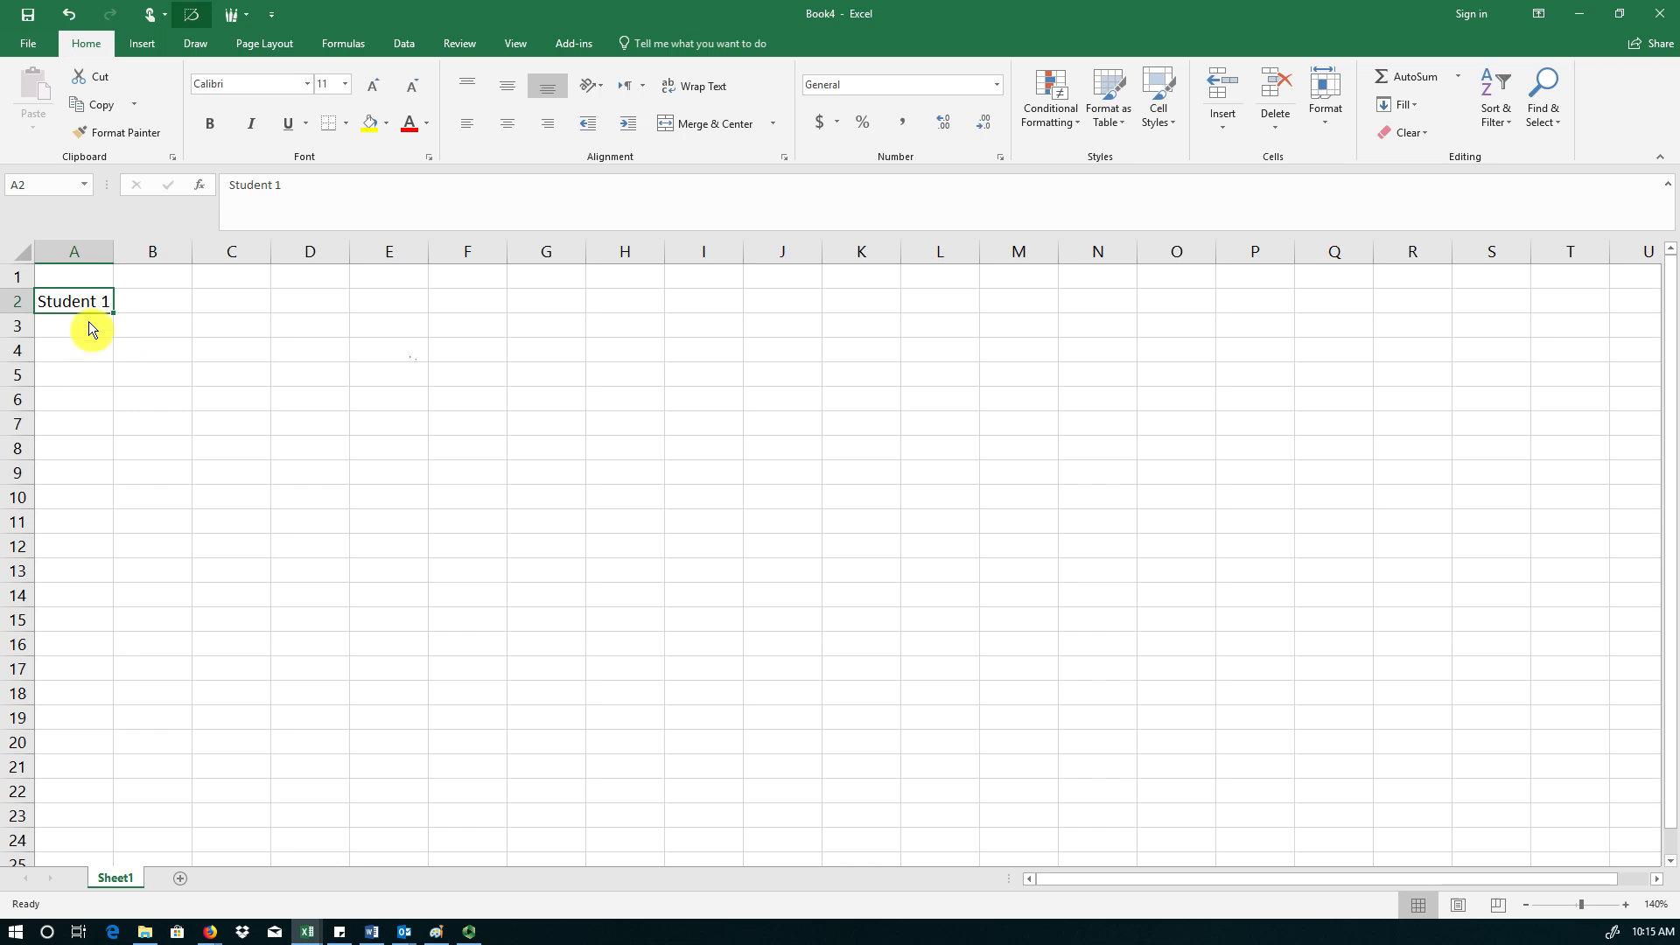
mouse_move(123, 330)
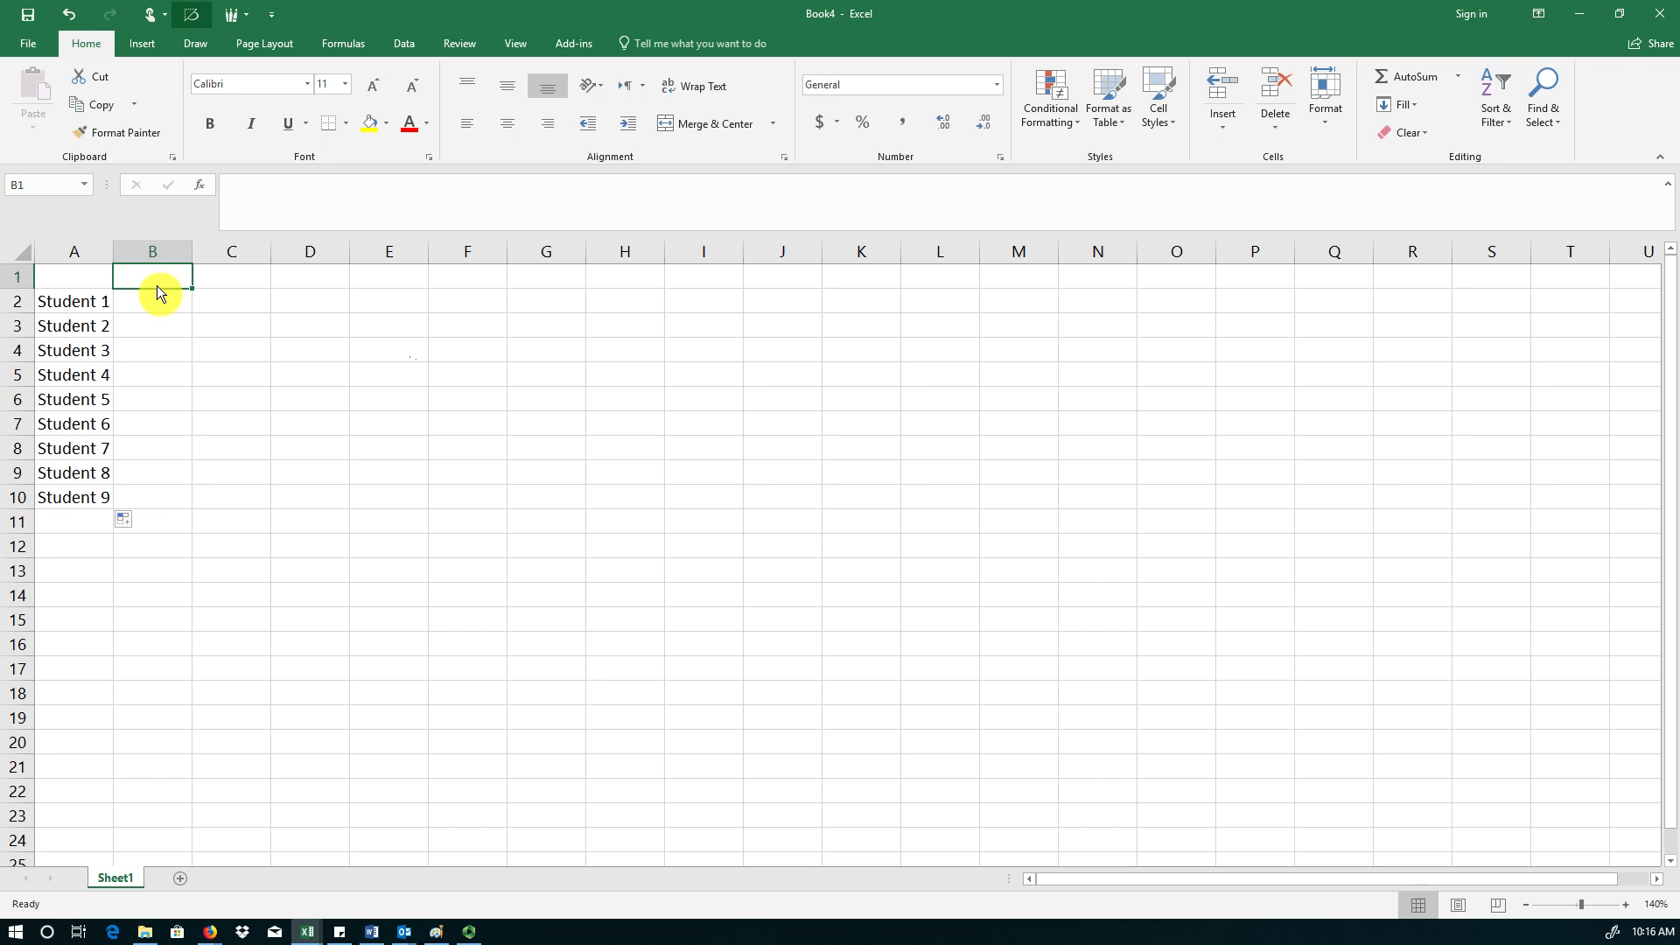
- Add the Test score headings beside the Student 1–9 list and select D1
type("Test 1")
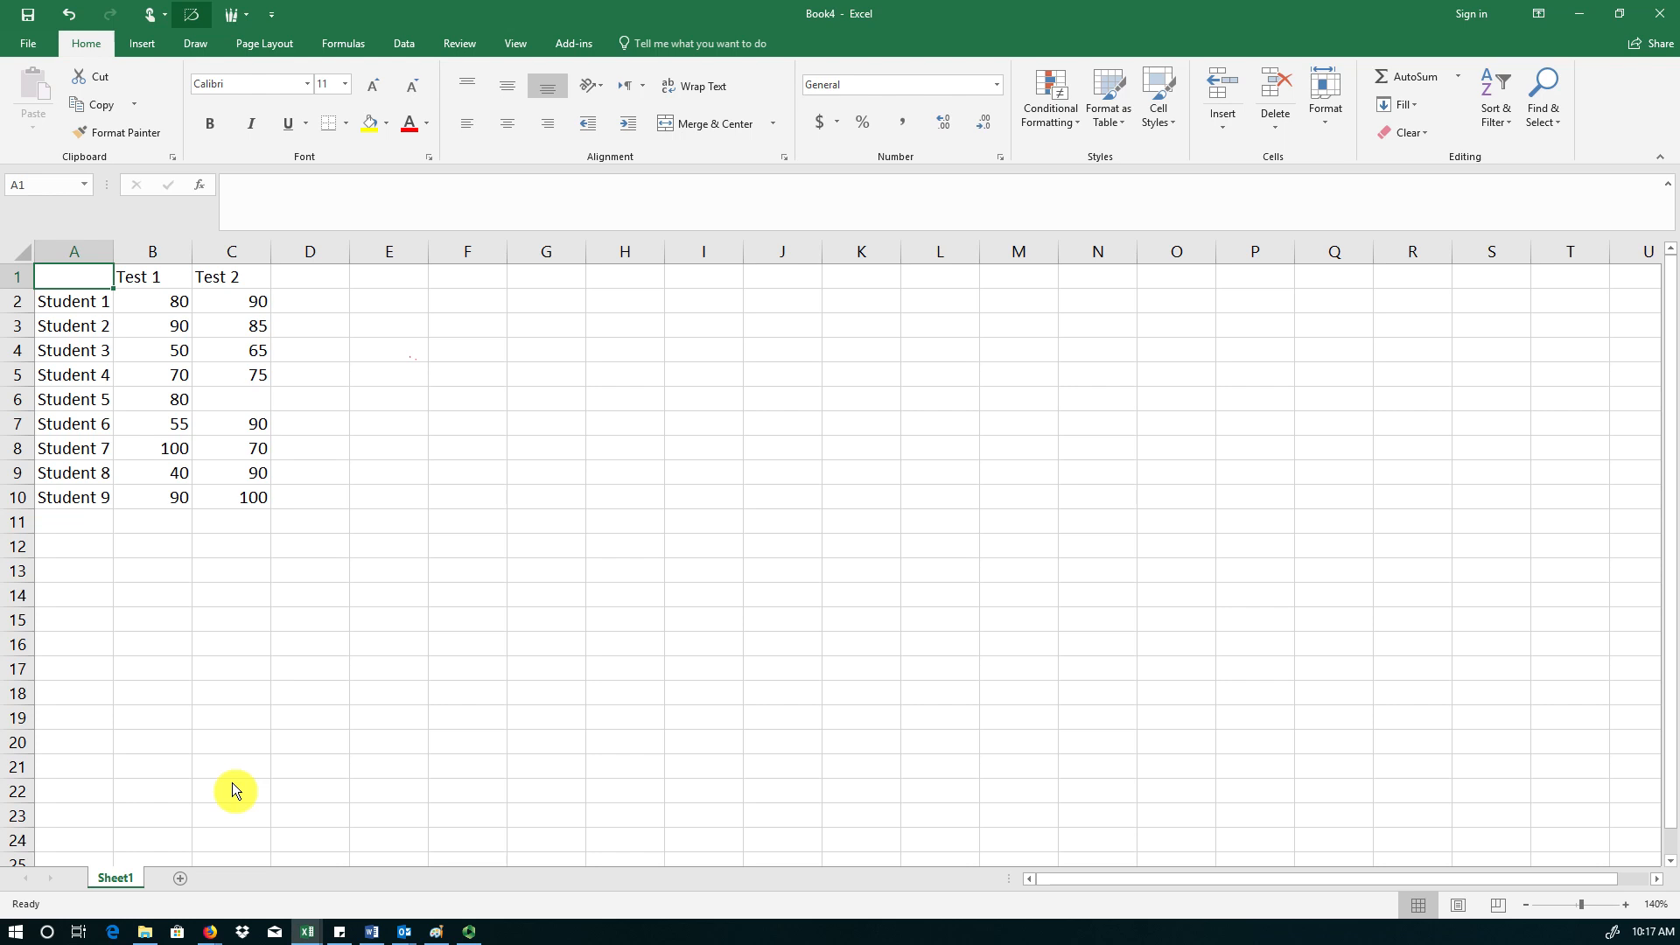
left_click(310, 276)
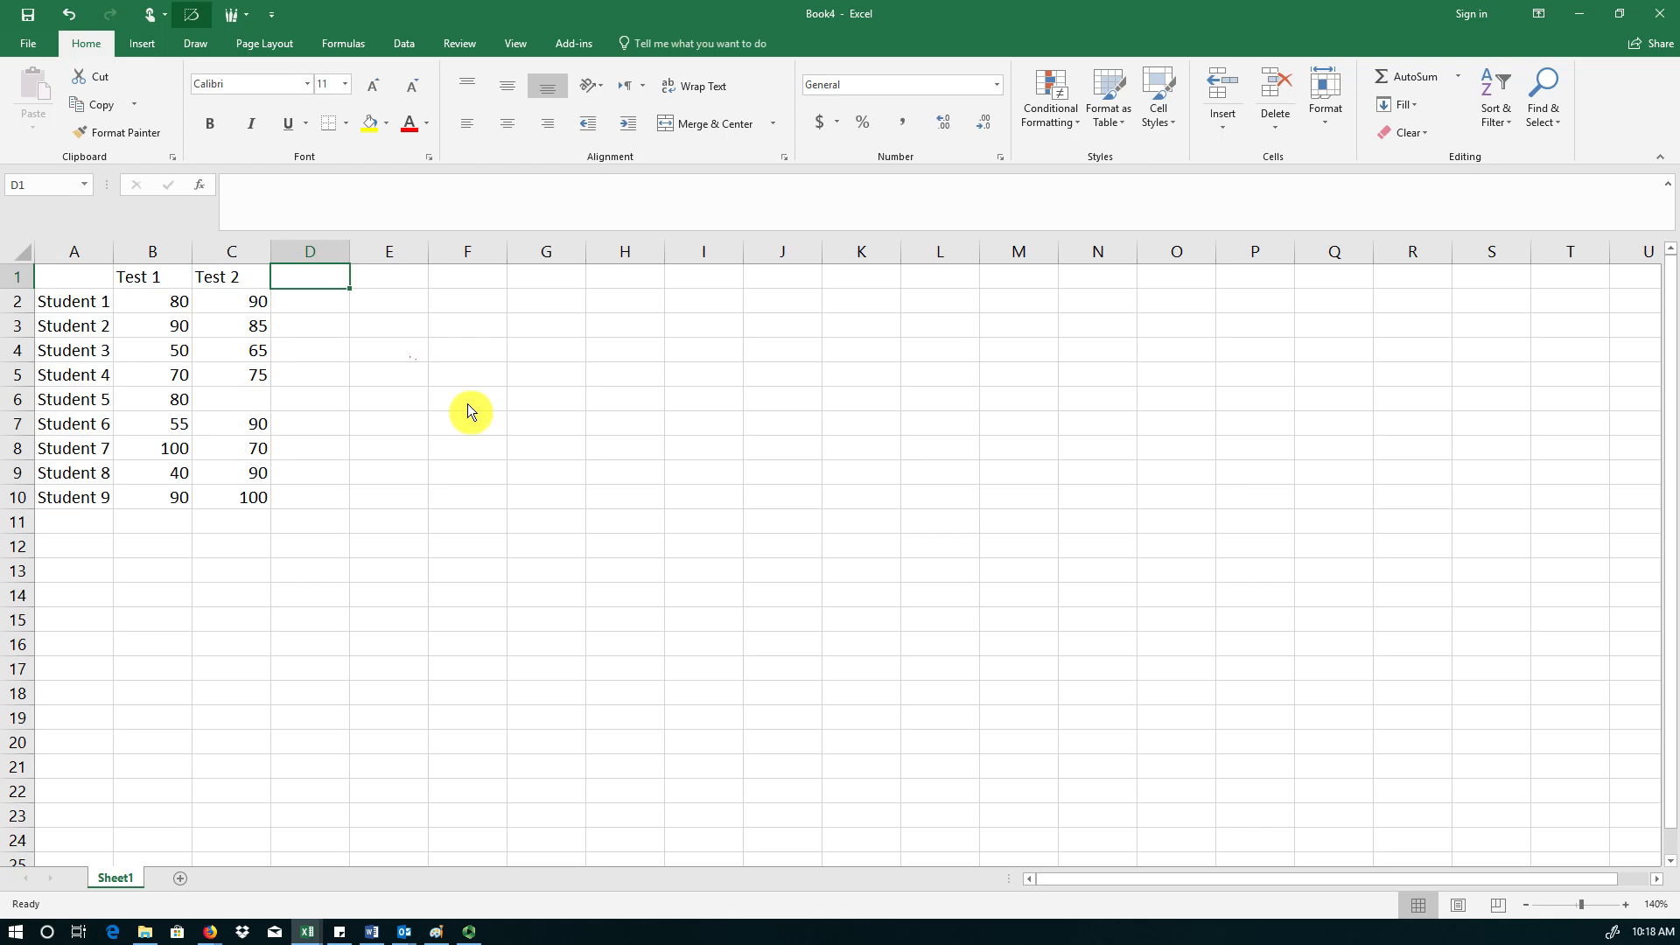
- Enter 'Raw Average' in D1 with column D widened to fit
type("Raw Average")
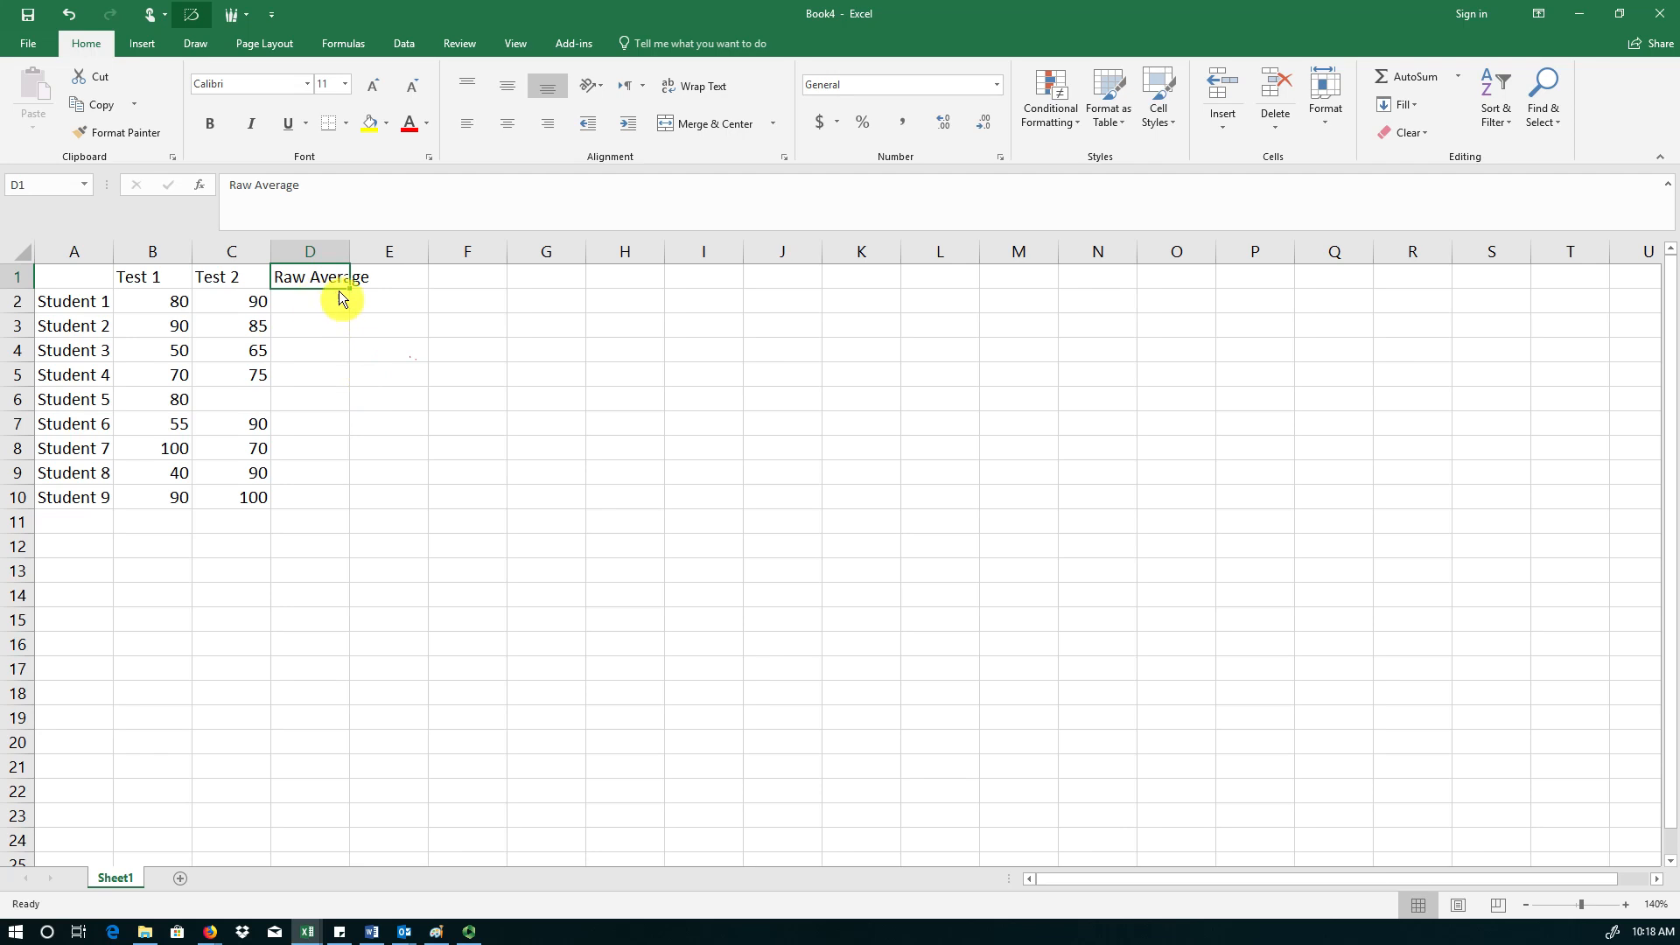
mouse_move(366, 441)
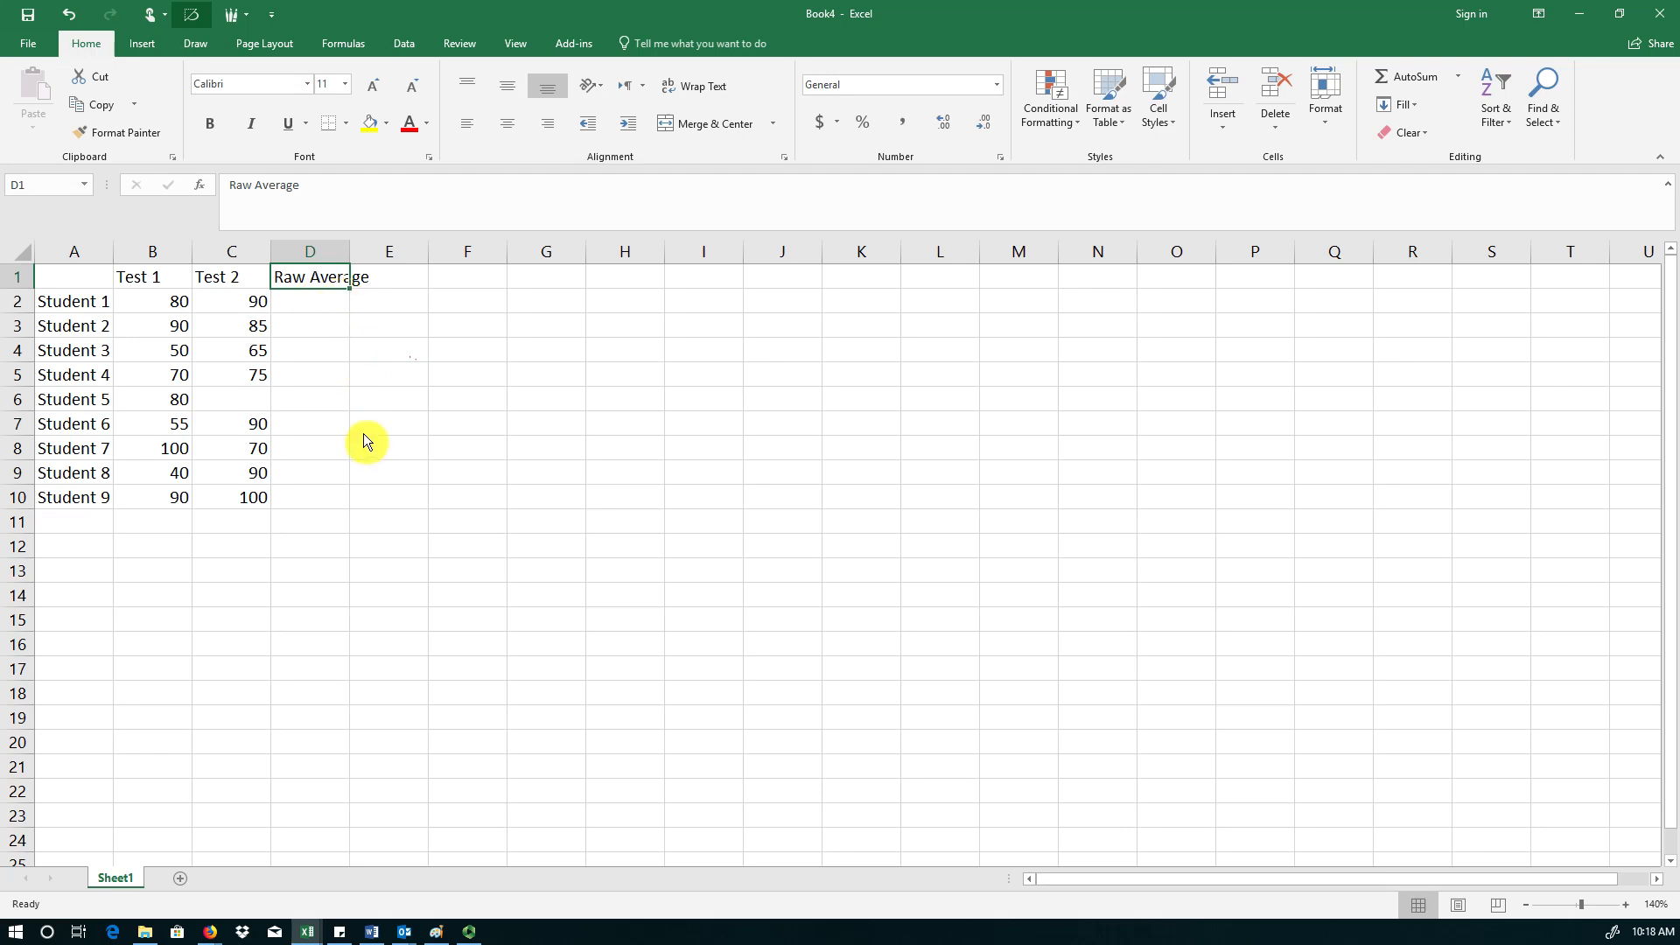
mouse_move(362, 268)
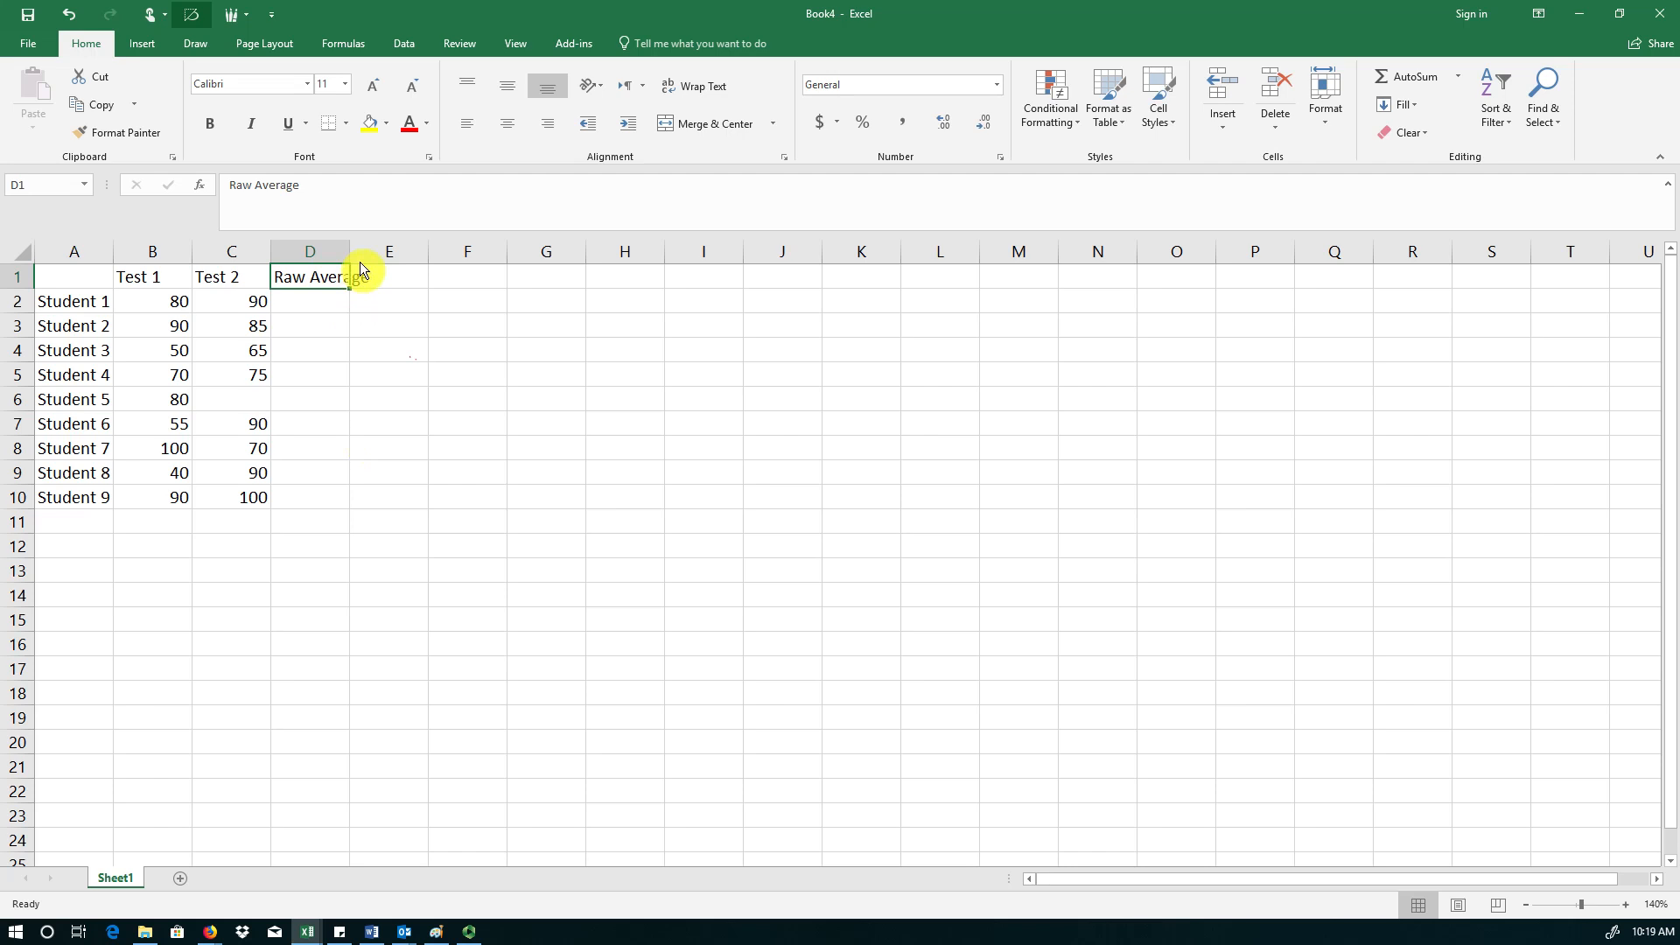
mouse_move(381, 266)
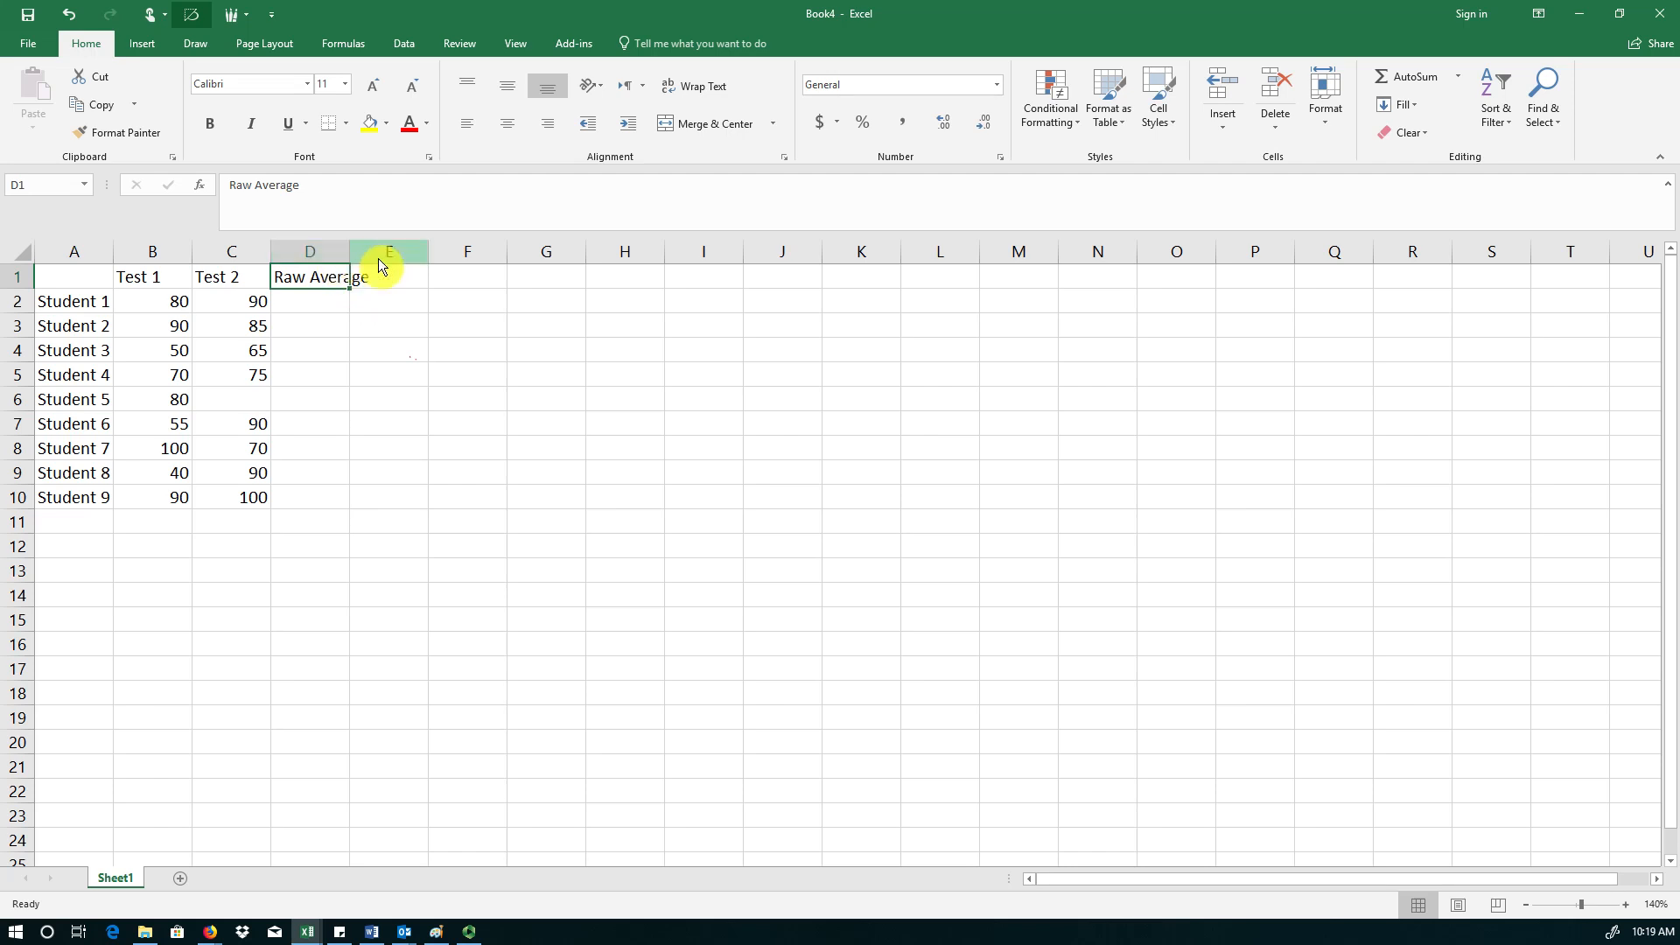
mouse_move(359, 277)
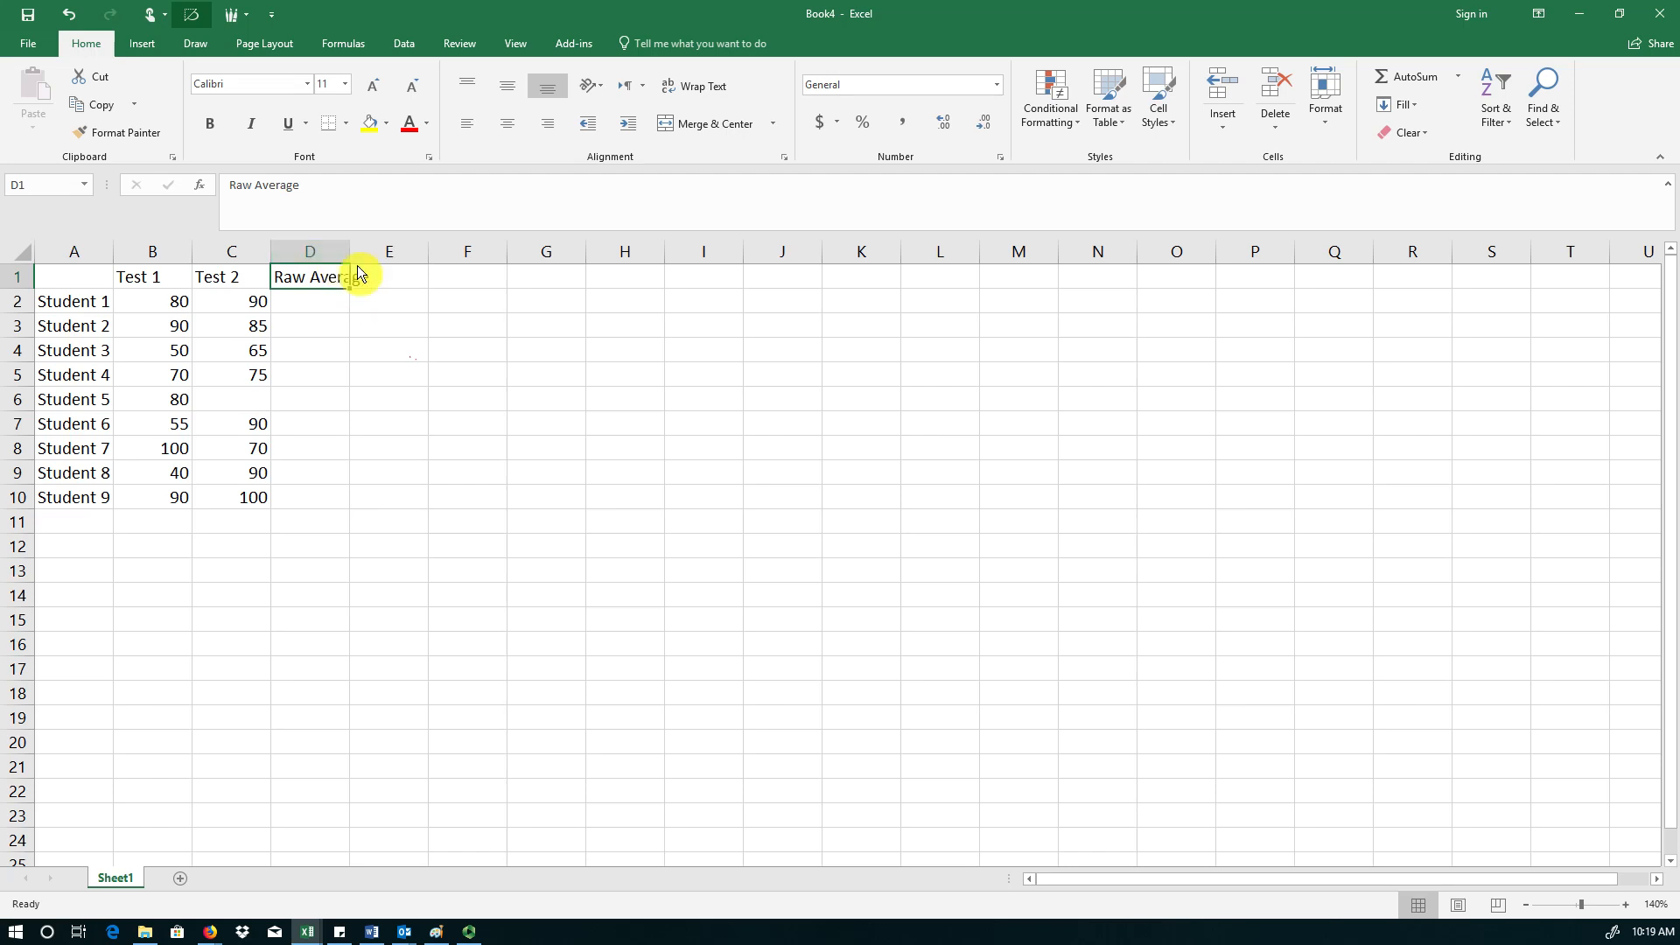
mouse_move(361, 291)
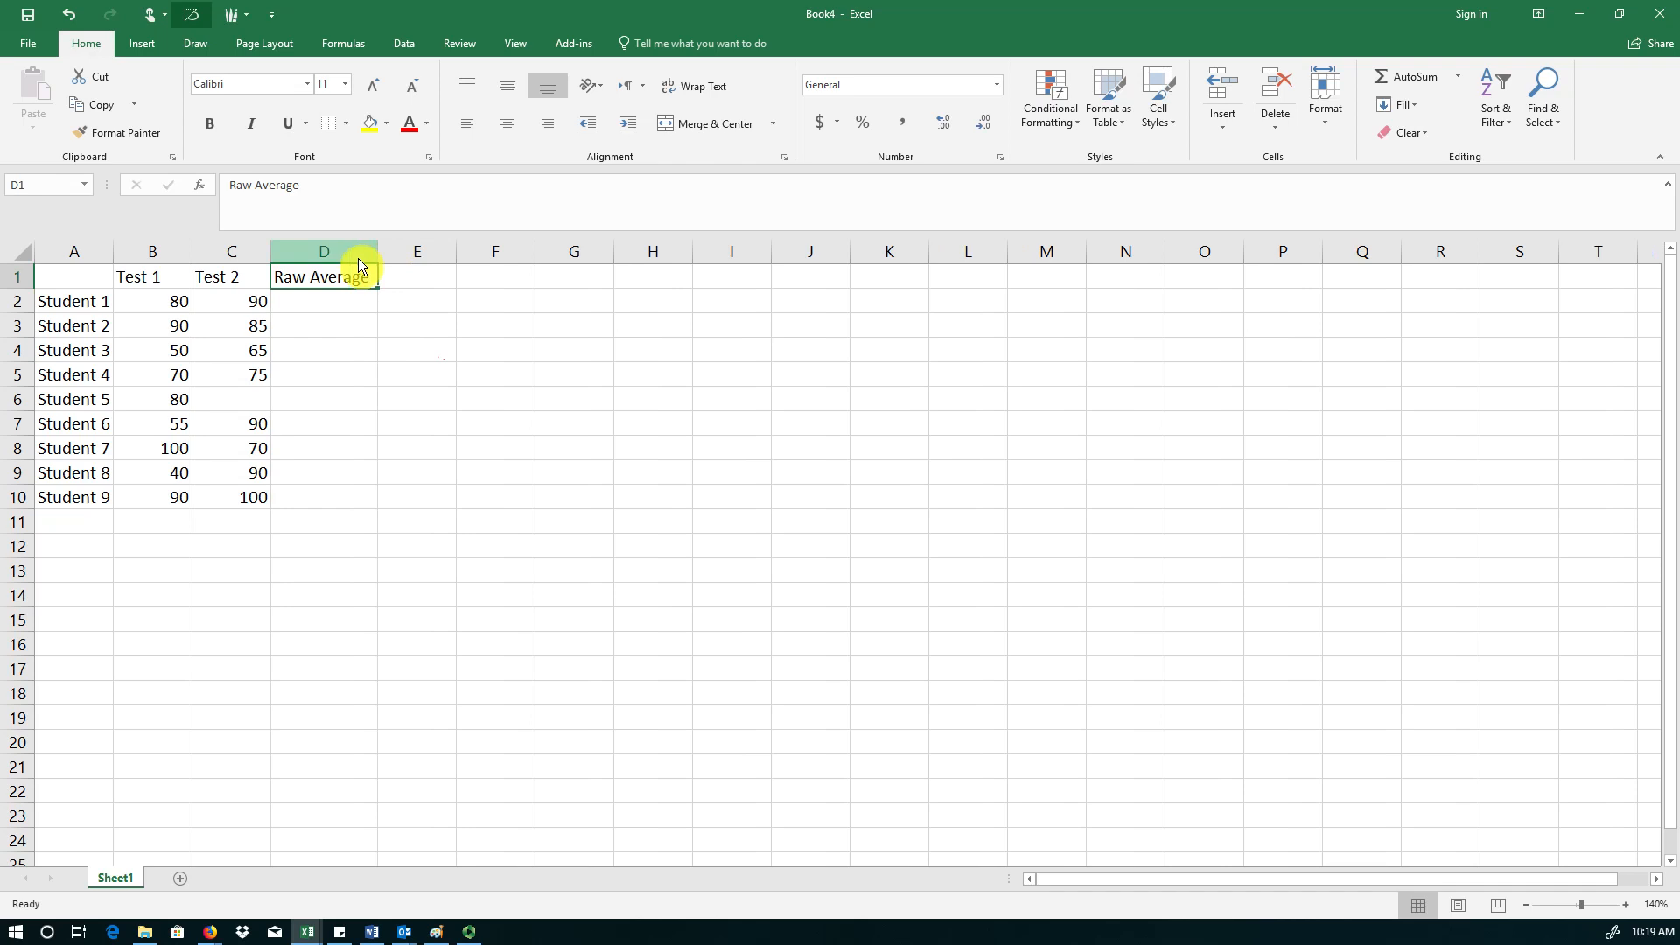
mouse_move(358, 294)
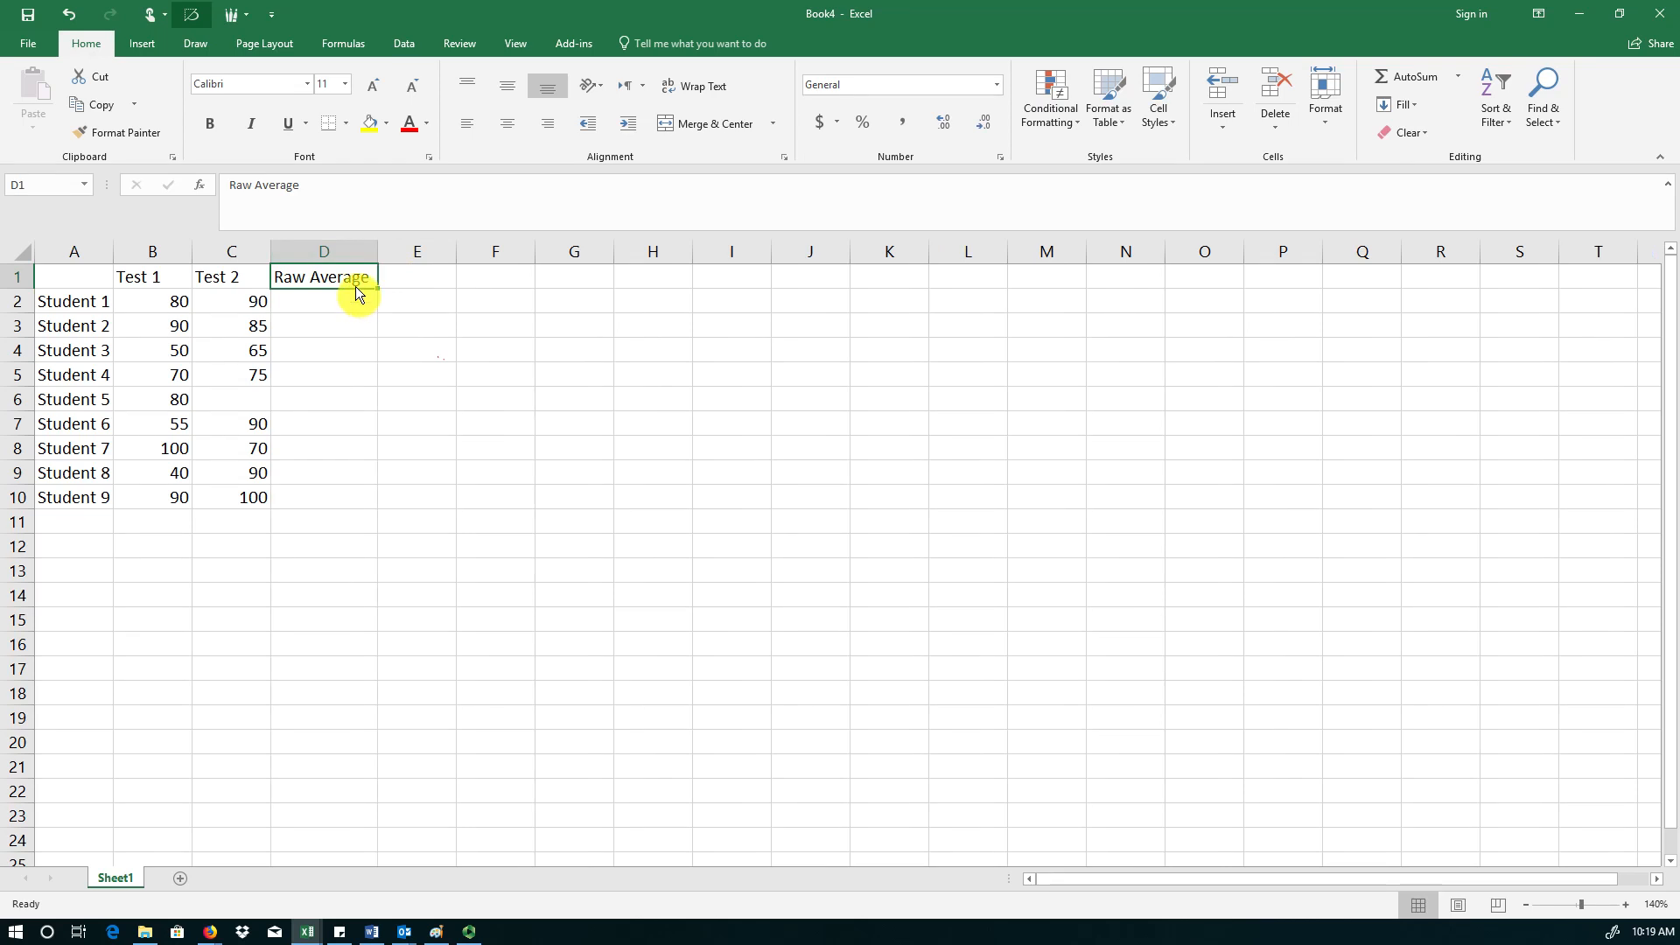
left_click(322, 301)
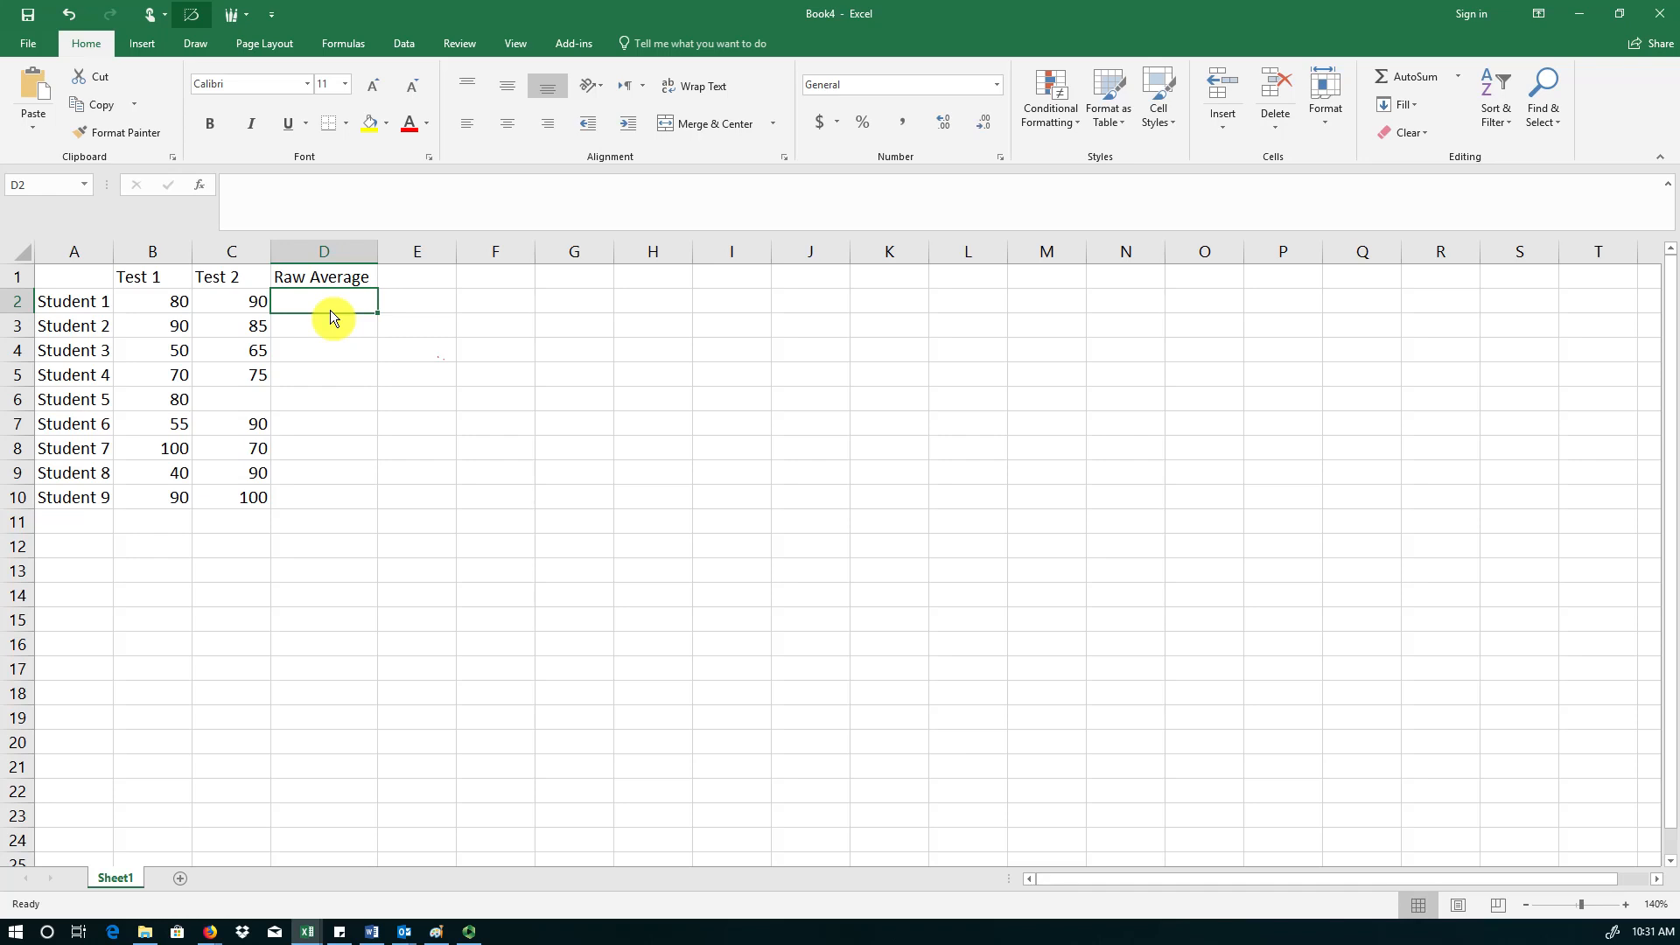
- Enter =(B2+C2)/2 in D2 so Student 1's raw average shows 85
type("=")
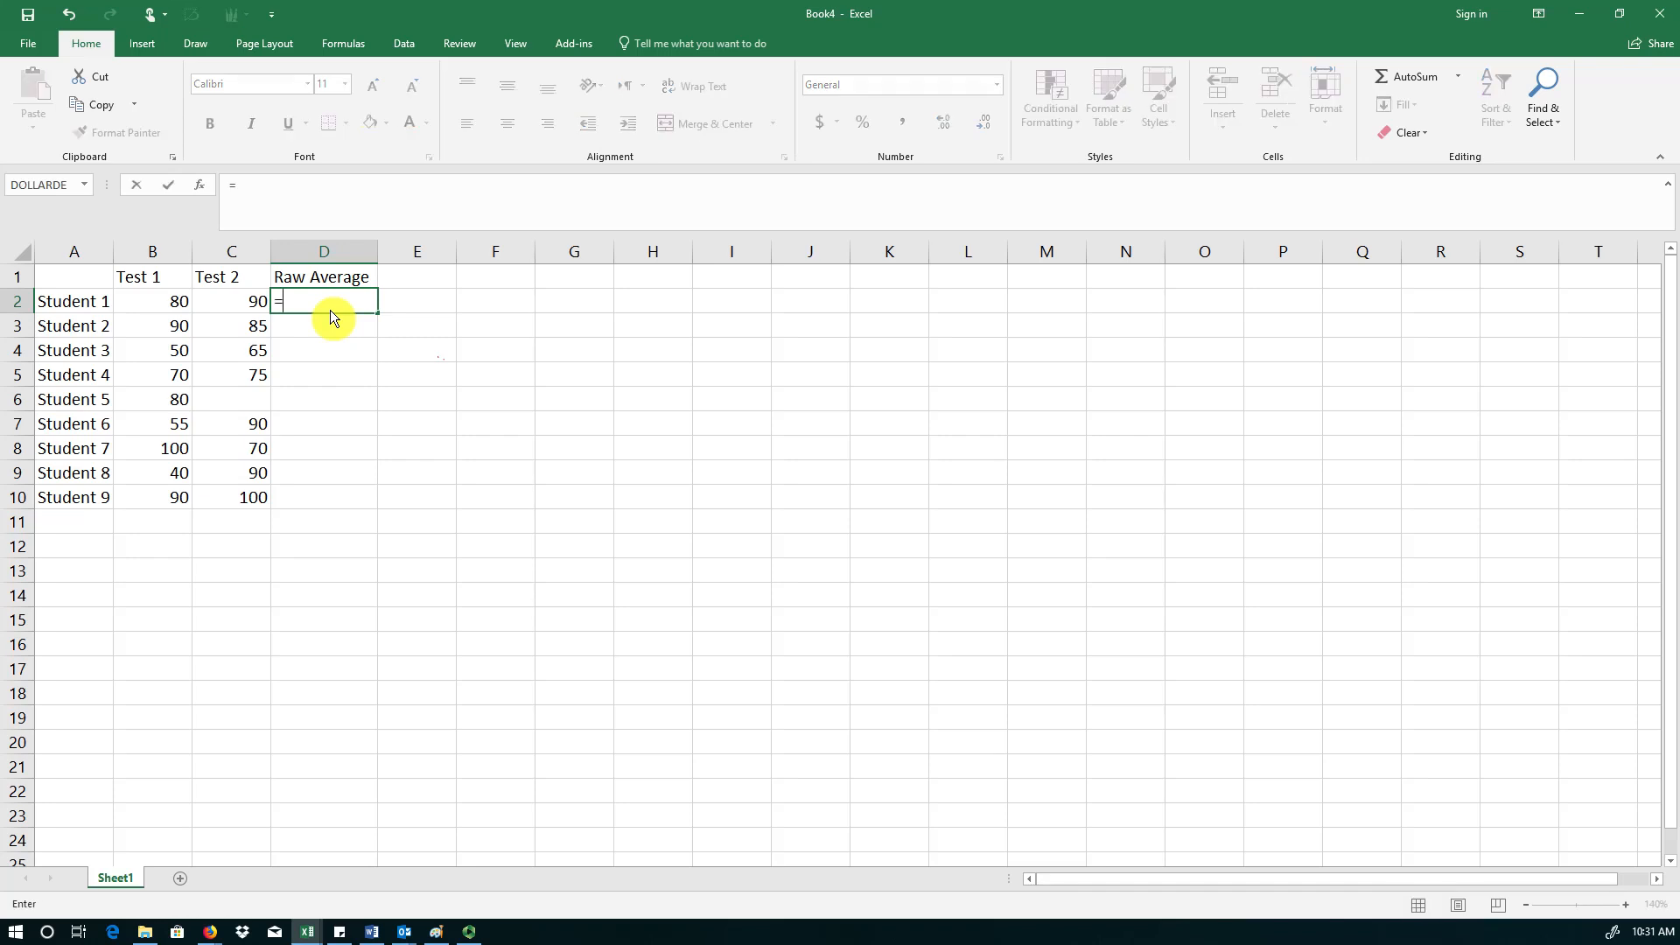
type("(")
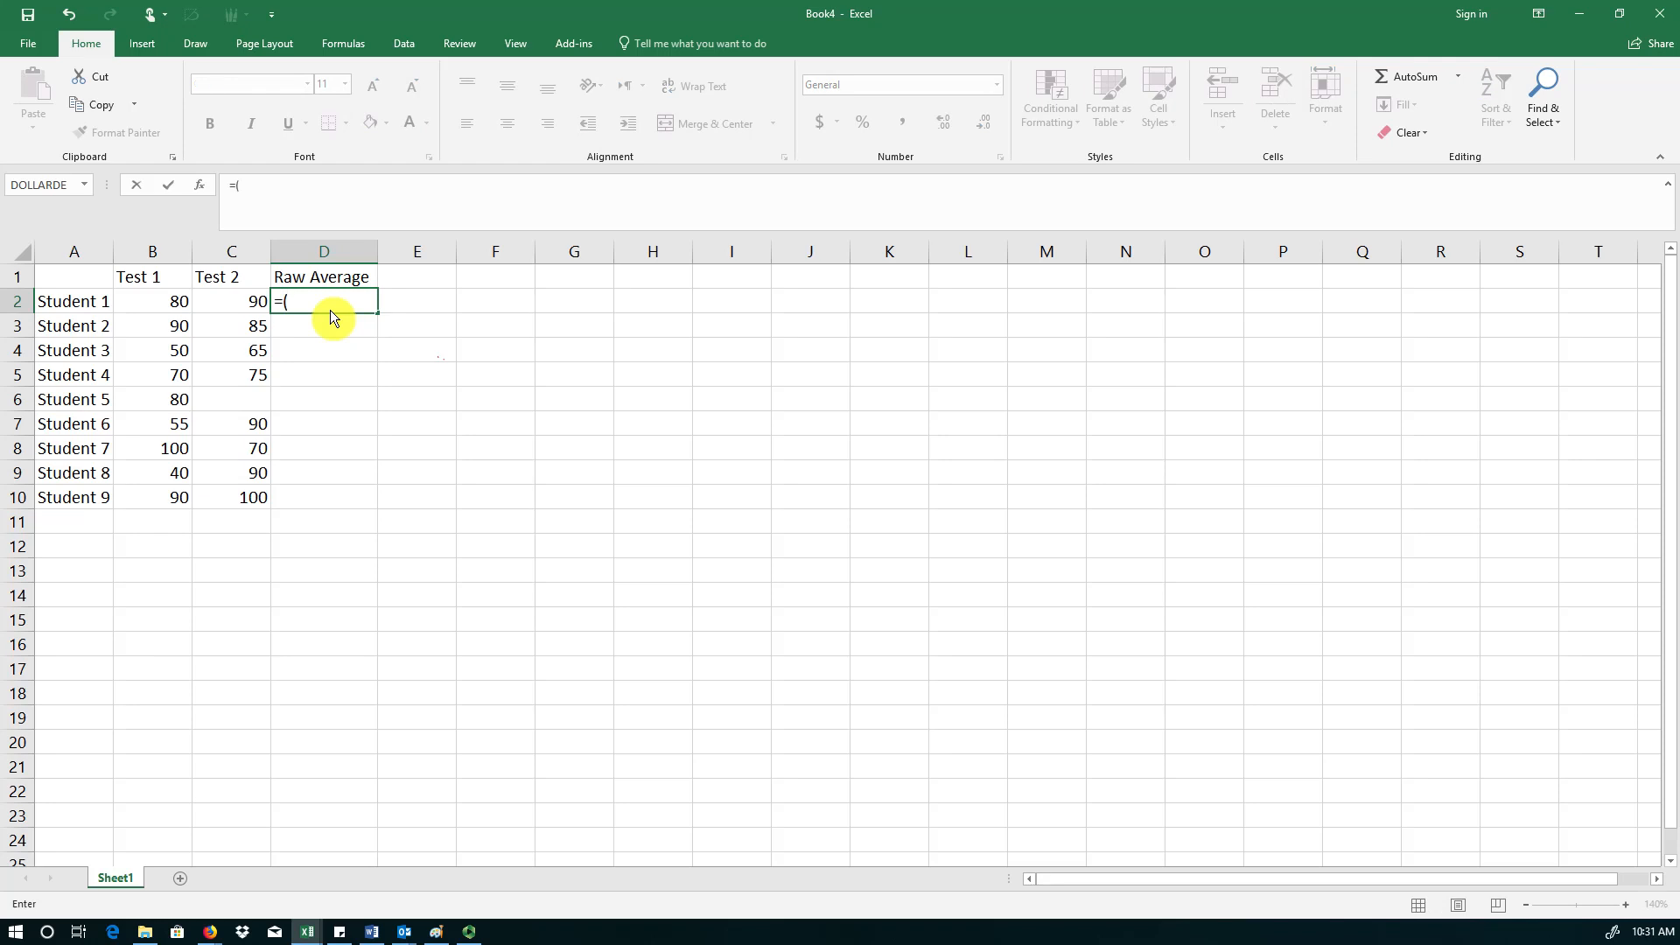
left_click(152, 301)
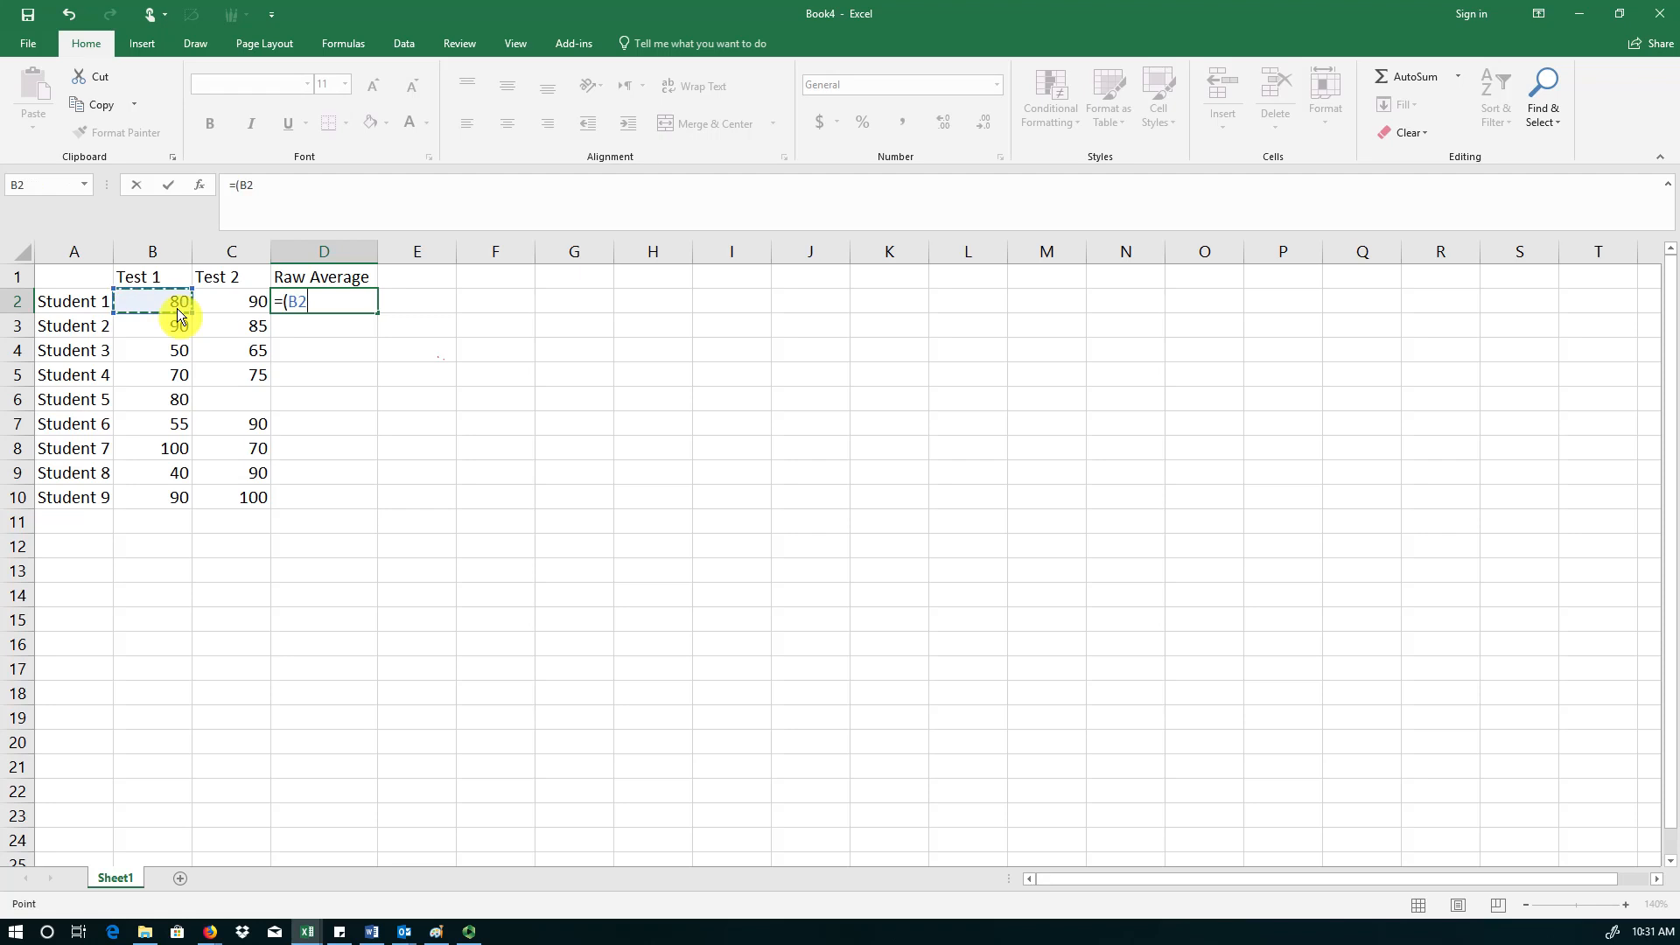
type("+")
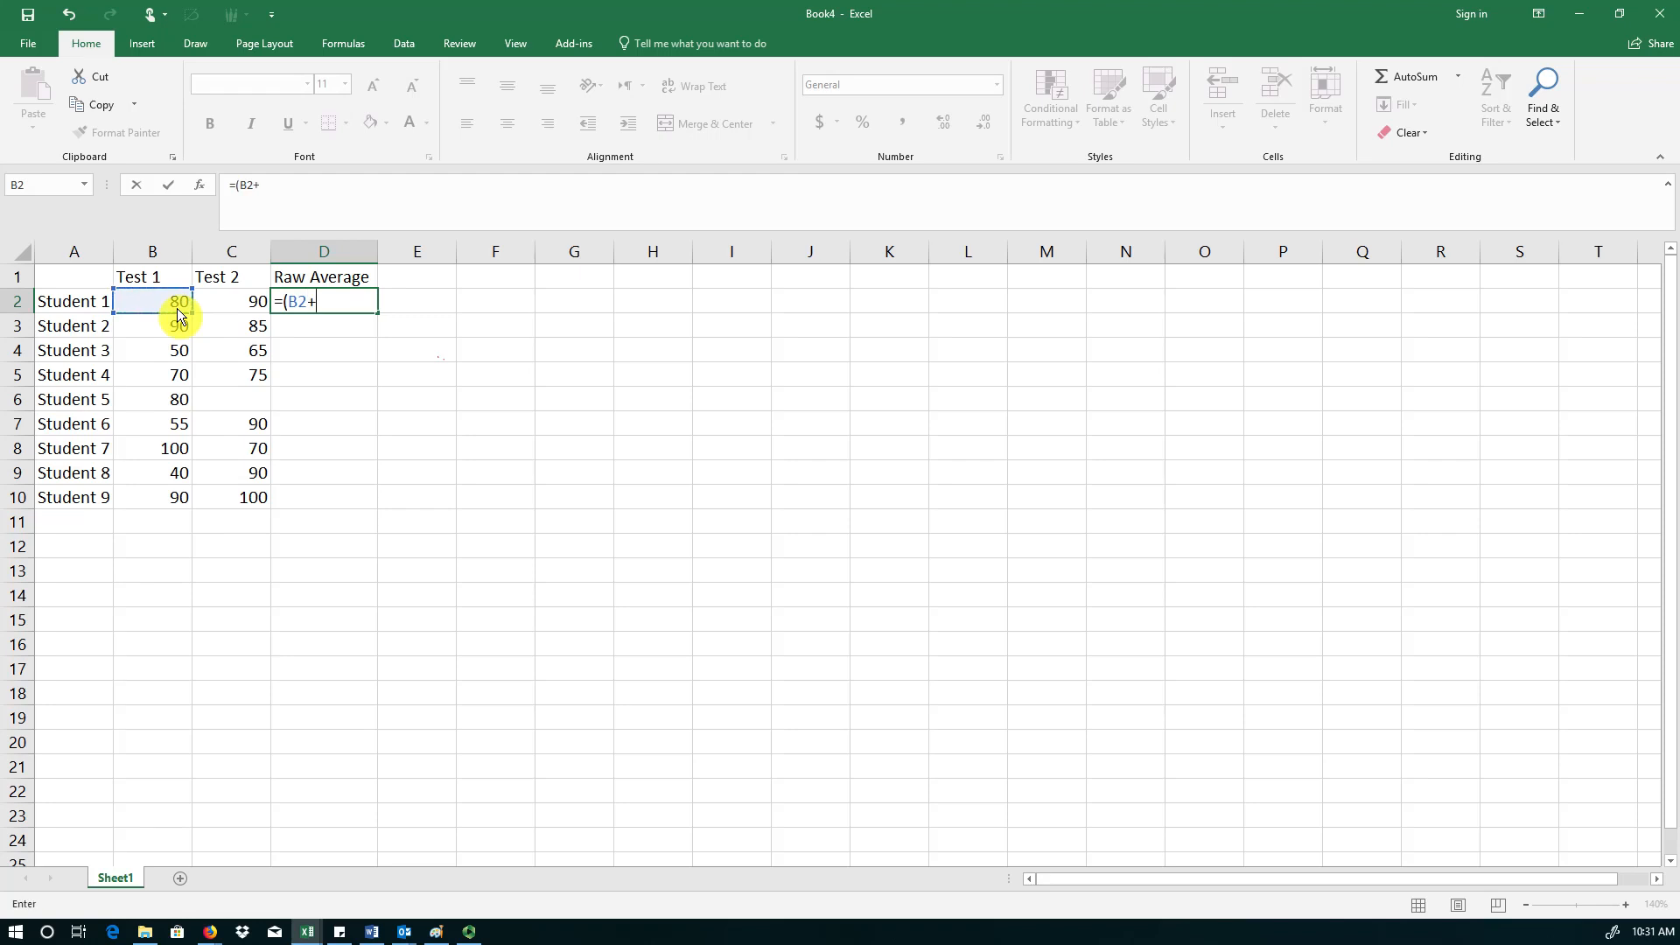
left_click(230, 301)
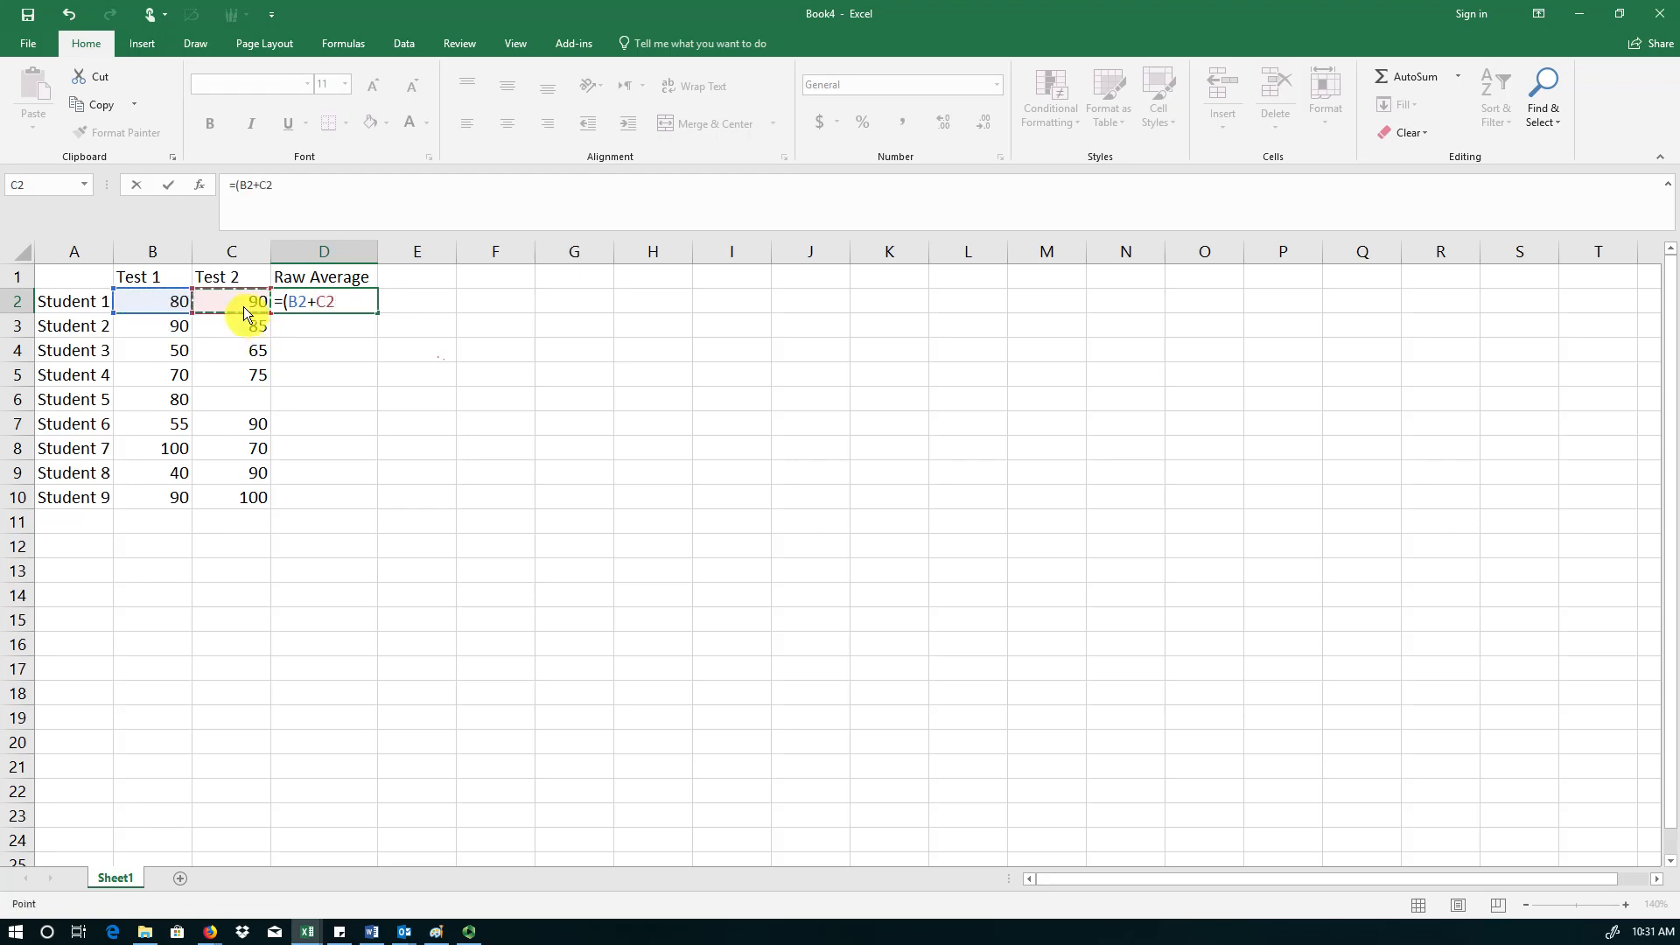
type("/")
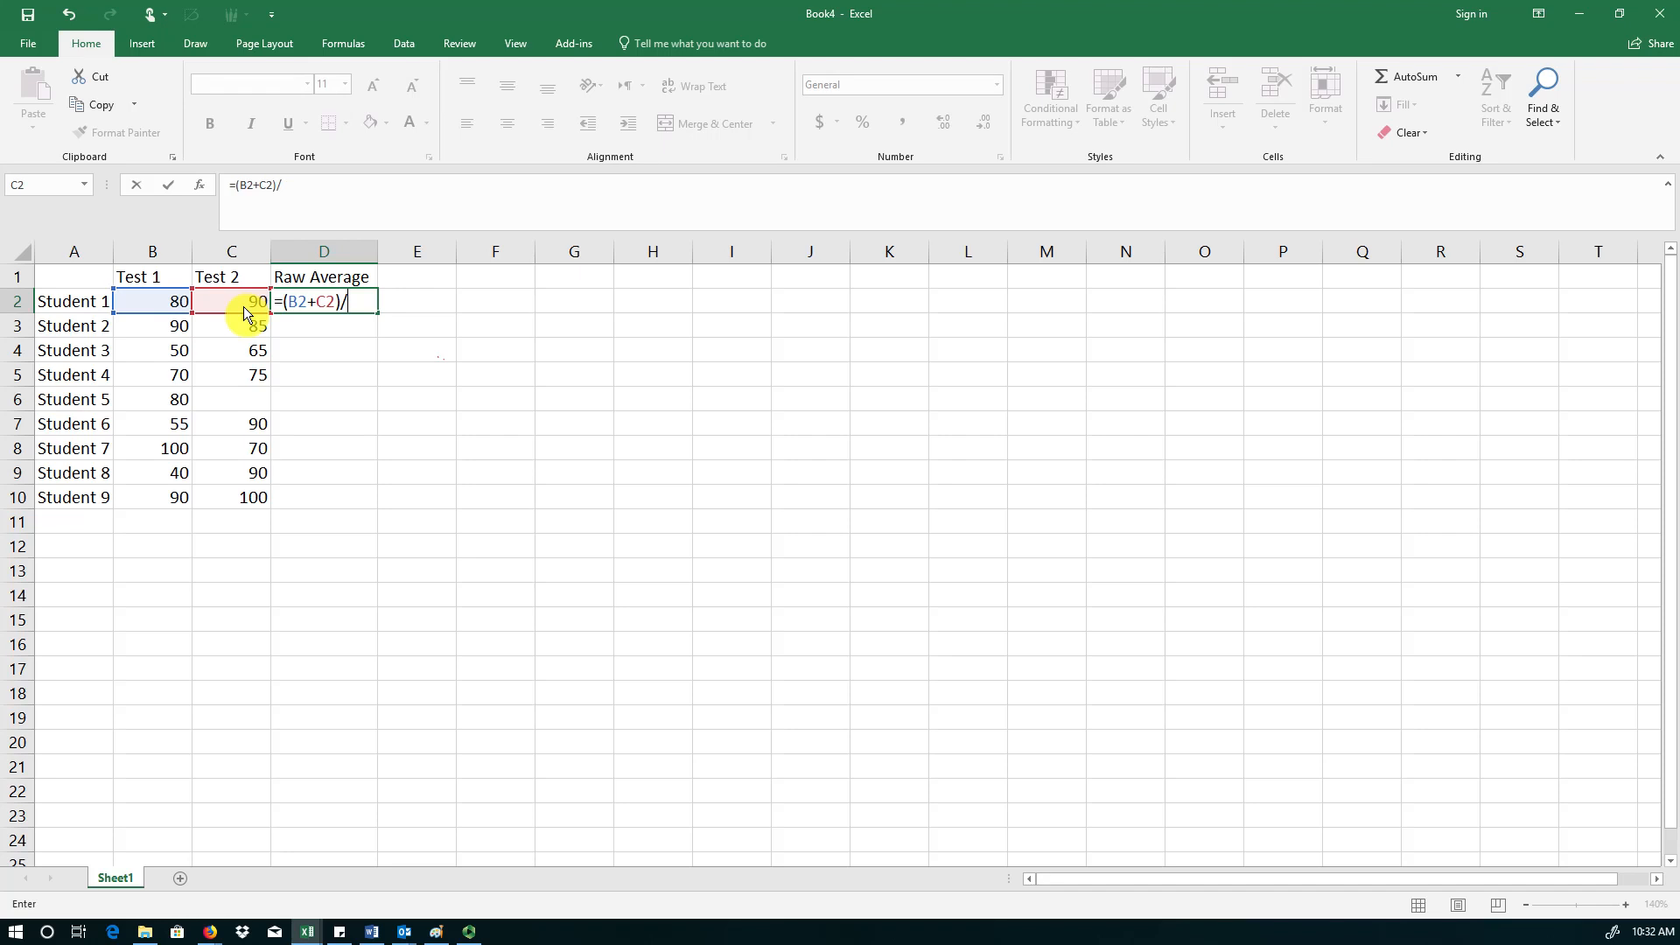
type("2")
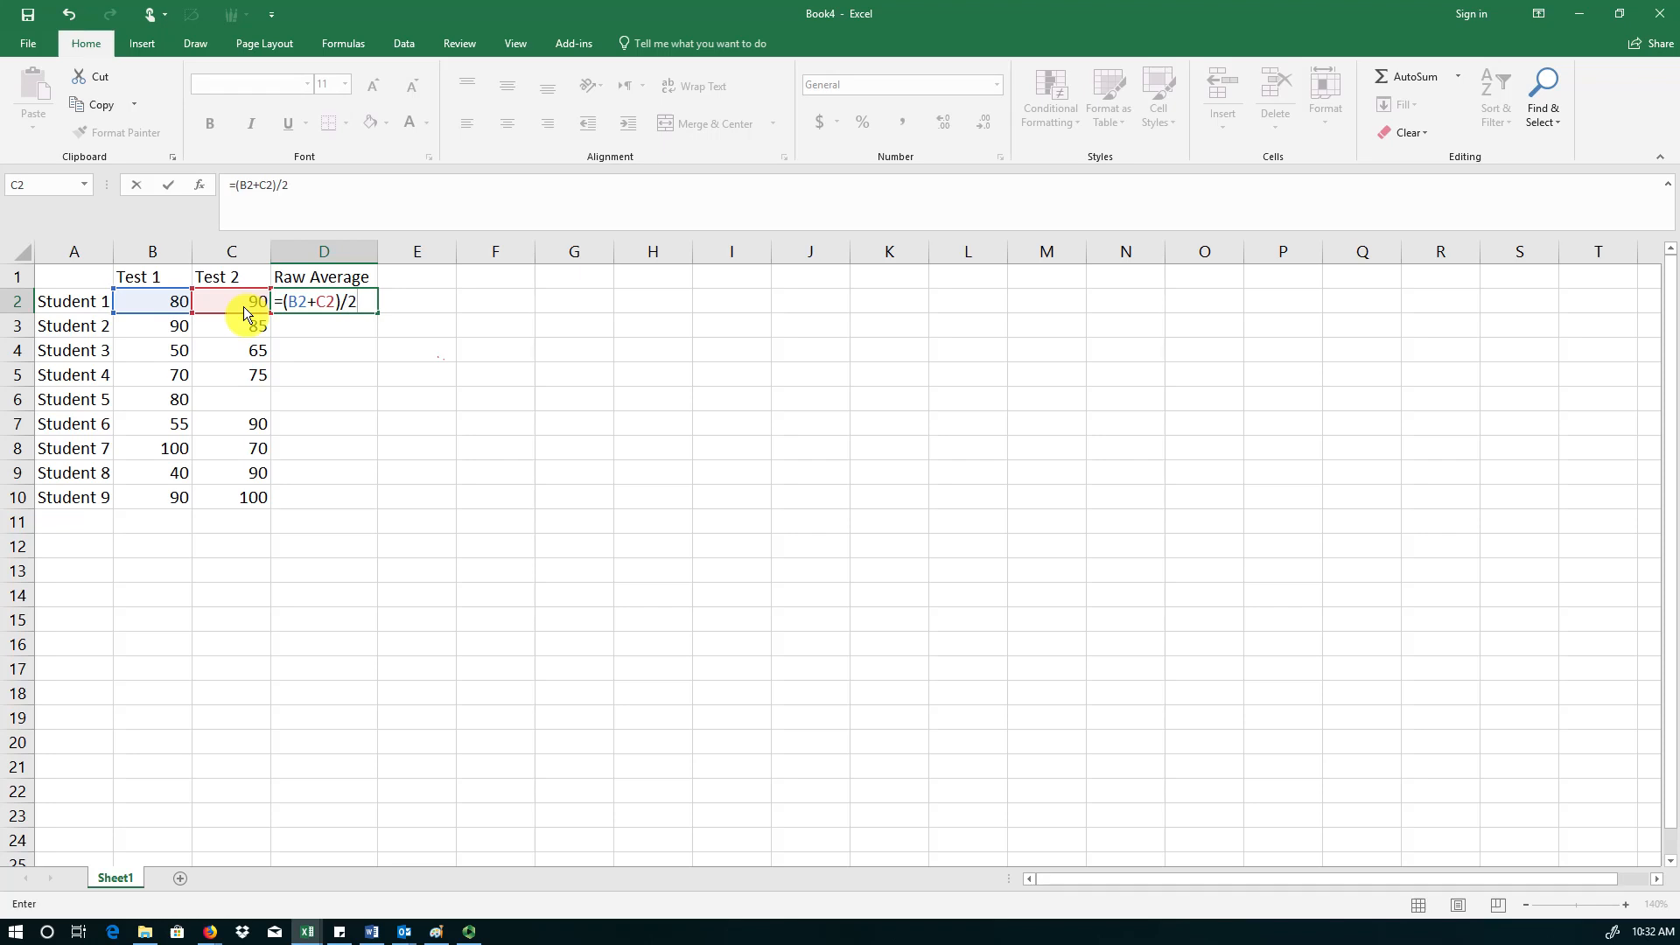
left_click(495, 496)
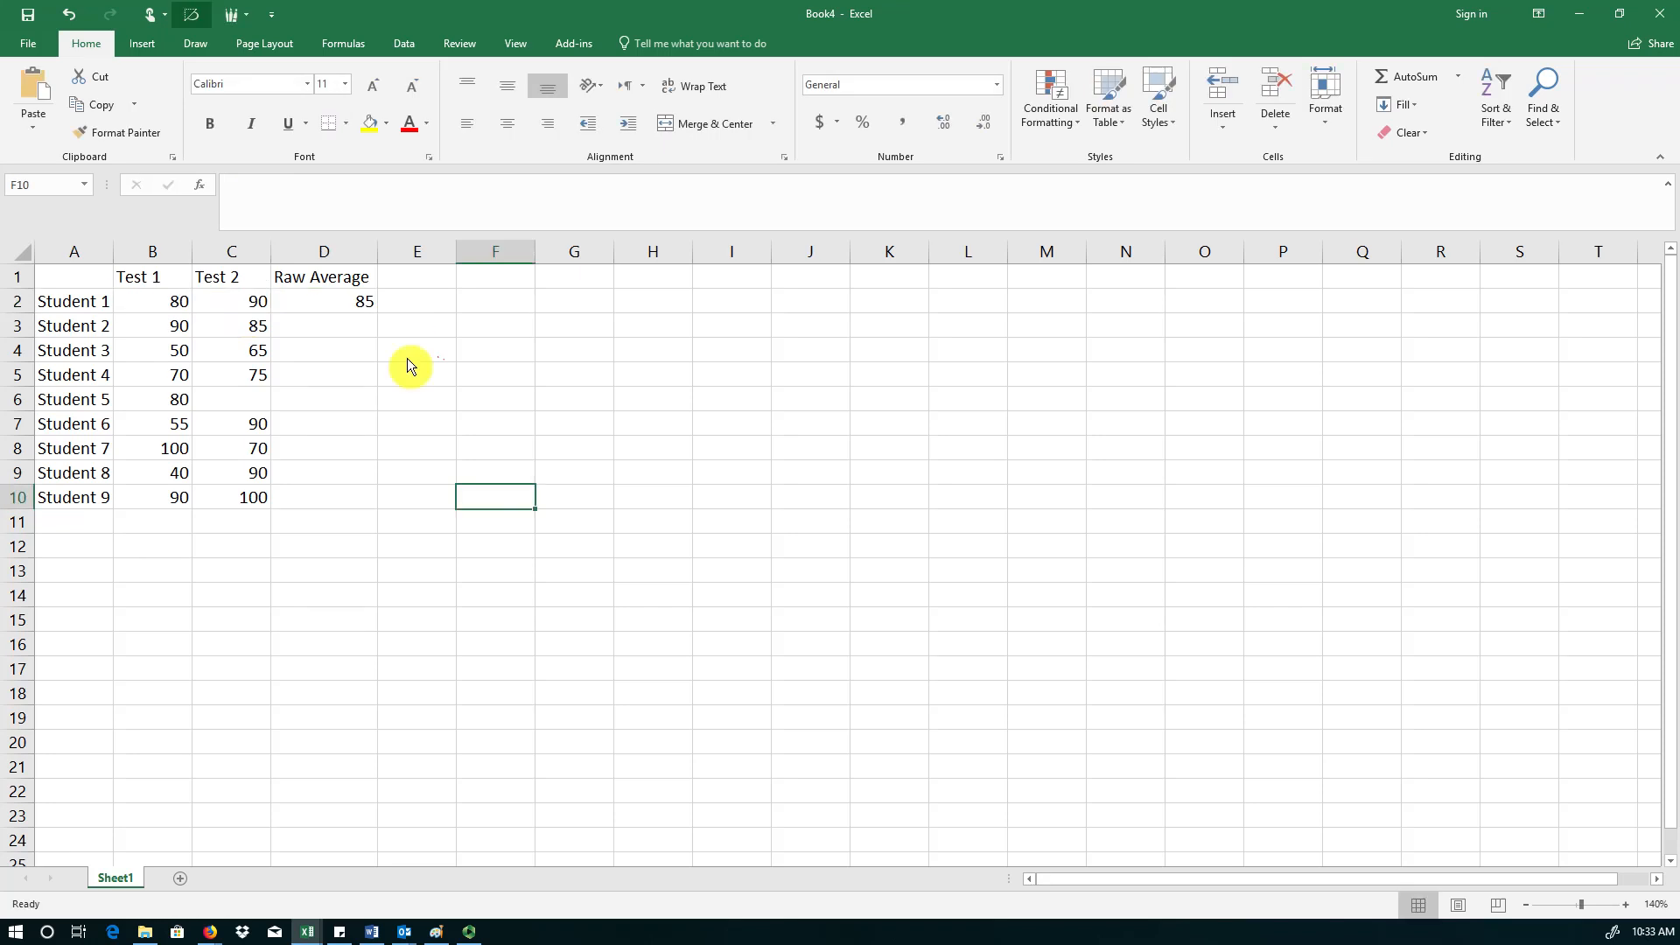
mouse_move(332, 357)
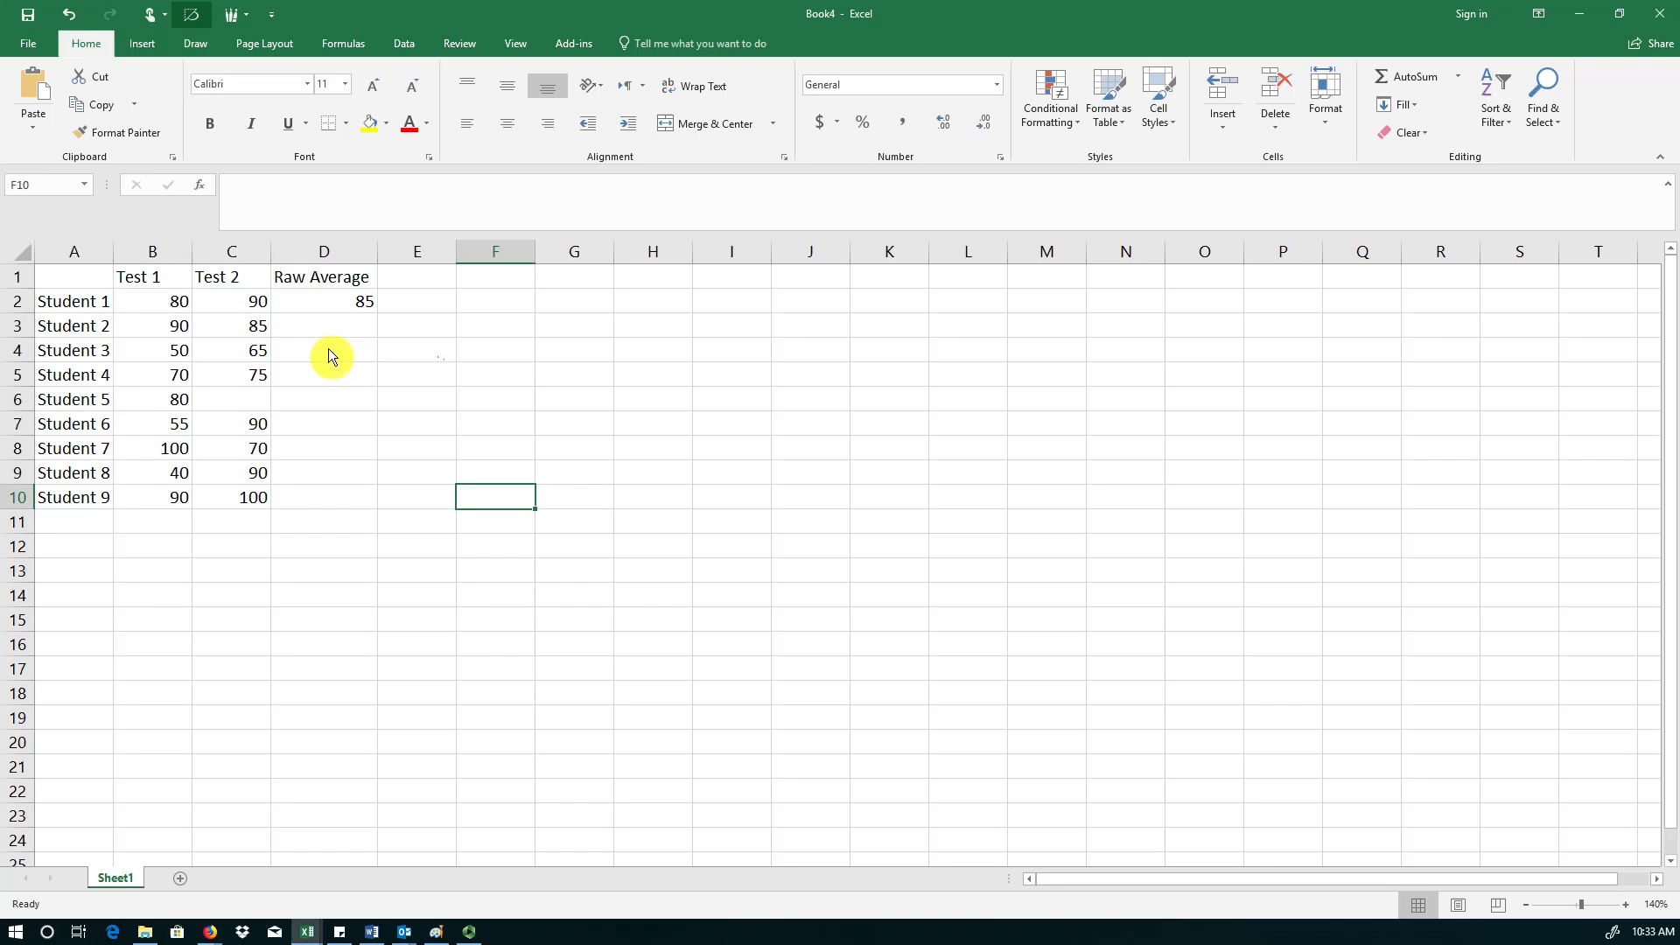
mouse_move(182, 319)
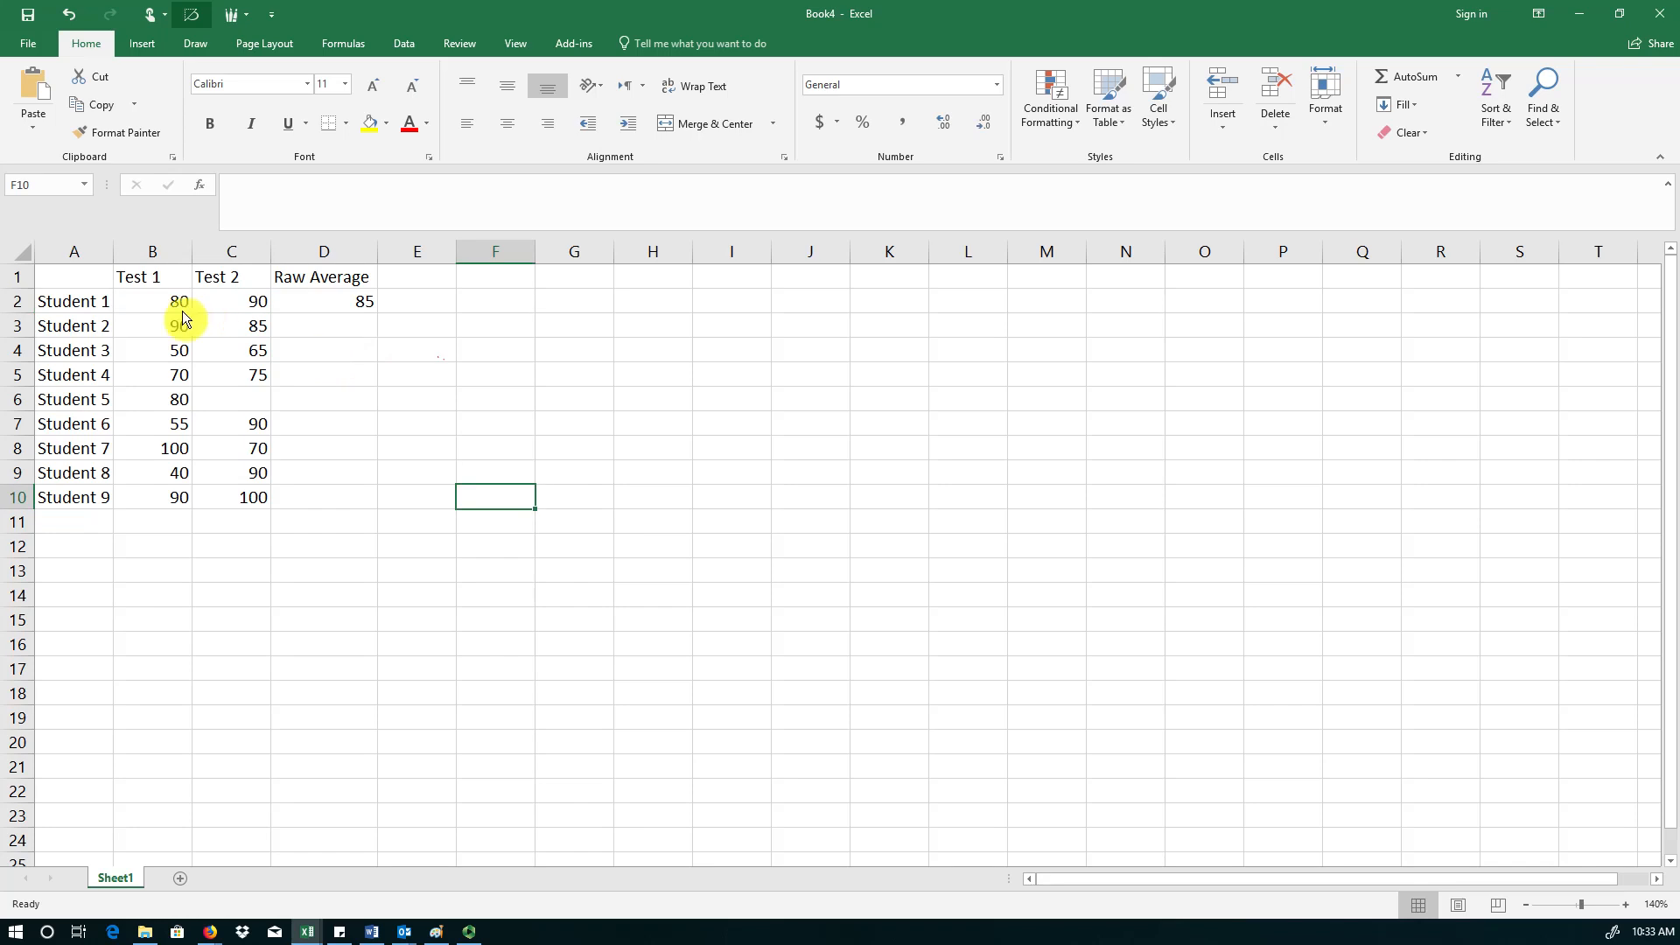
left_click_drag(152, 301, 231, 301)
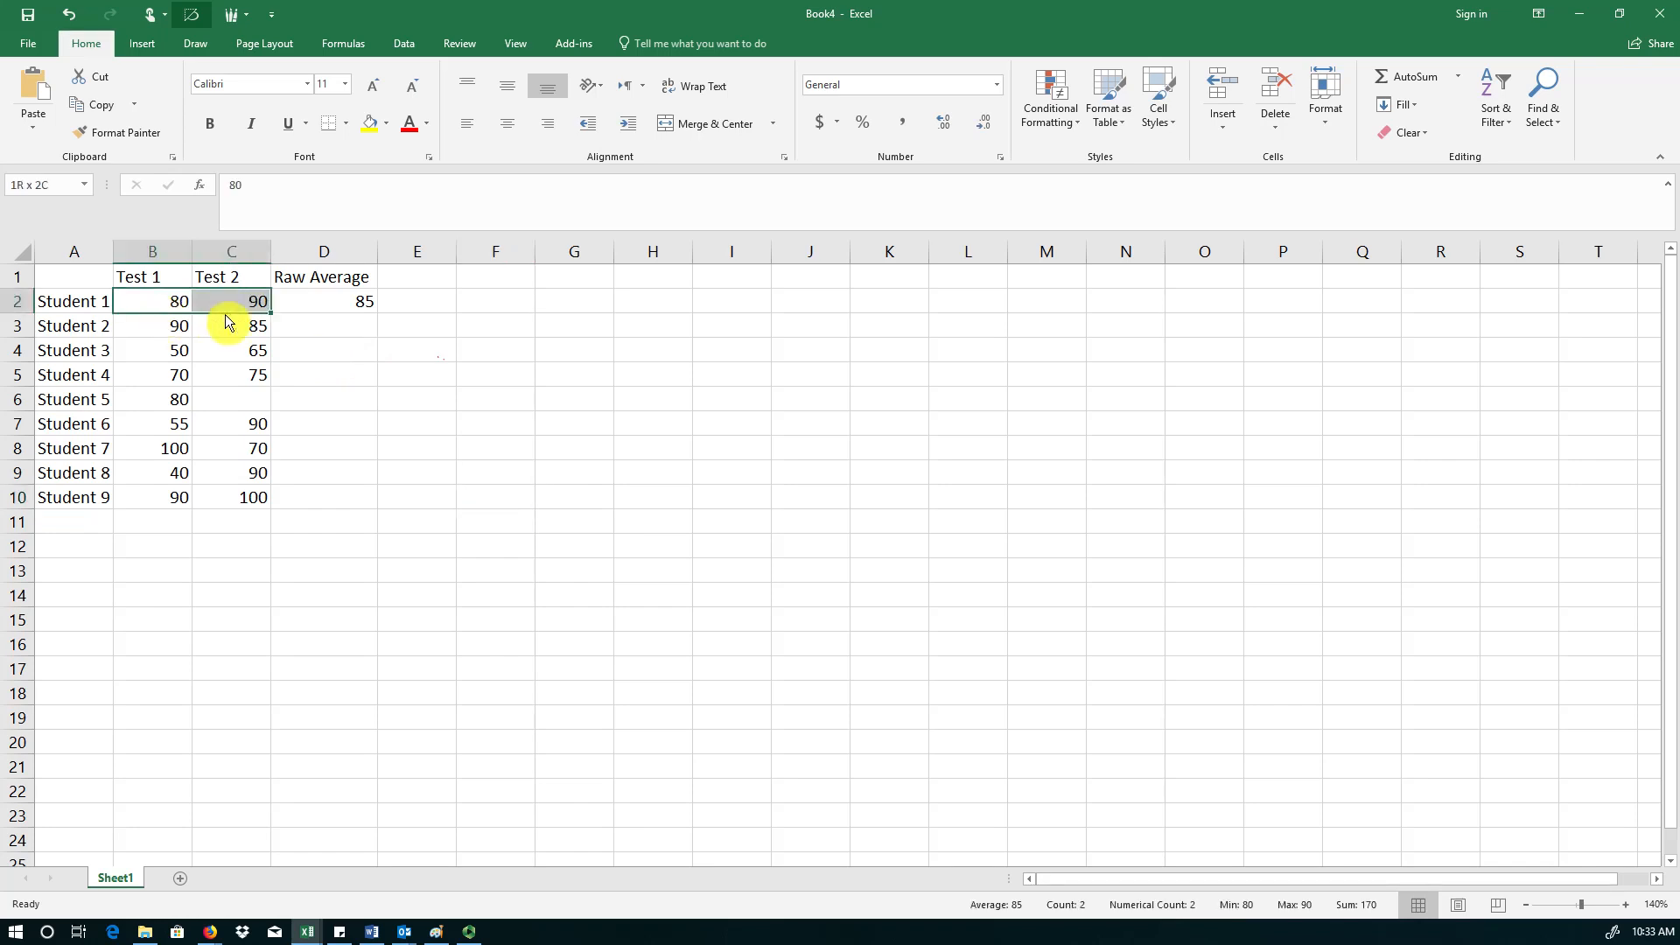
mouse_move(991, 808)
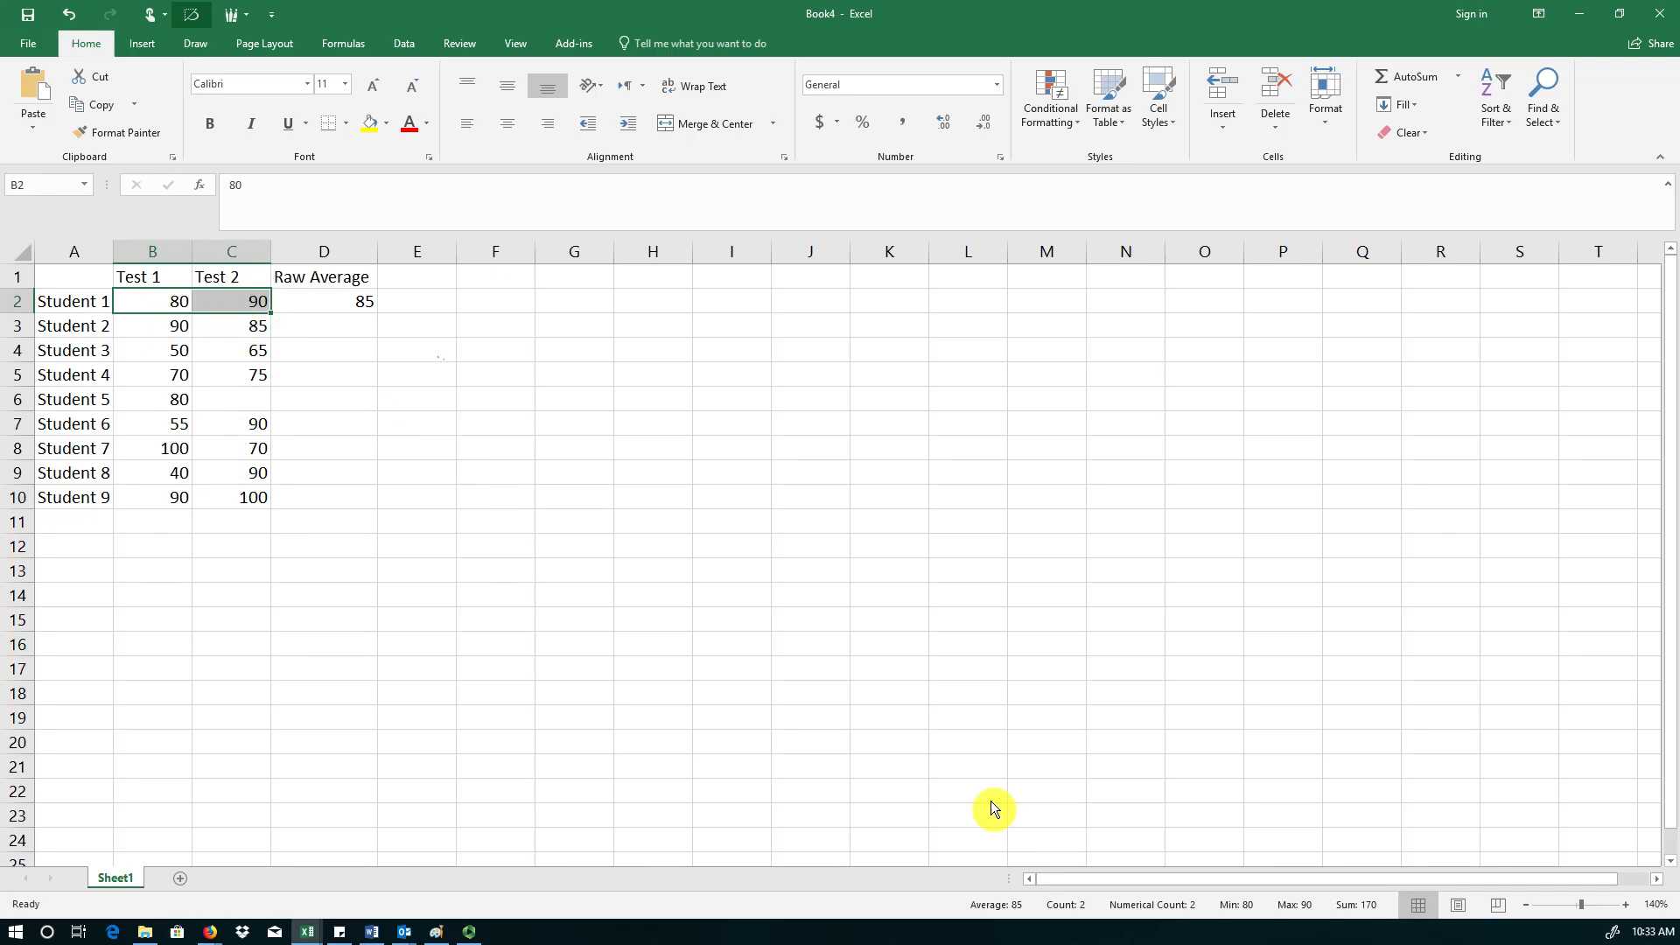
mouse_move(1077, 921)
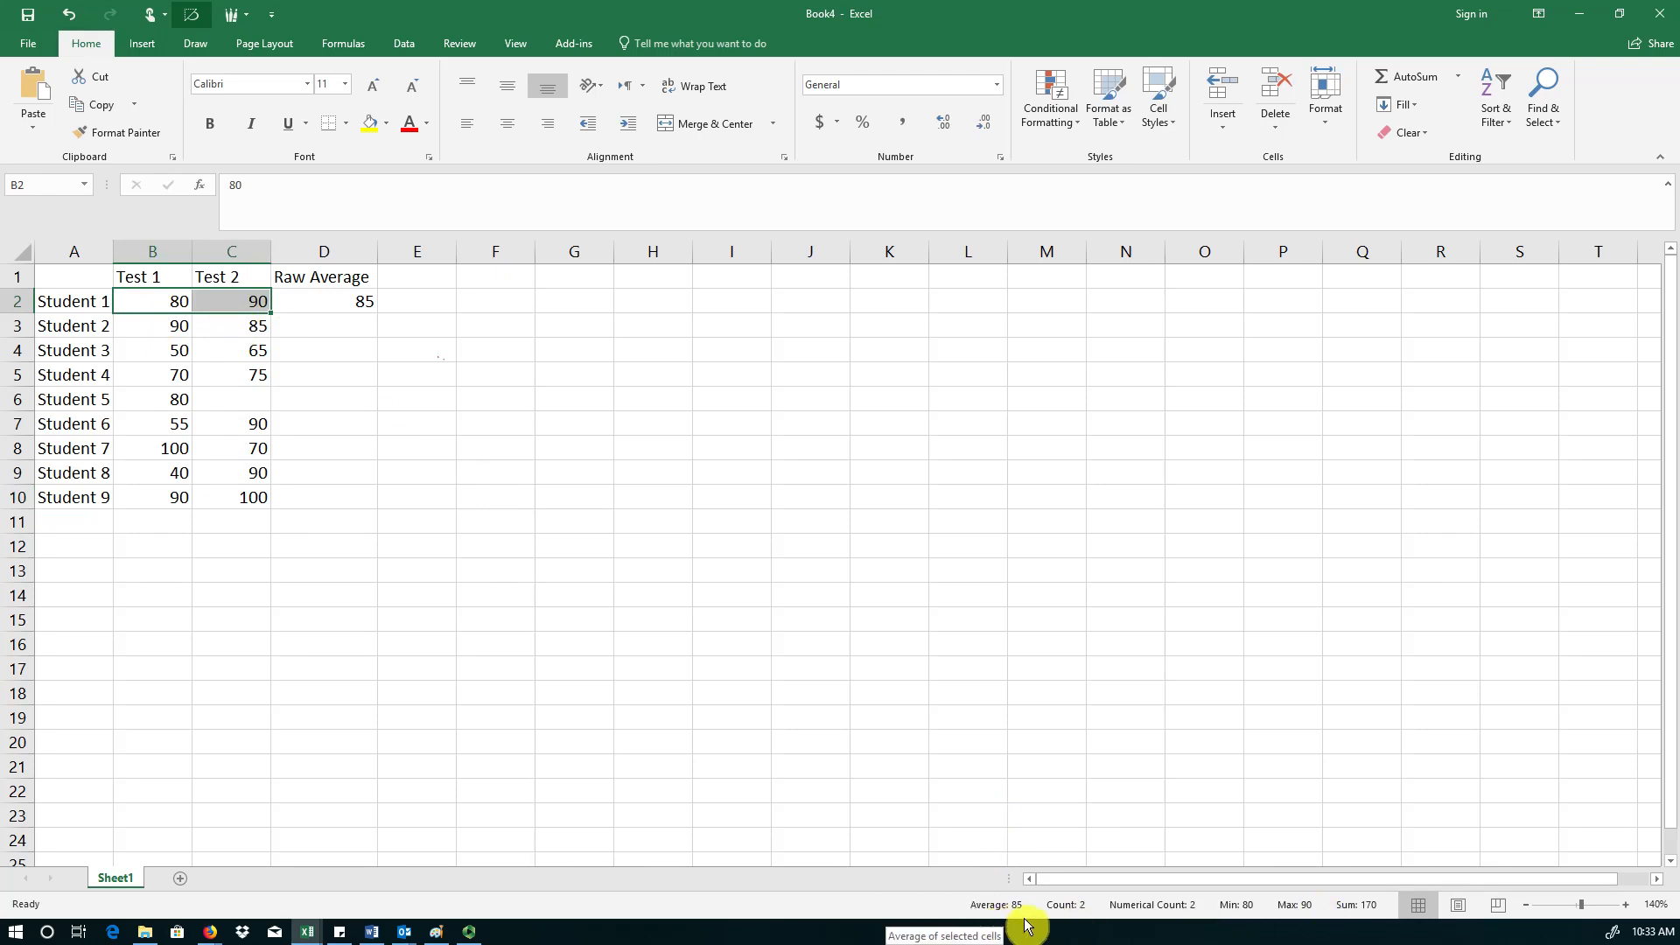
mouse_move(1077, 923)
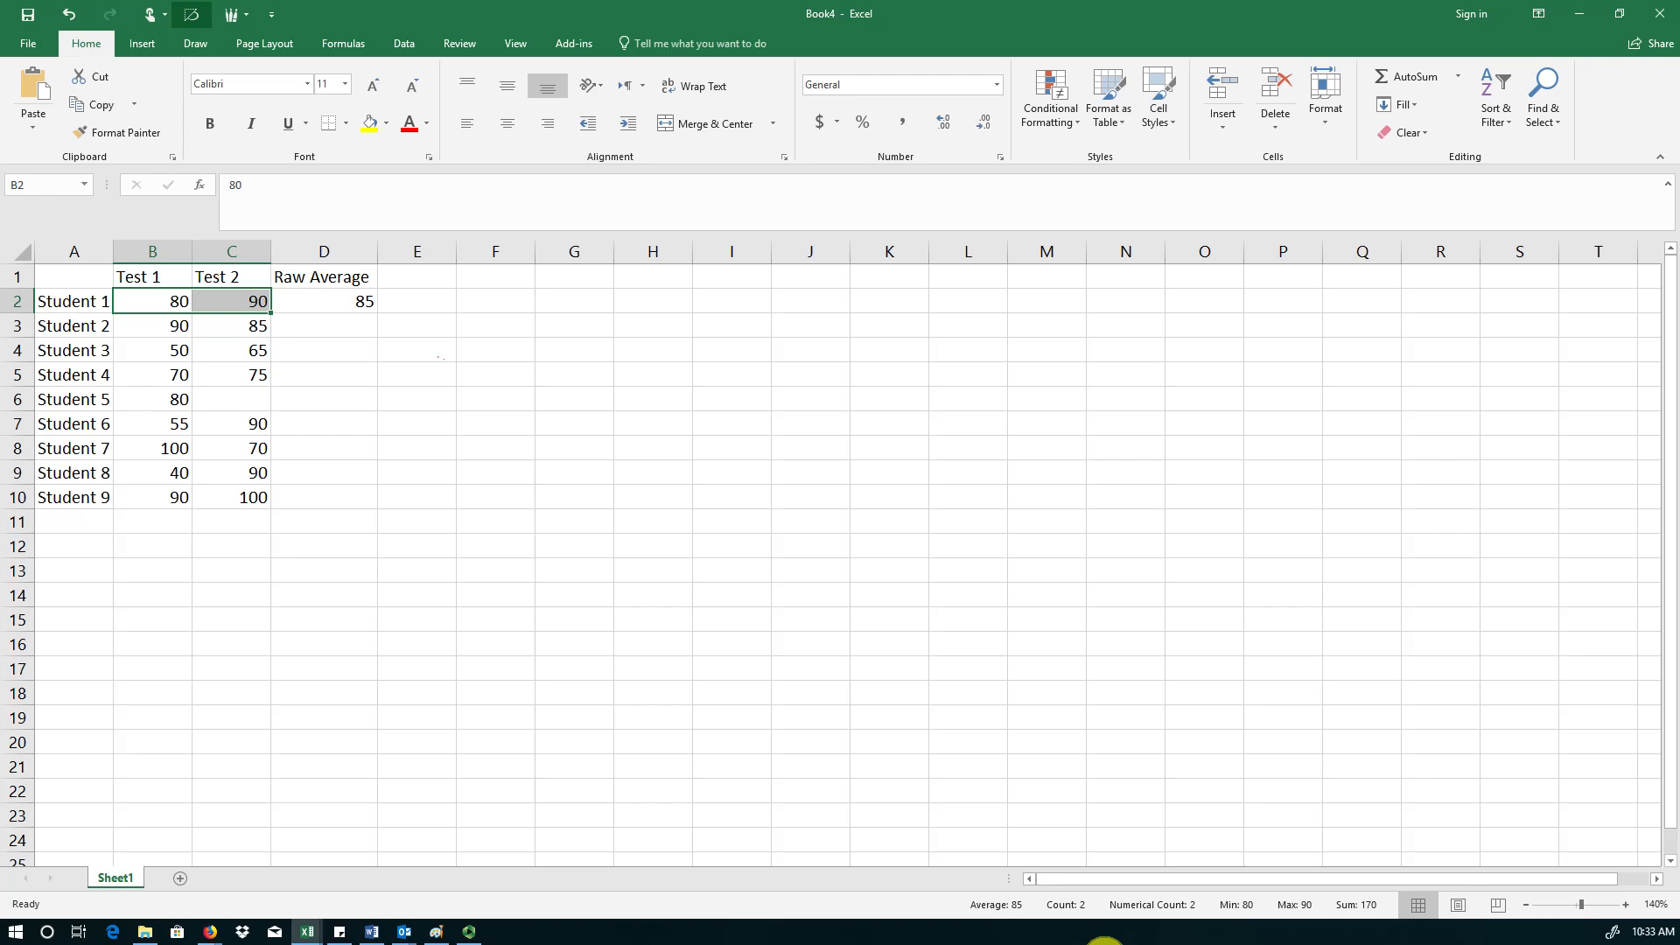
mouse_move(1175, 940)
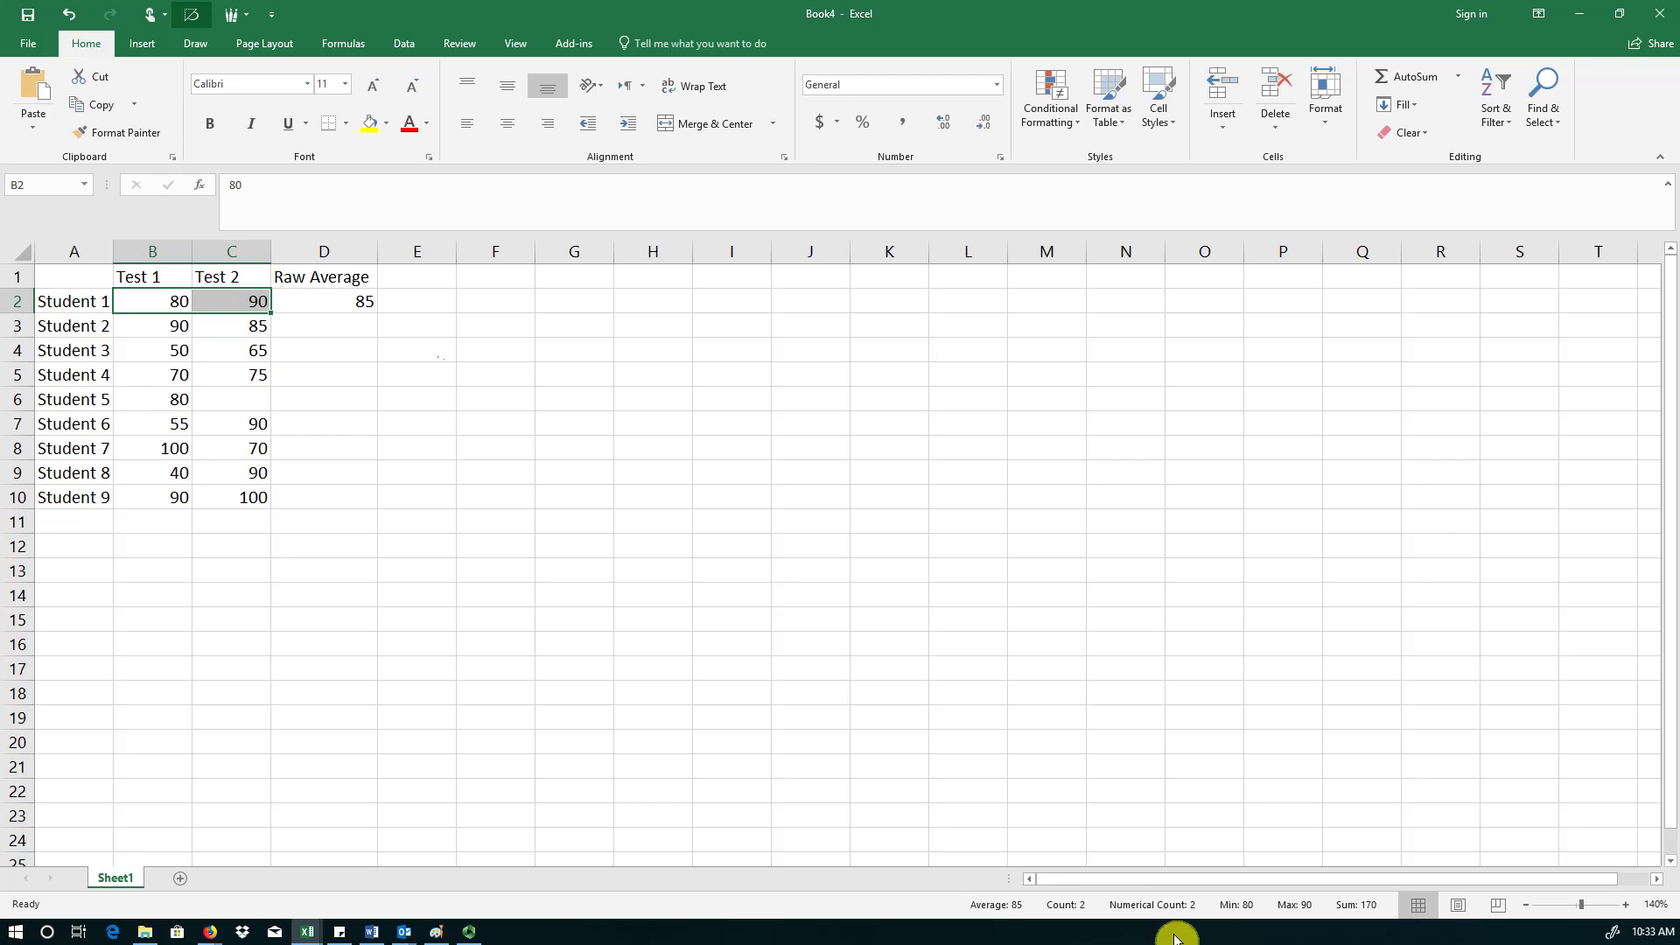
mouse_move(1268, 938)
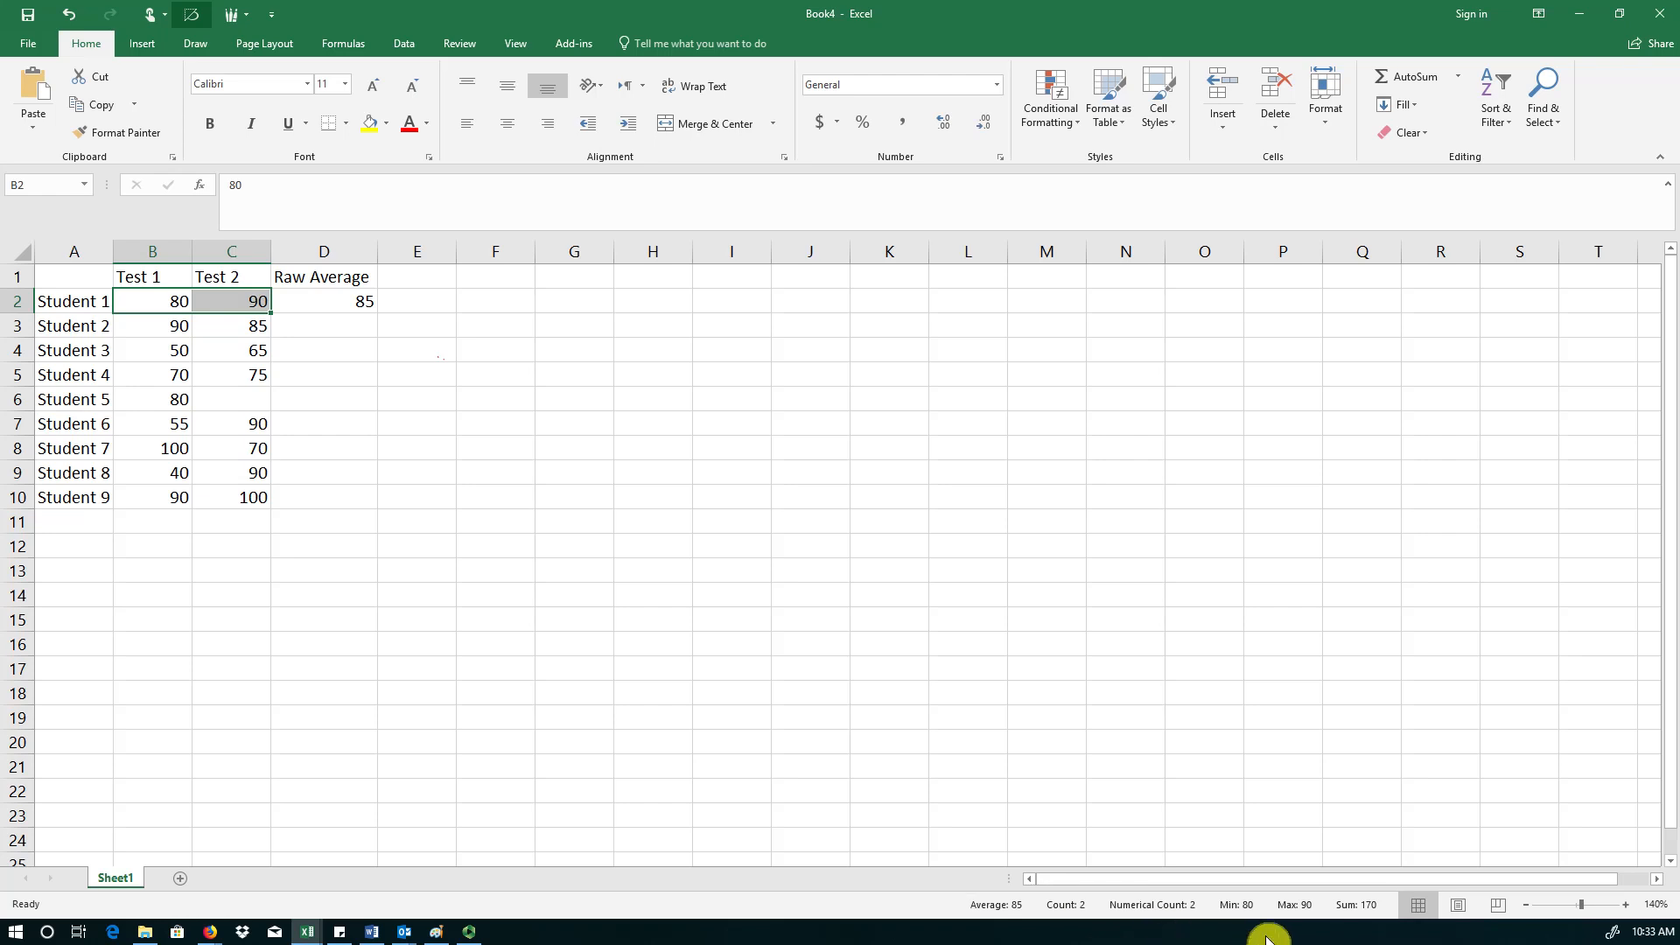
mouse_move(1351, 884)
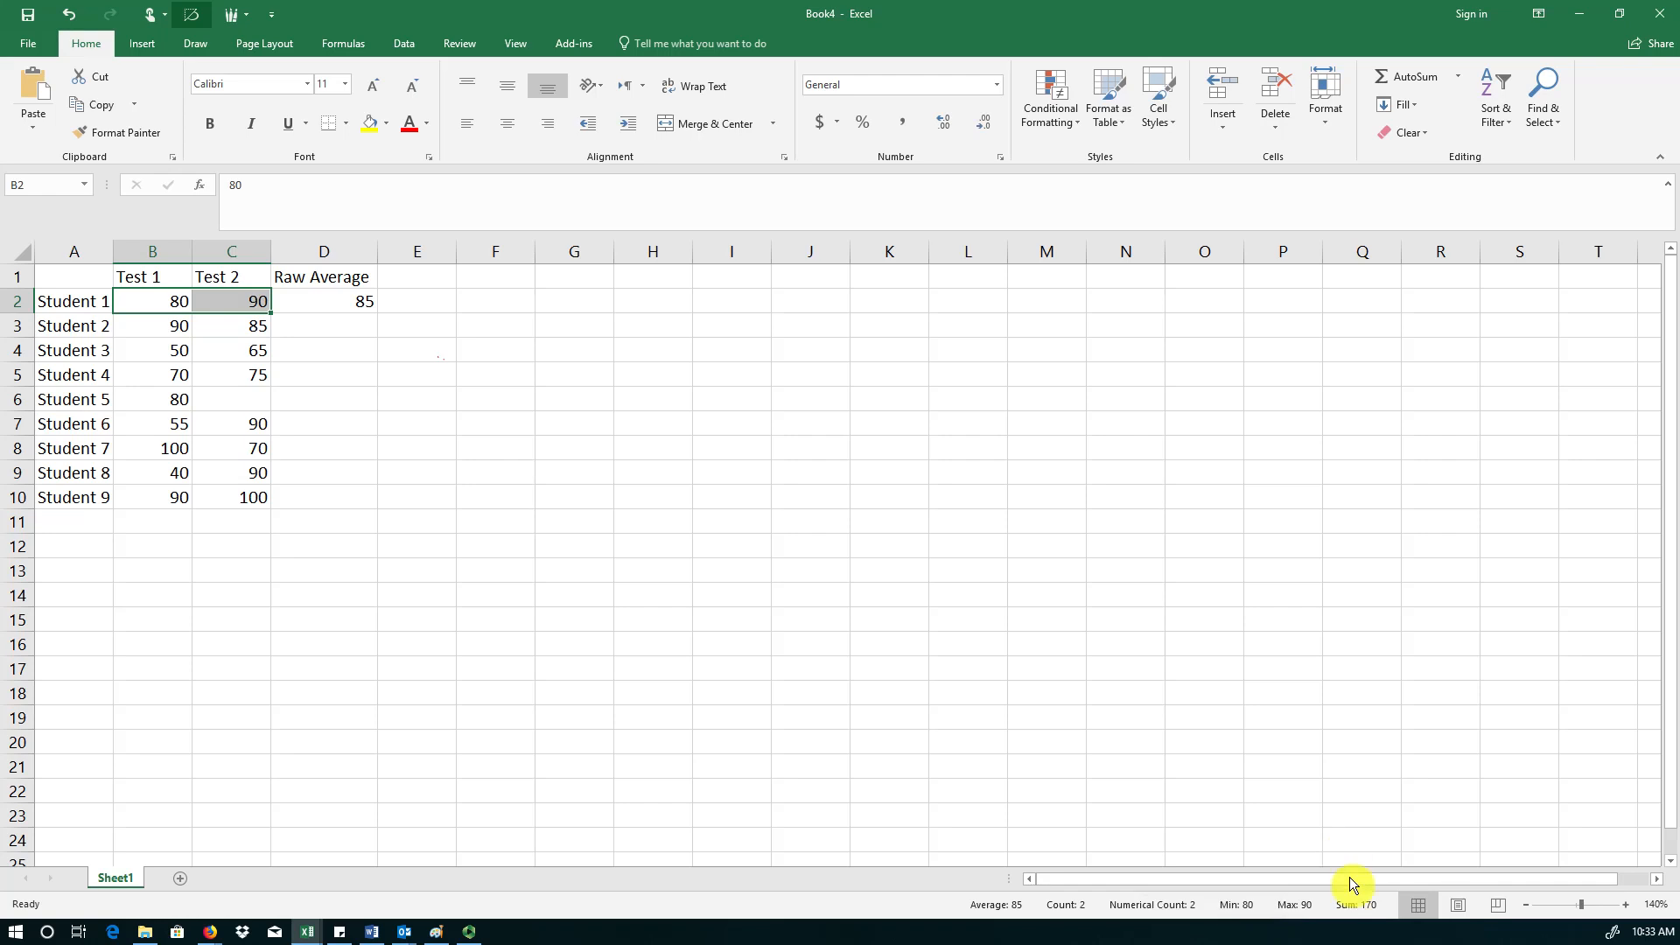
mouse_move(1358, 934)
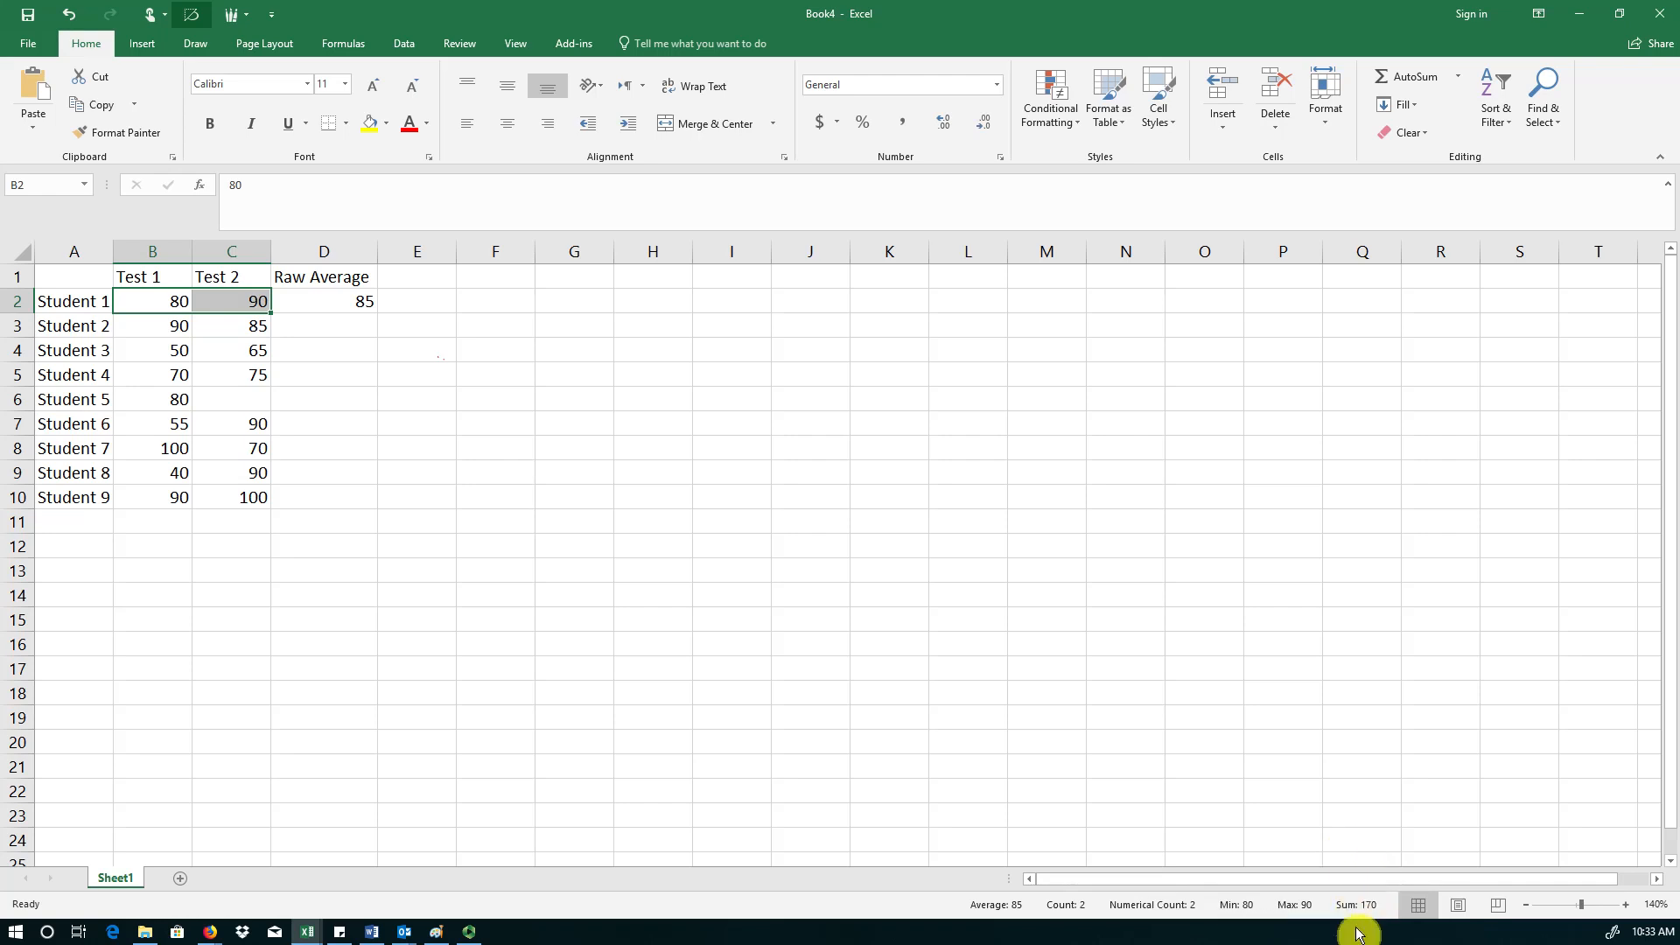
mouse_move(463, 568)
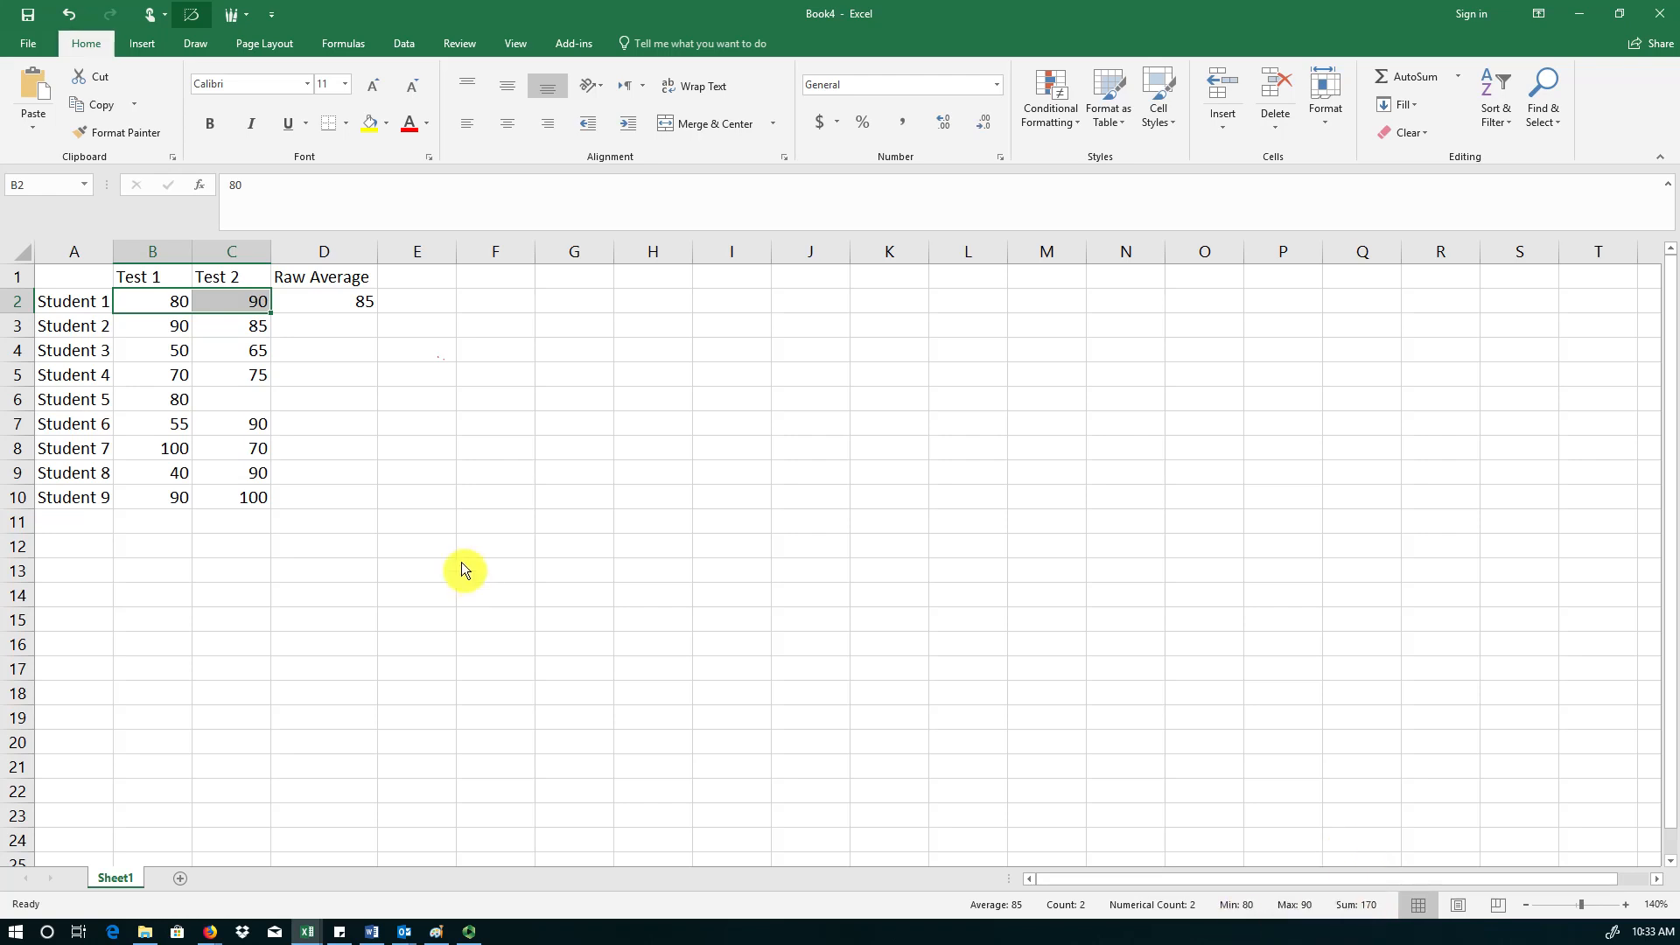
- Build Student 2's average formula in D3 from B3 and C3, checking it against D2
left_click(324, 301)
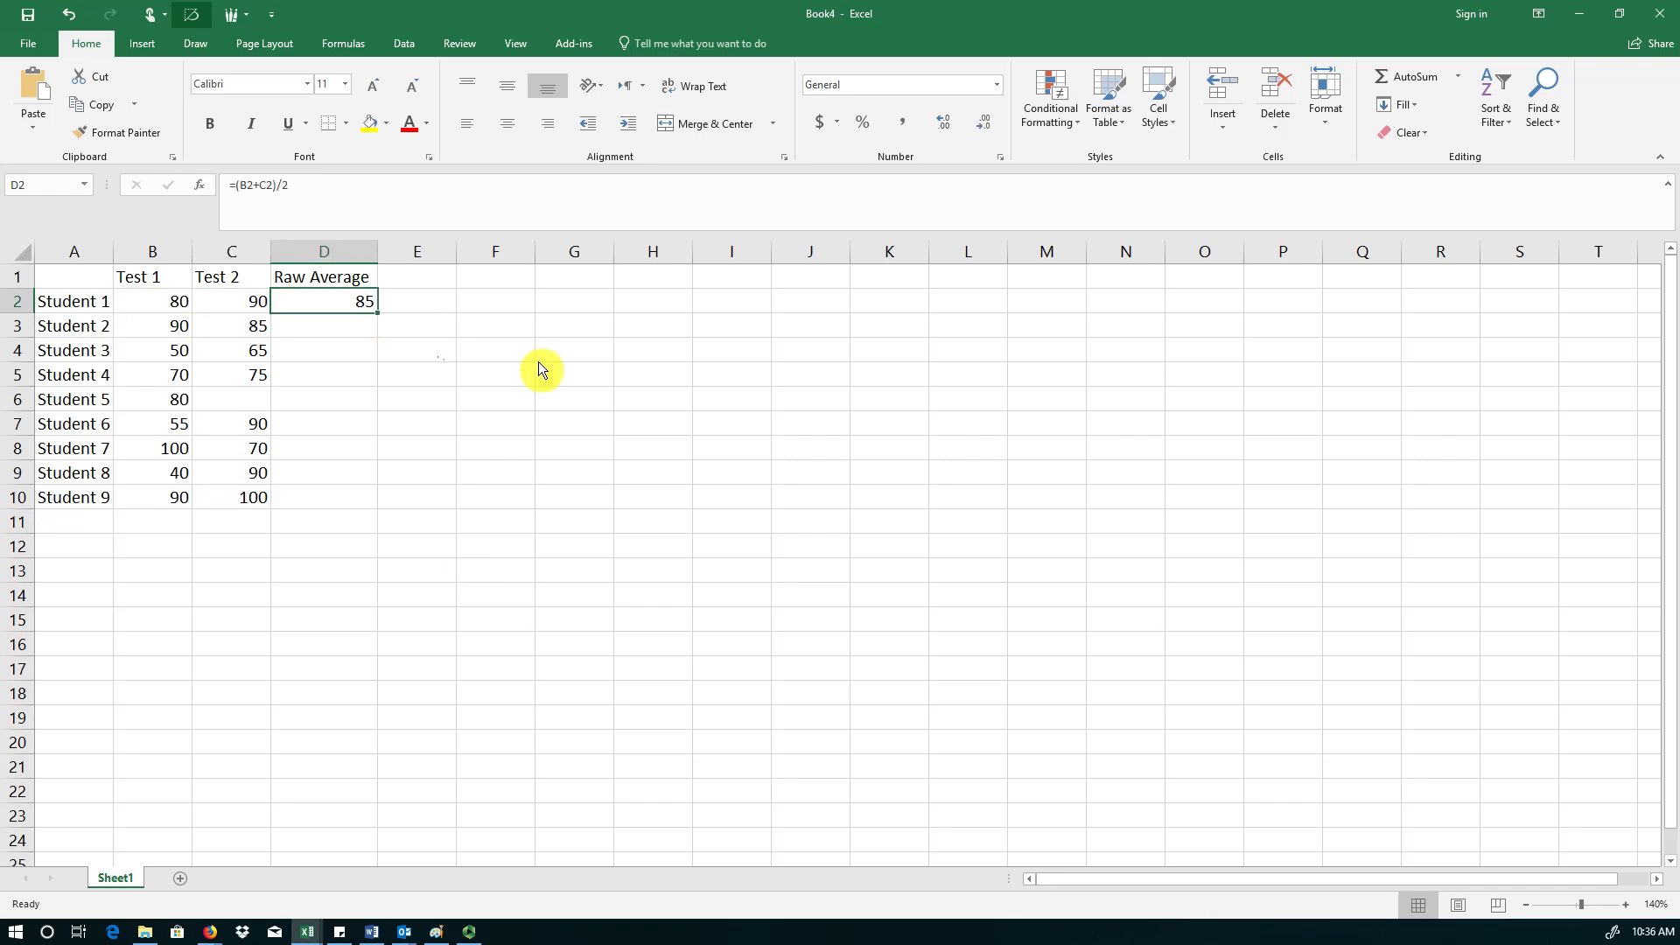
mouse_move(540, 383)
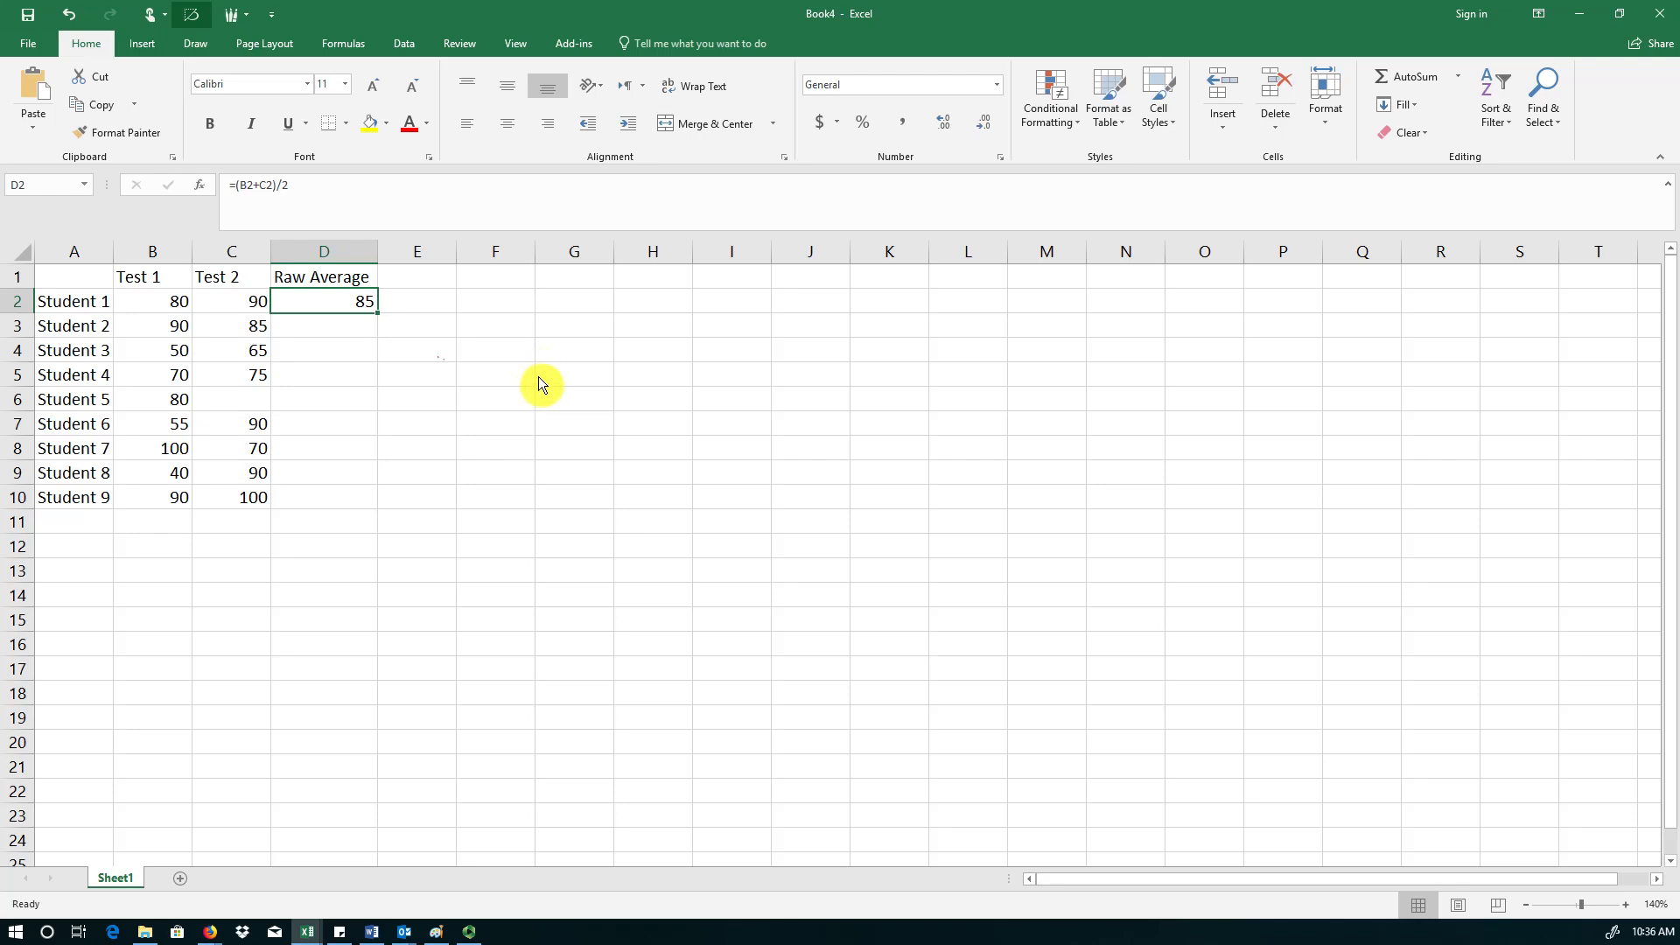
left_click(324, 325)
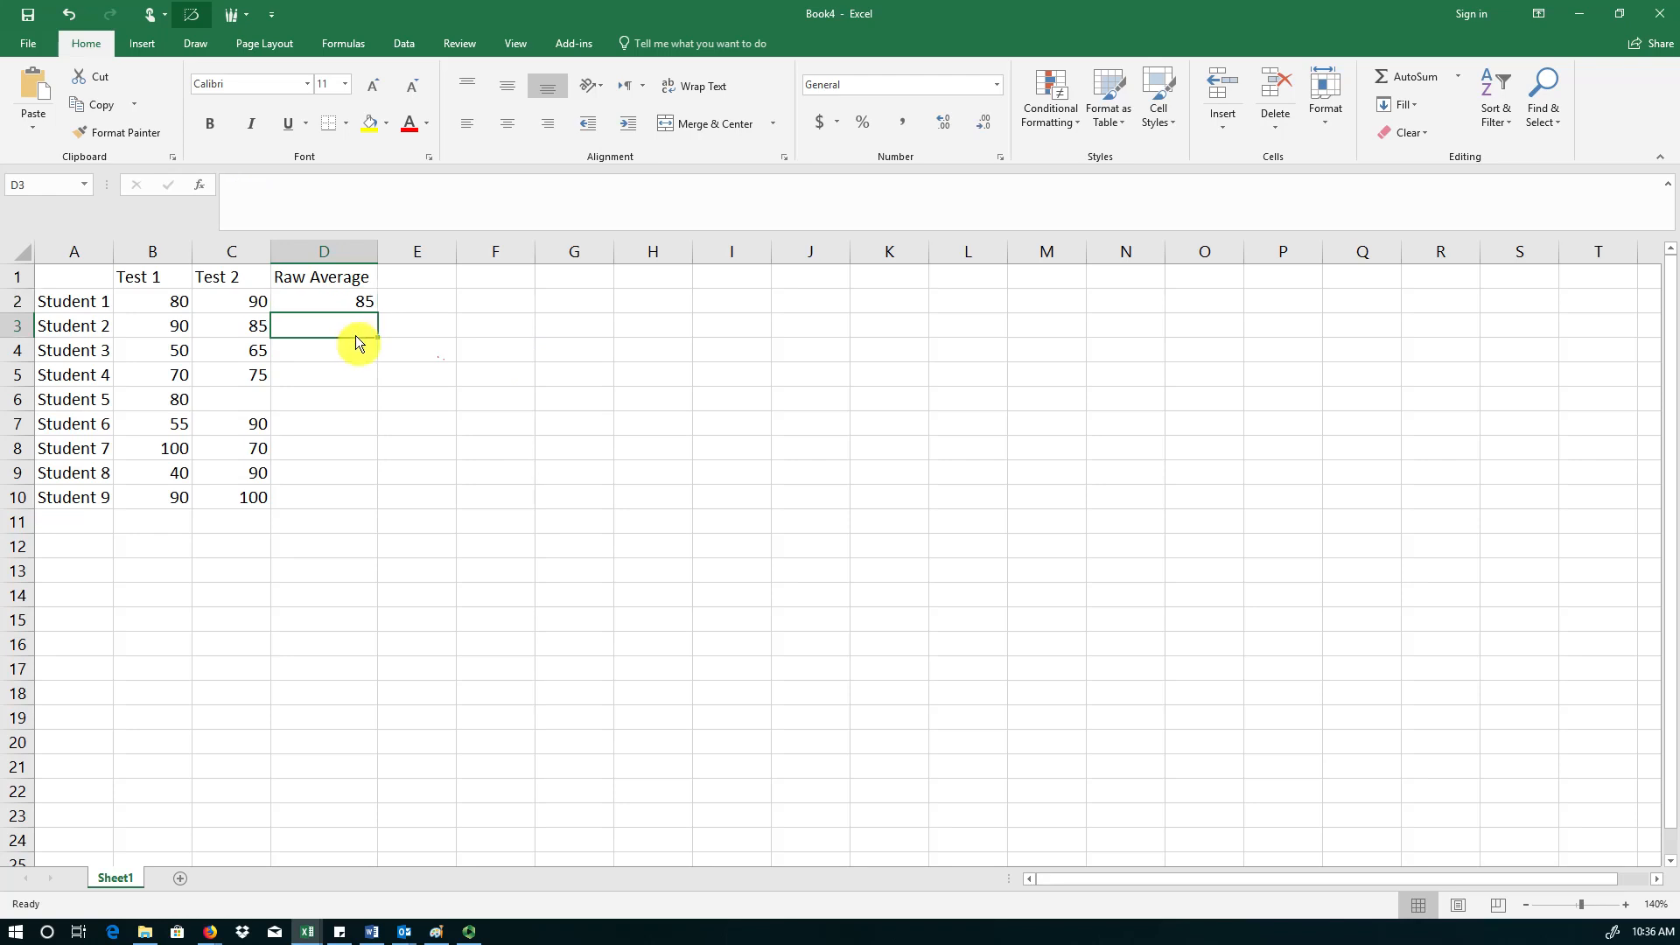
type("=")
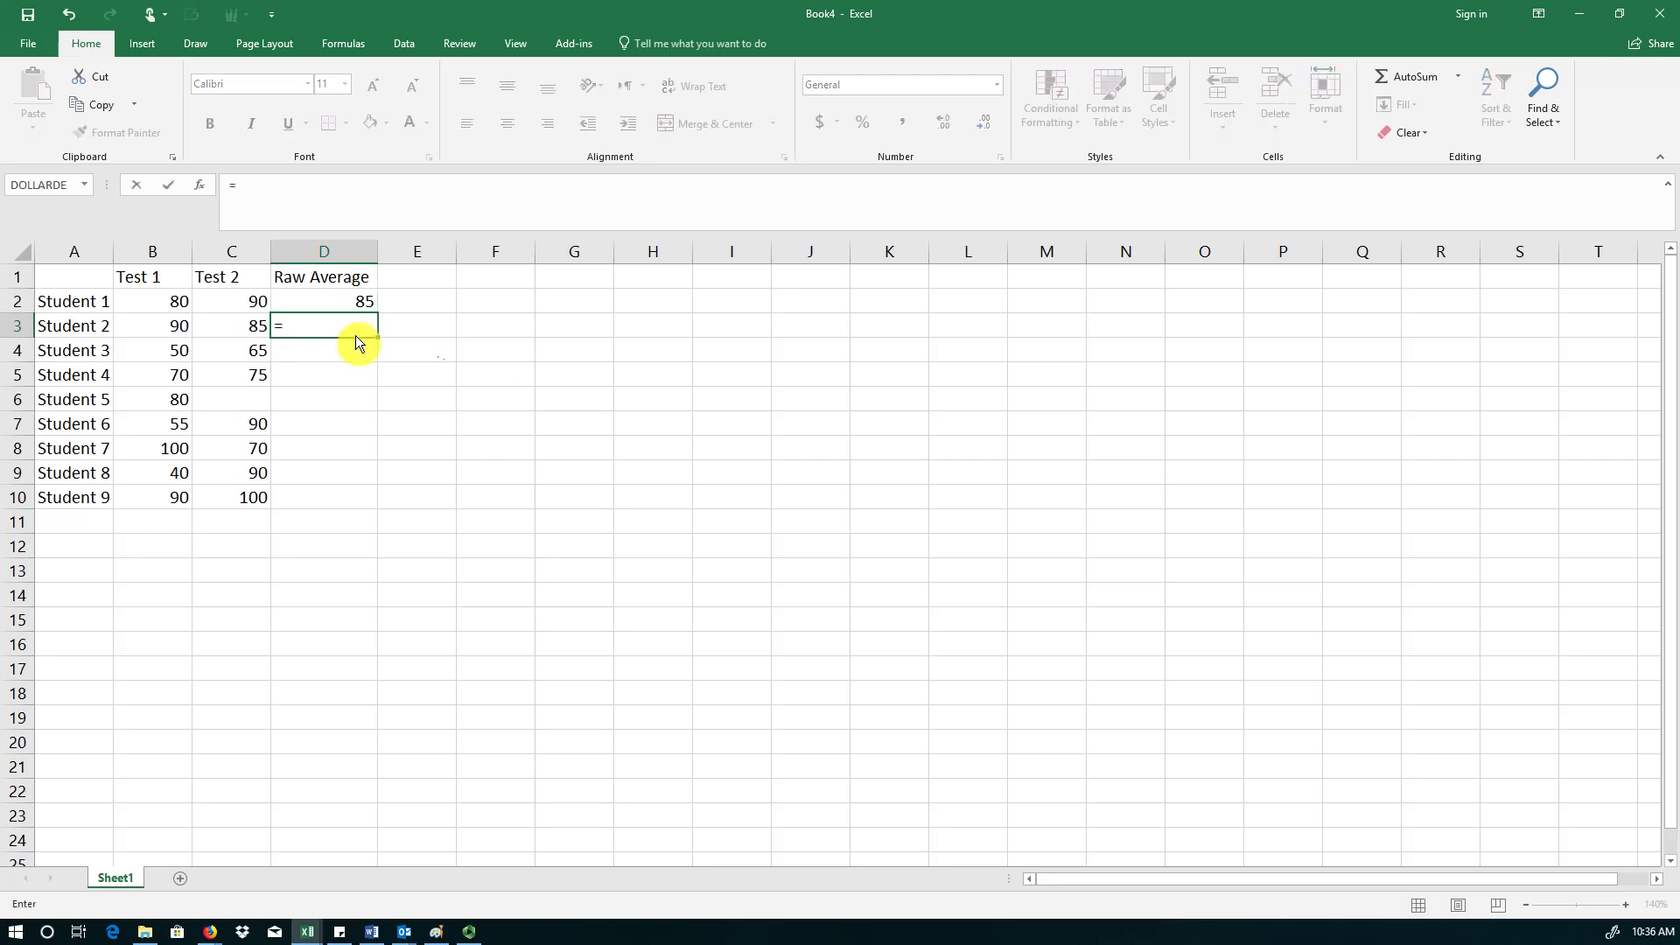
type("(")
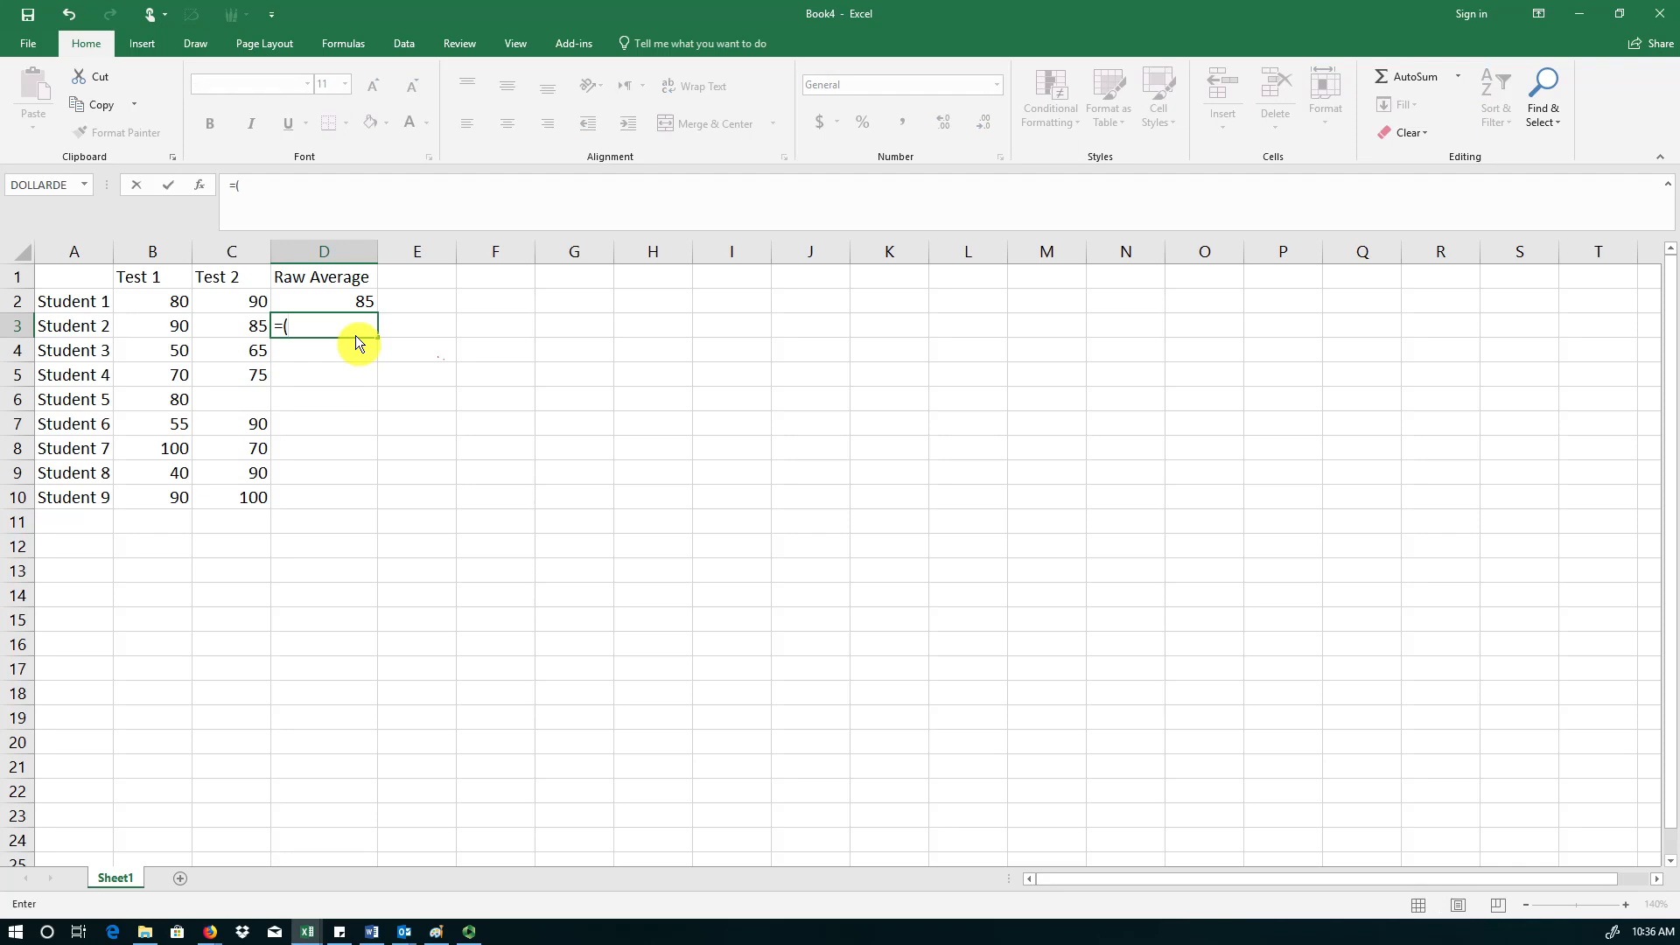
left_click(152, 325)
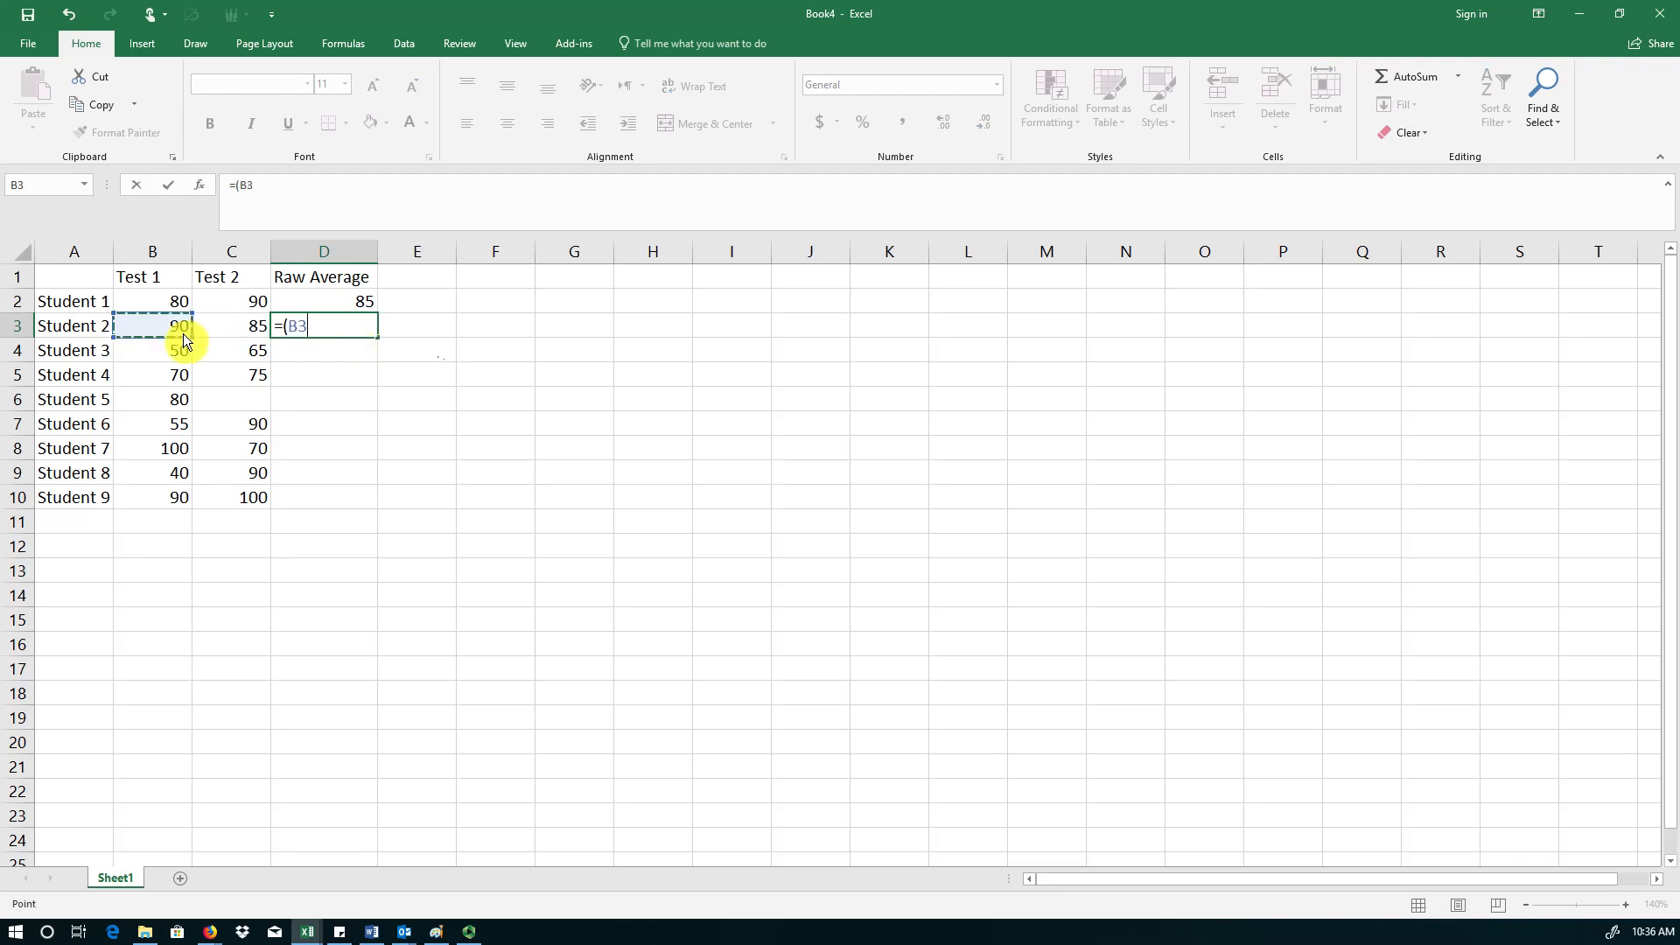
left_click(231, 326)
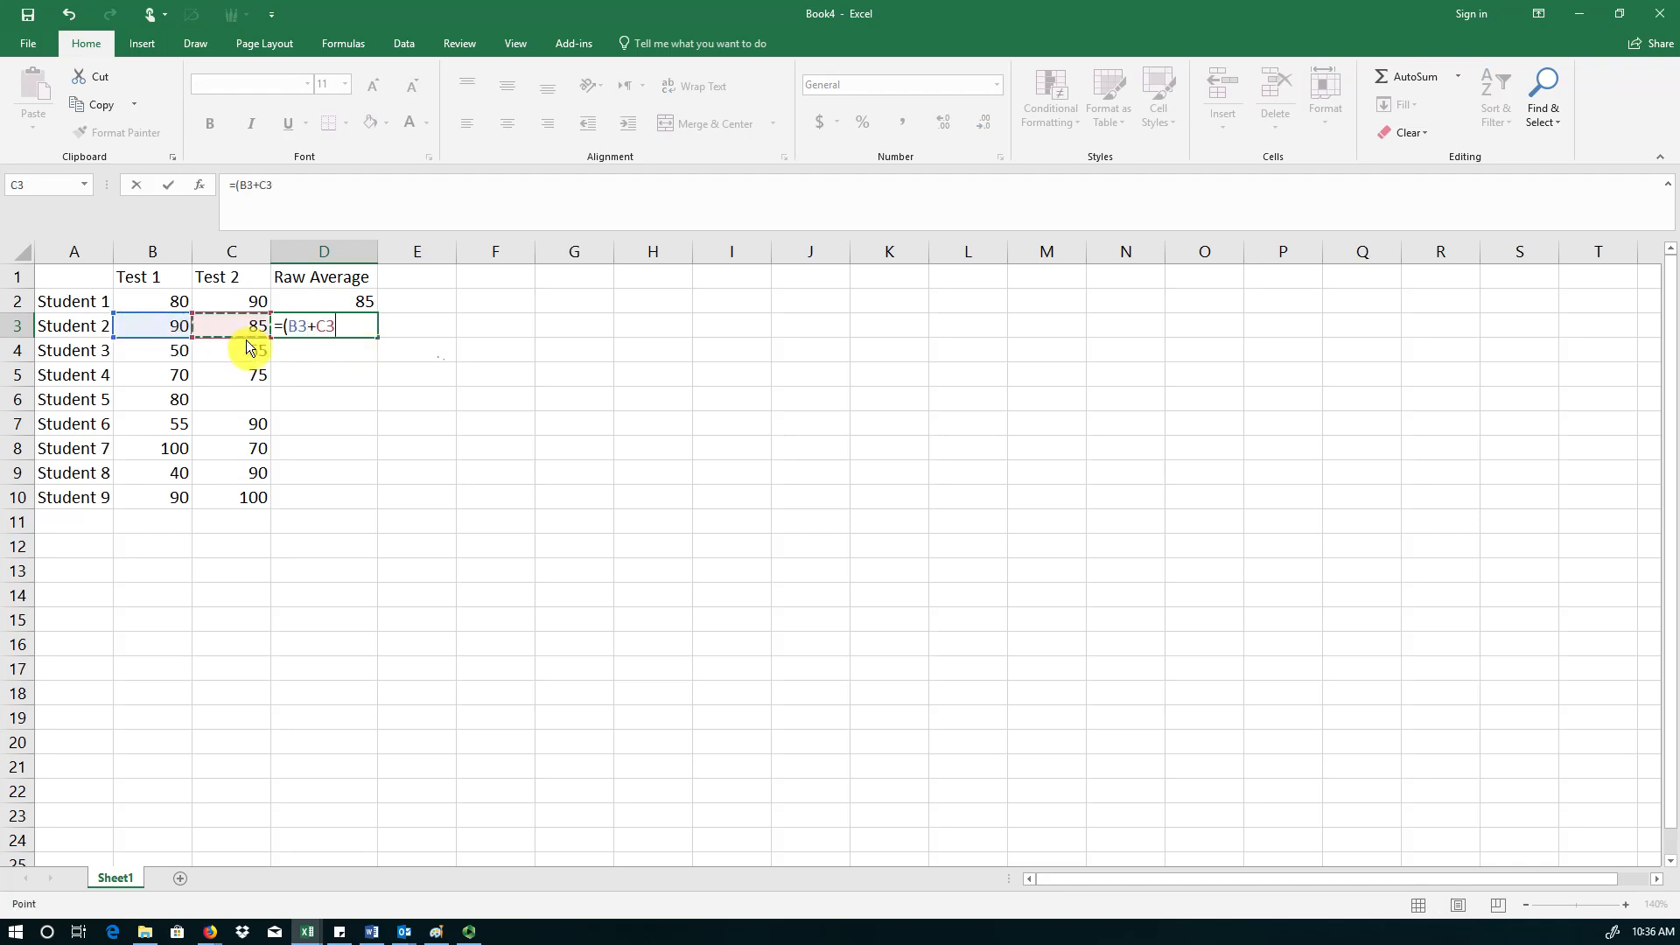
type("/")
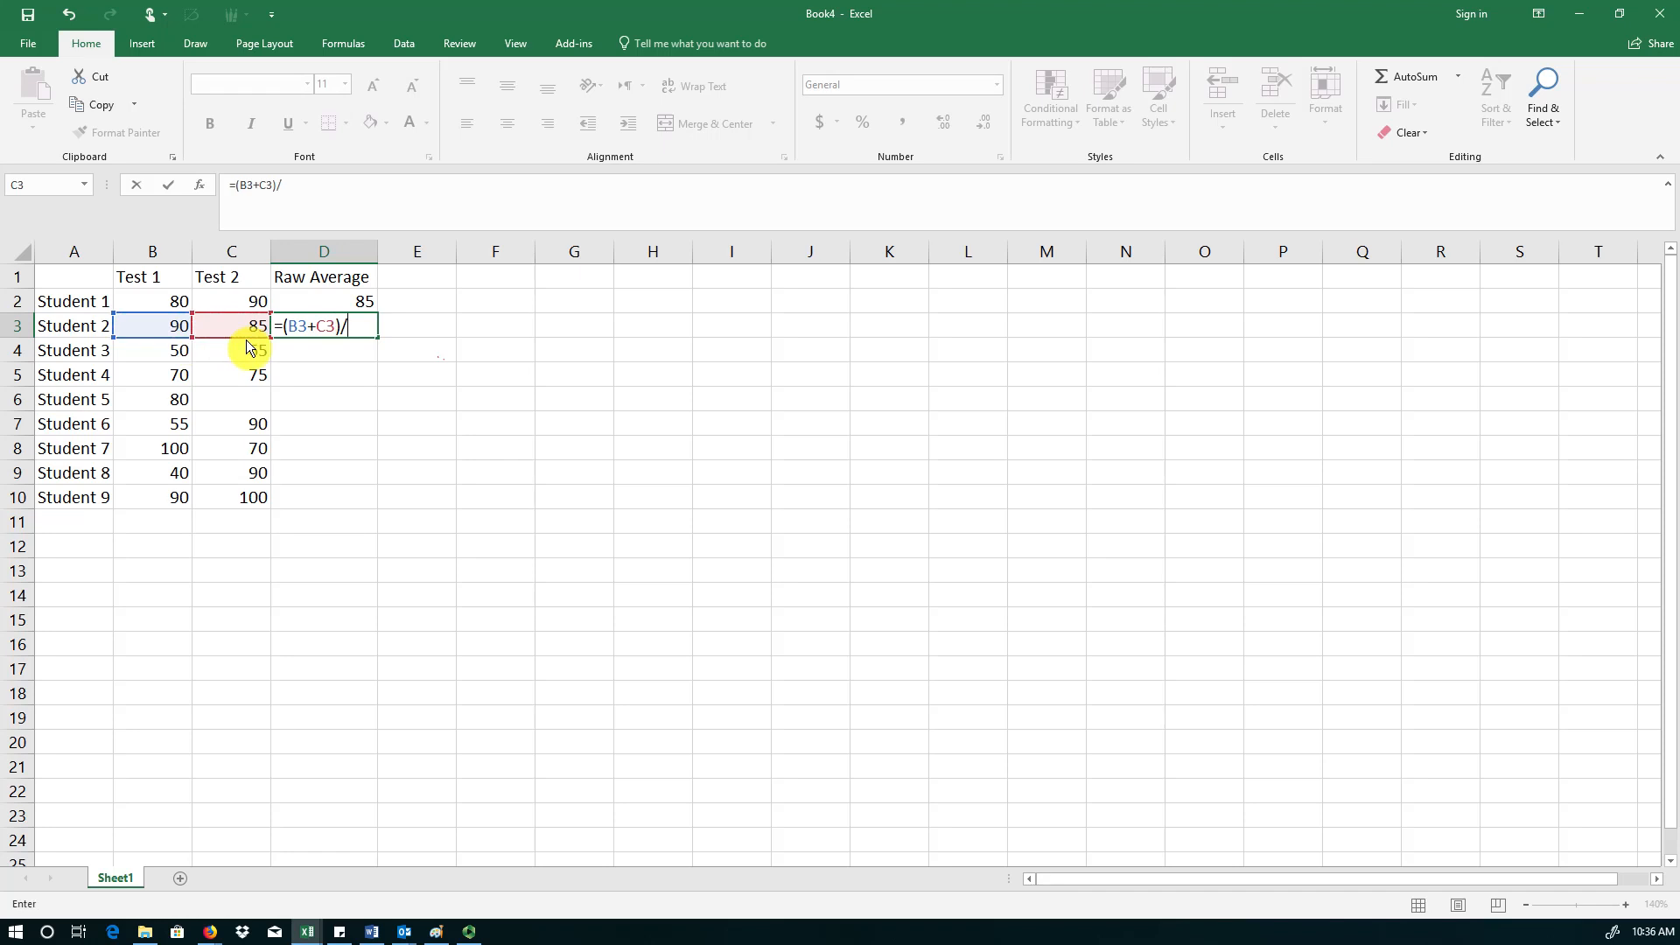
key("Return")
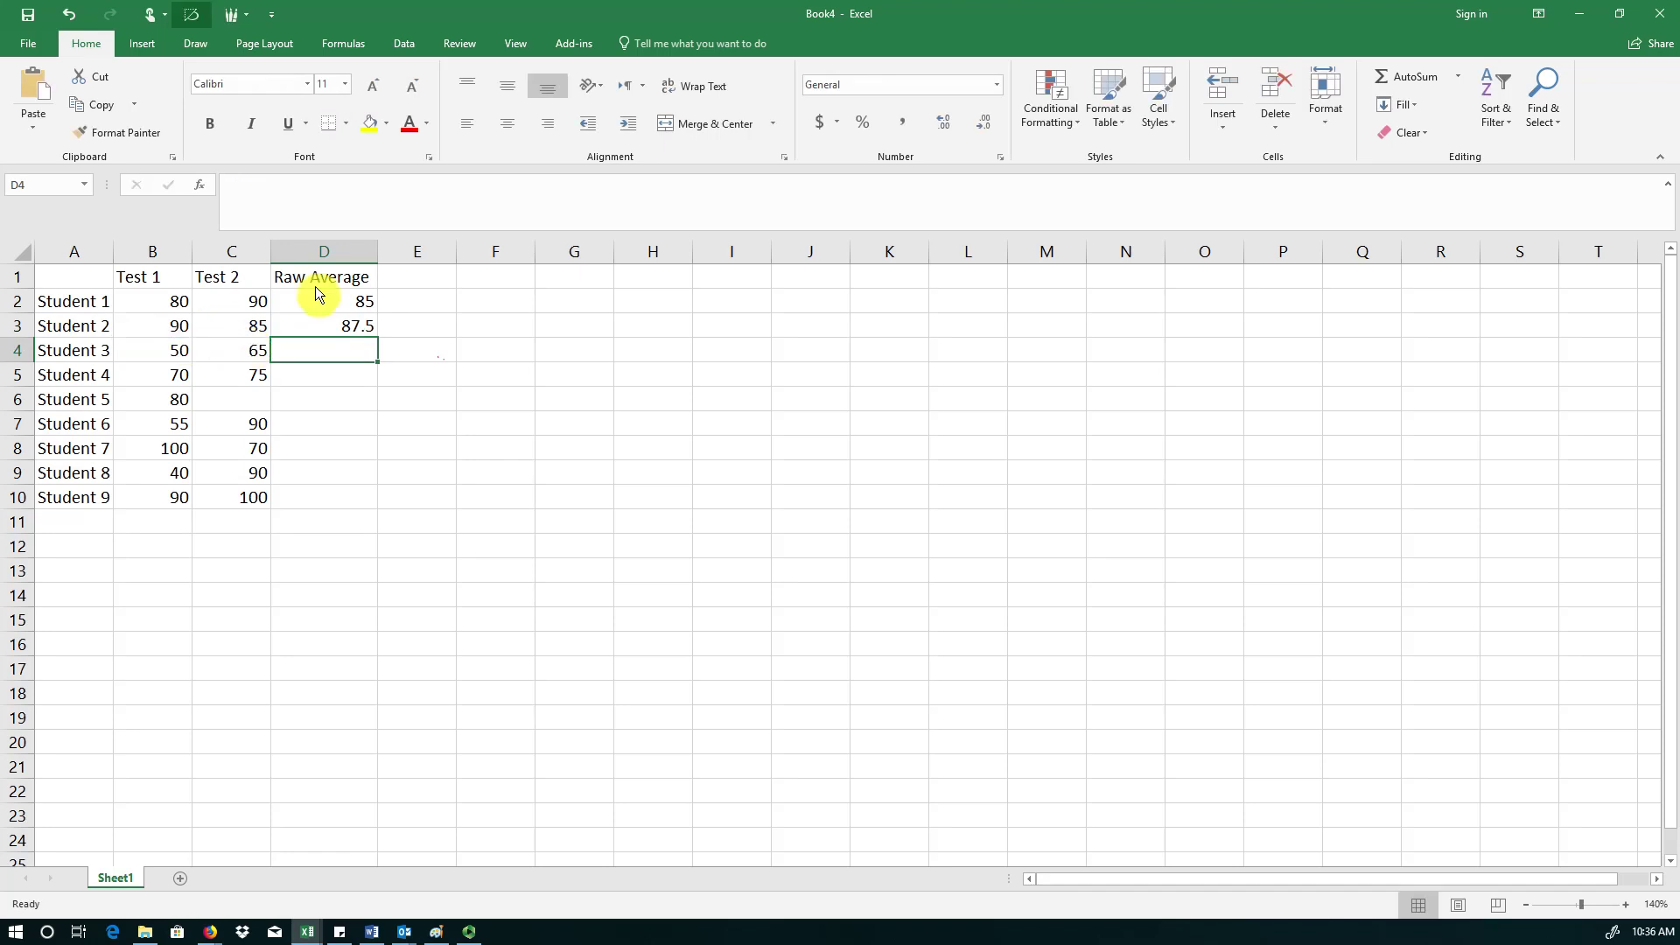
left_click(323, 325)
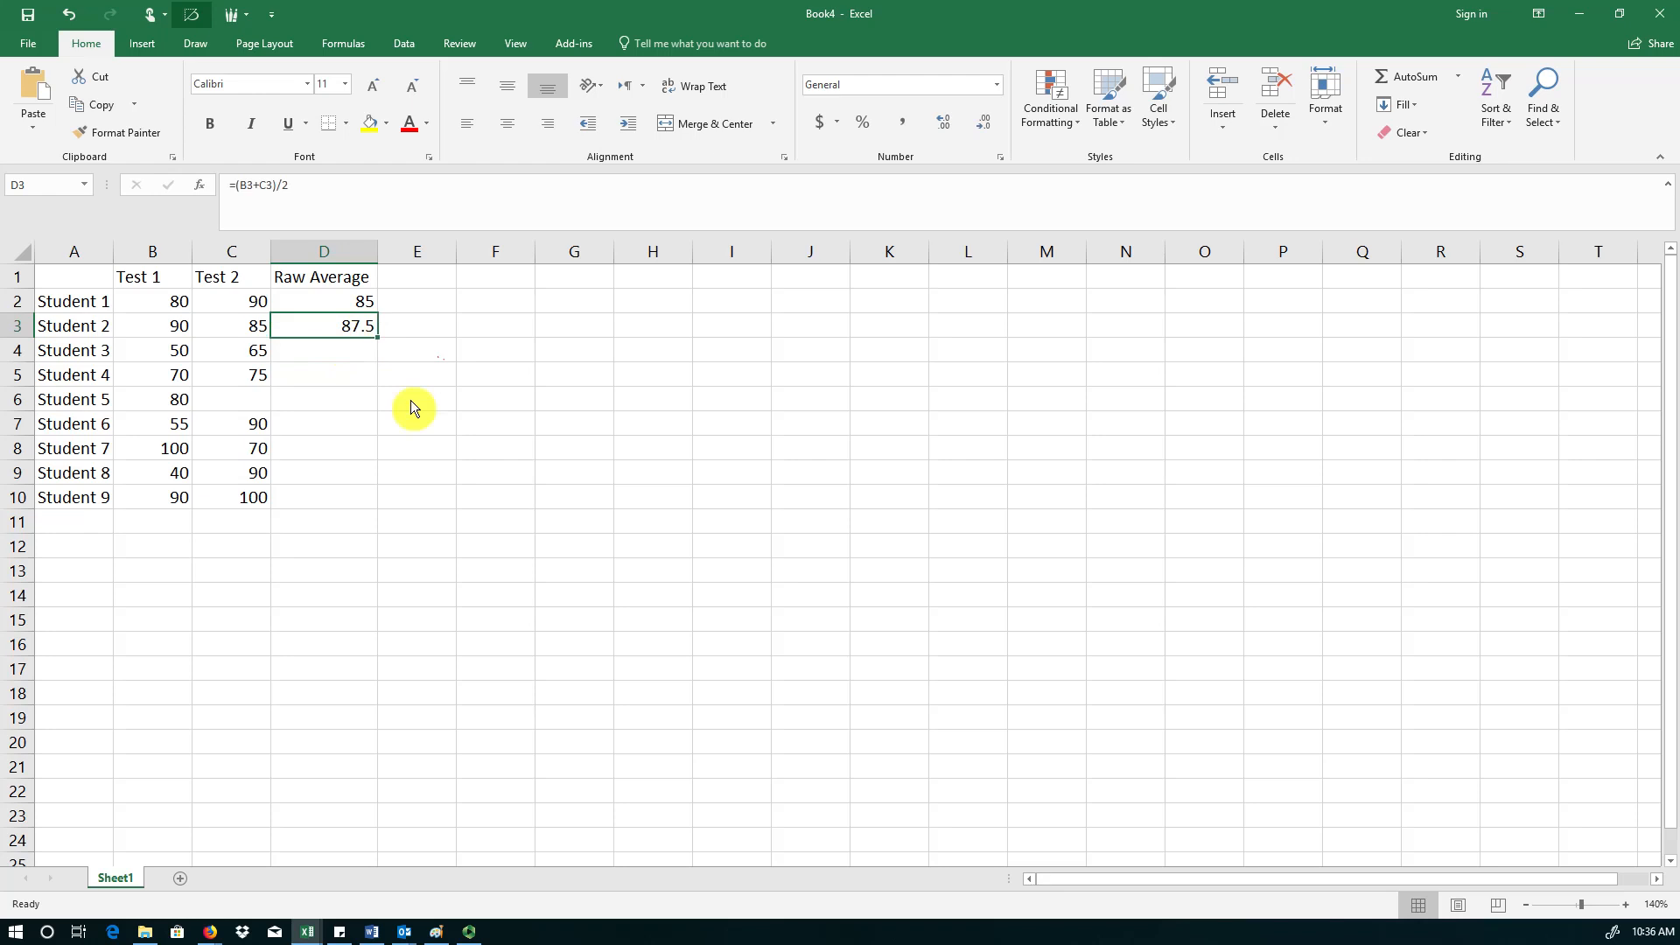
left_click(323, 301)
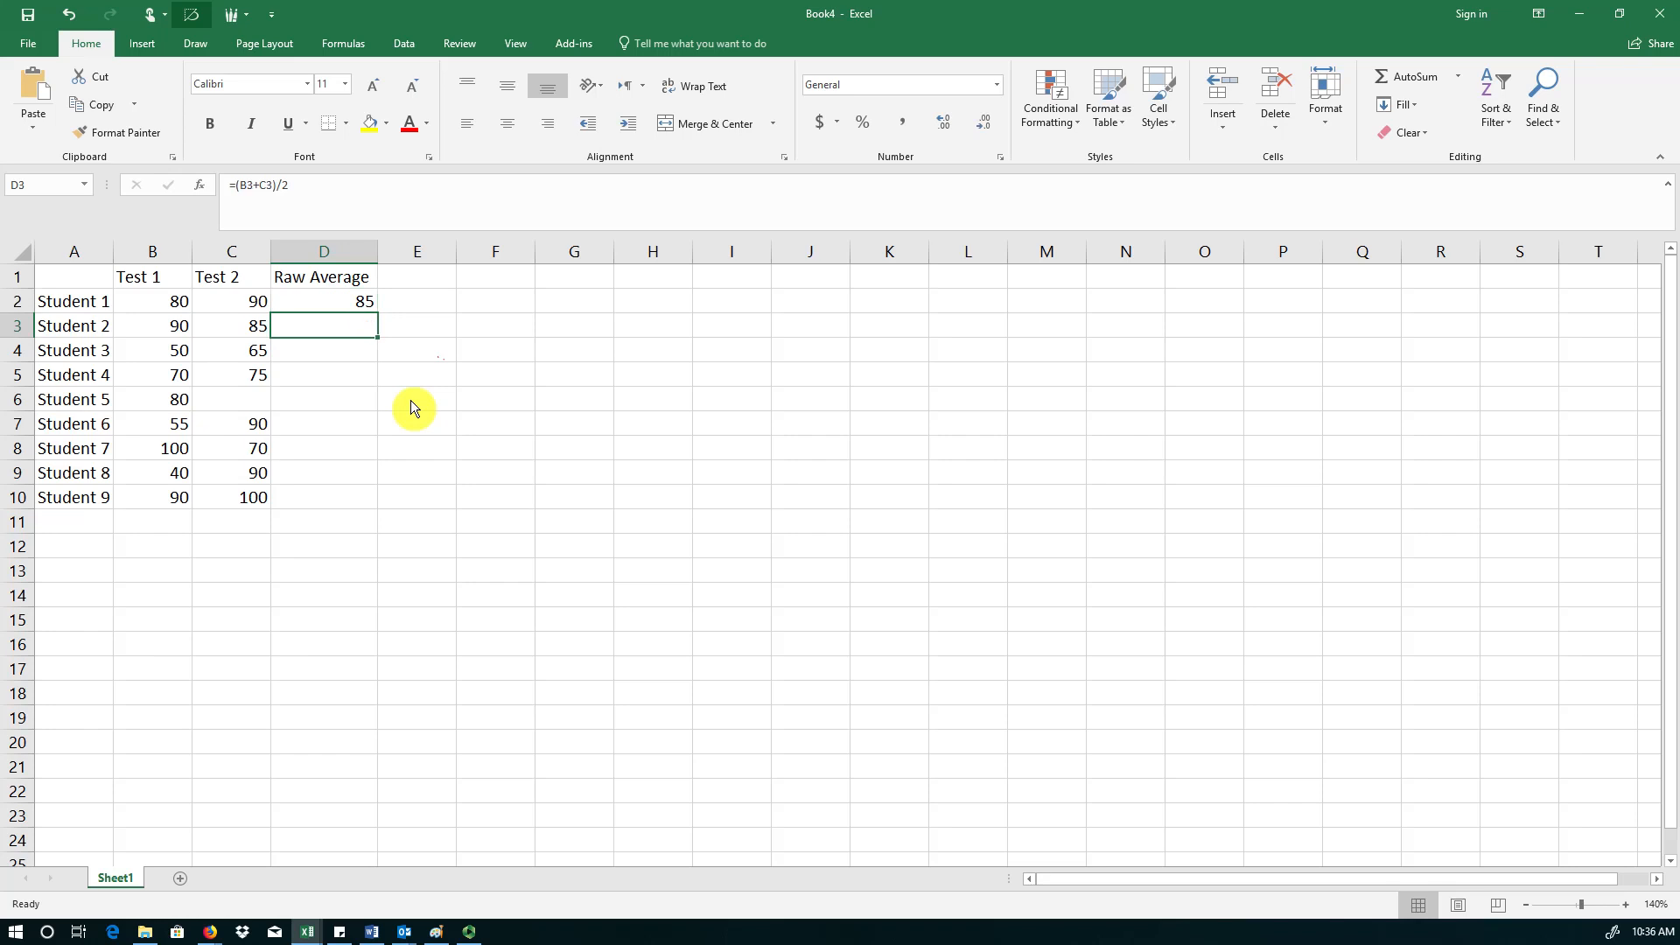
- Fill D2's average formula down to D10 for Students 1 through 9
left_click(323, 301)
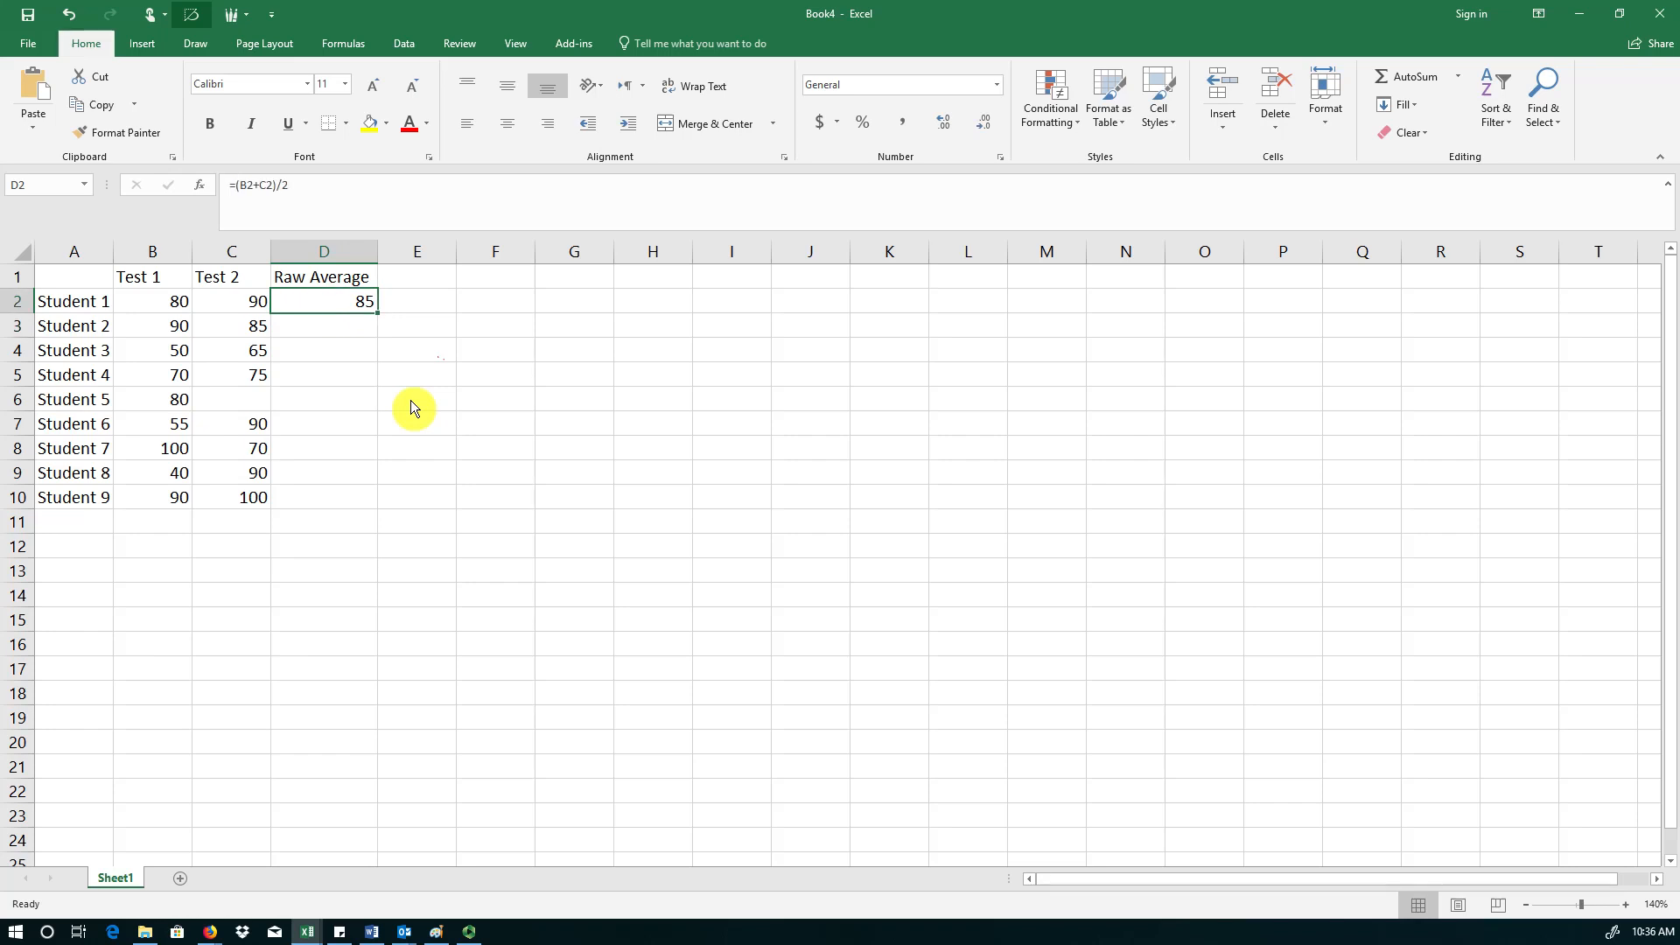
mouse_move(380, 314)
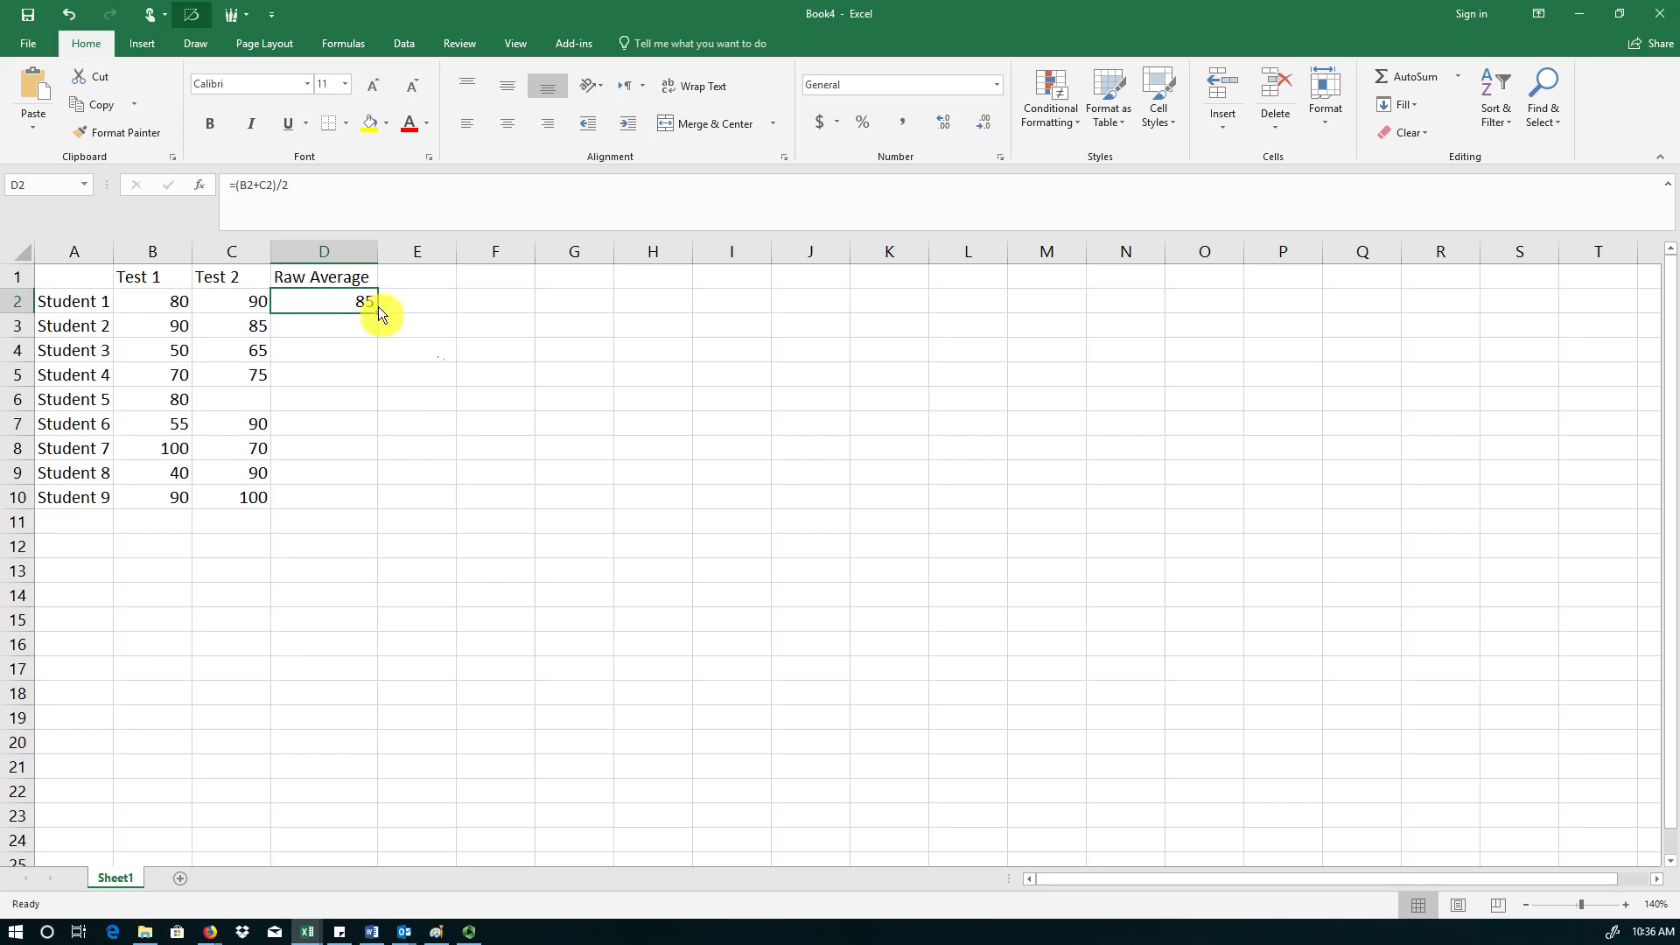
mouse_move(370, 455)
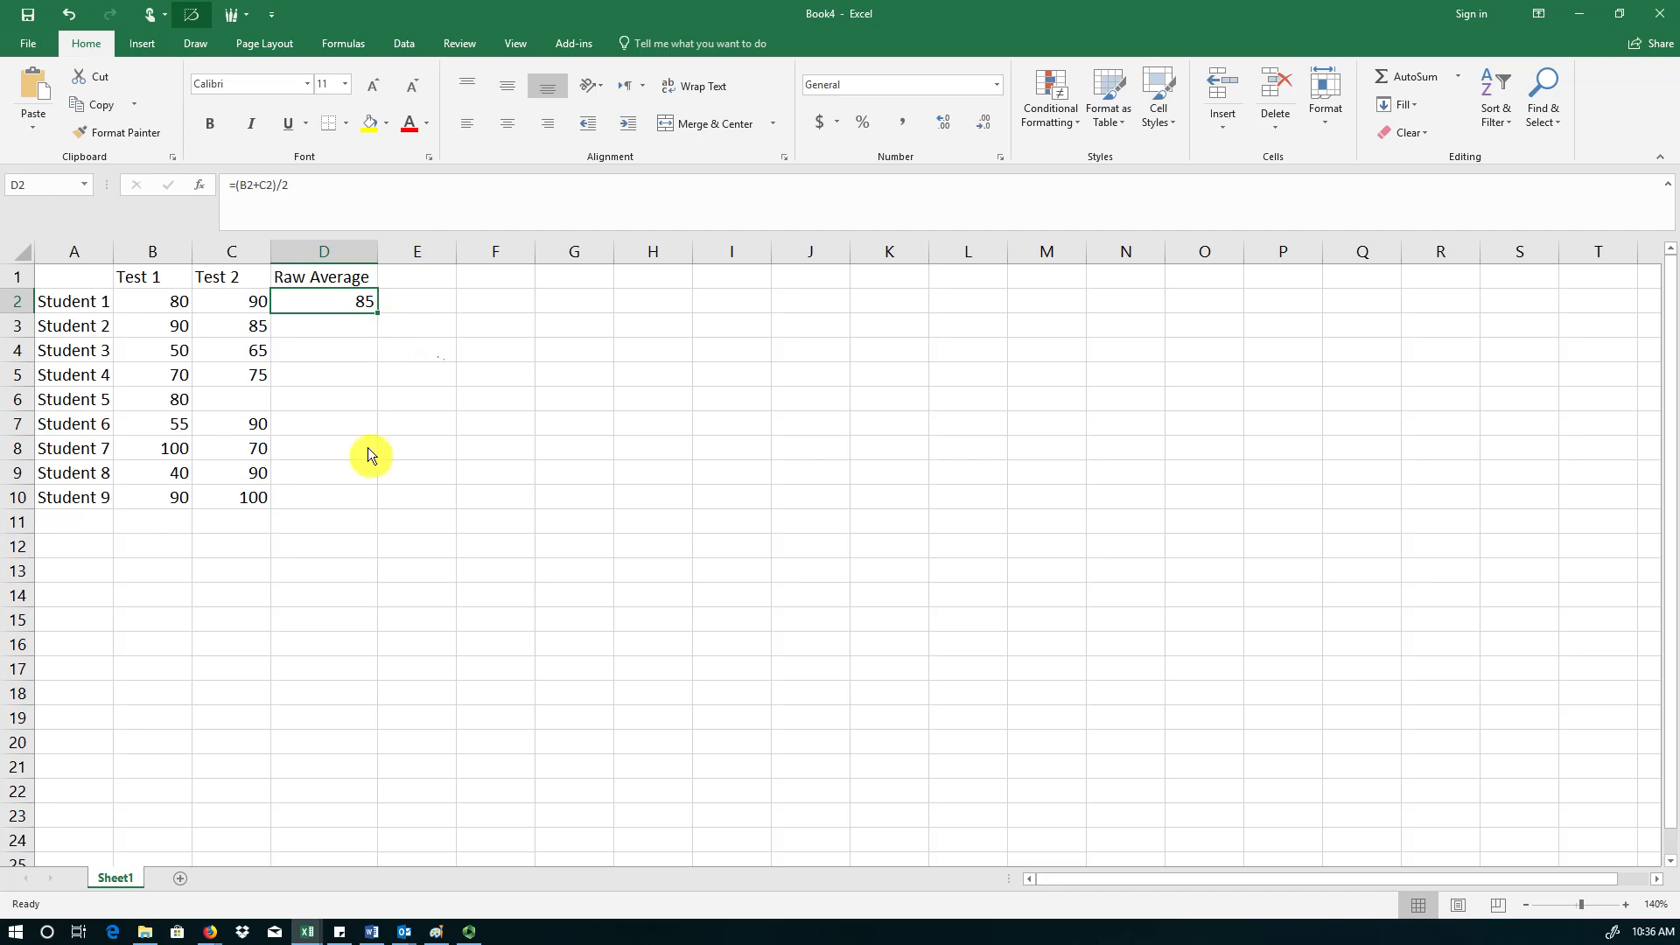
mouse_move(361, 404)
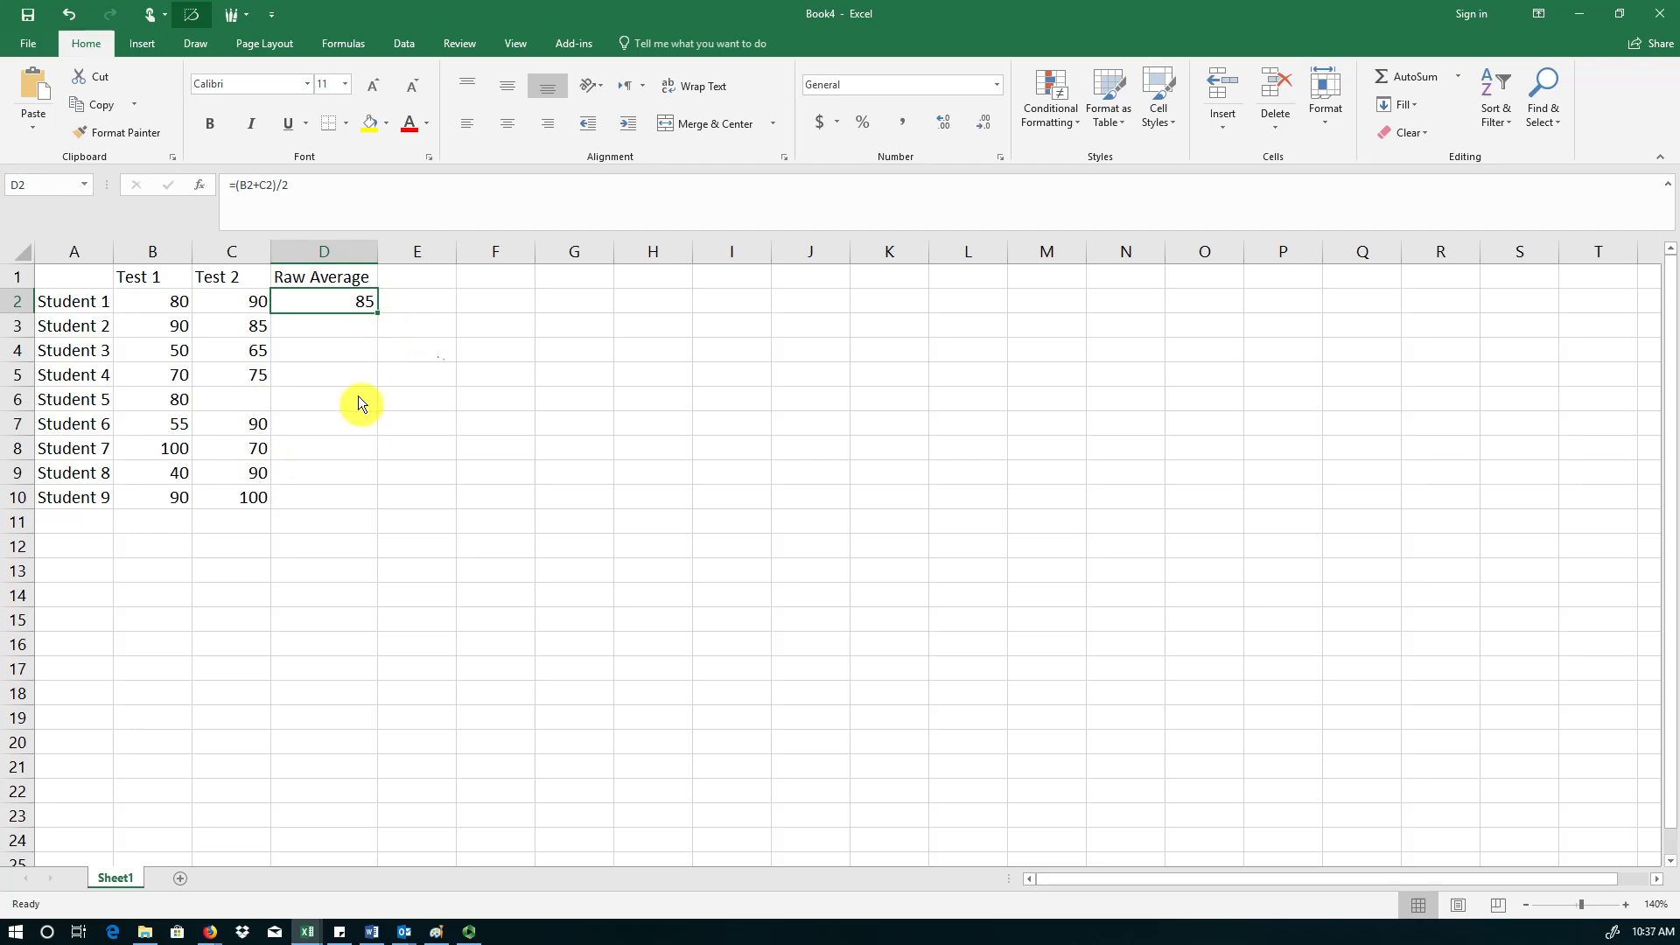
mouse_move(390, 328)
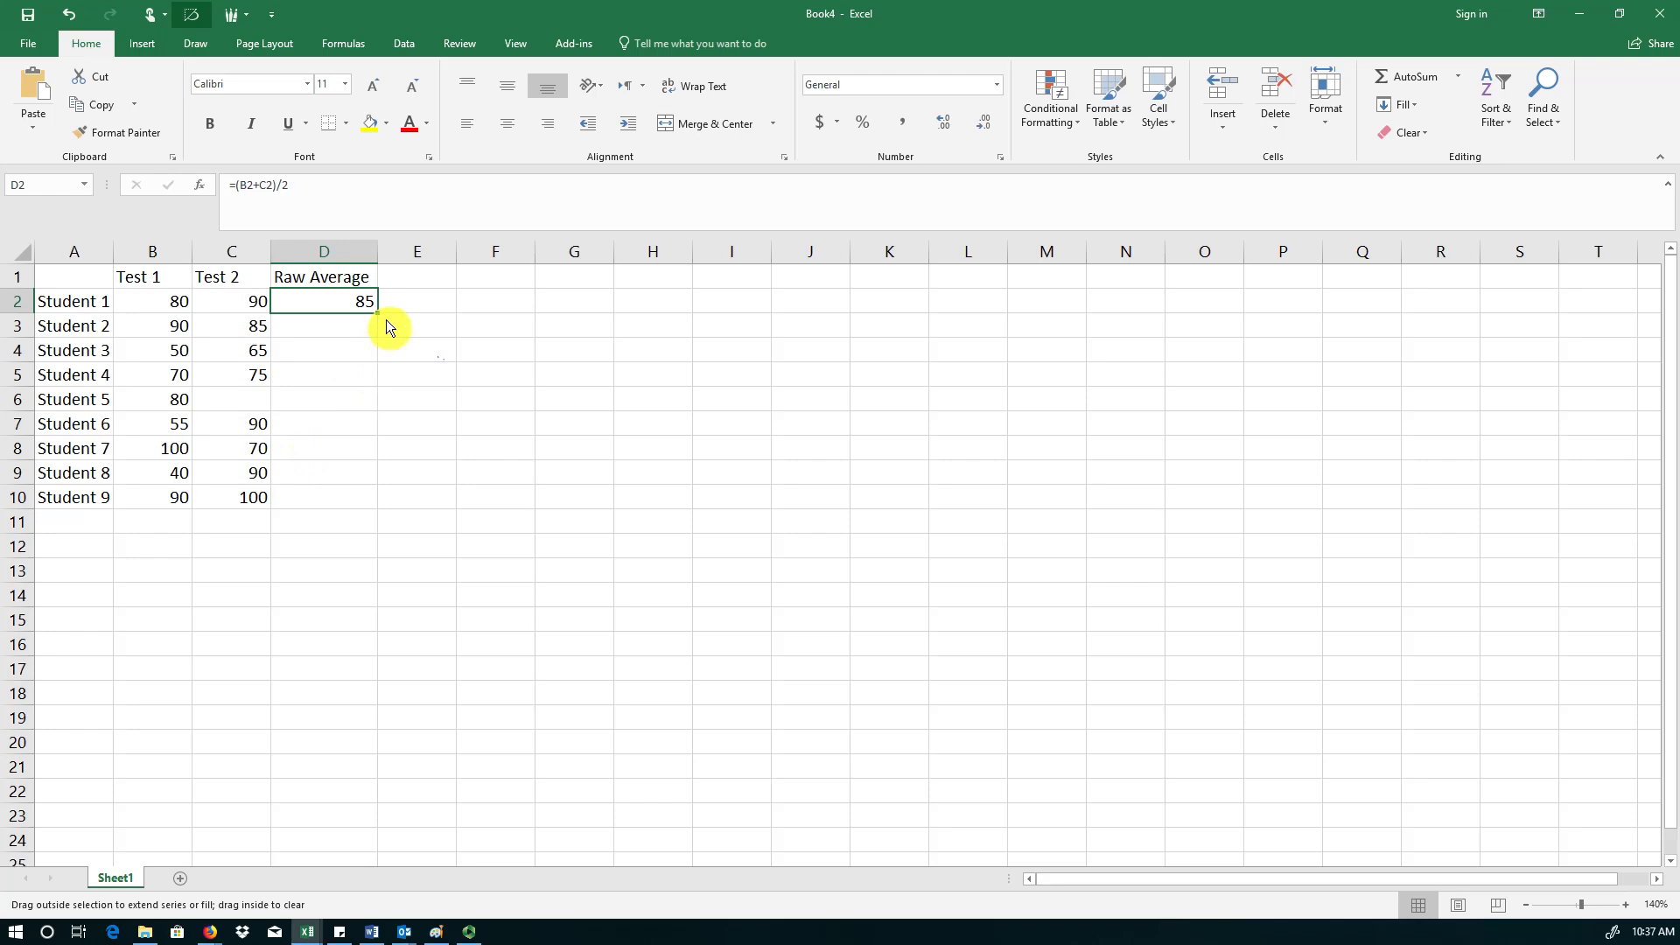
left_click_drag(372, 301, 372, 374)
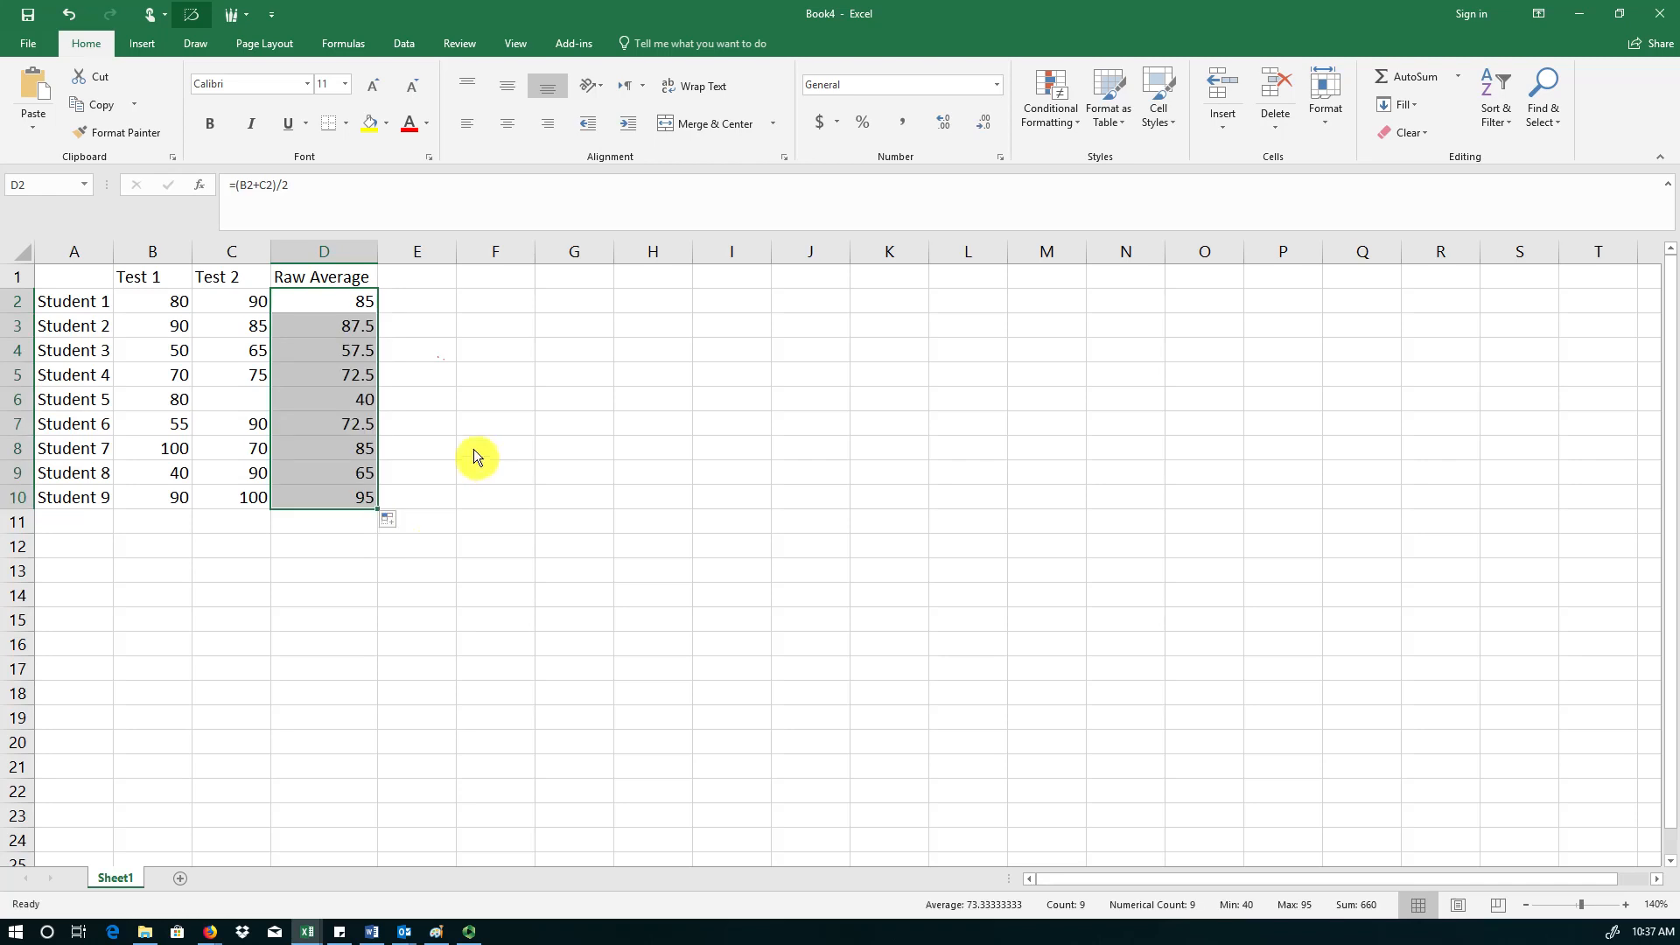
left_click(417, 448)
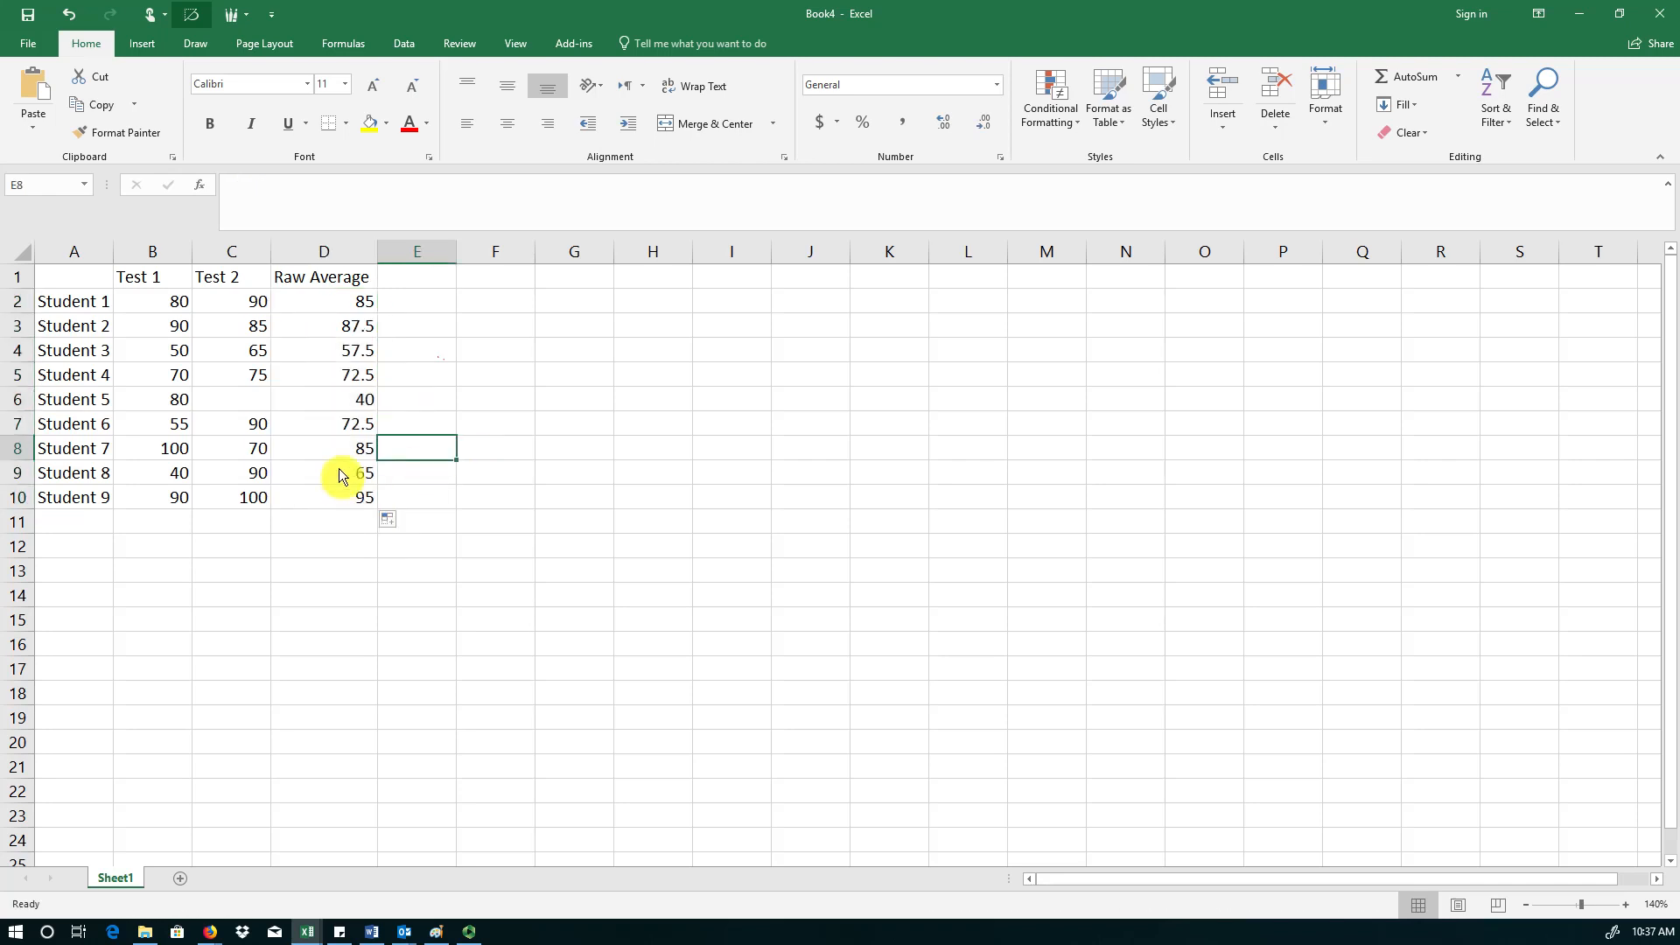
mouse_move(375, 341)
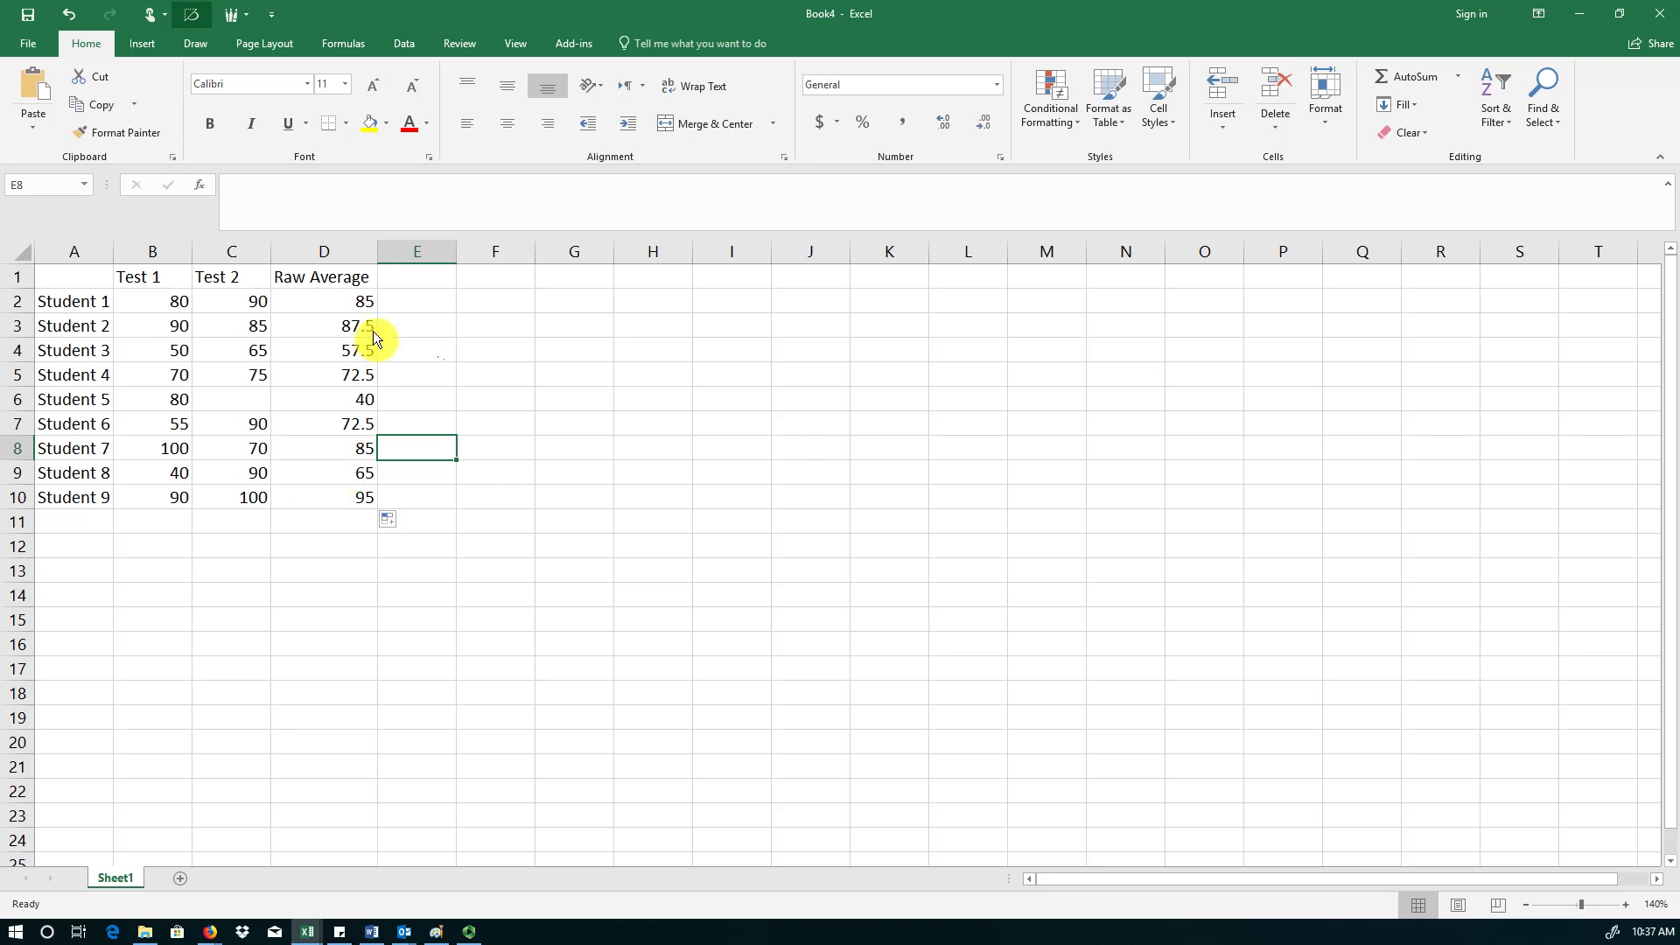
mouse_move(151, 596)
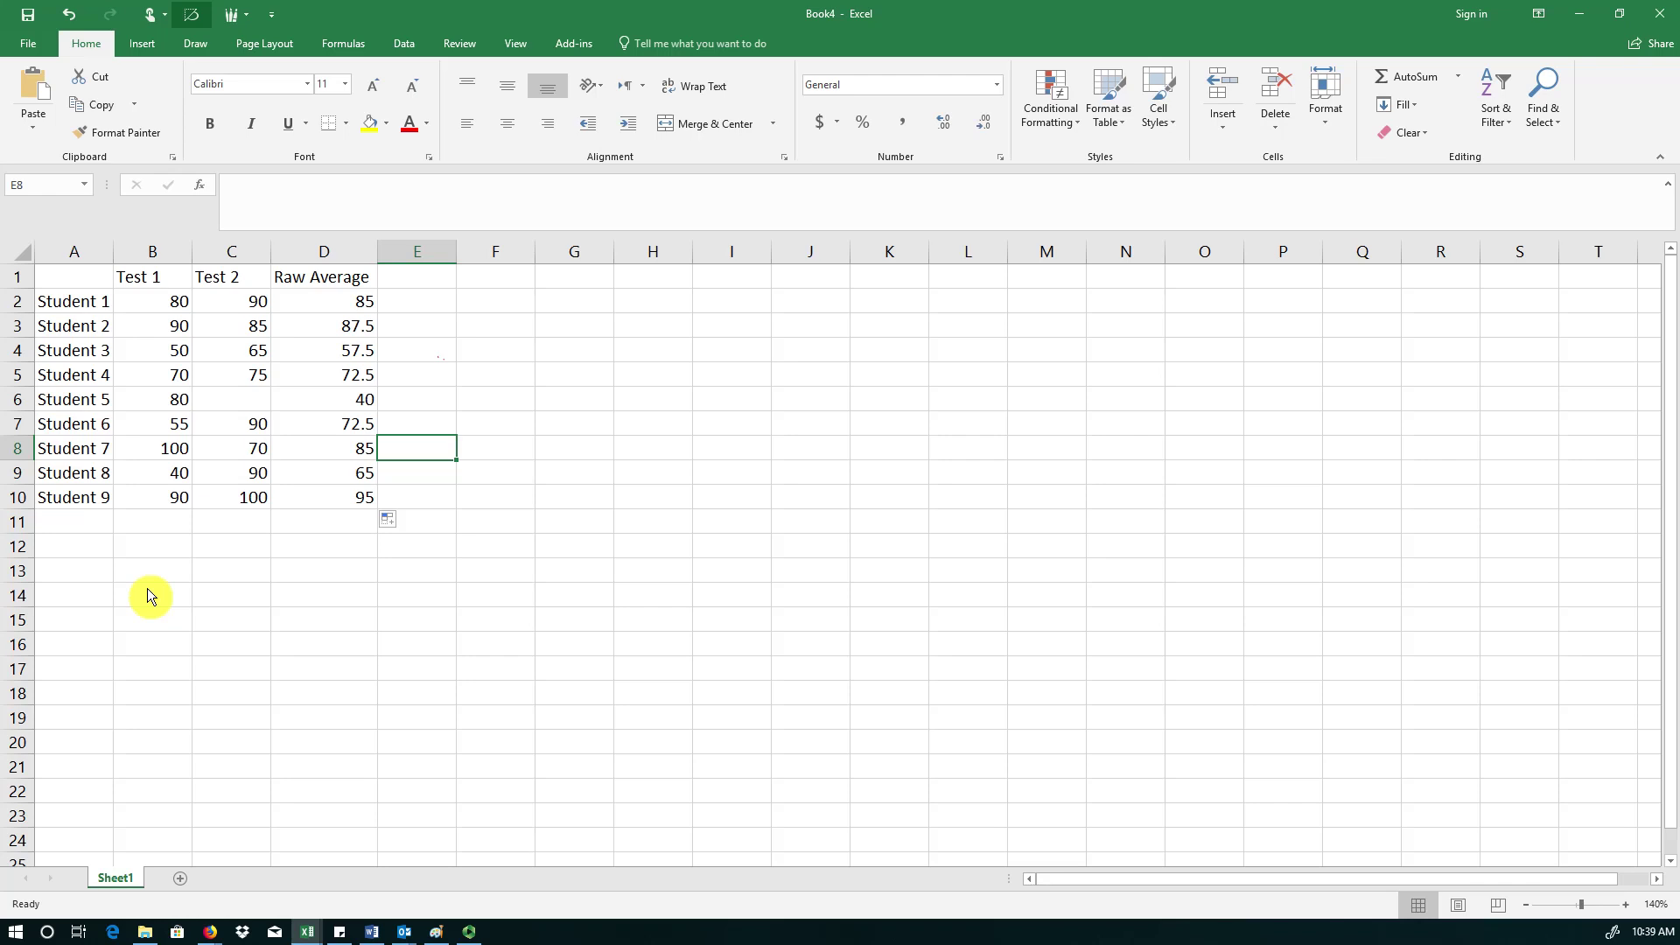
mouse_move(234, 602)
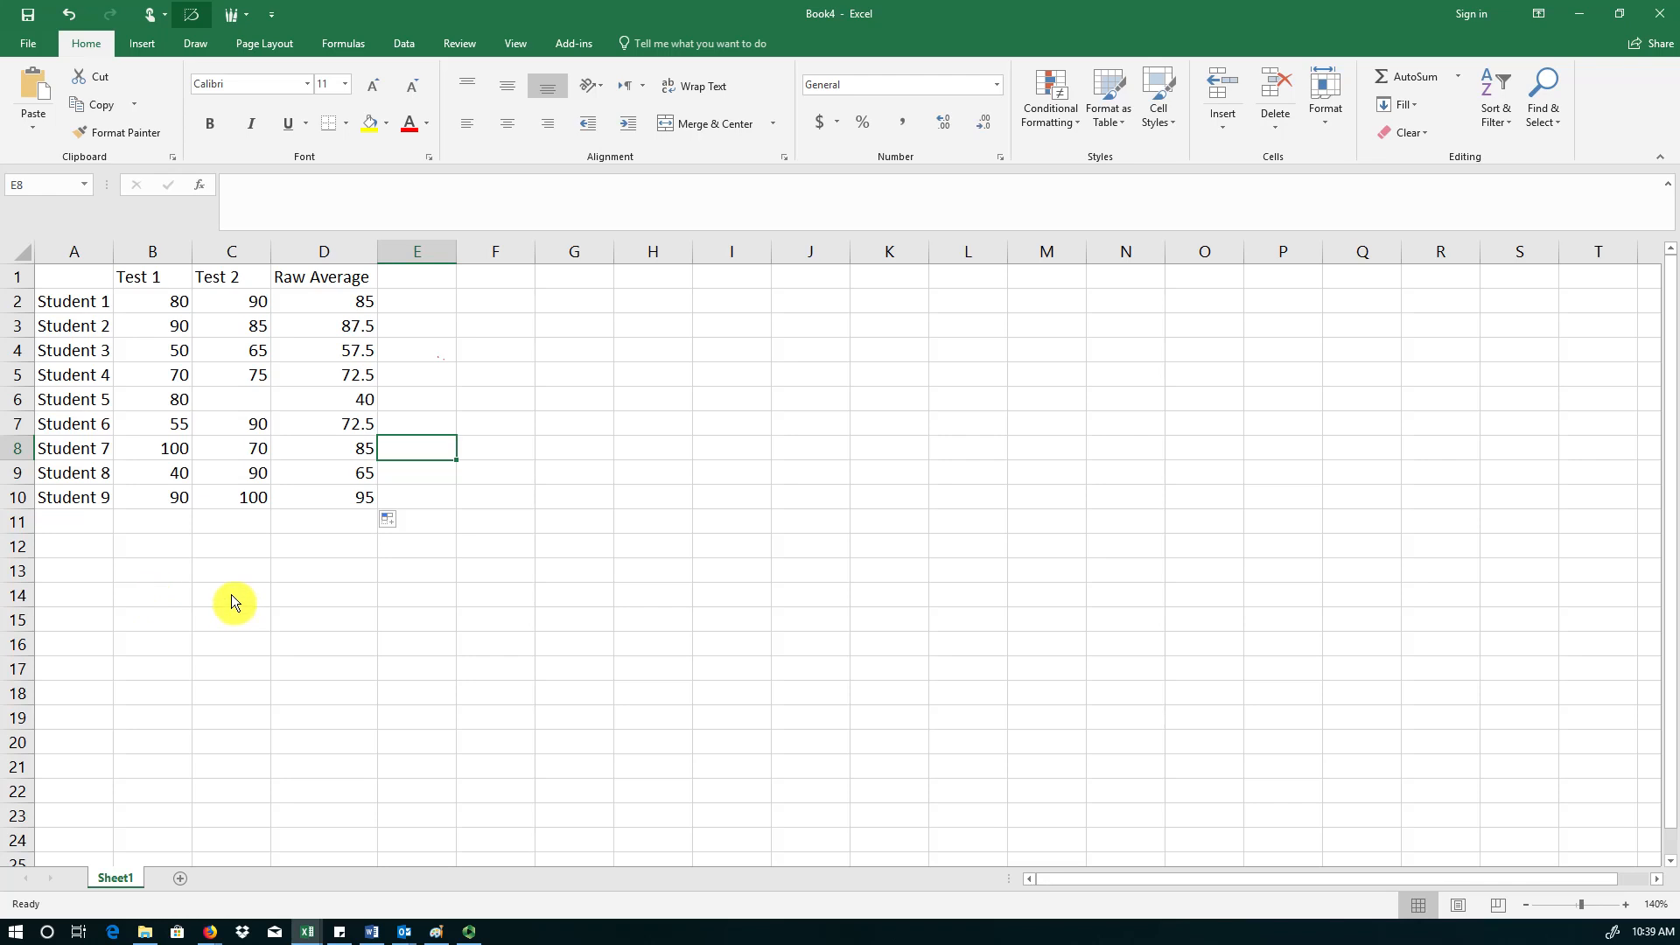
mouse_move(75, 543)
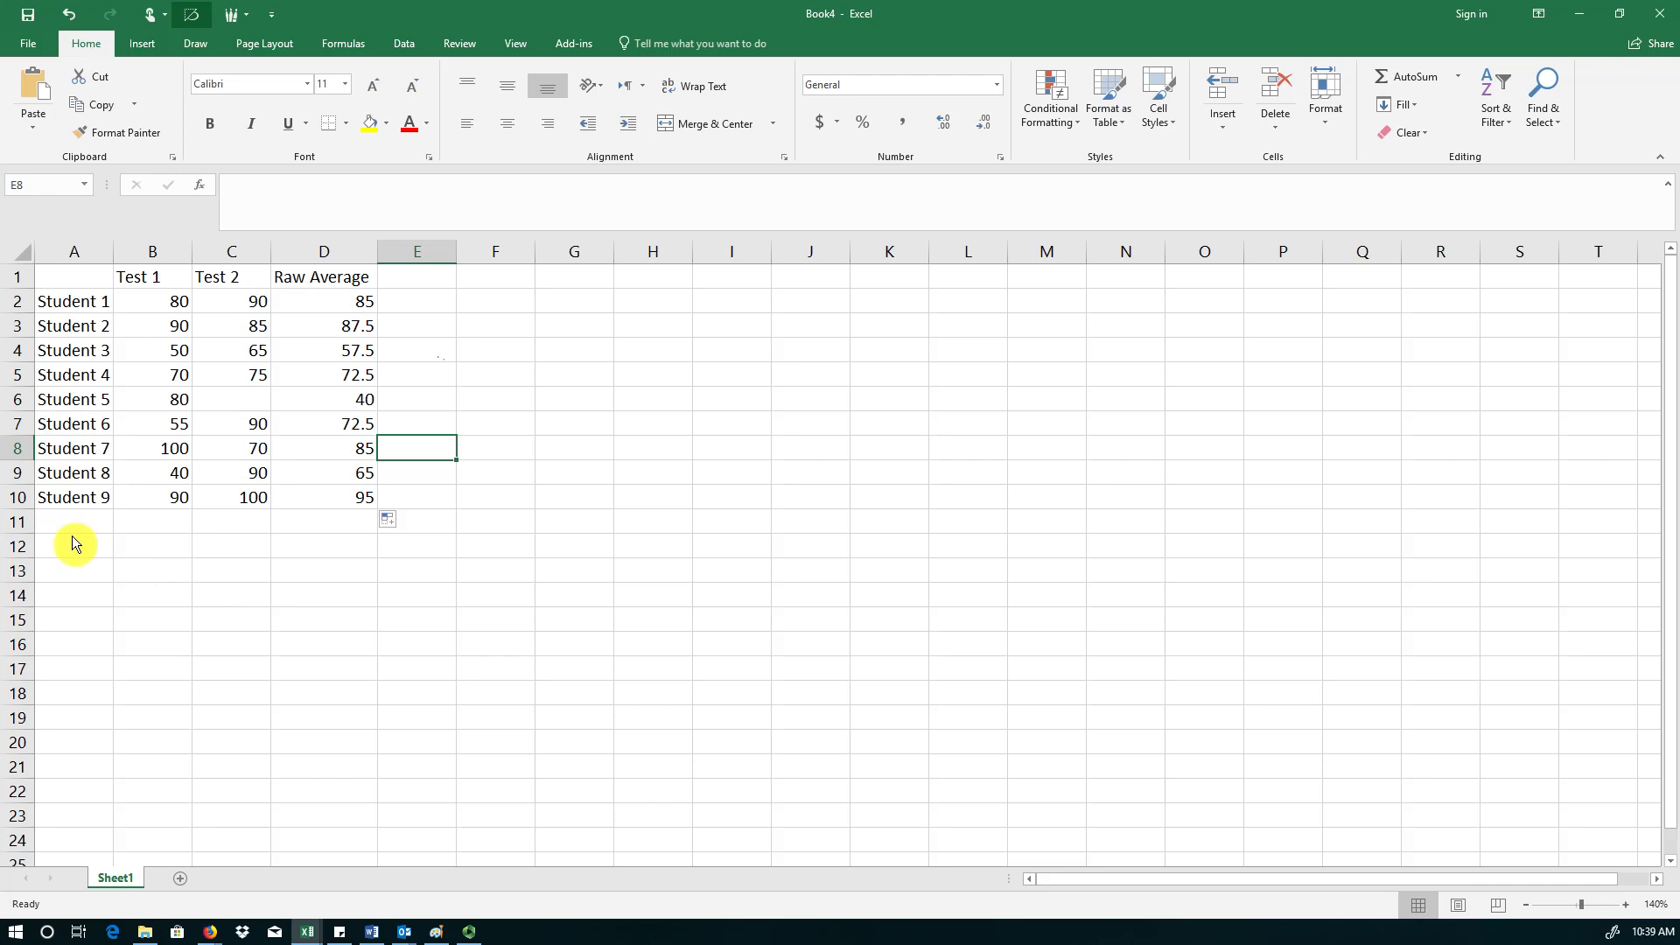
left_click(73, 521)
type("T")
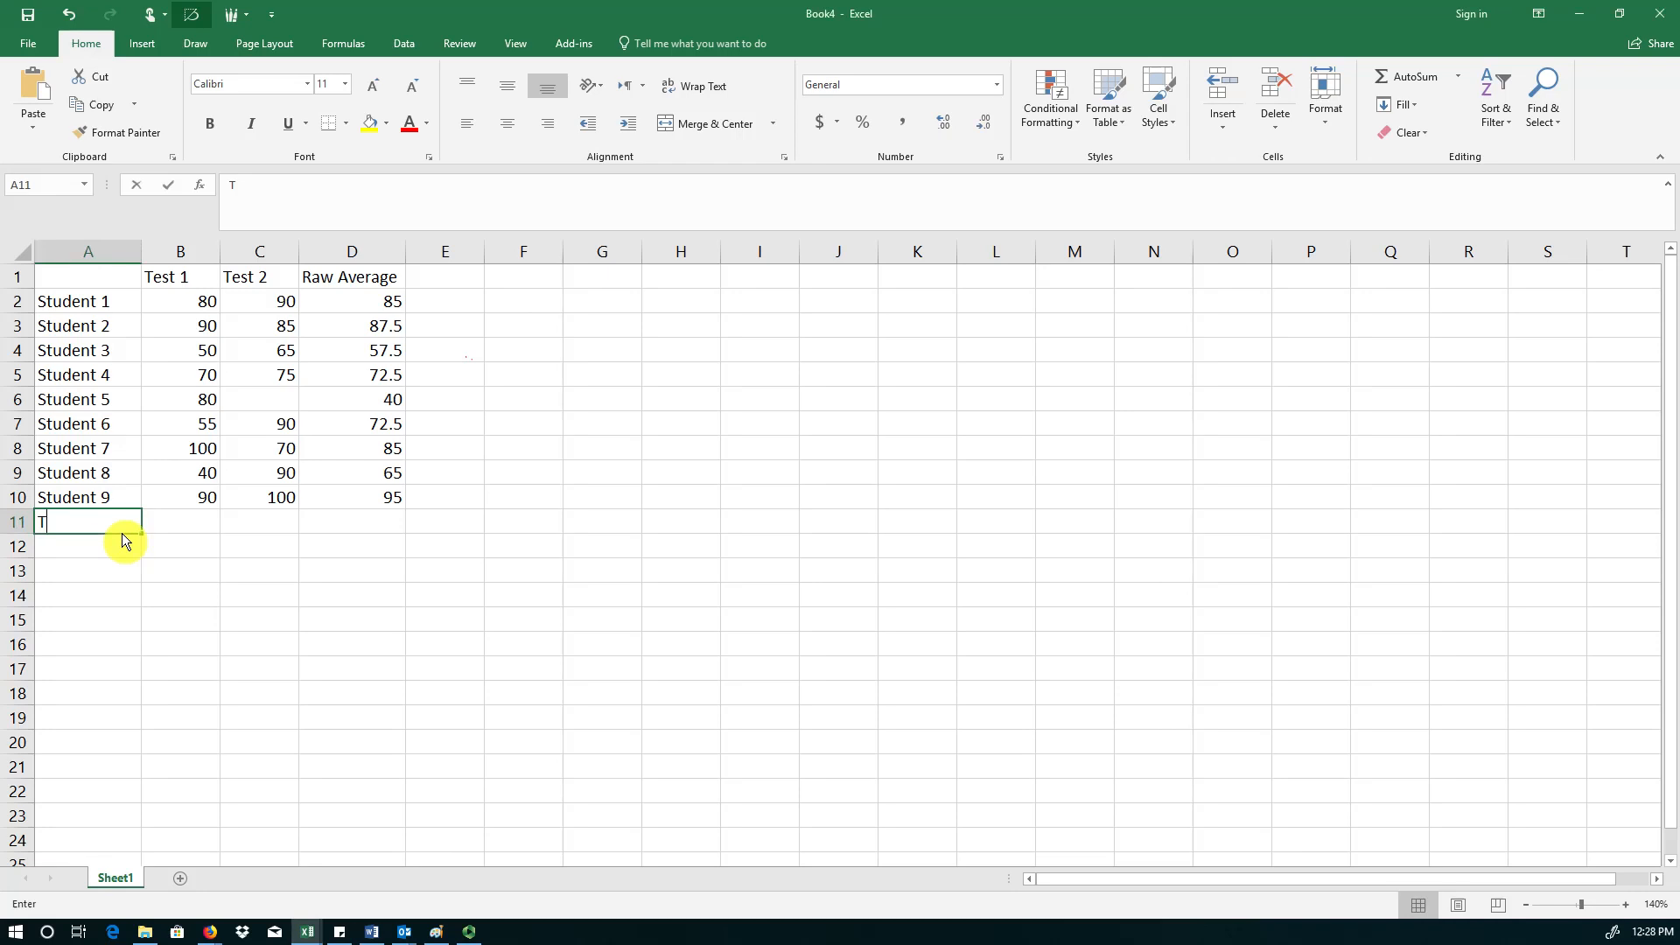
- Label row 11 'Test Average' and enter =(B2+…+B10)/9 in B11, about 72.78
type("est Average")
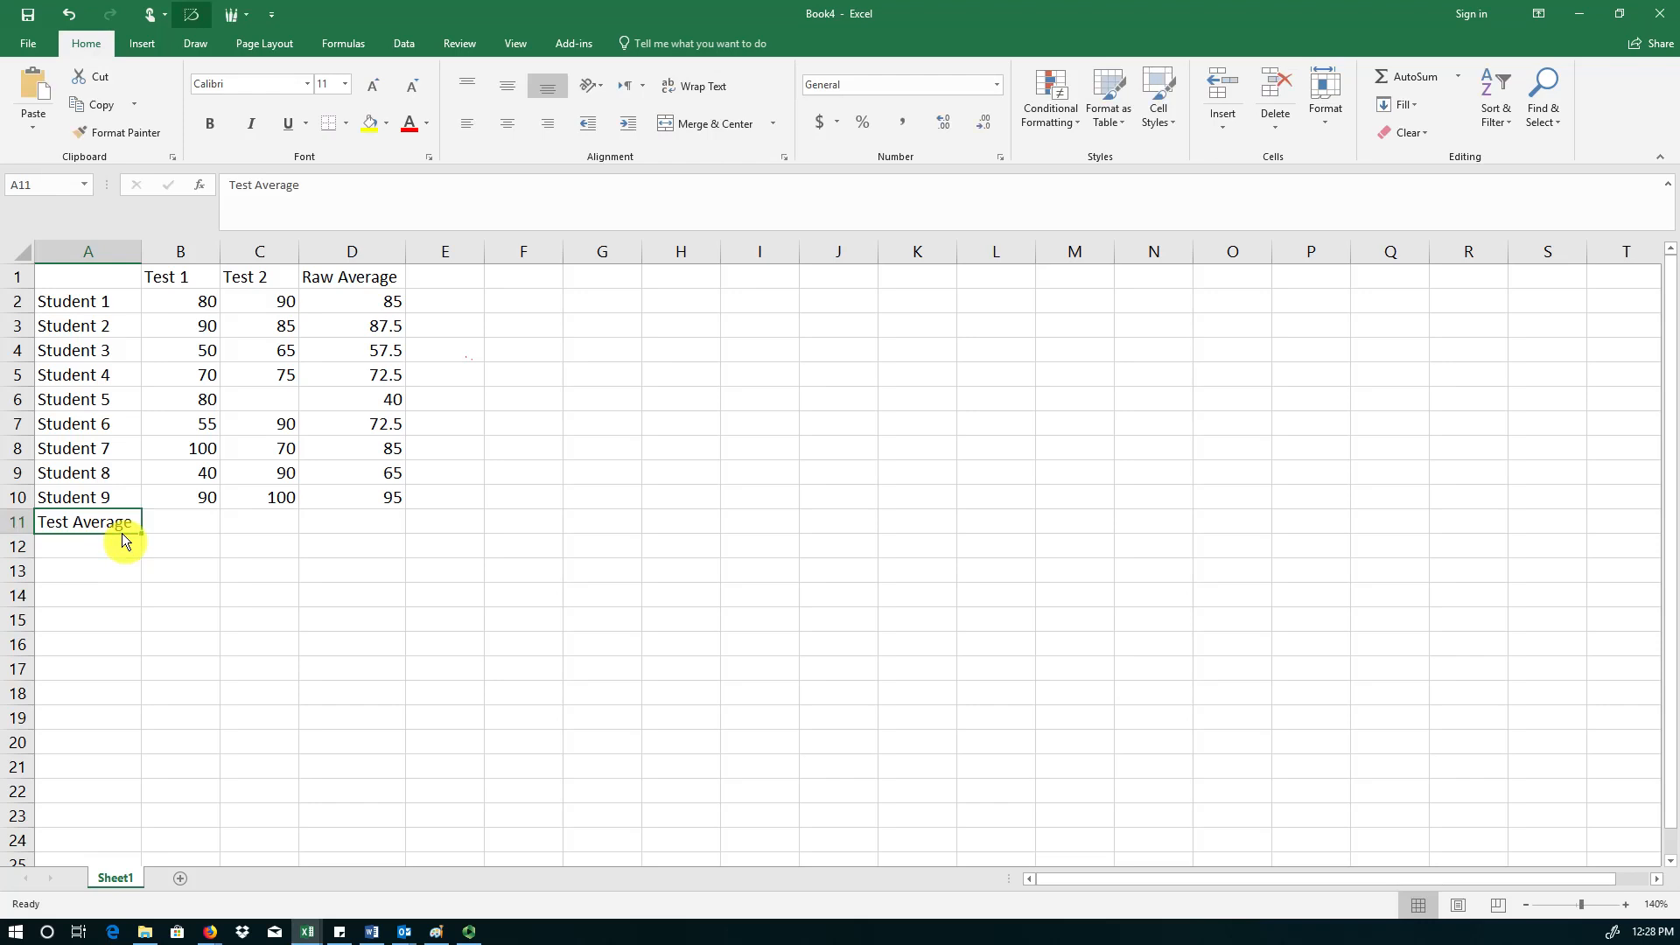
left_click(180, 521)
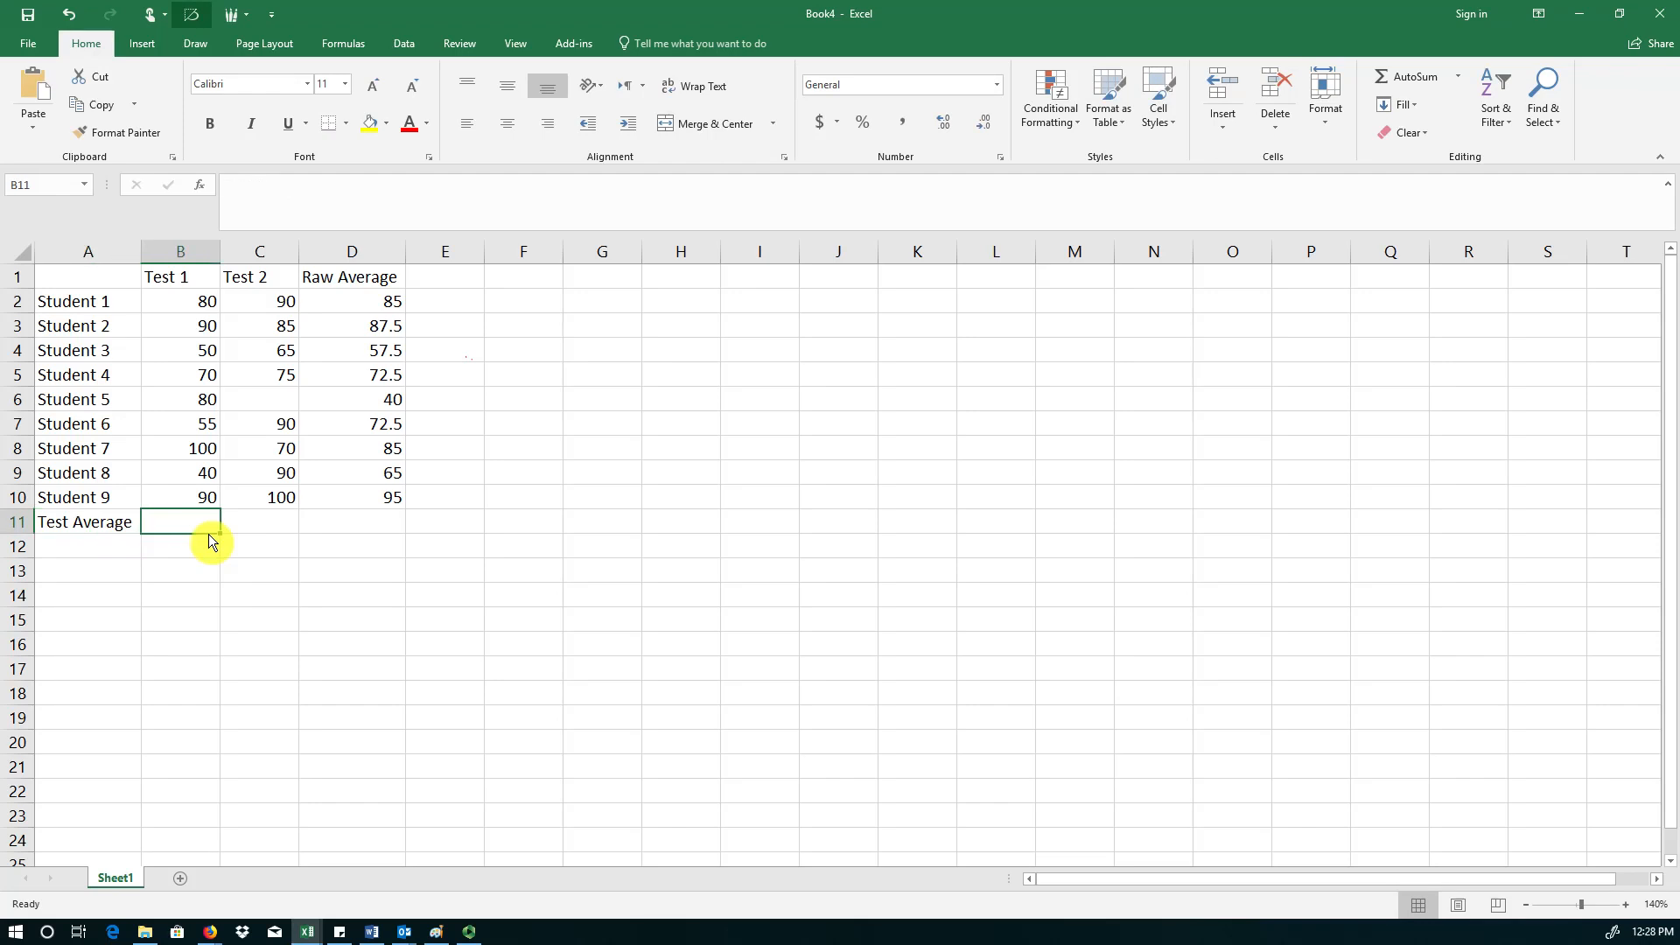
type("=")
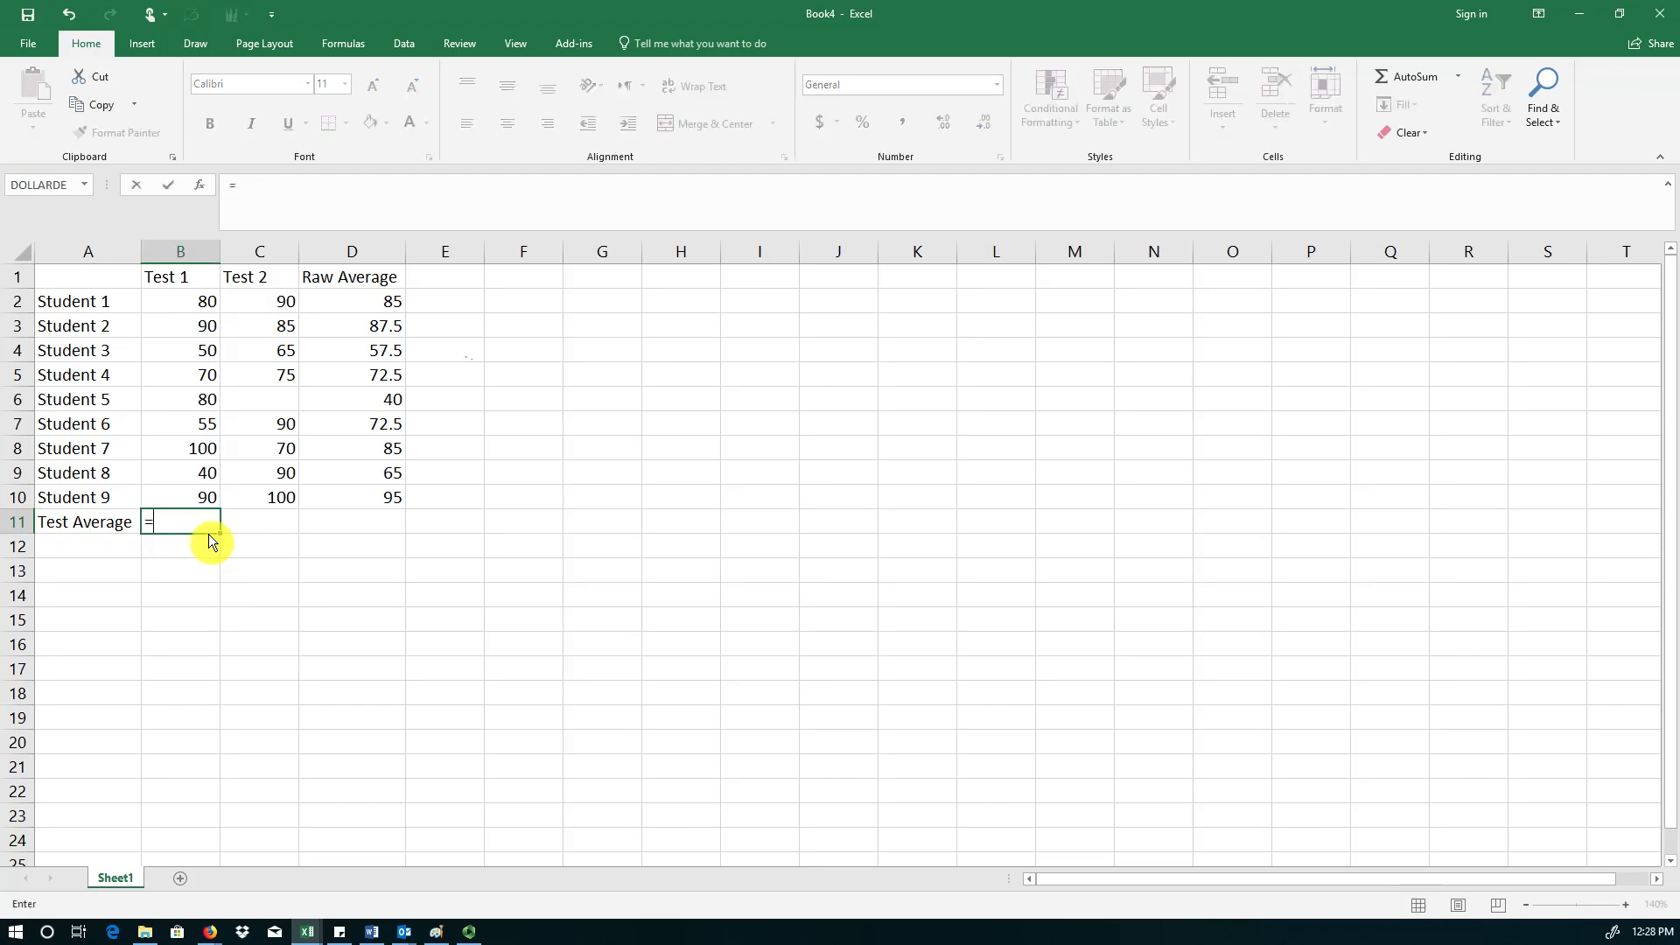
type("(")
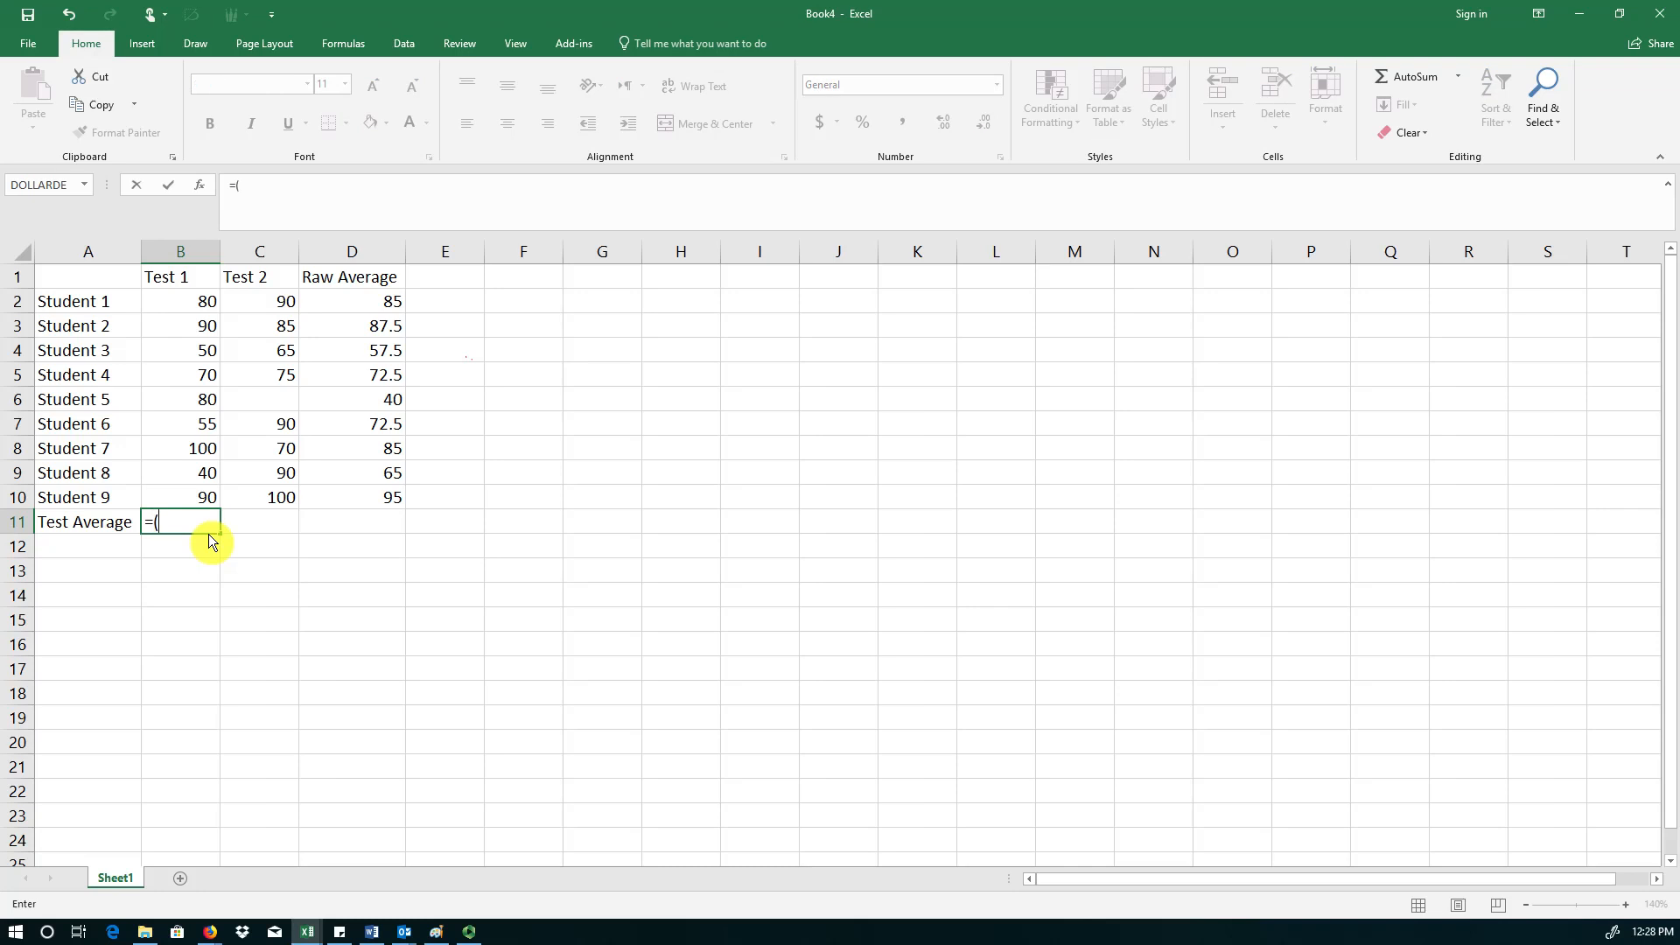
mouse_move(206, 310)
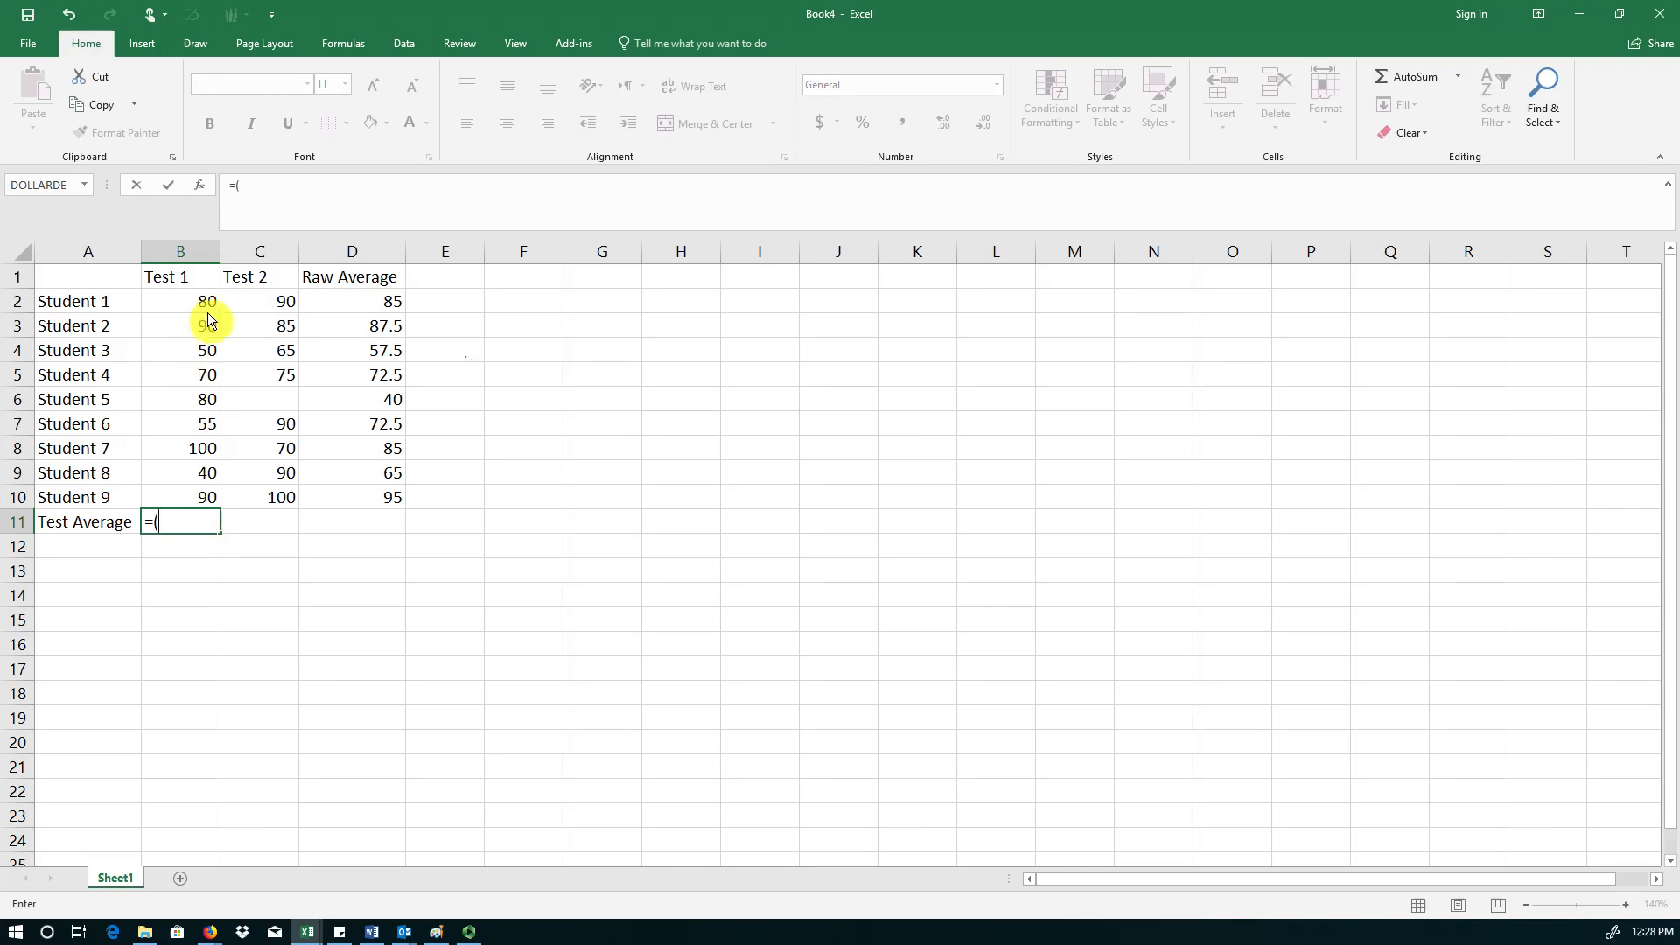
left_click(180, 301)
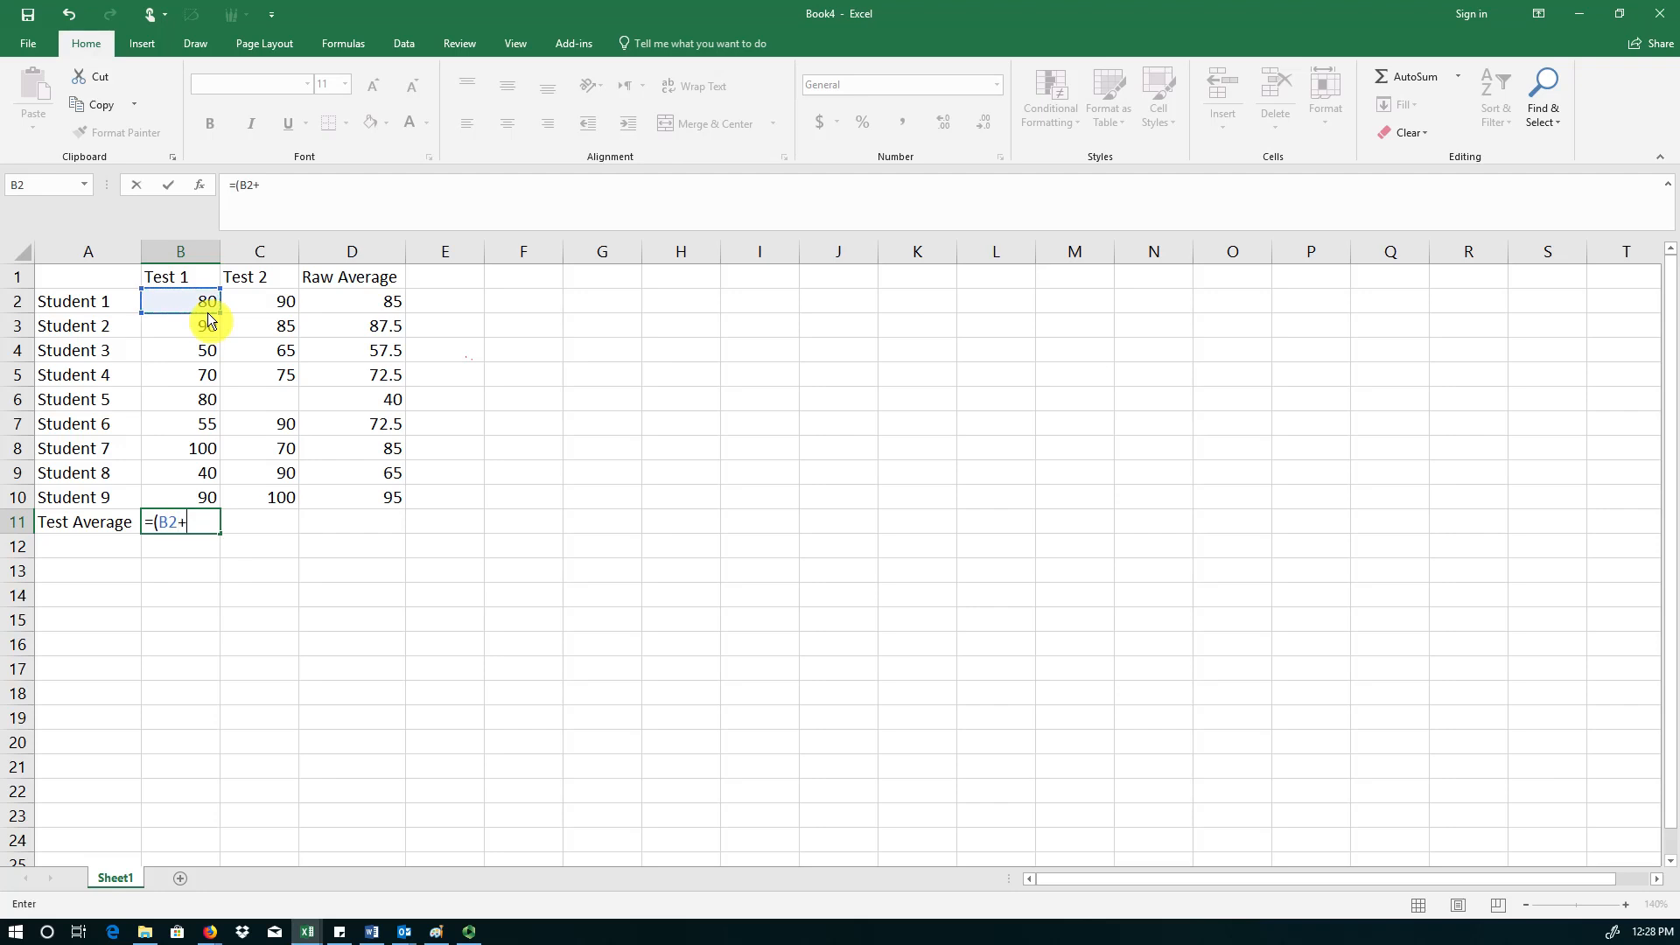
left_click(189, 325)
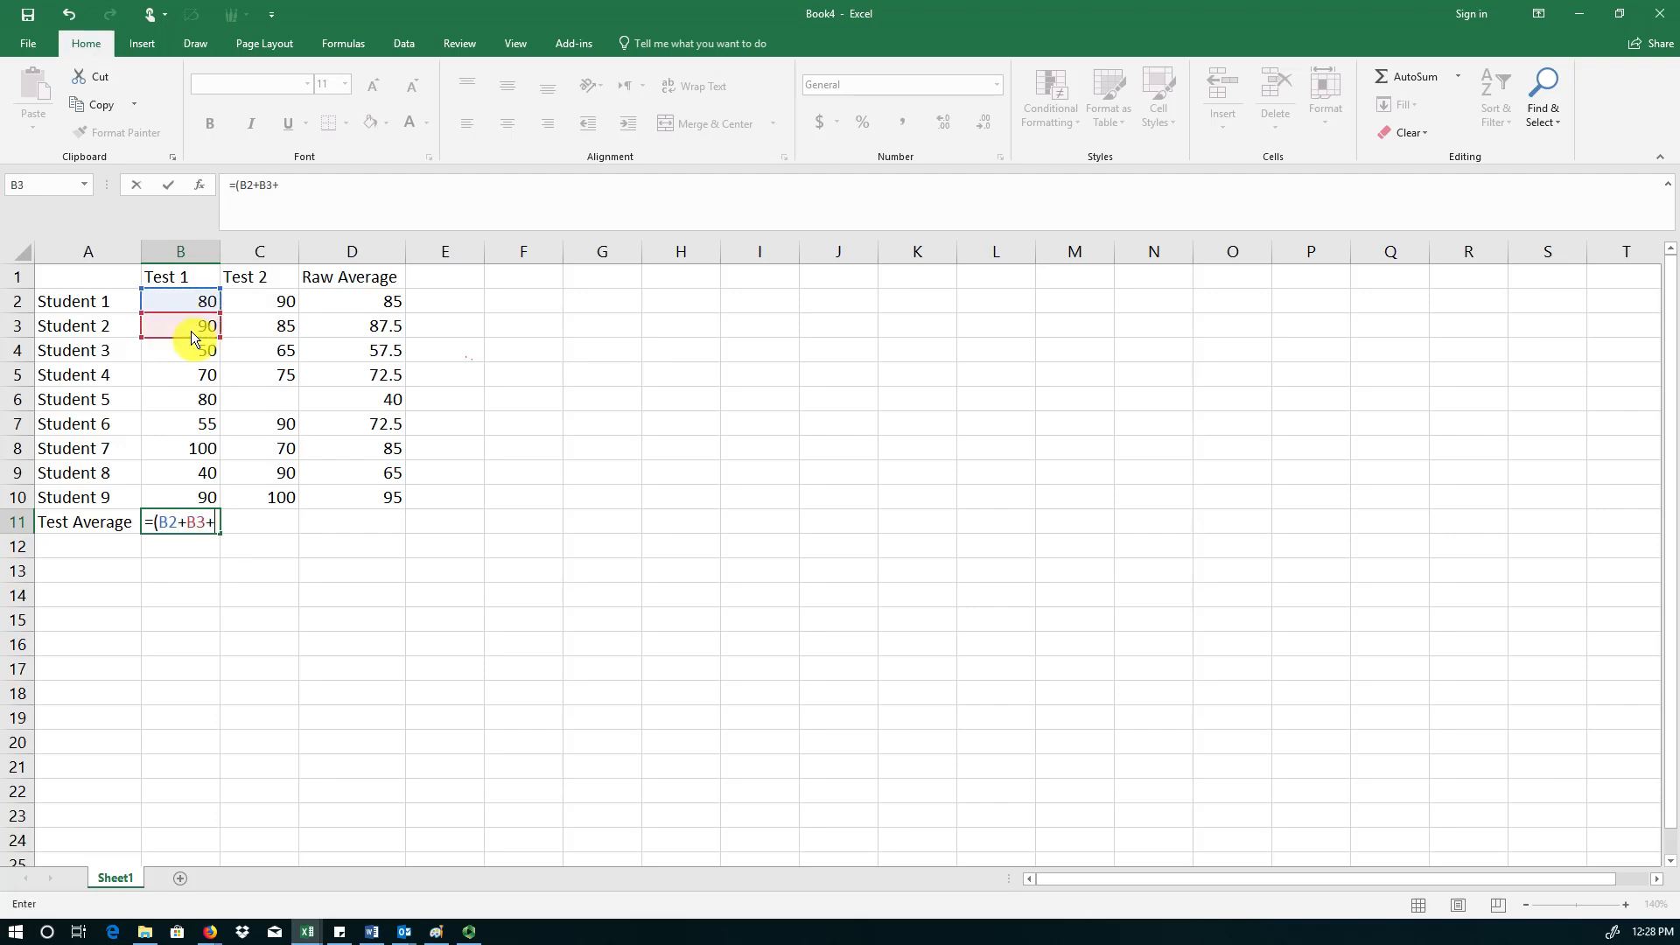
left_click(180, 349)
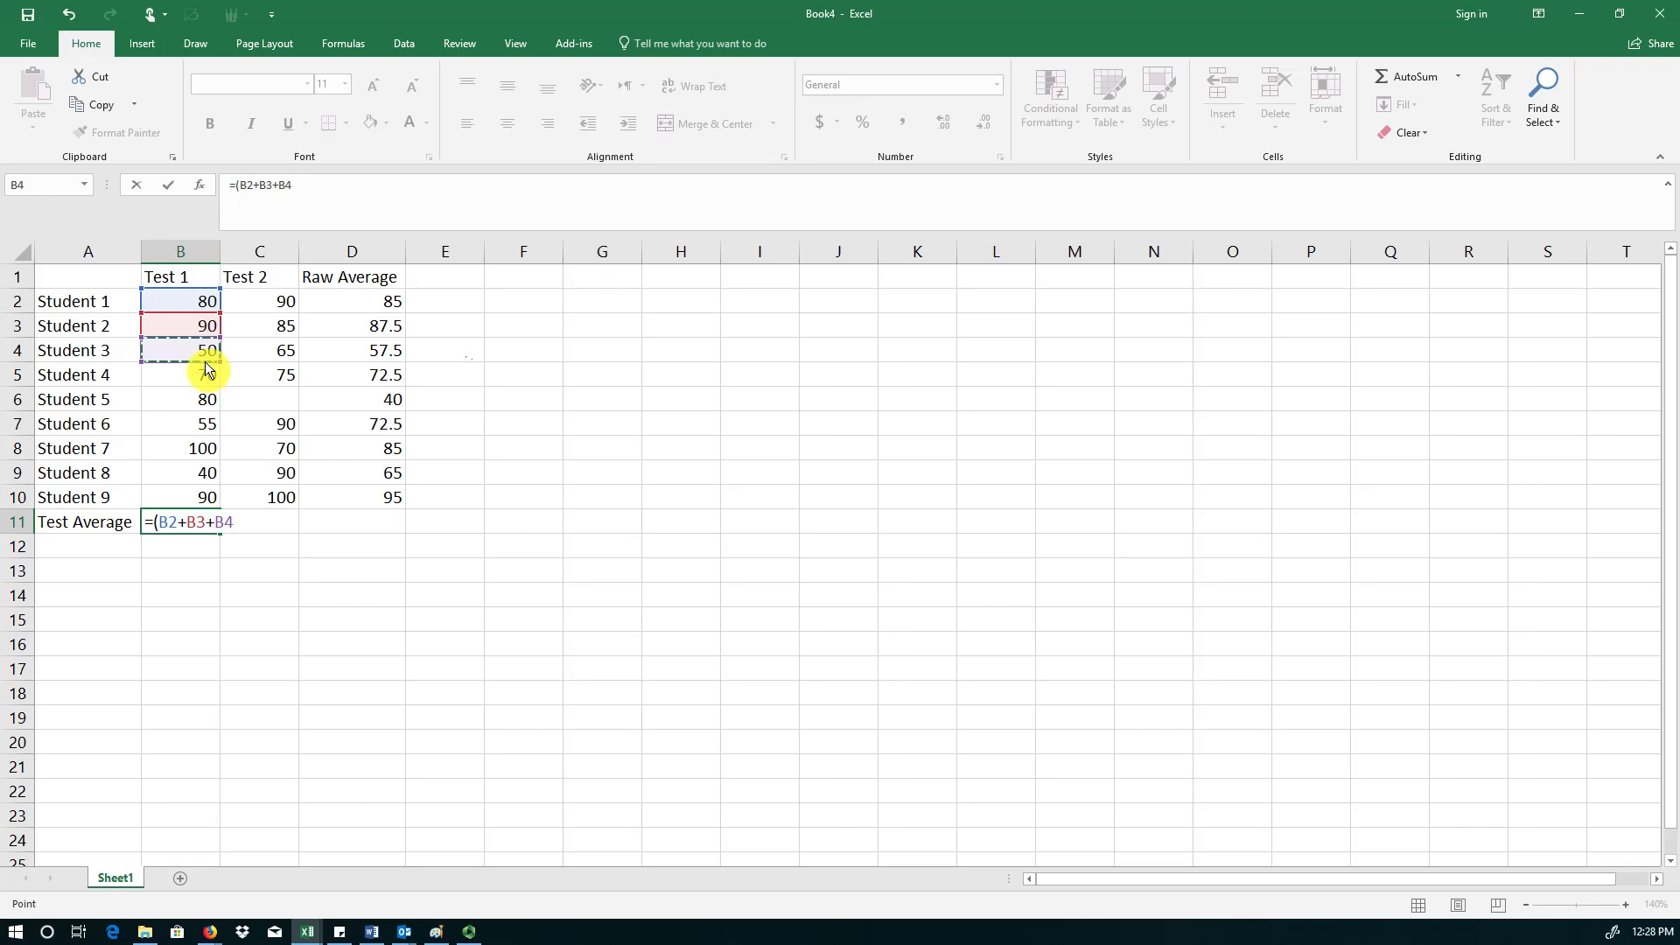
type("+B5+B6+B7+B8+B9+B10)")
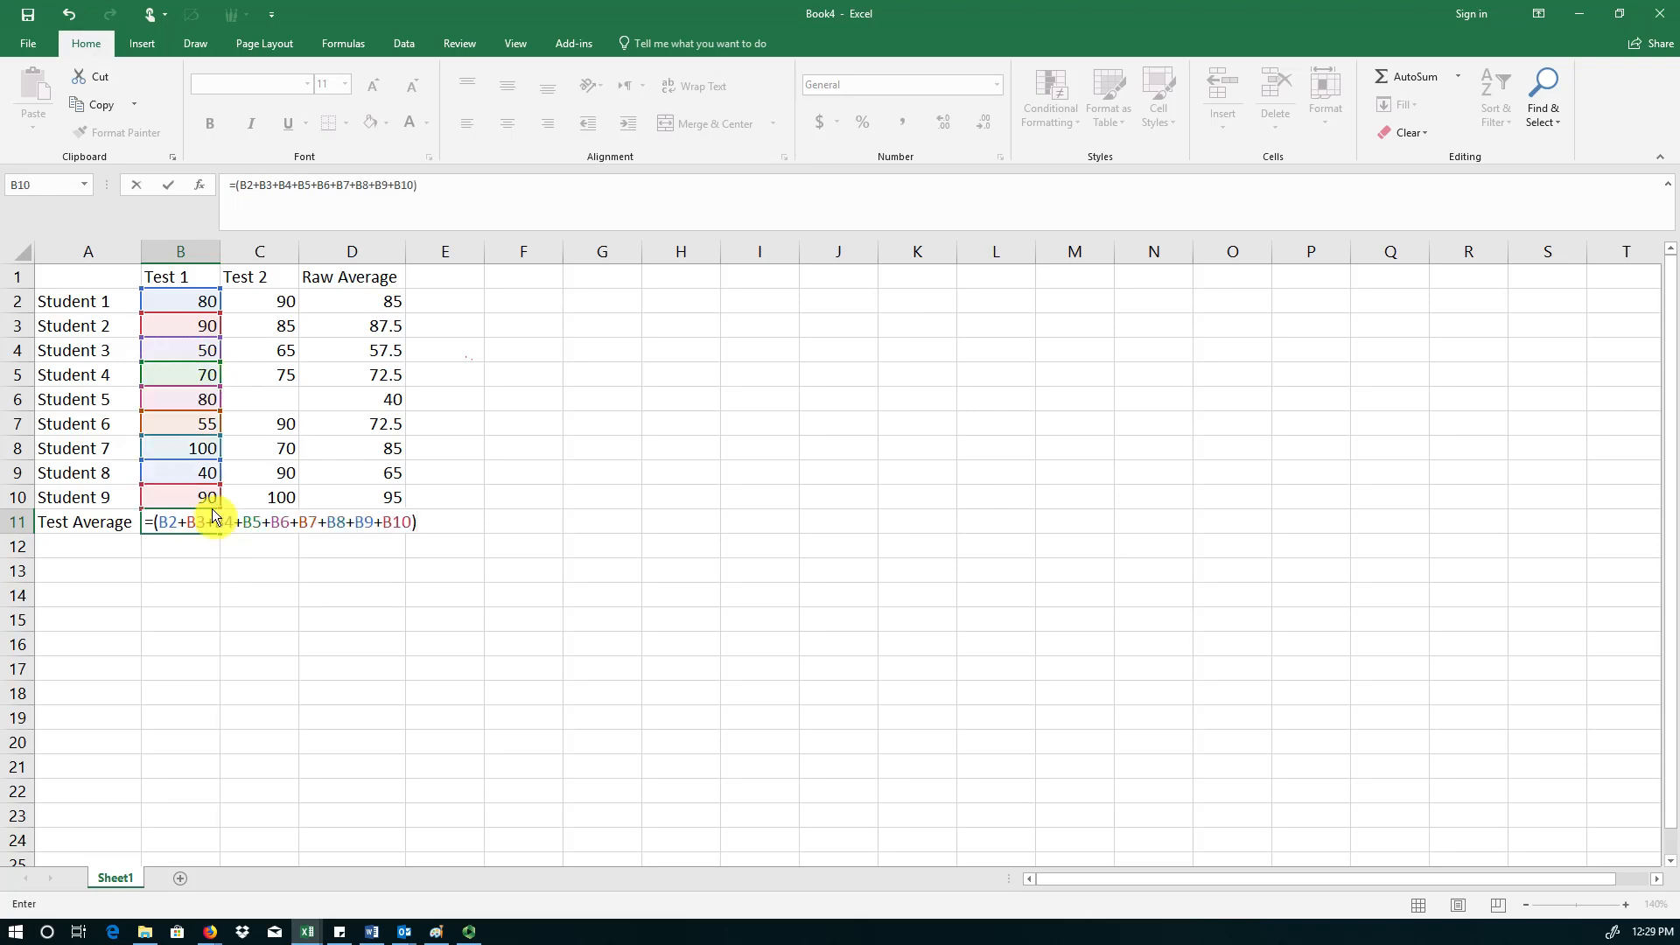
type("/")
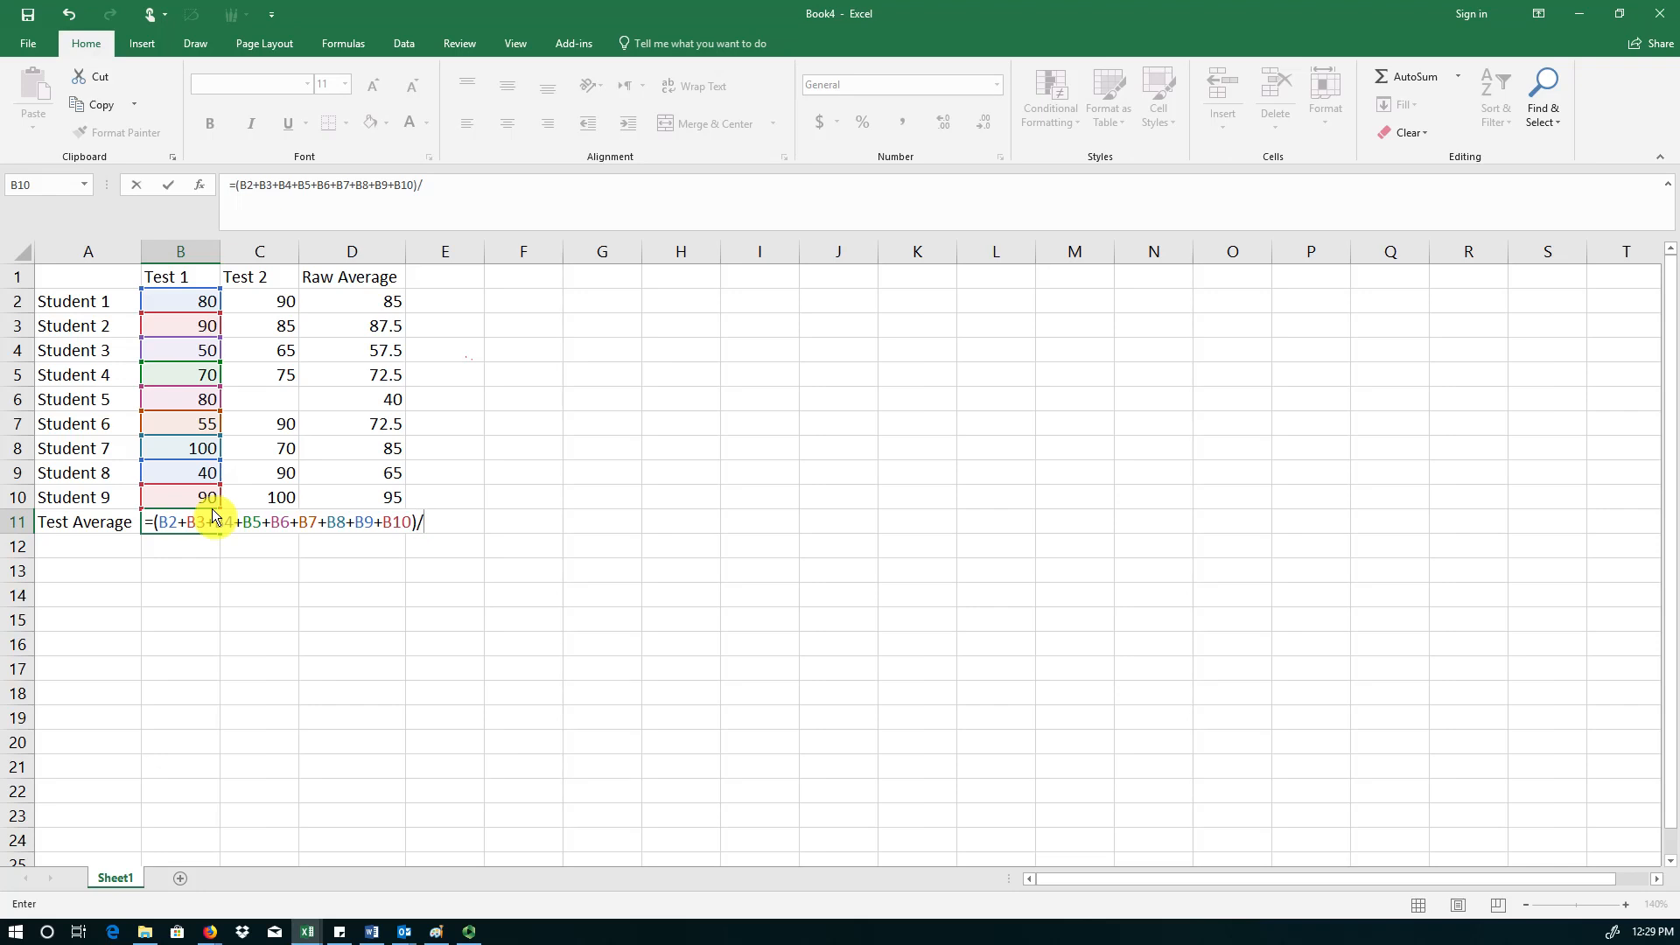
type("9")
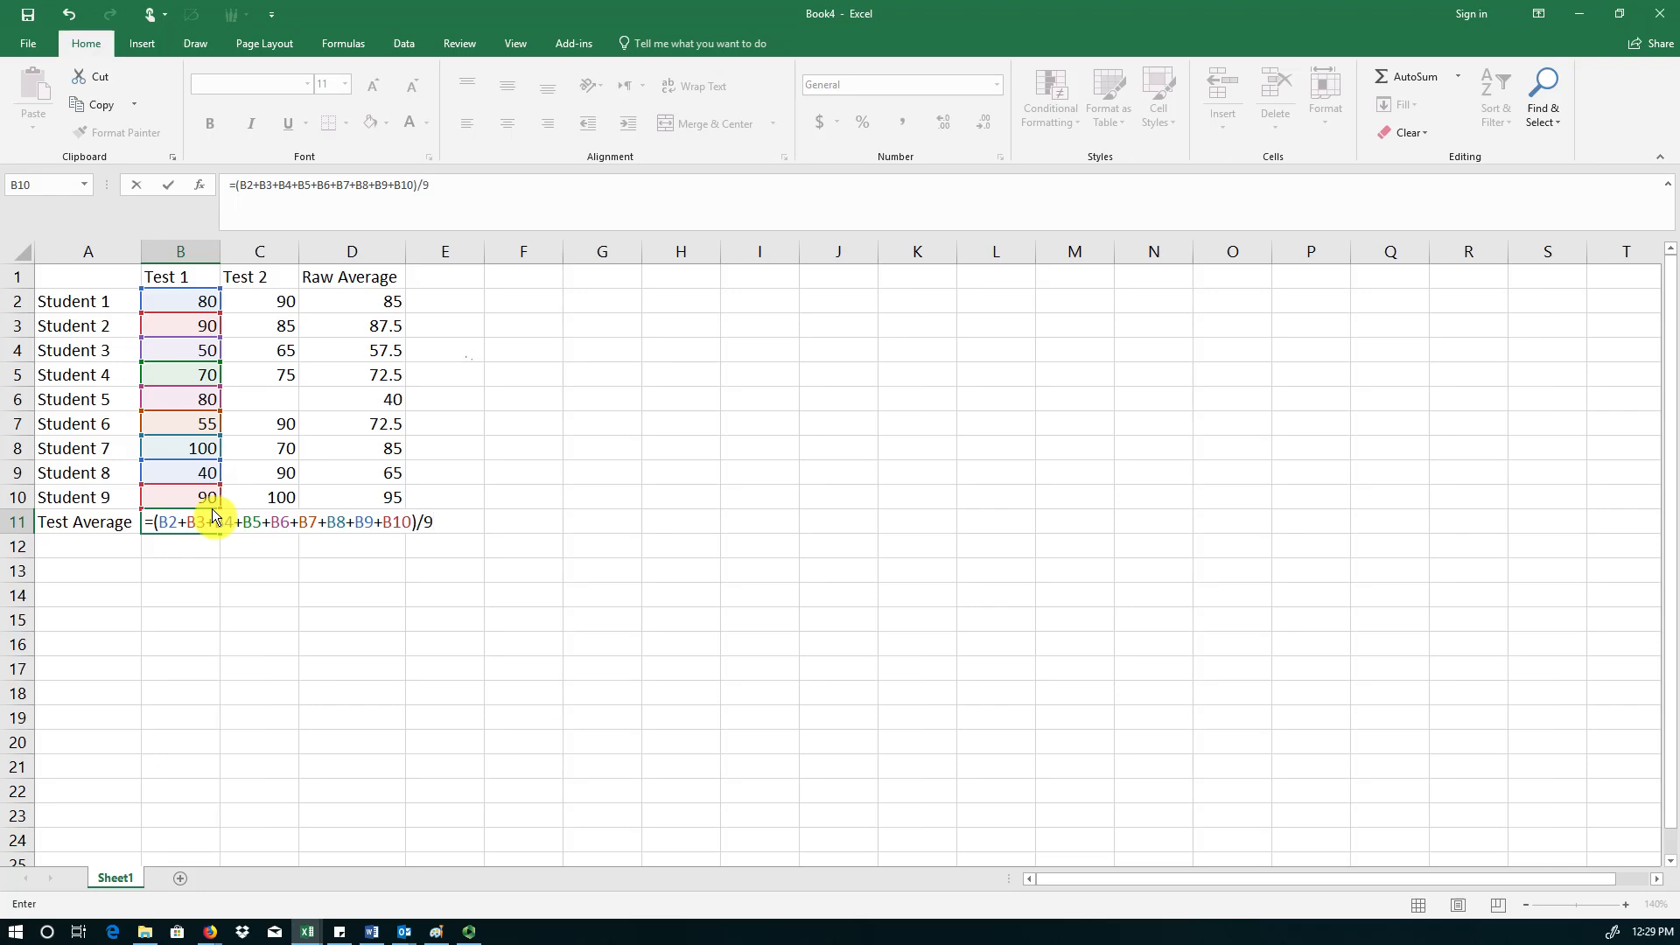
key("Return")
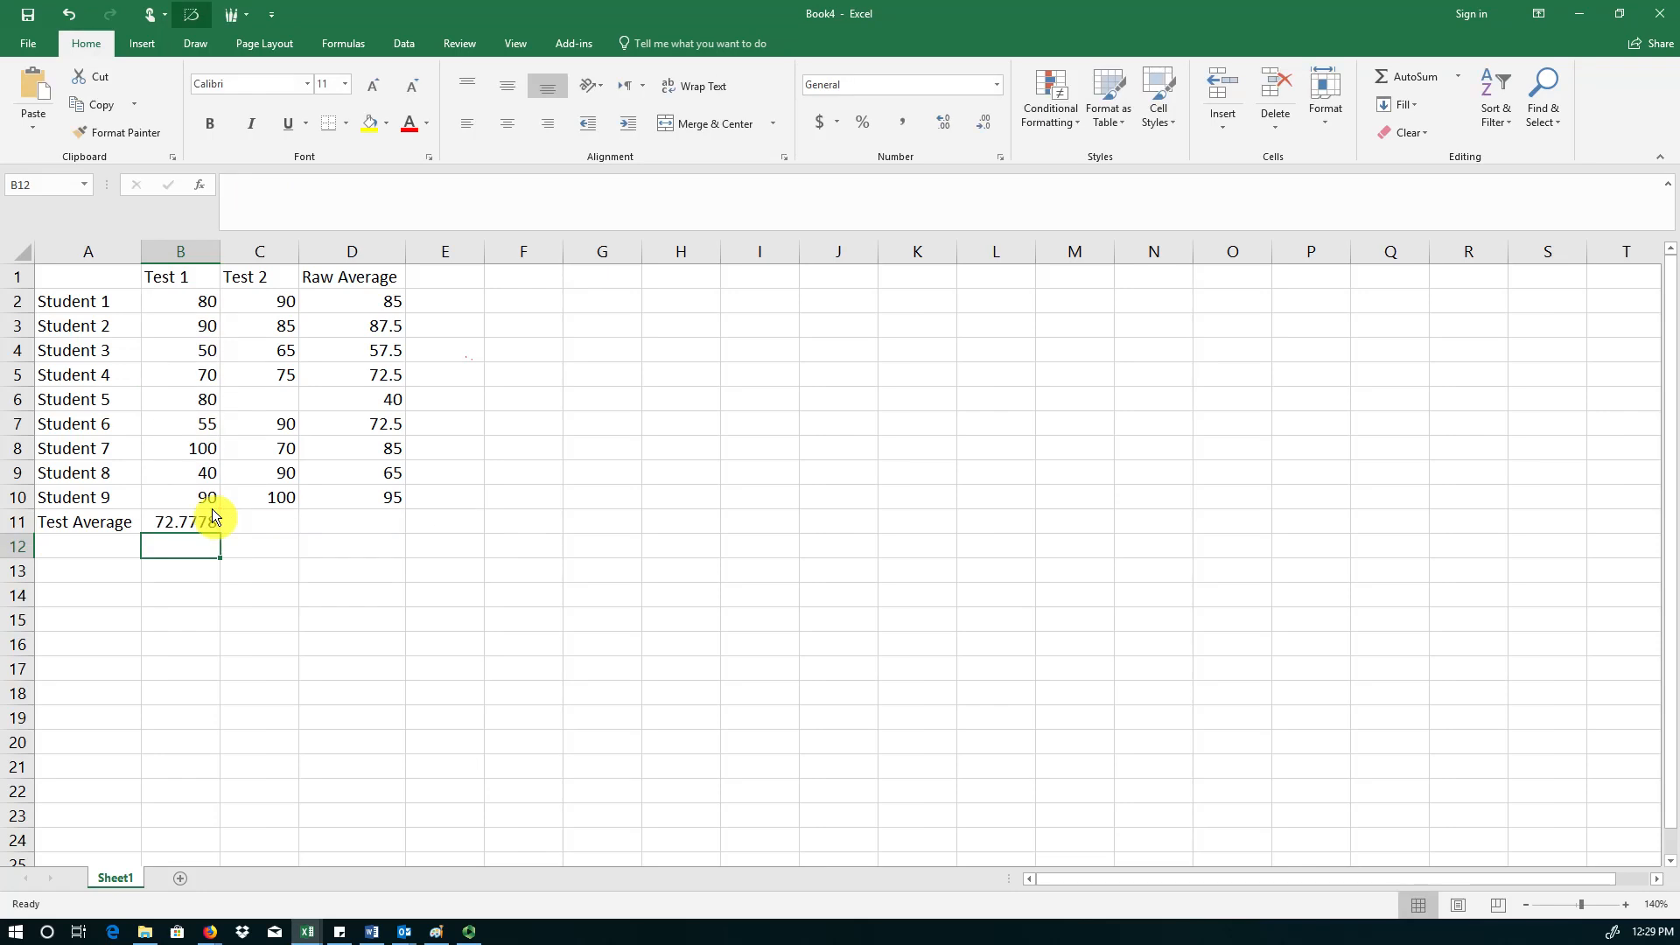
mouse_move(228, 550)
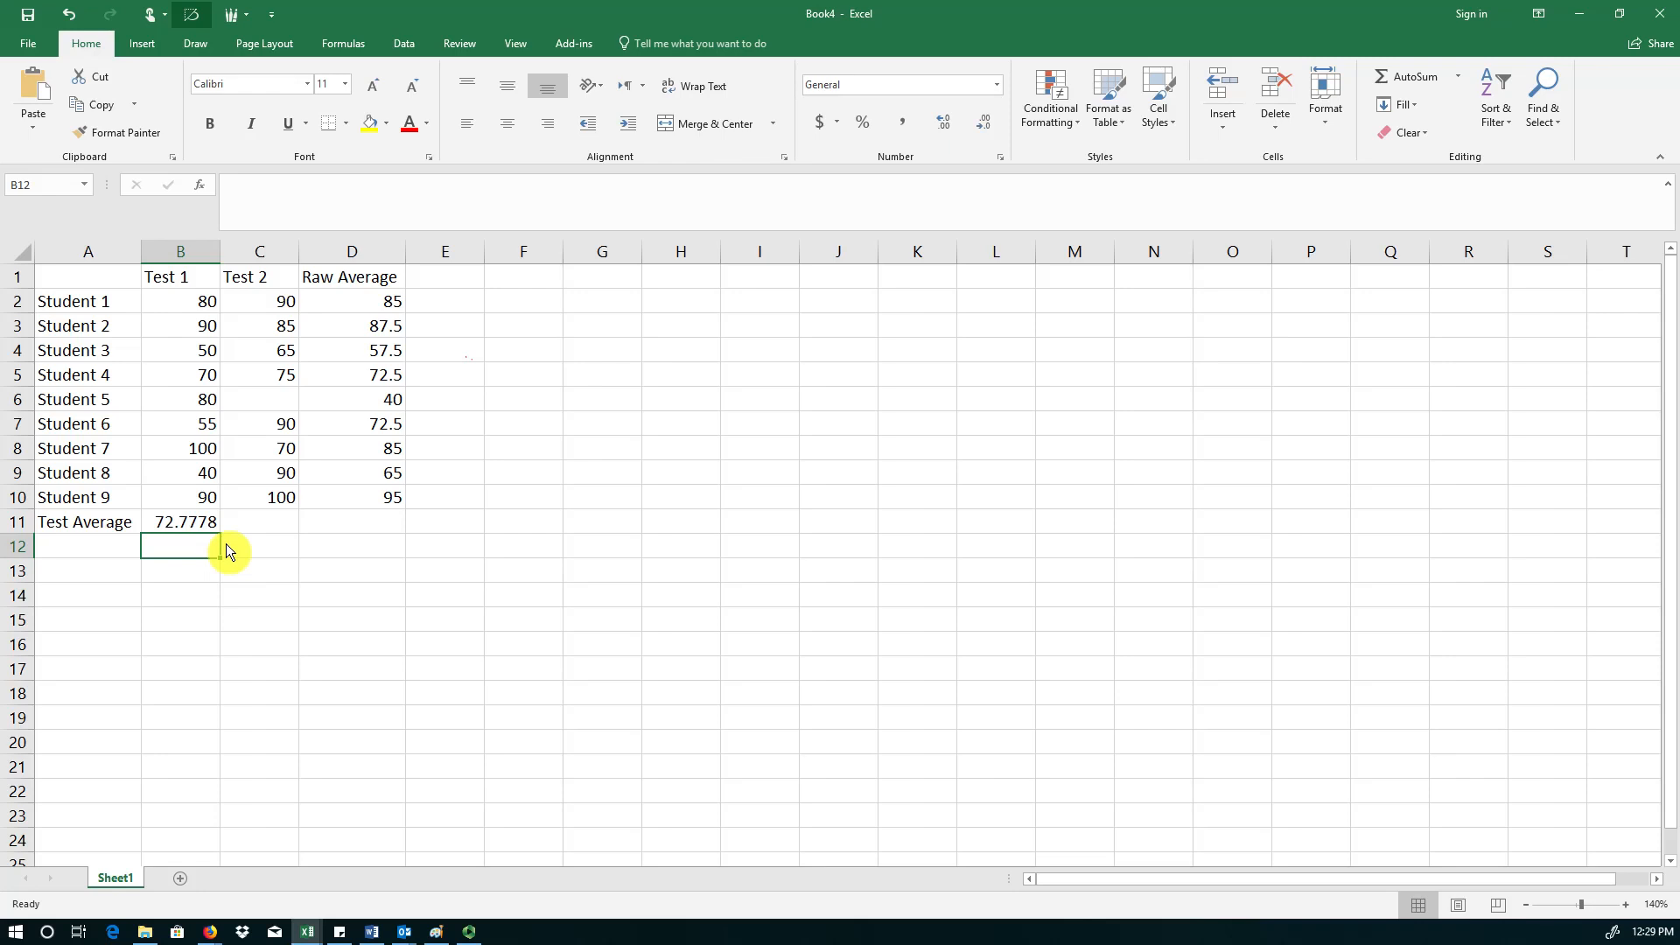
mouse_move(254, 566)
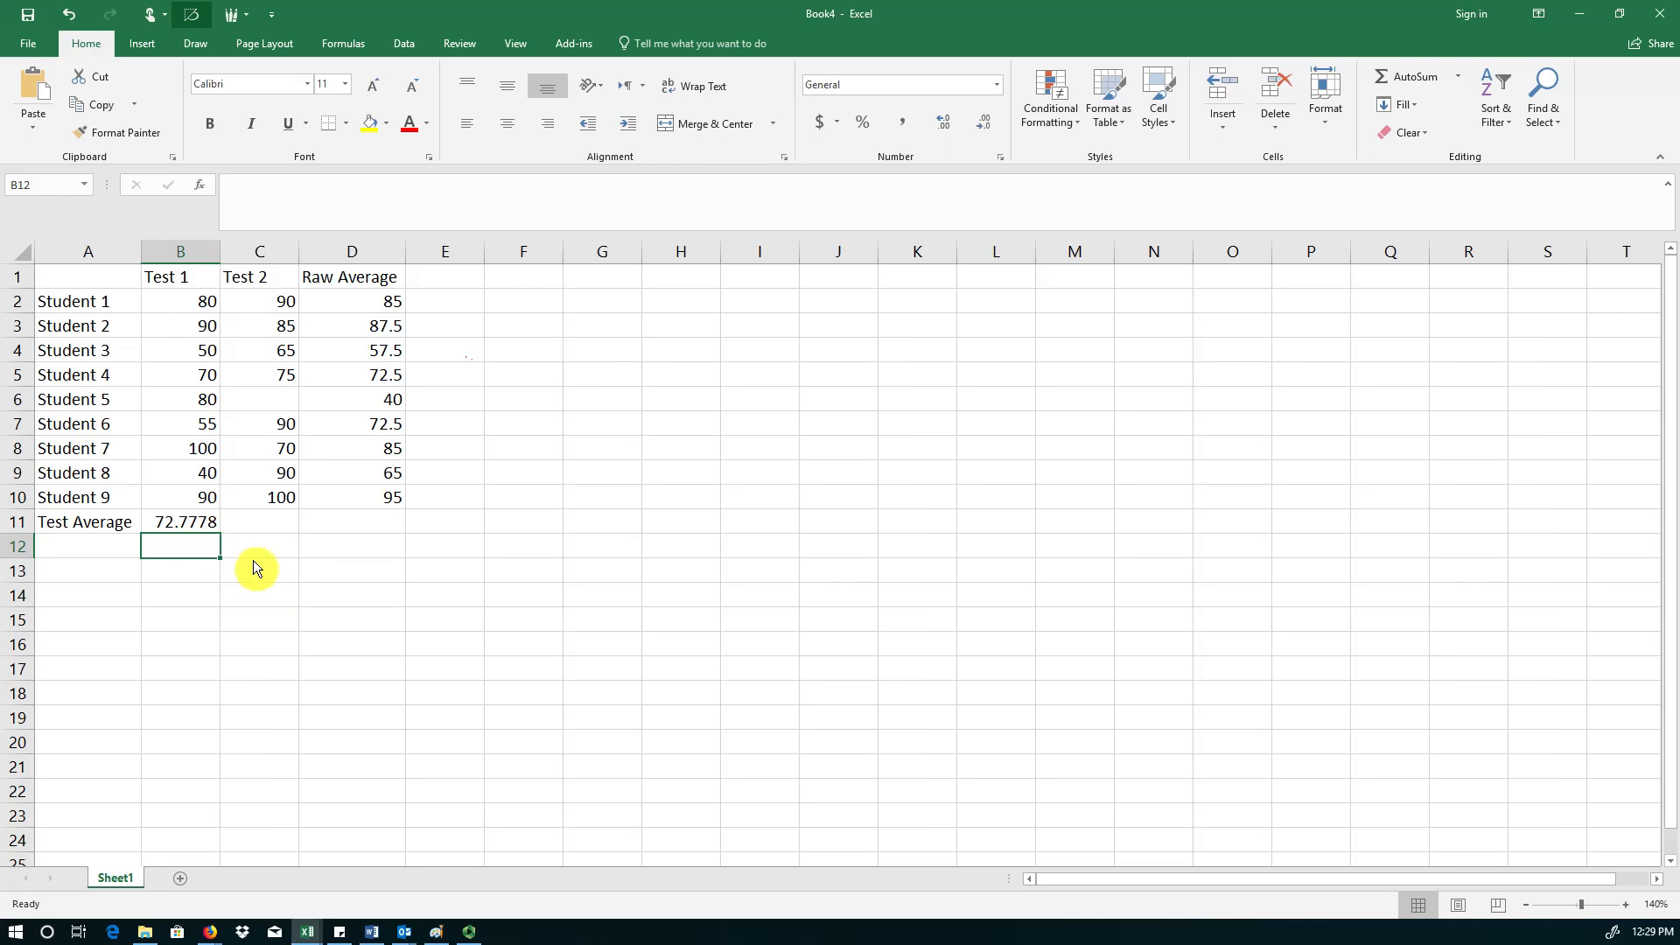
mouse_move(201, 314)
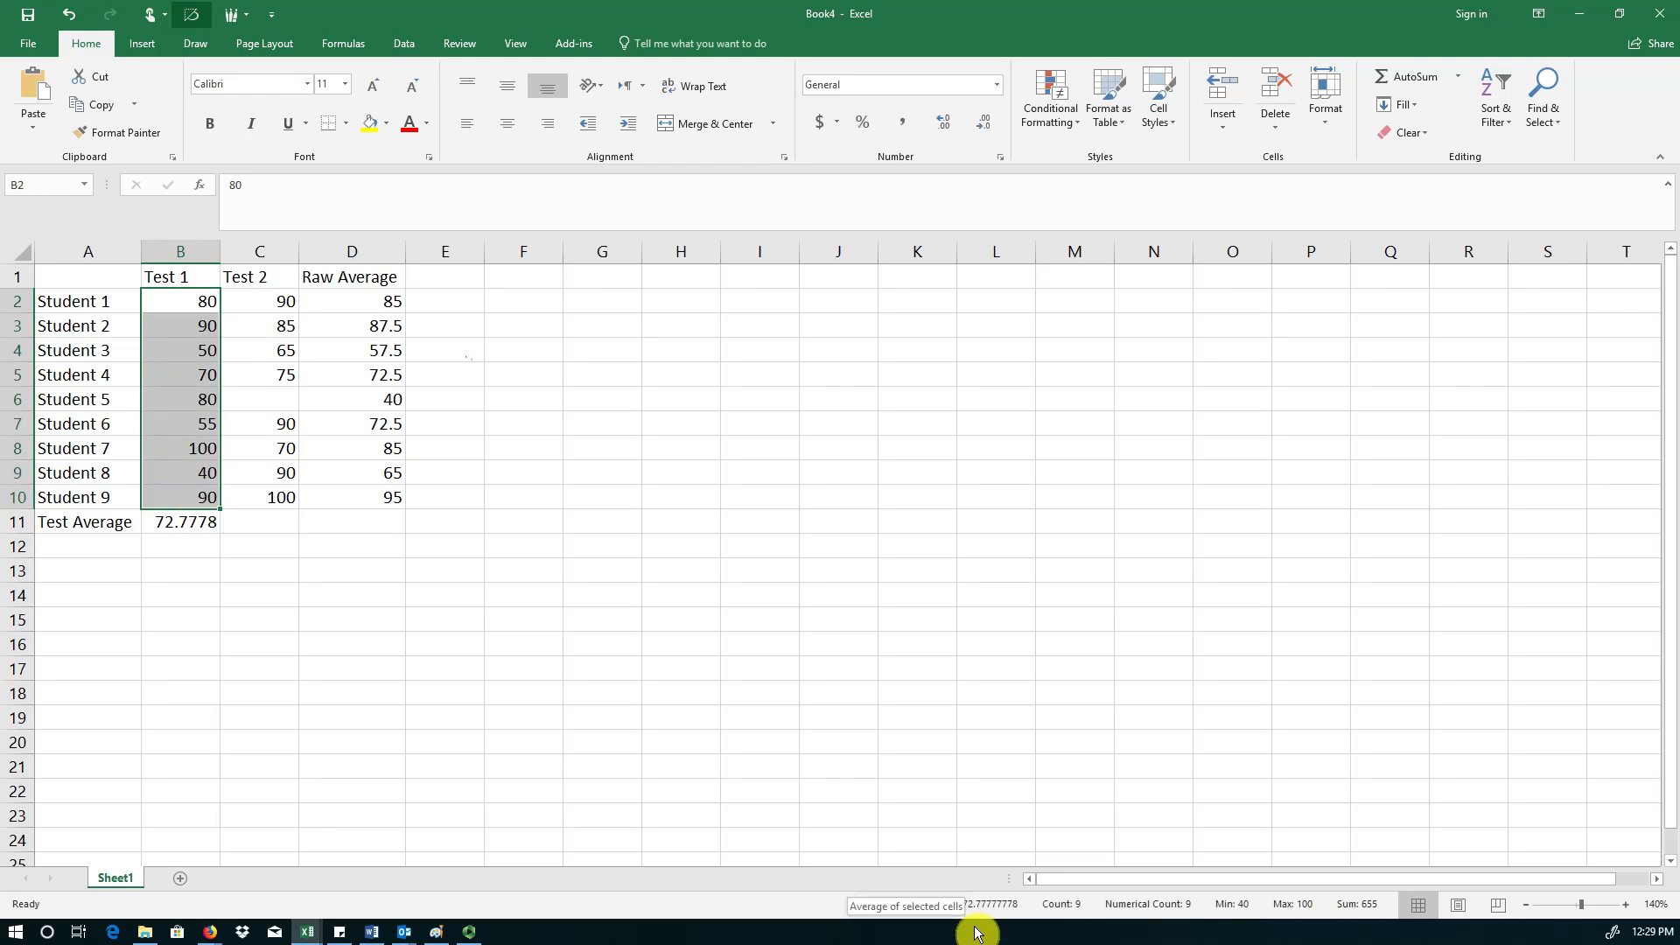
mouse_move(1007, 924)
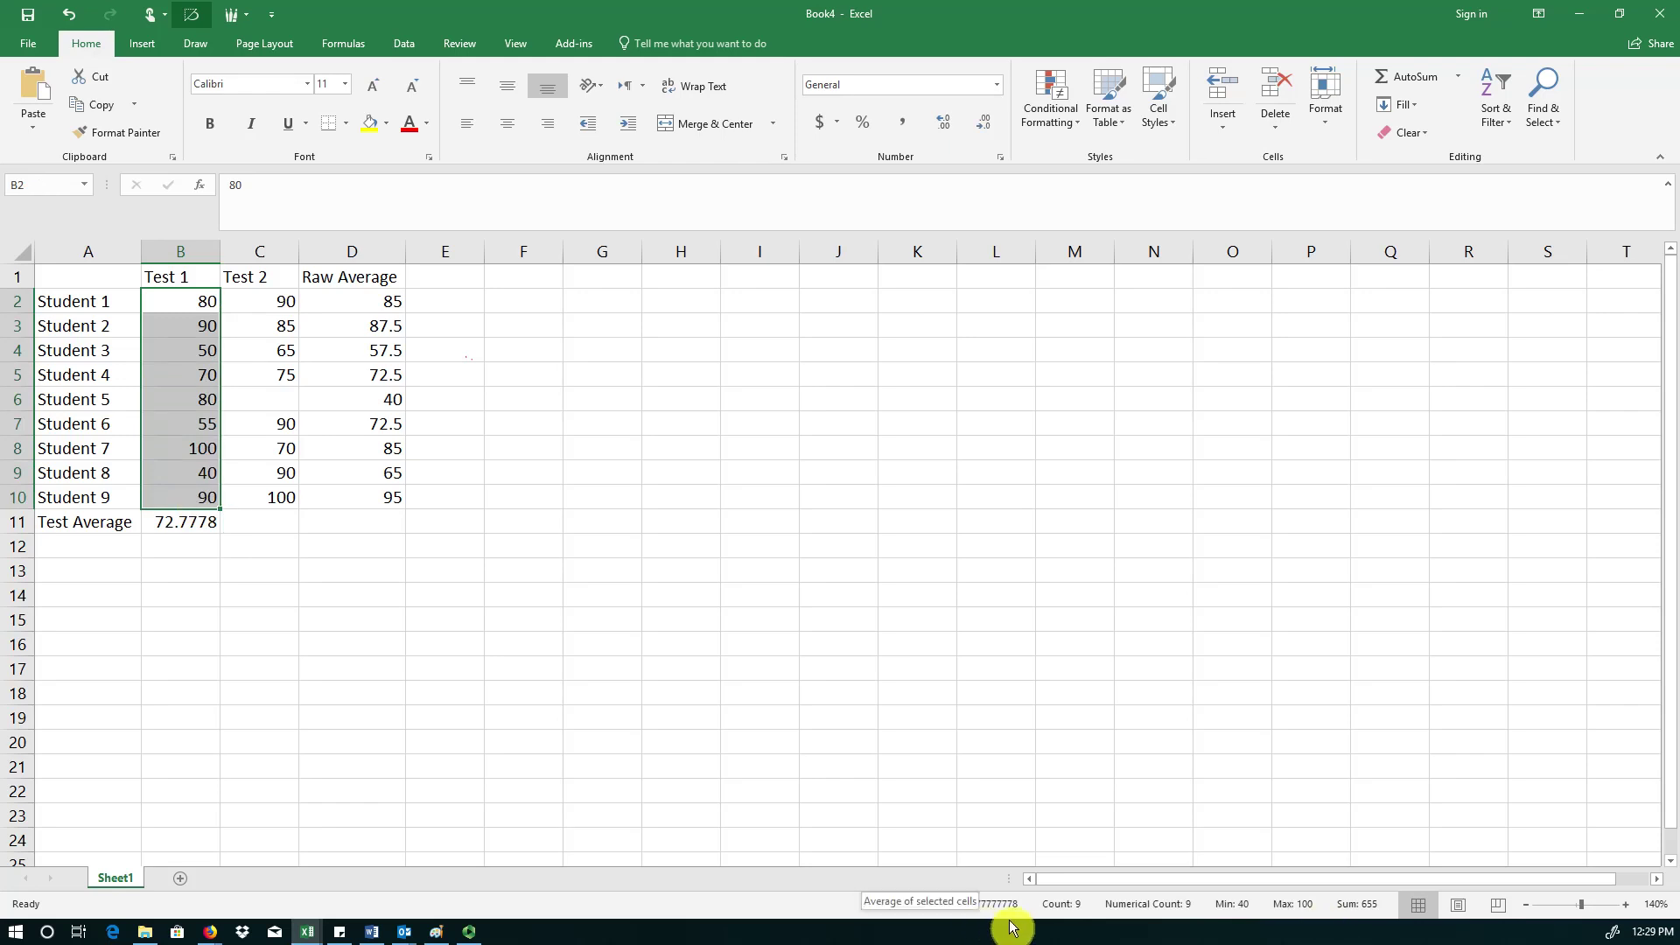
- Select B11's Test 1 average formula to copy it into C11
left_click(180, 521)
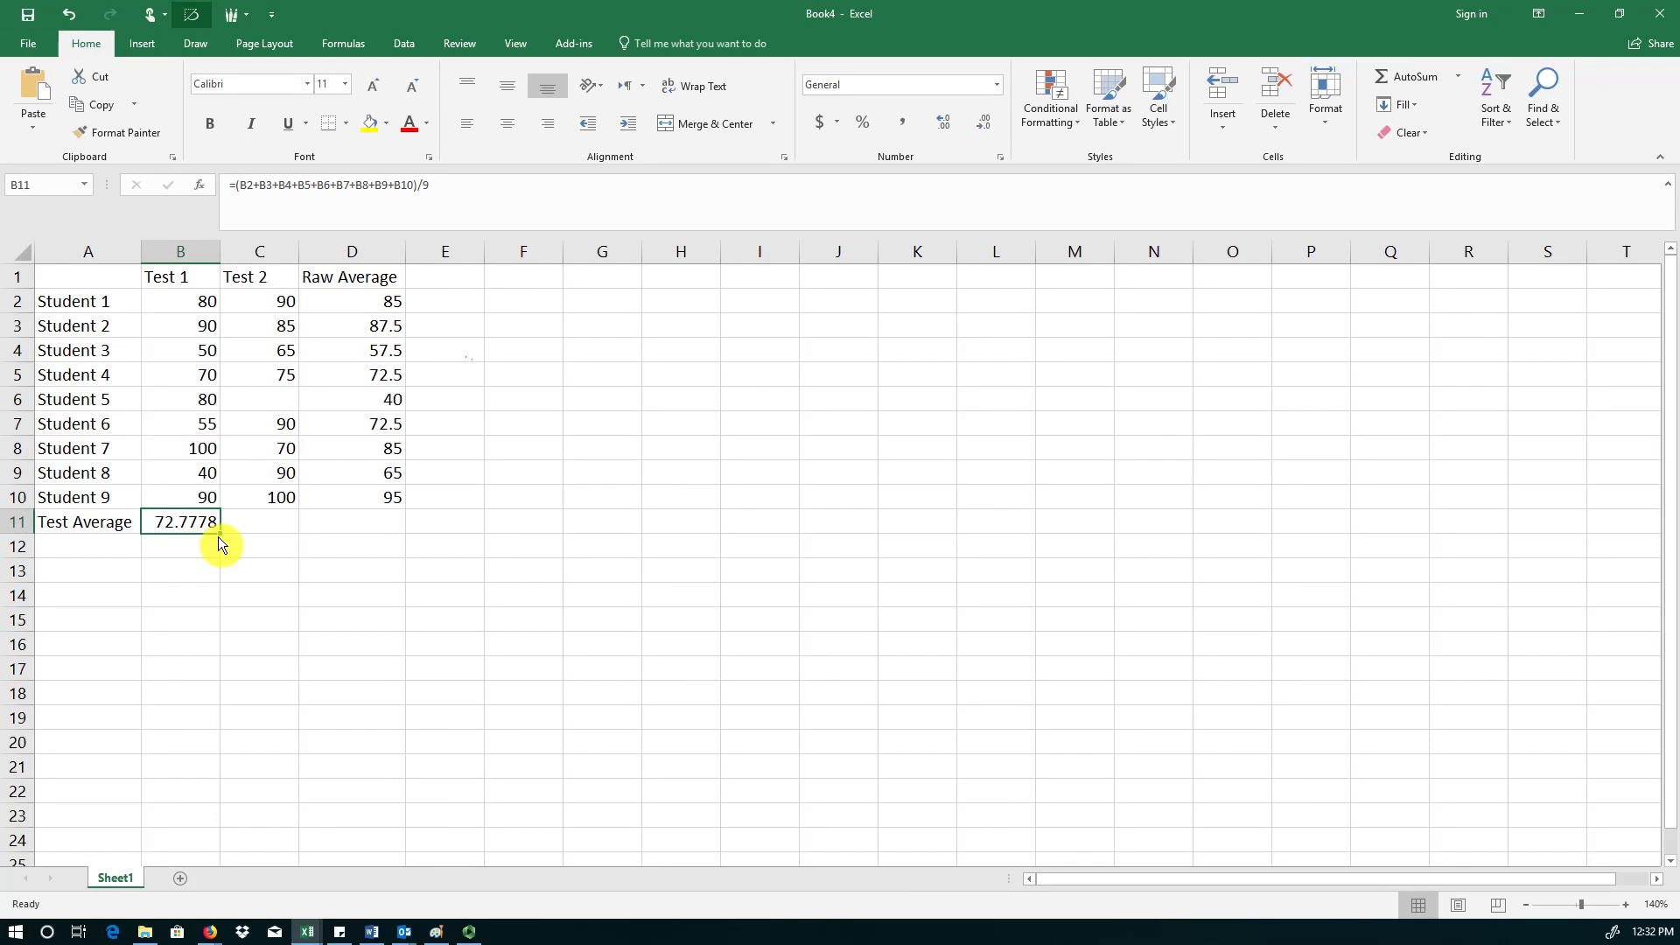
mouse_move(209, 536)
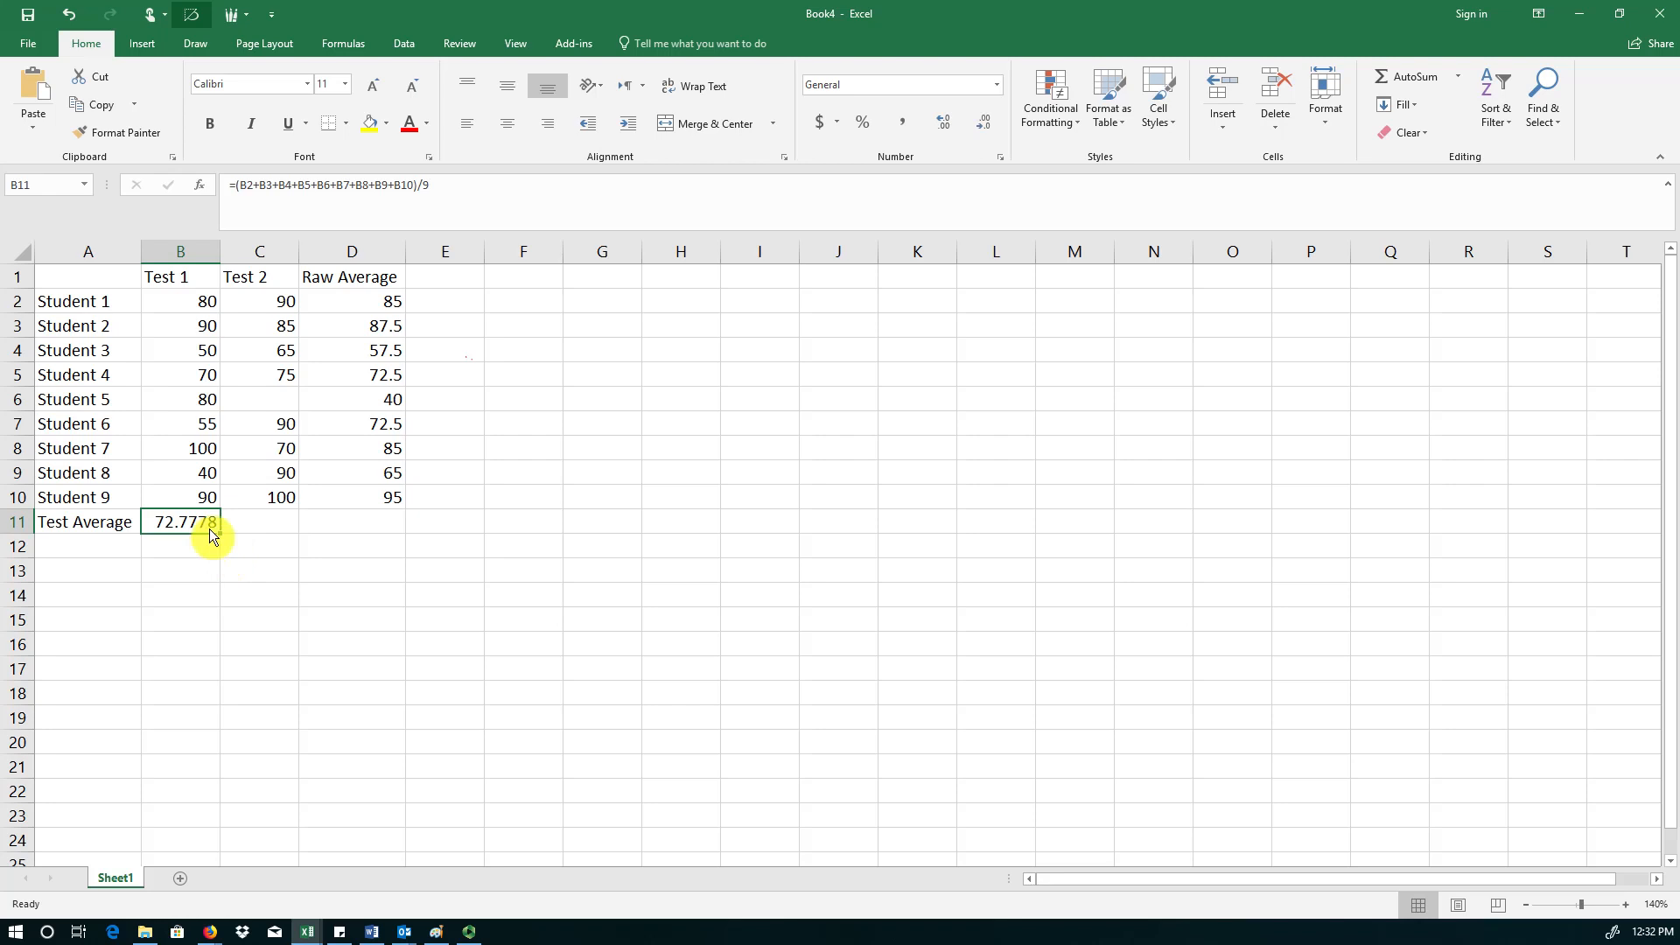
mouse_move(272, 518)
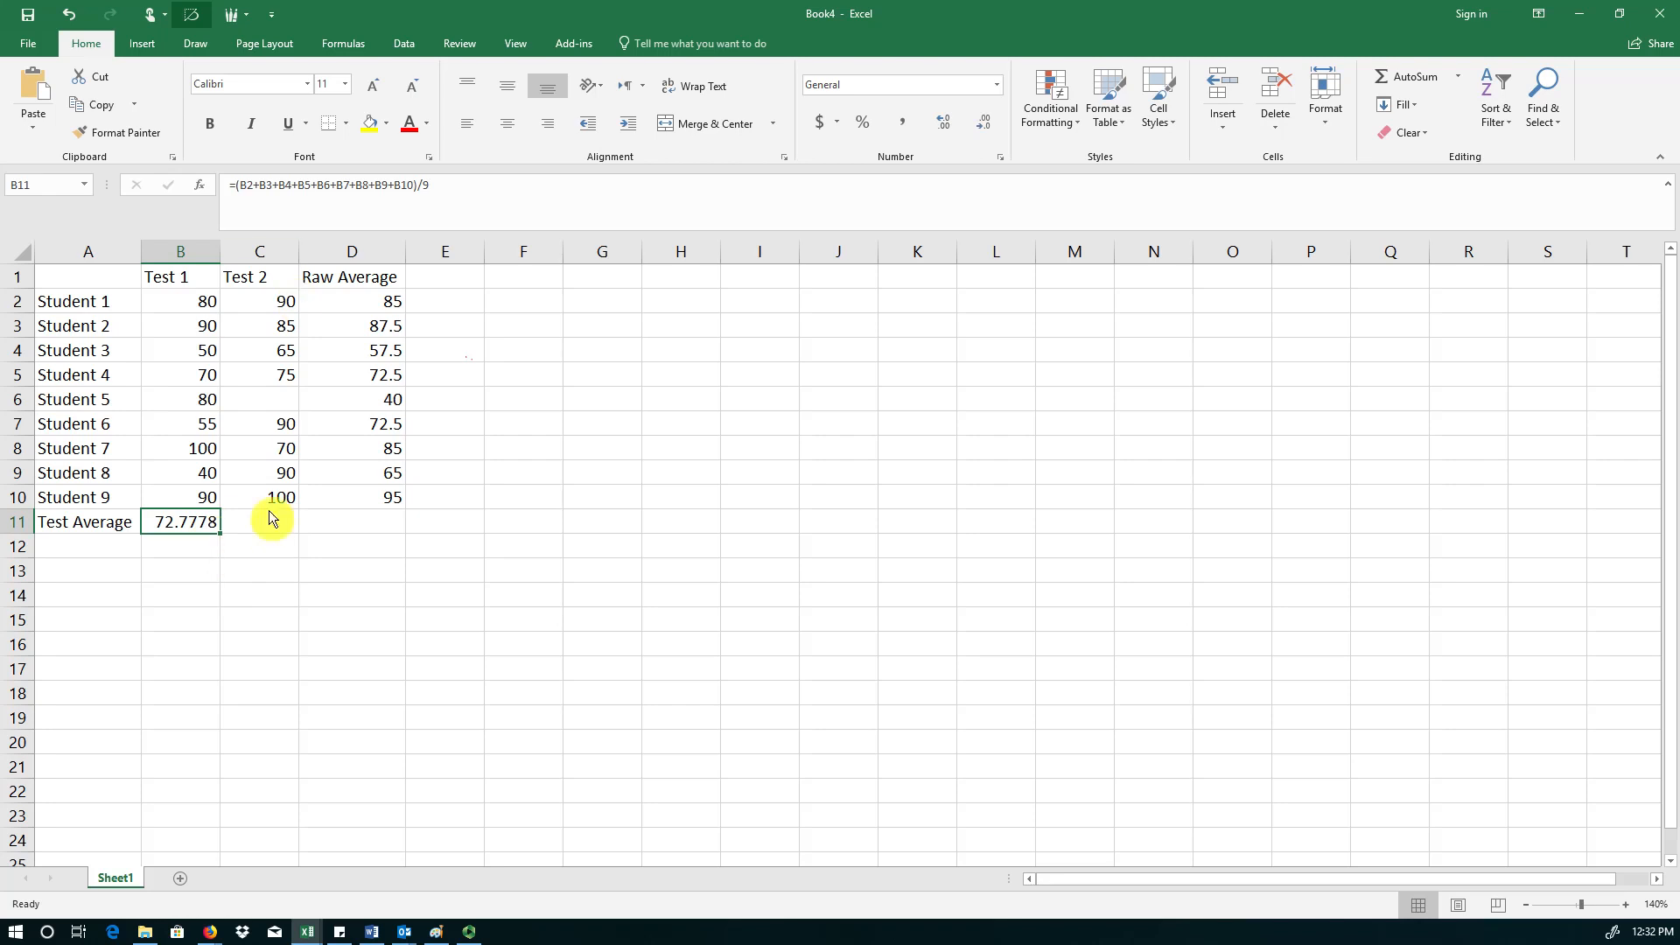
mouse_move(235, 558)
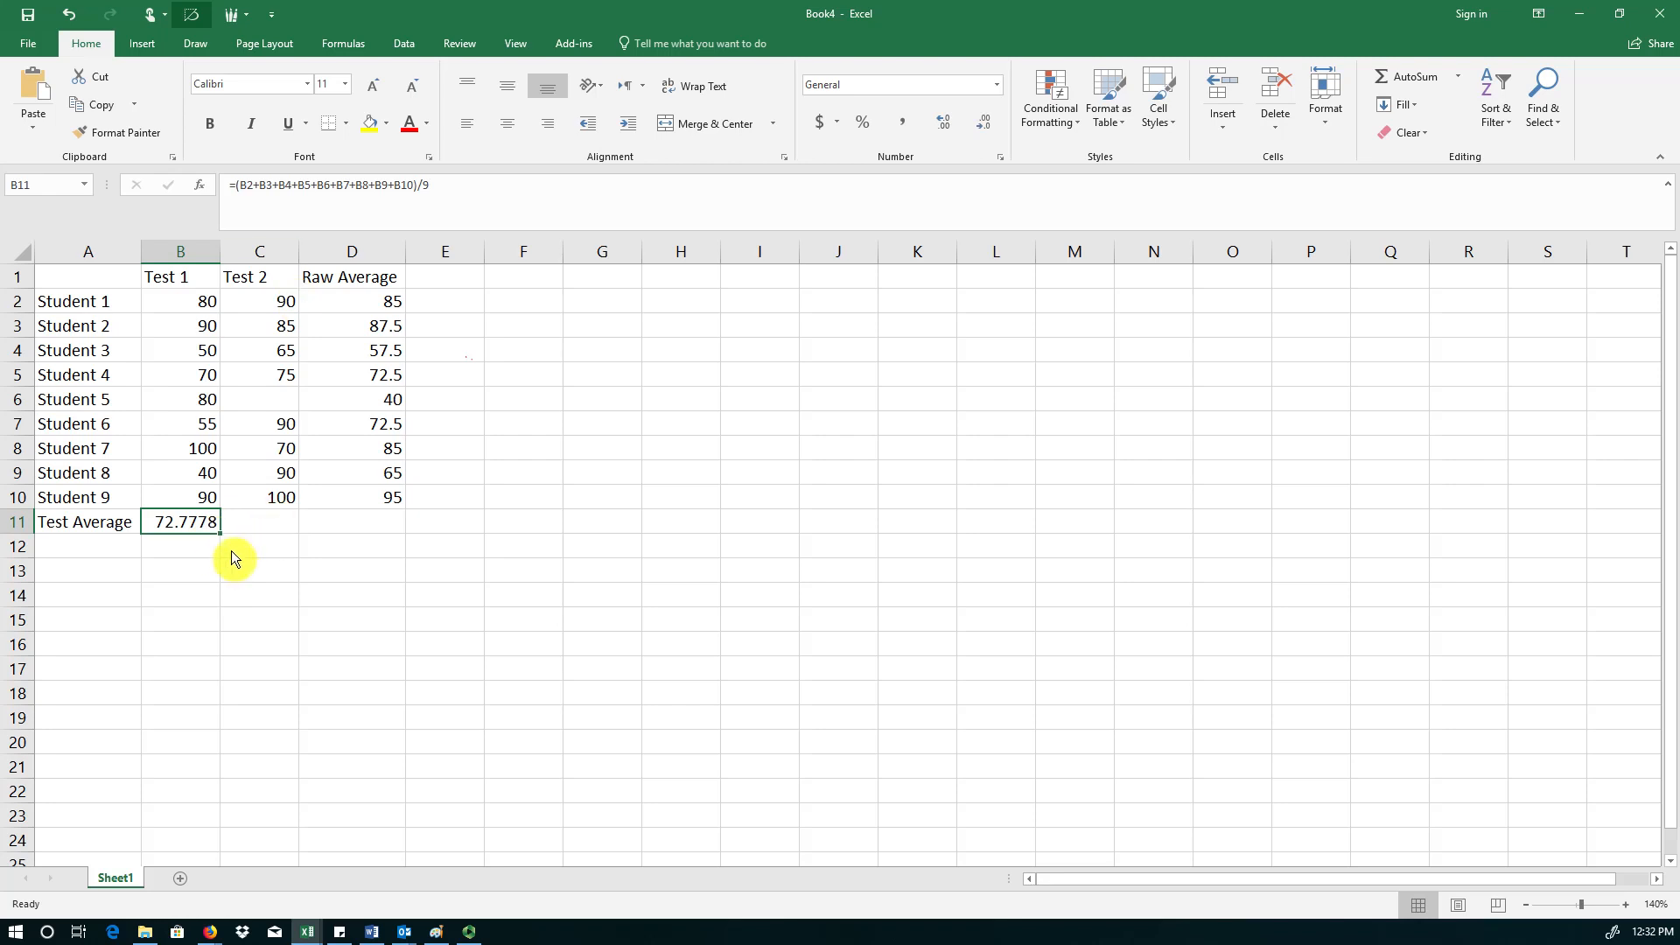
mouse_move(233, 549)
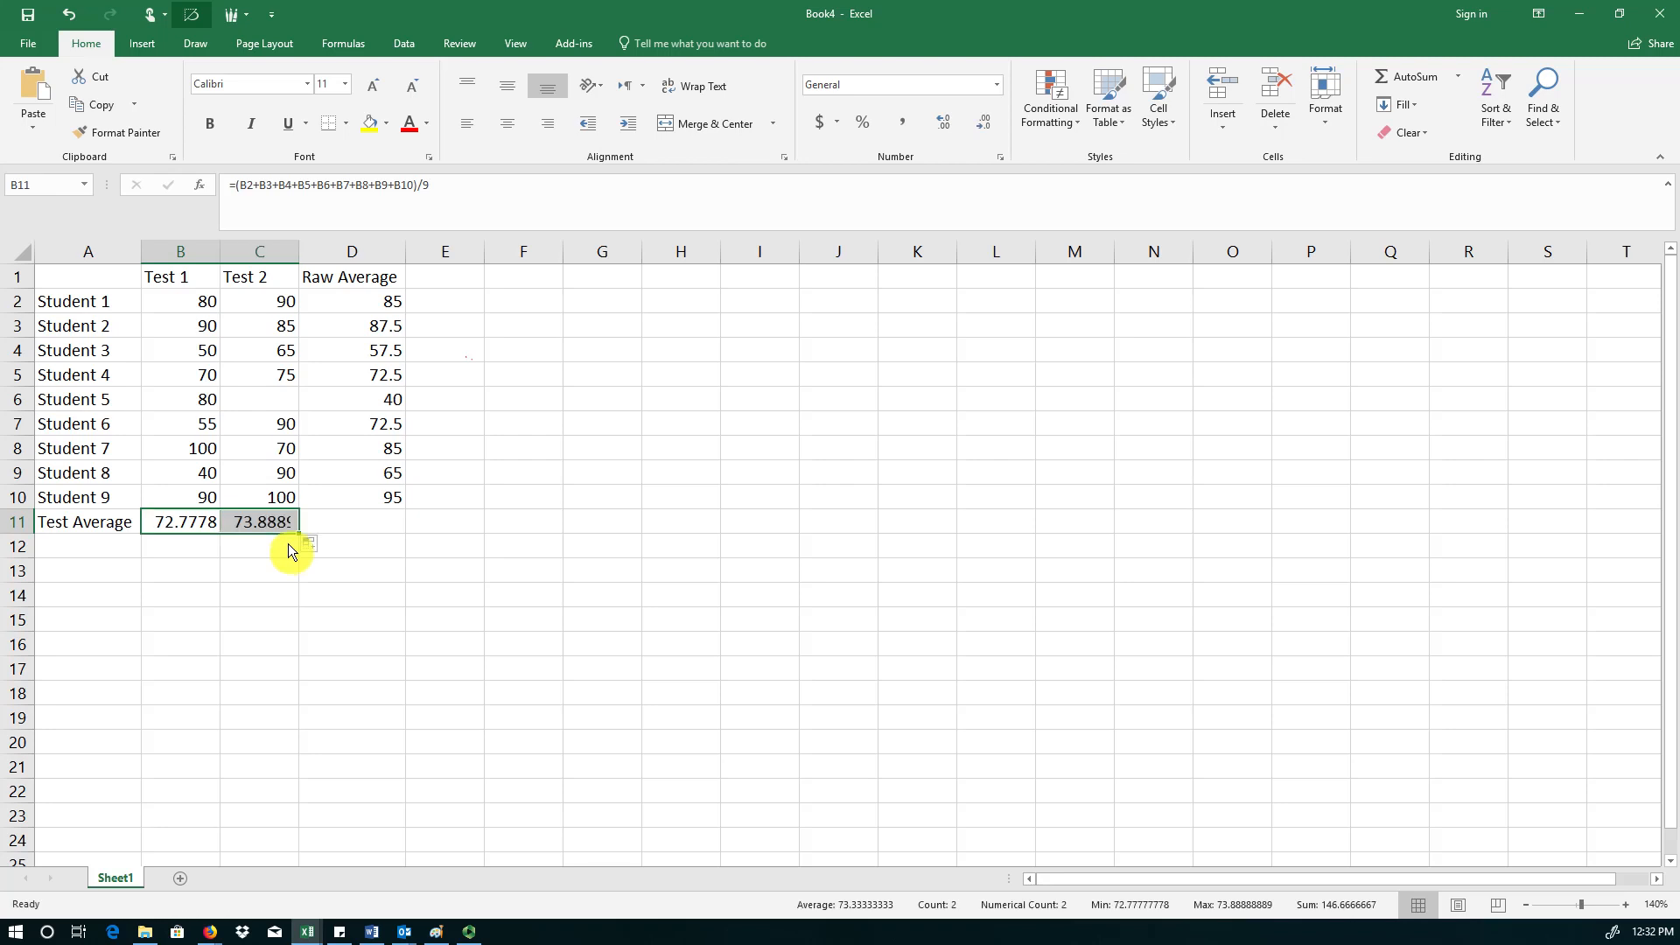
mouse_move(263, 544)
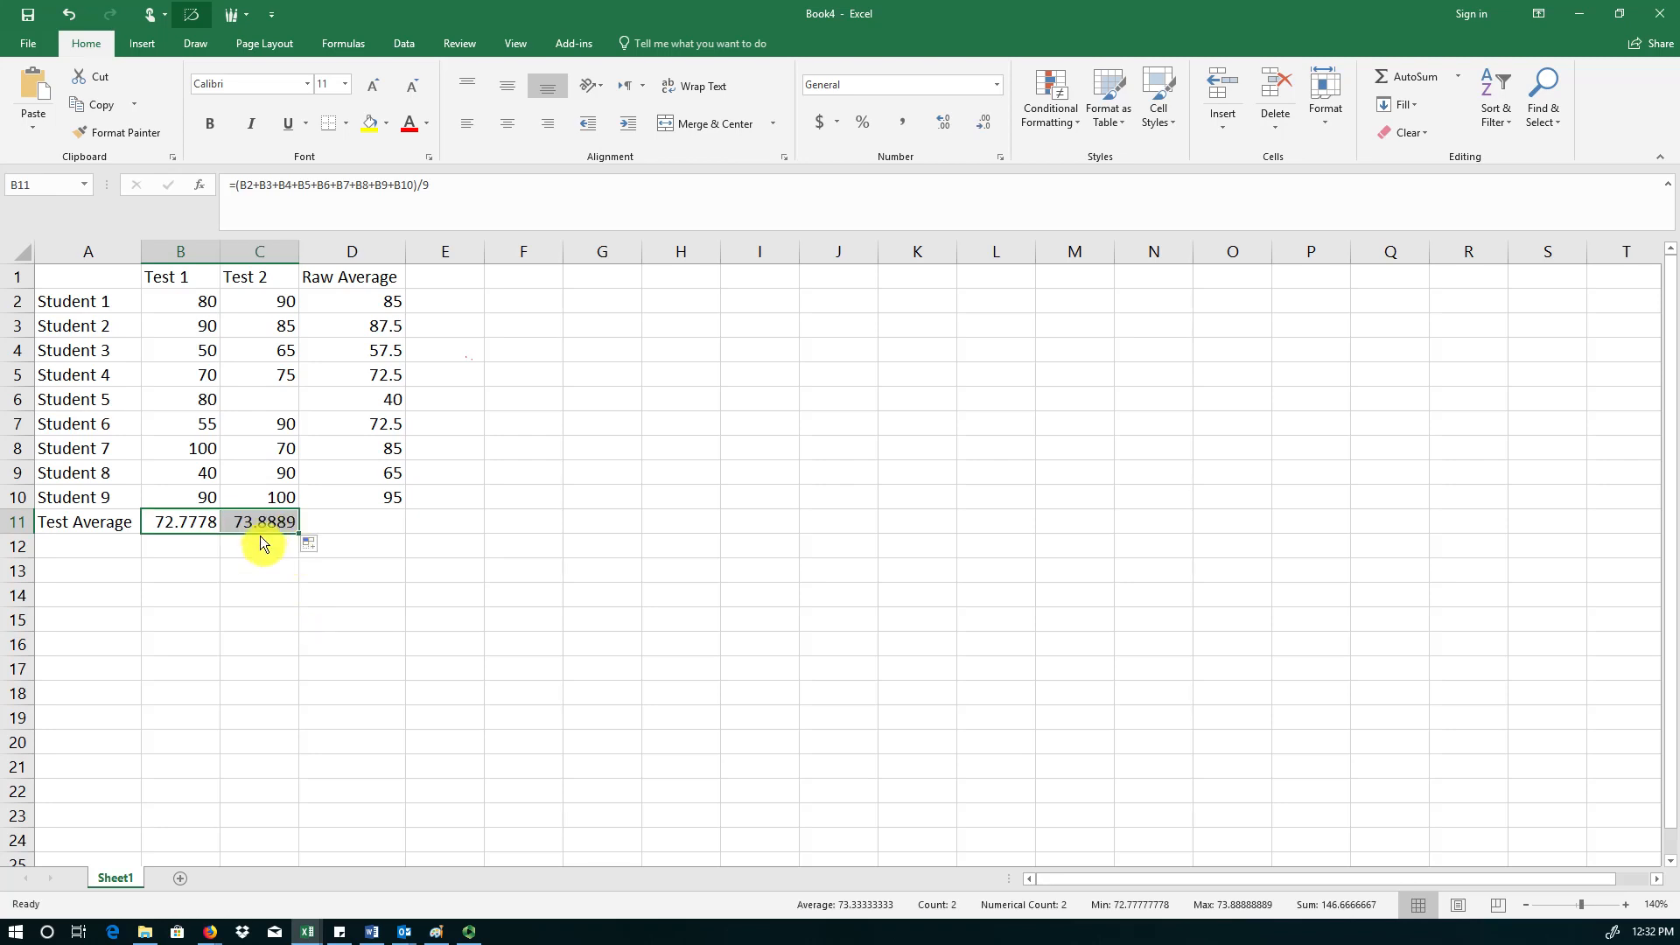
left_click(259, 522)
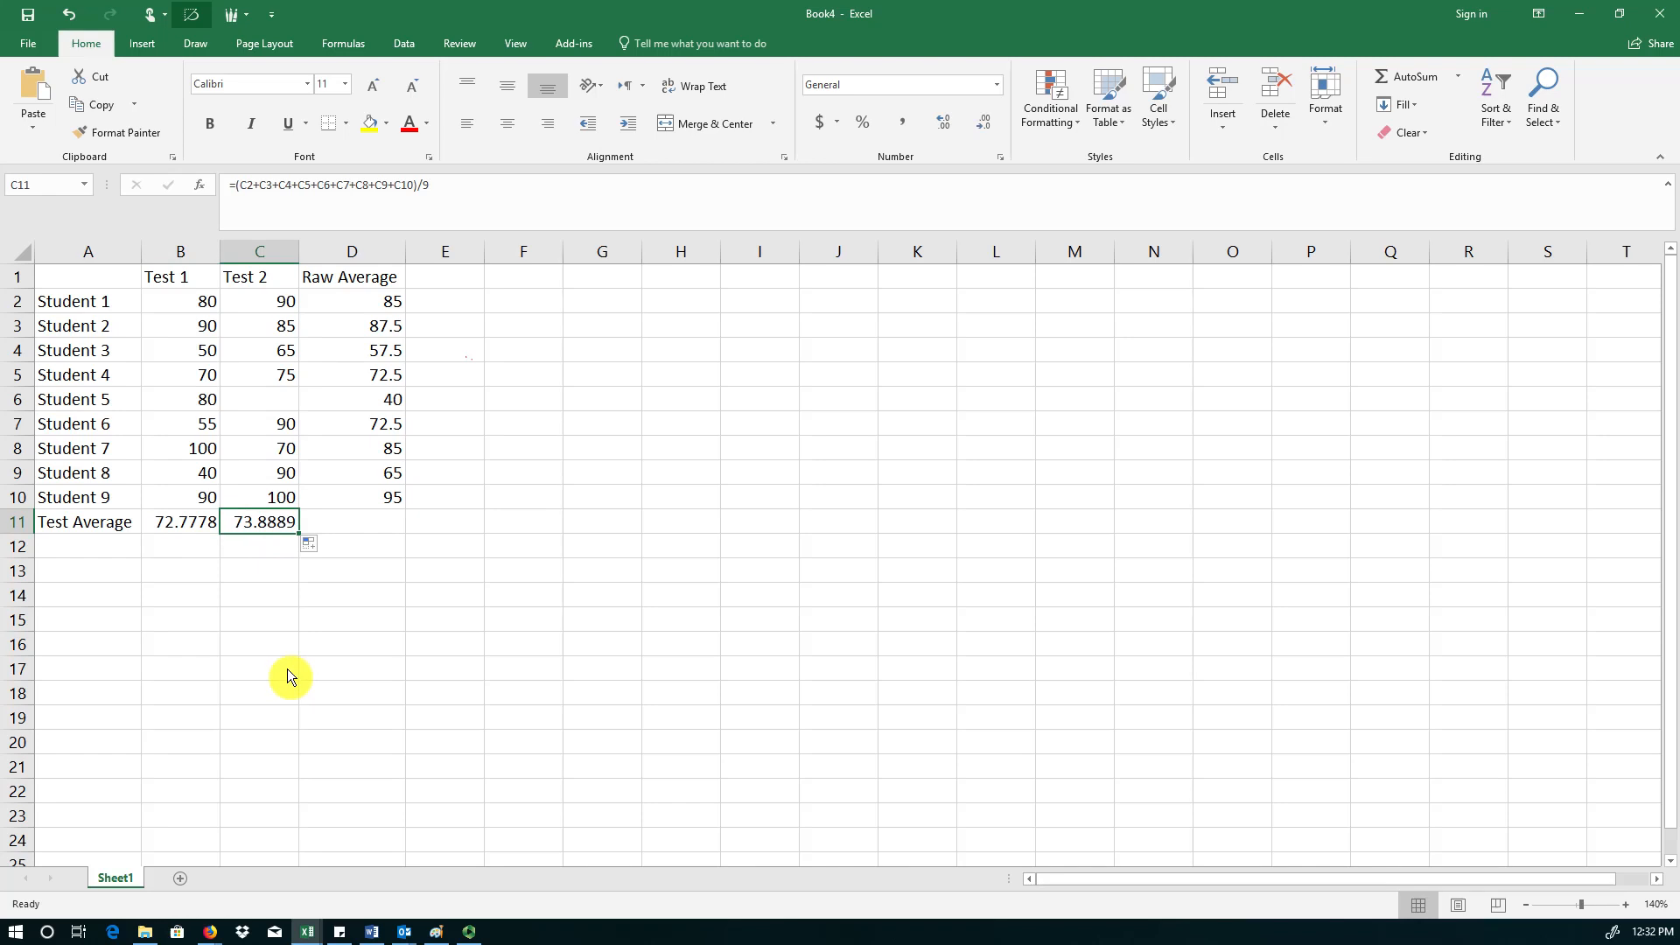
mouse_move(298, 338)
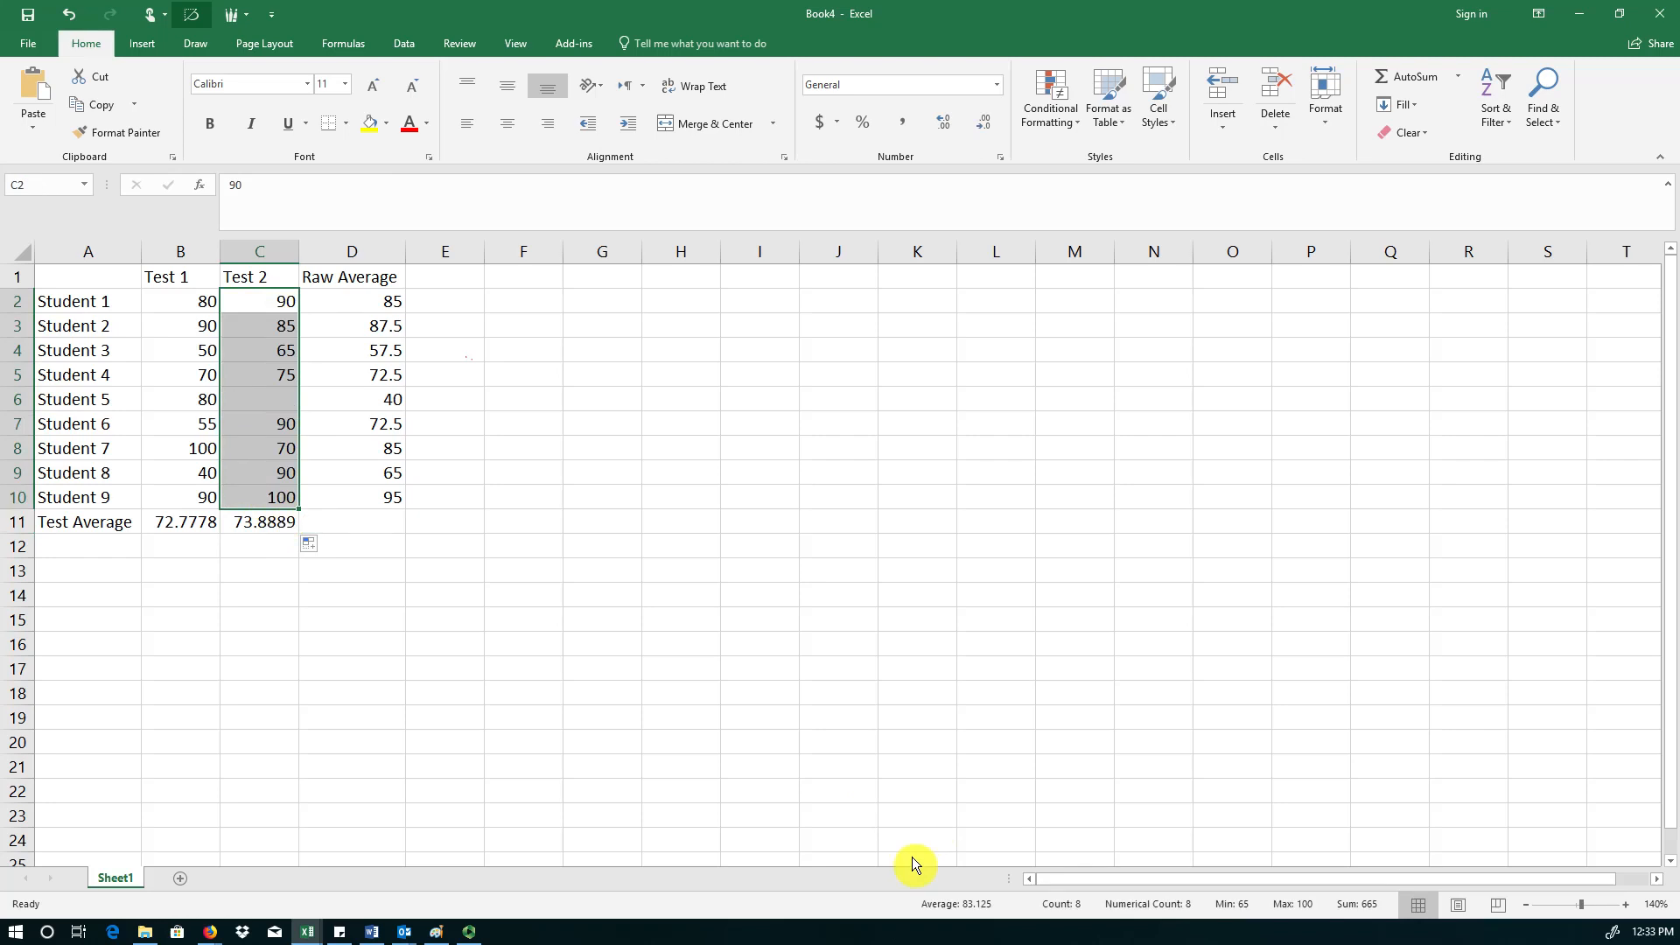
mouse_move(912, 930)
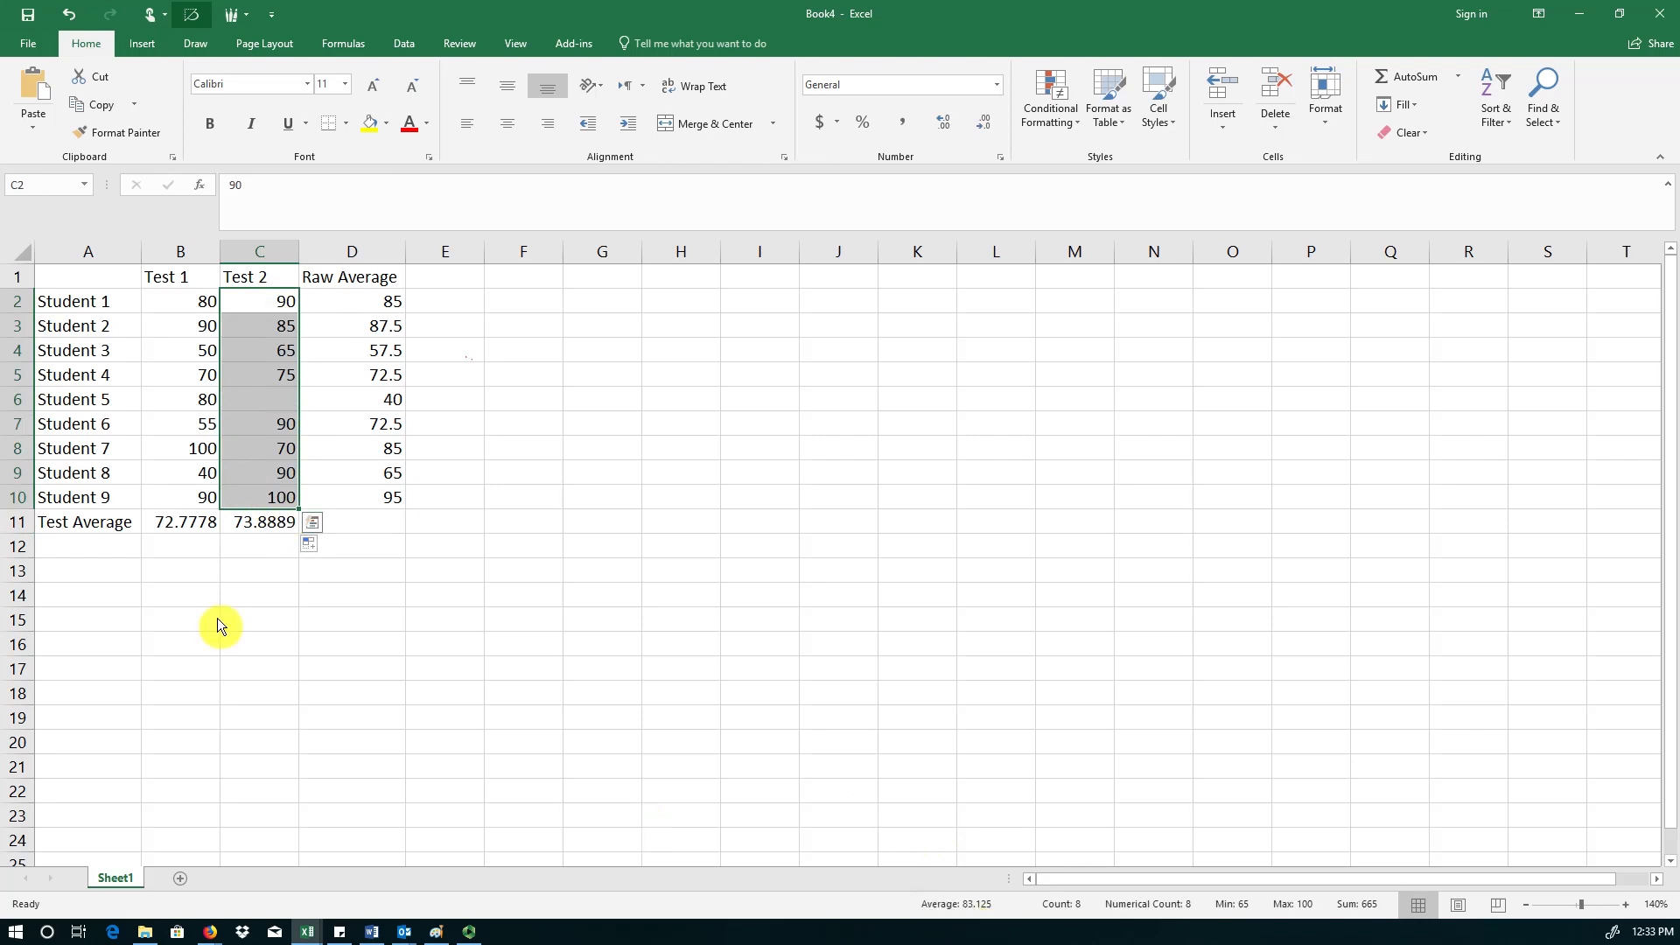
mouse_move(258, 550)
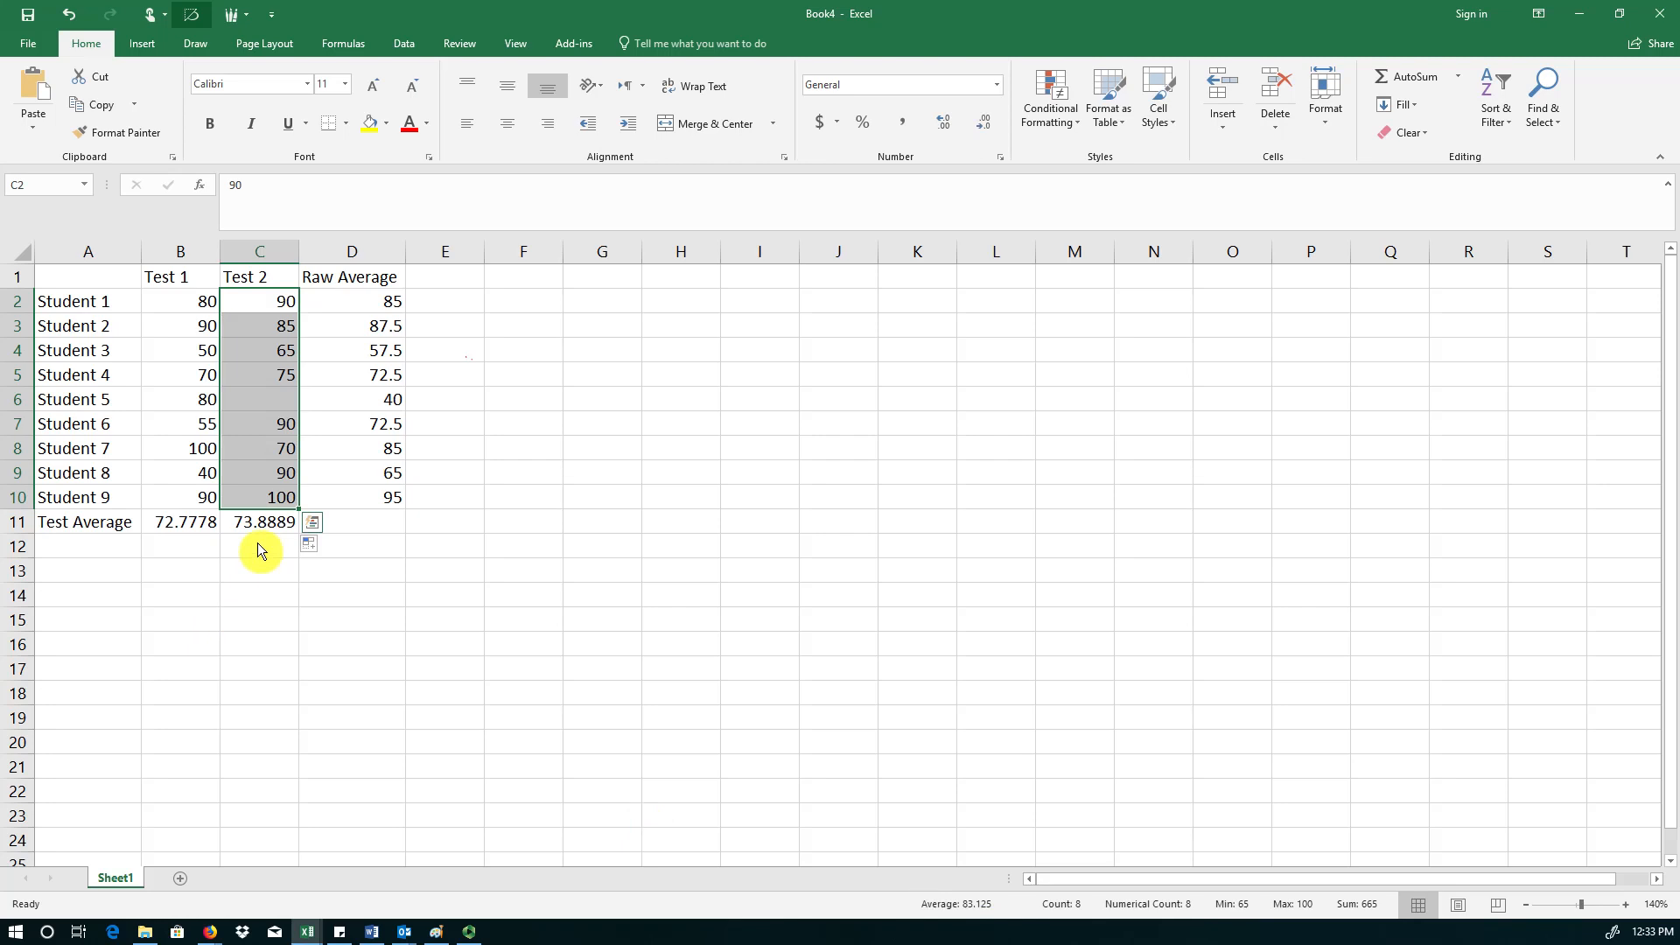
mouse_move(289, 423)
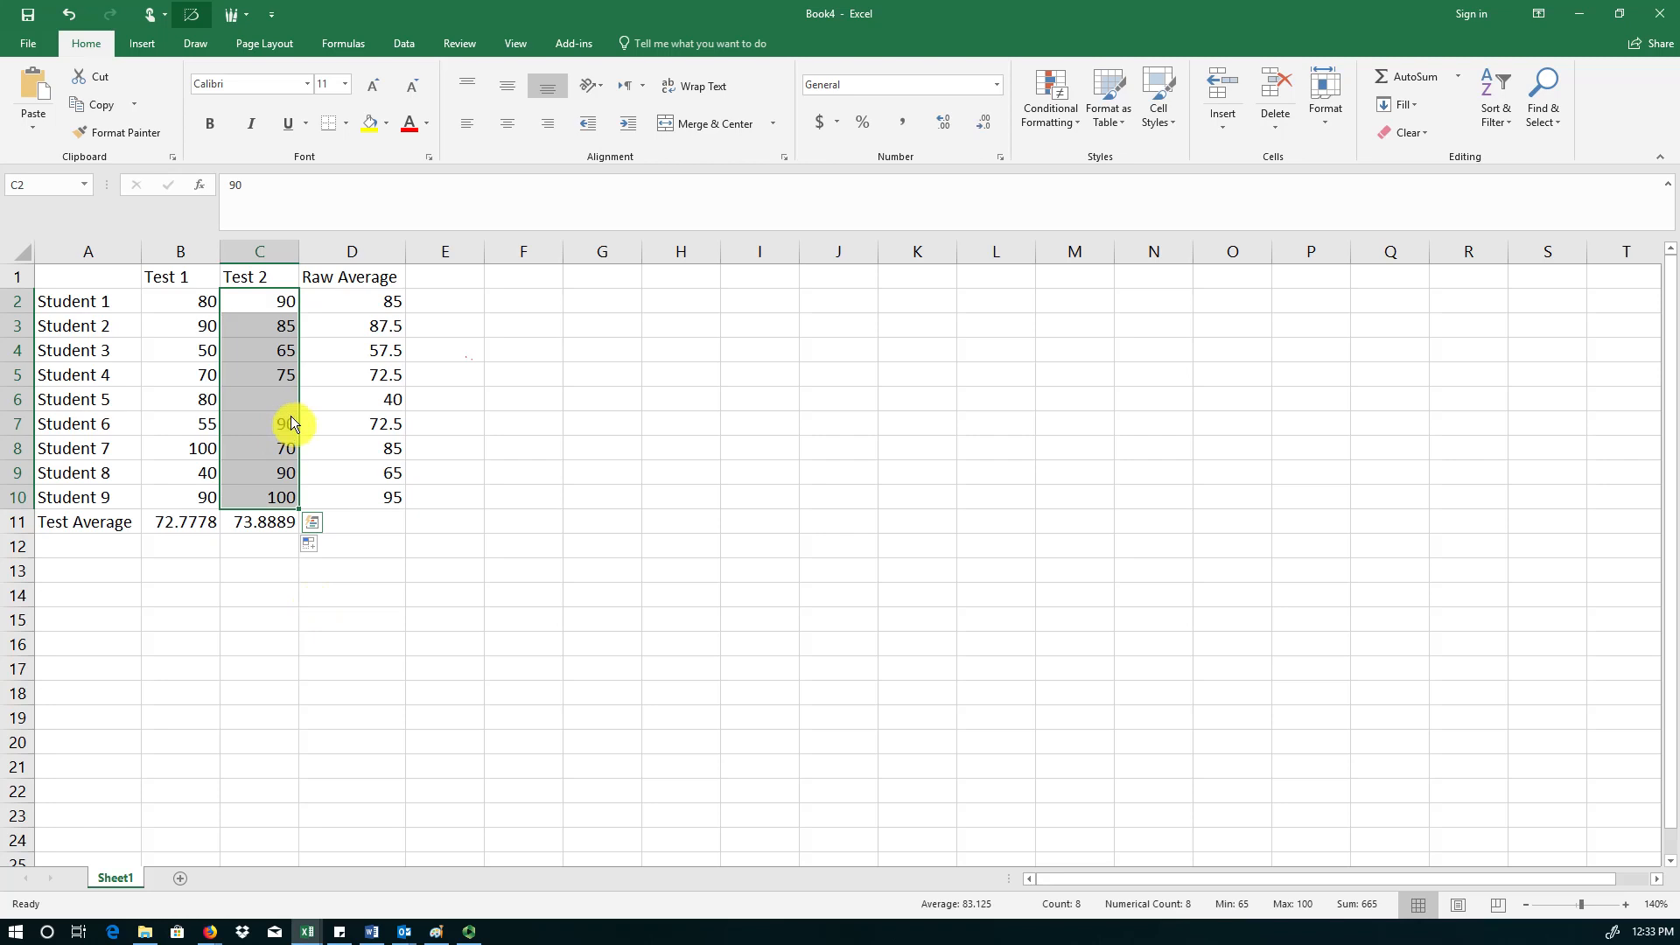
- Change the C11 Test 2 average divisor from 9 to 8, giving 83.125
double_click(258, 521)
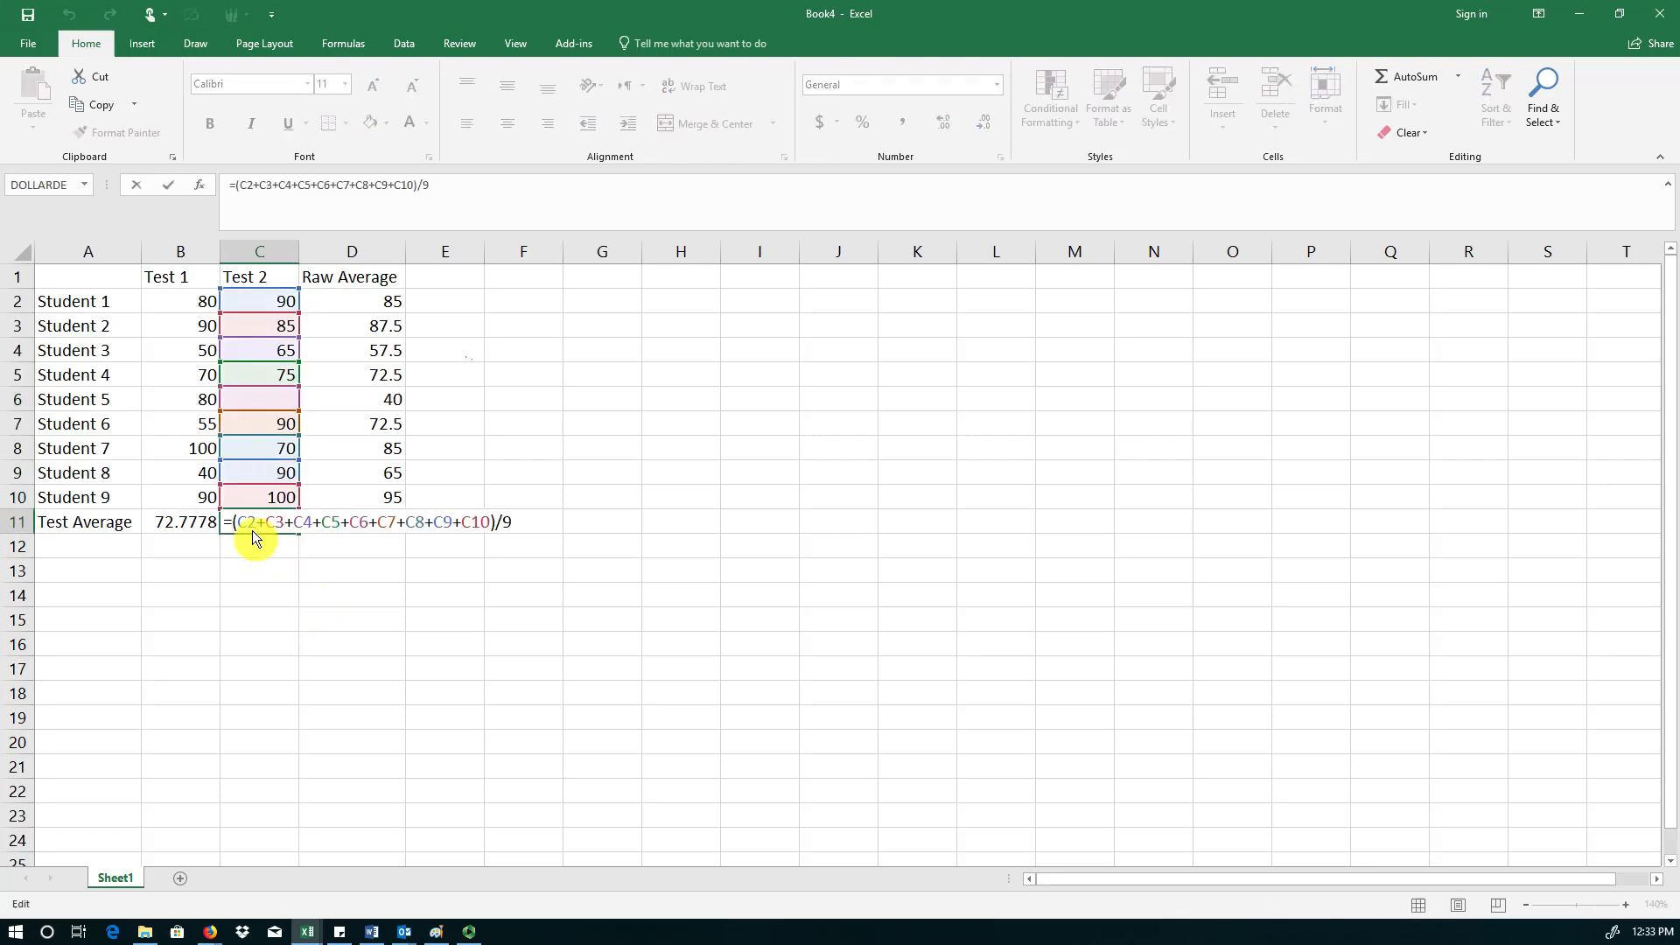
mouse_move(450, 525)
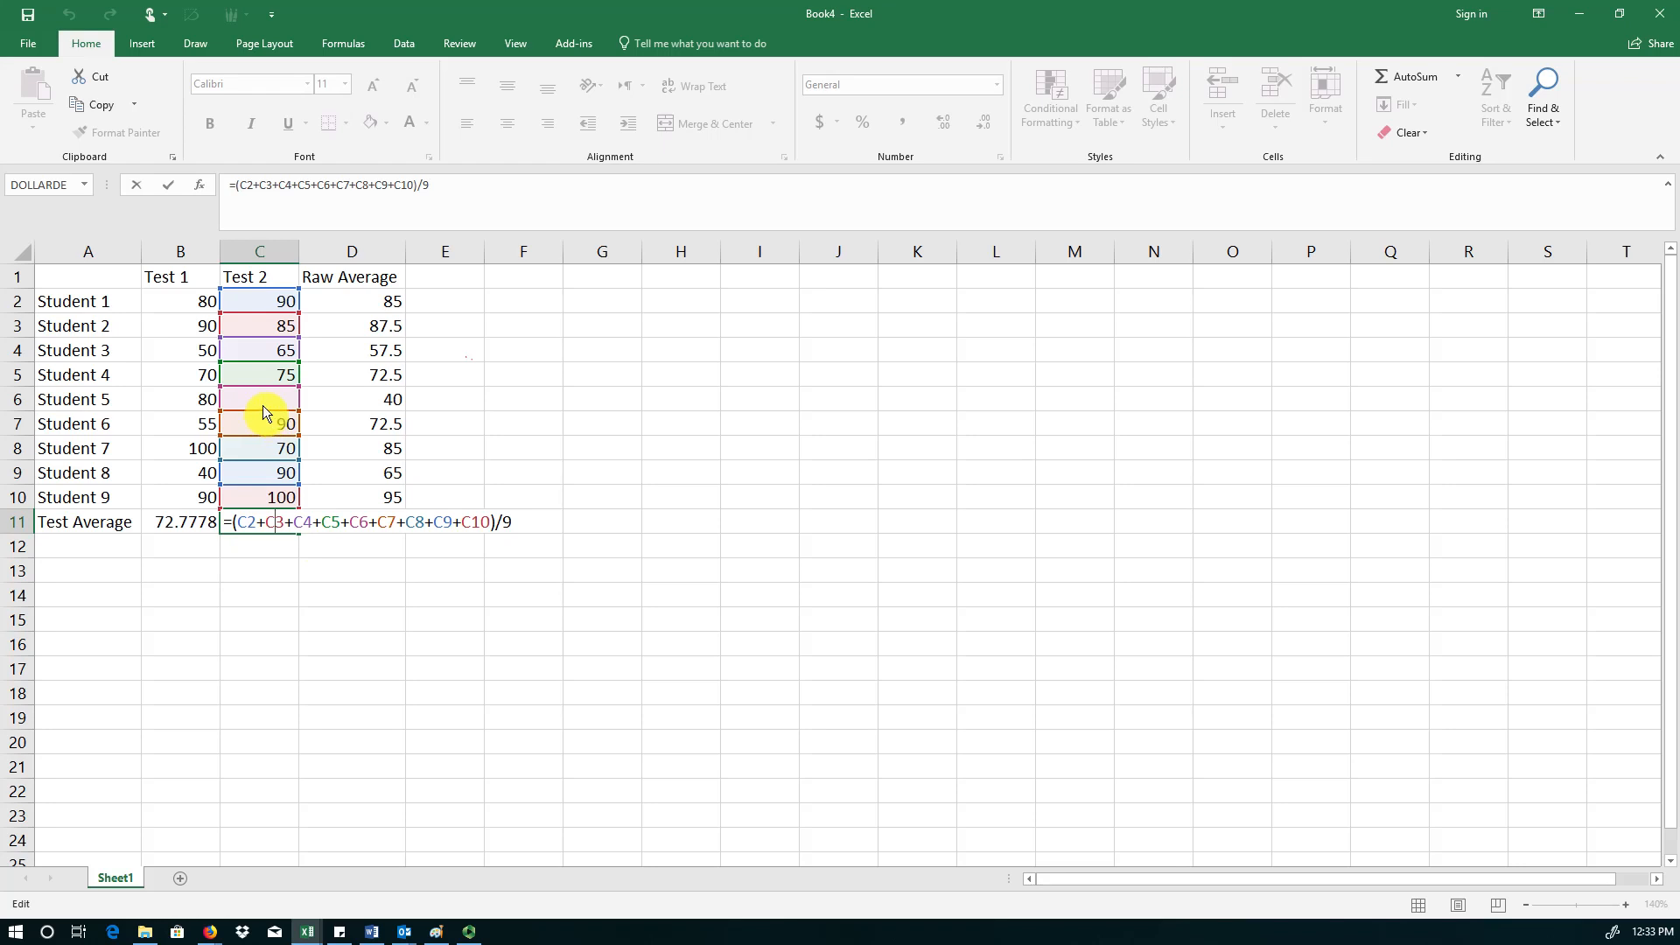
key("Return")
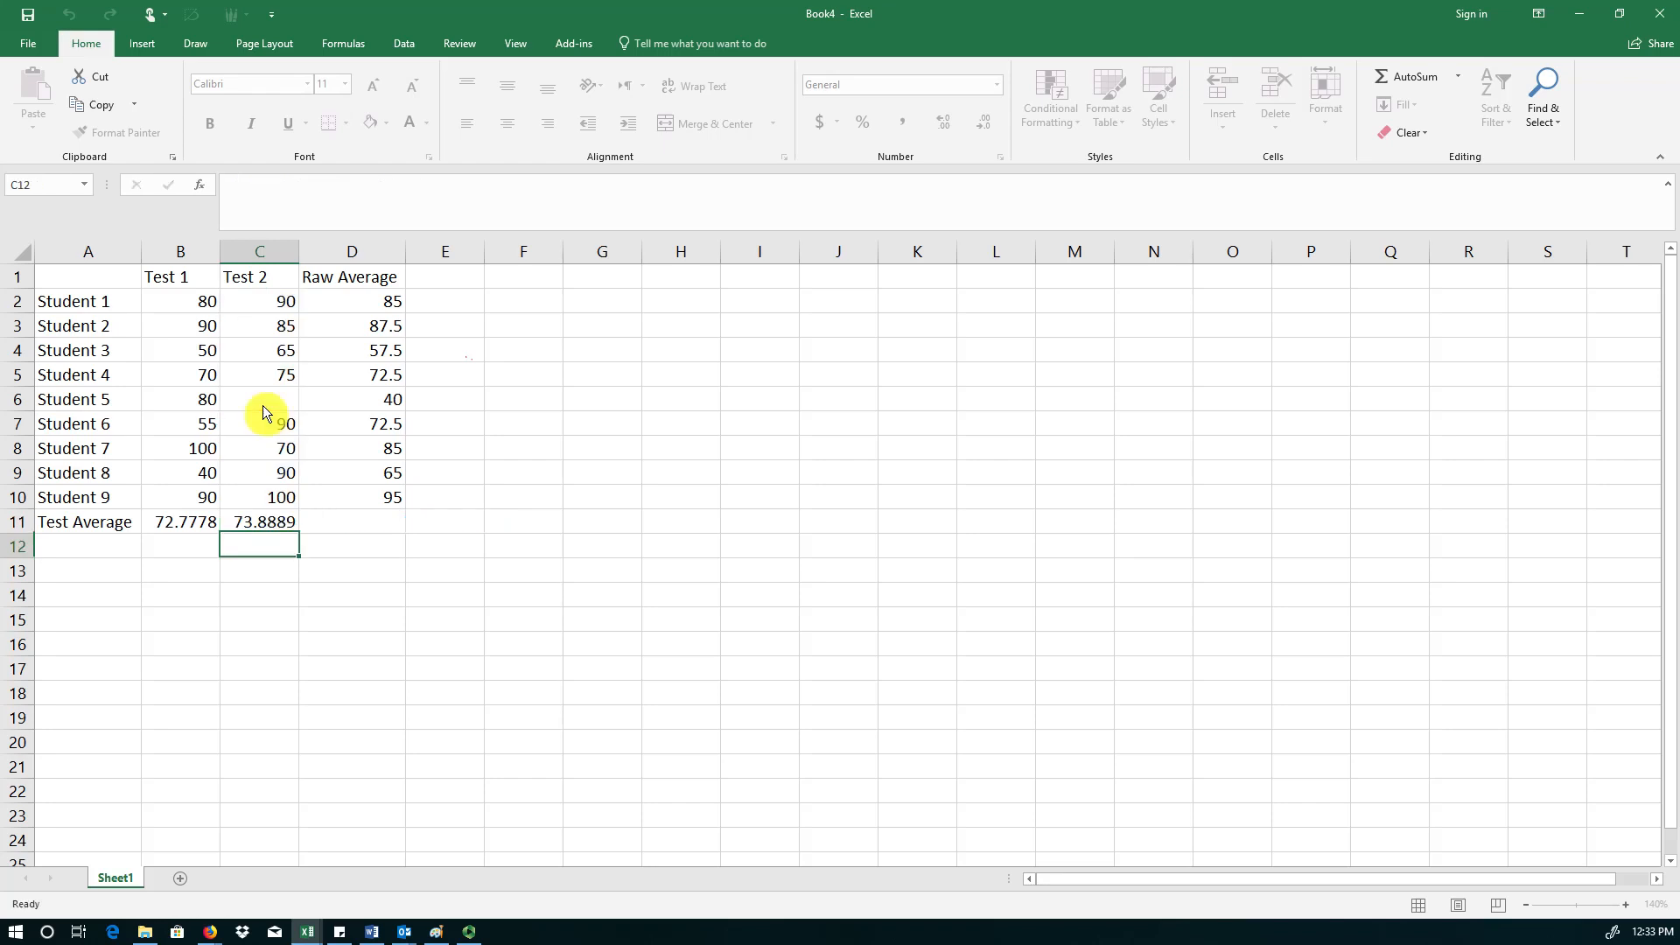
left_click(259, 521)
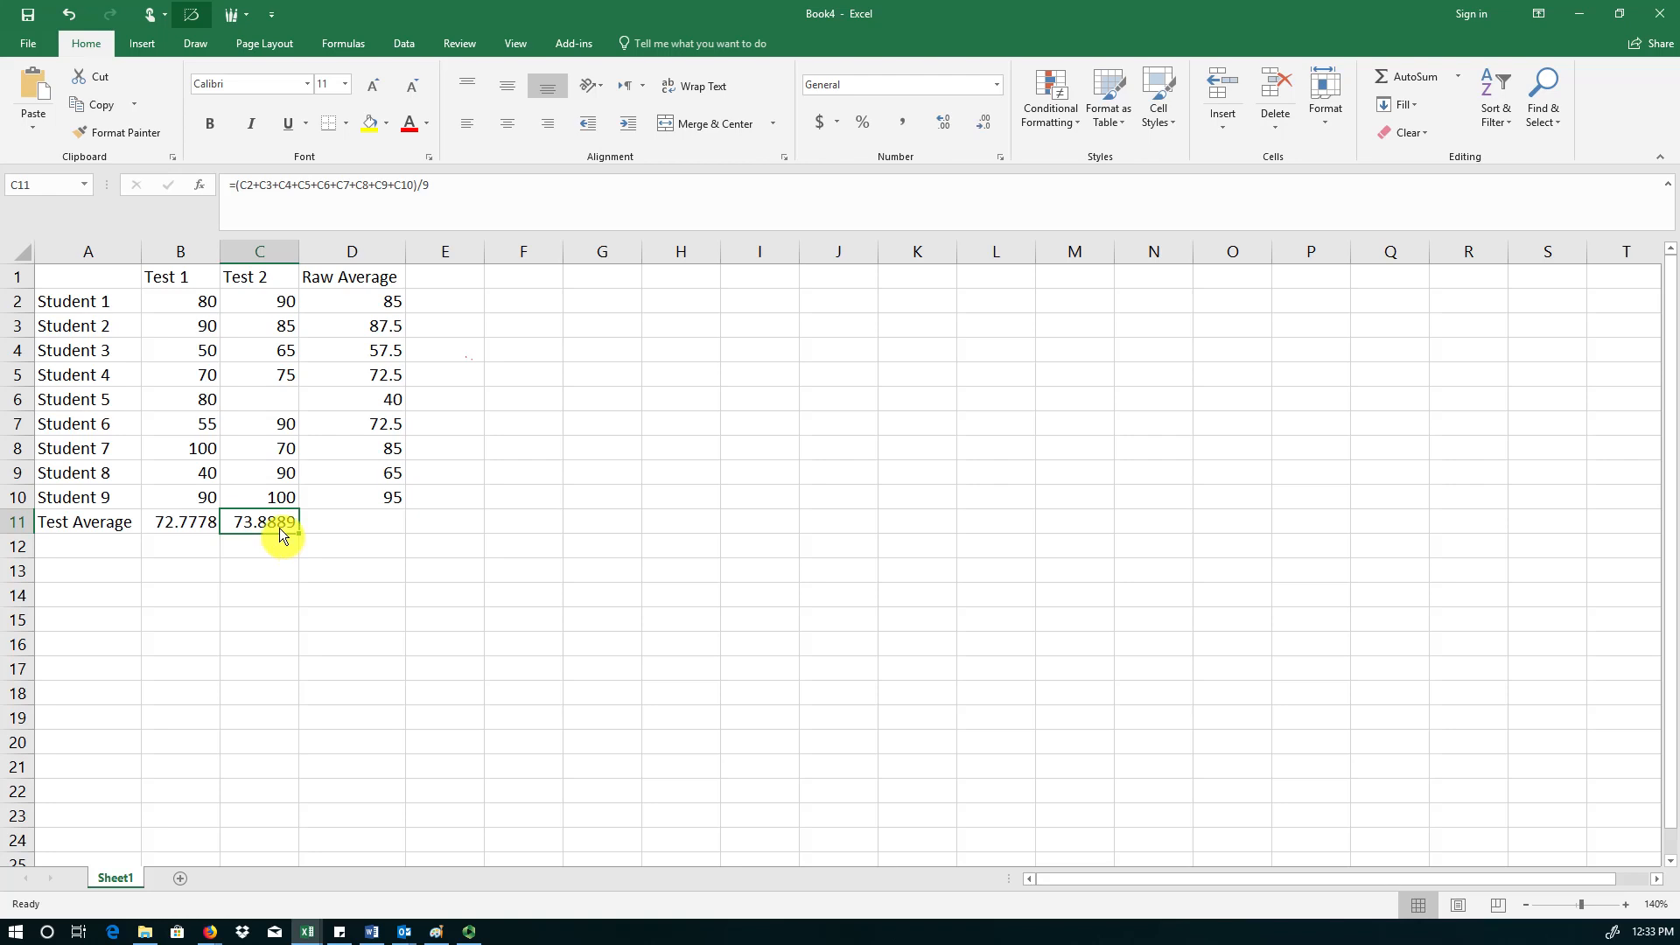
mouse_move(281, 540)
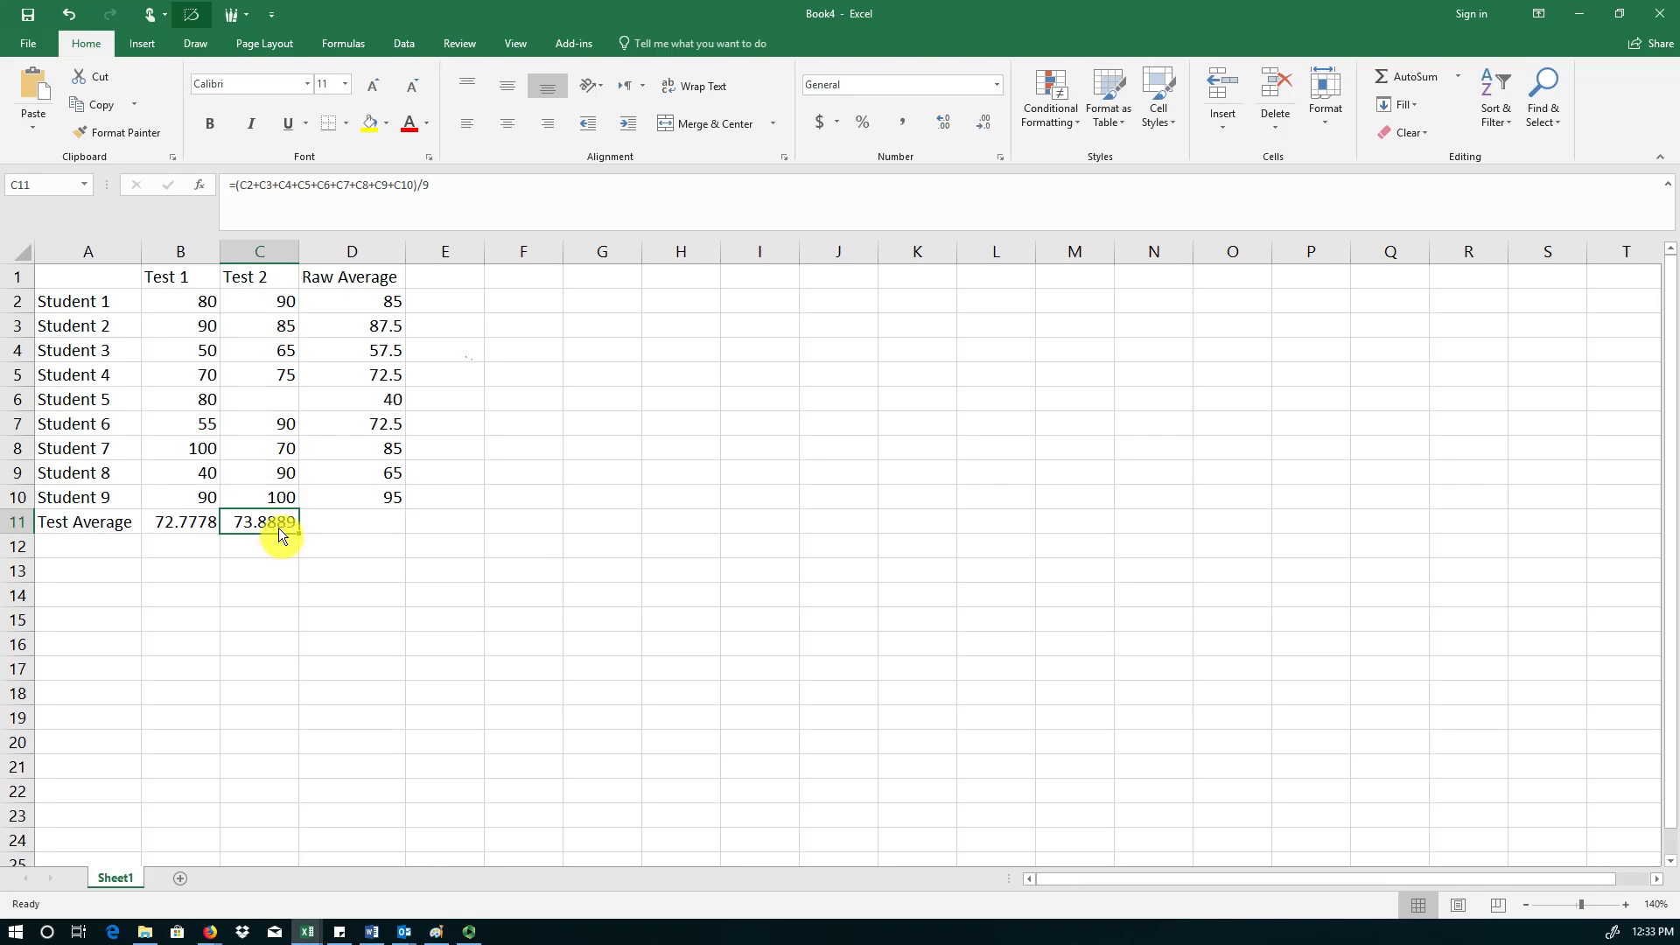
double_click(258, 521)
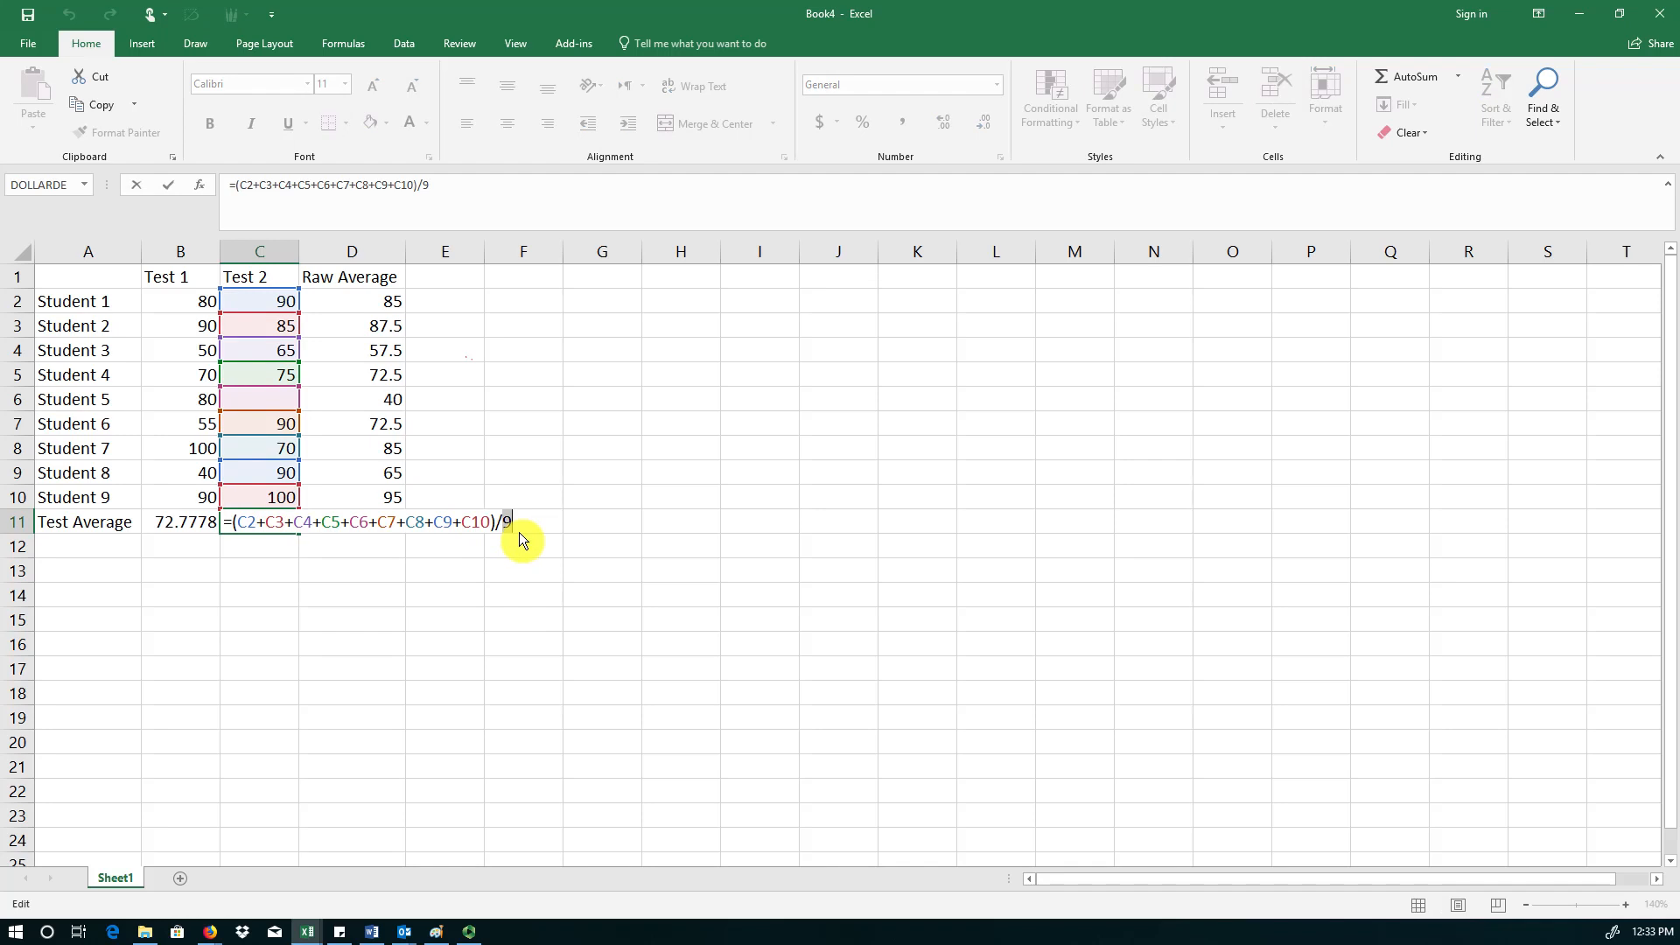
key("Return")
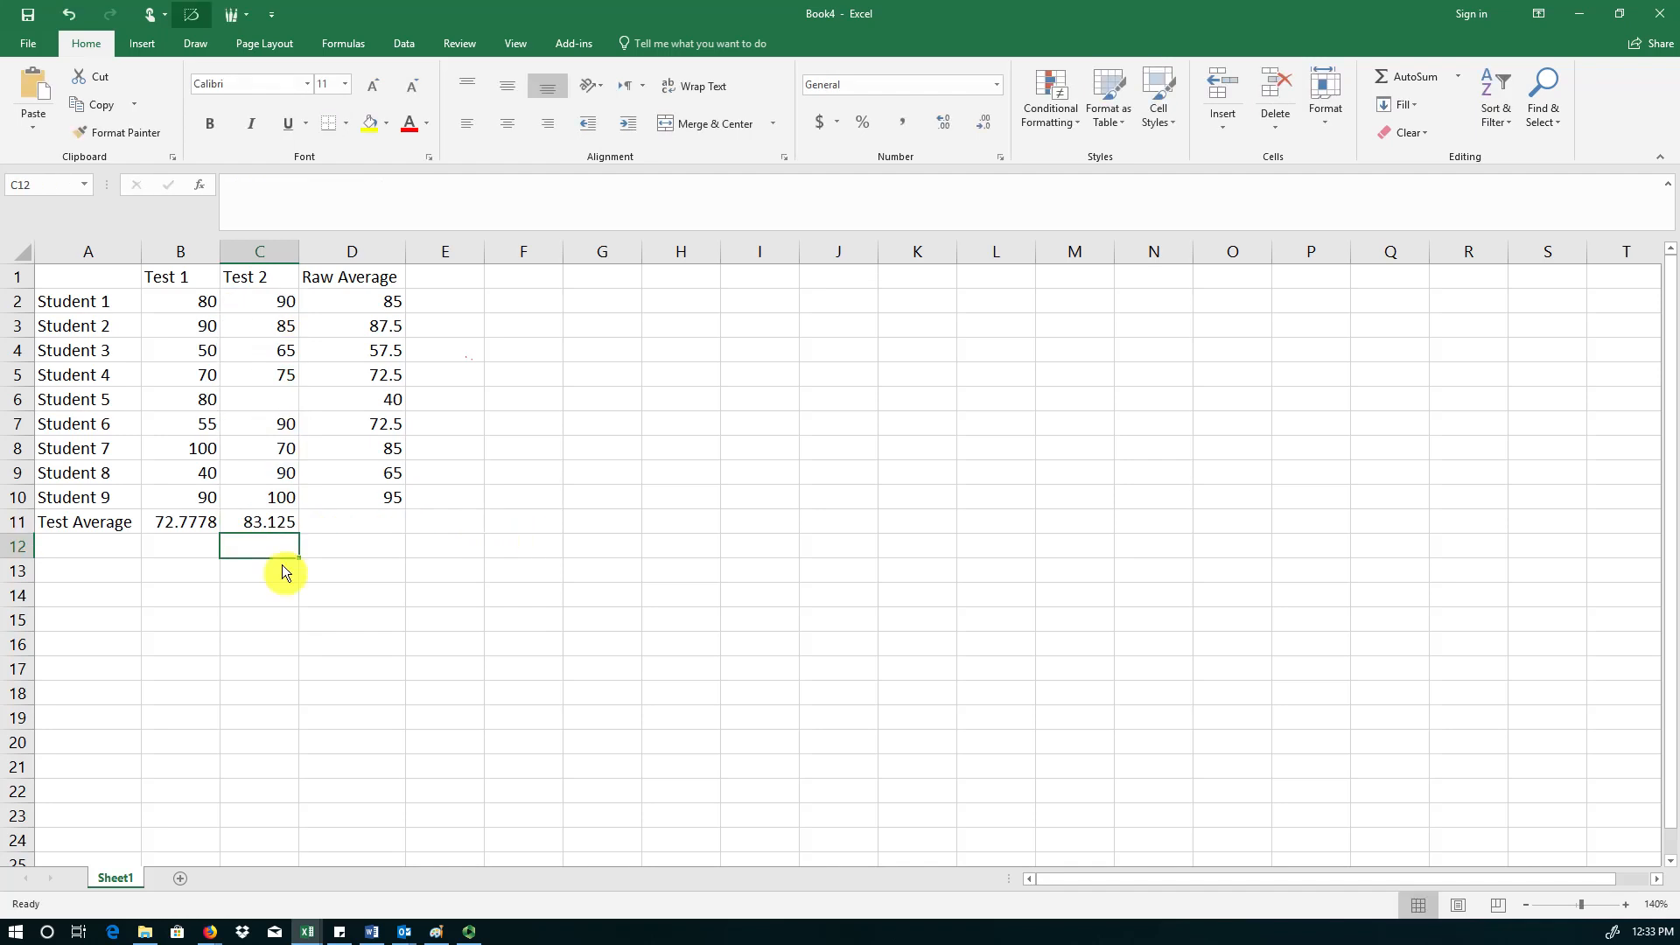
mouse_move(285, 306)
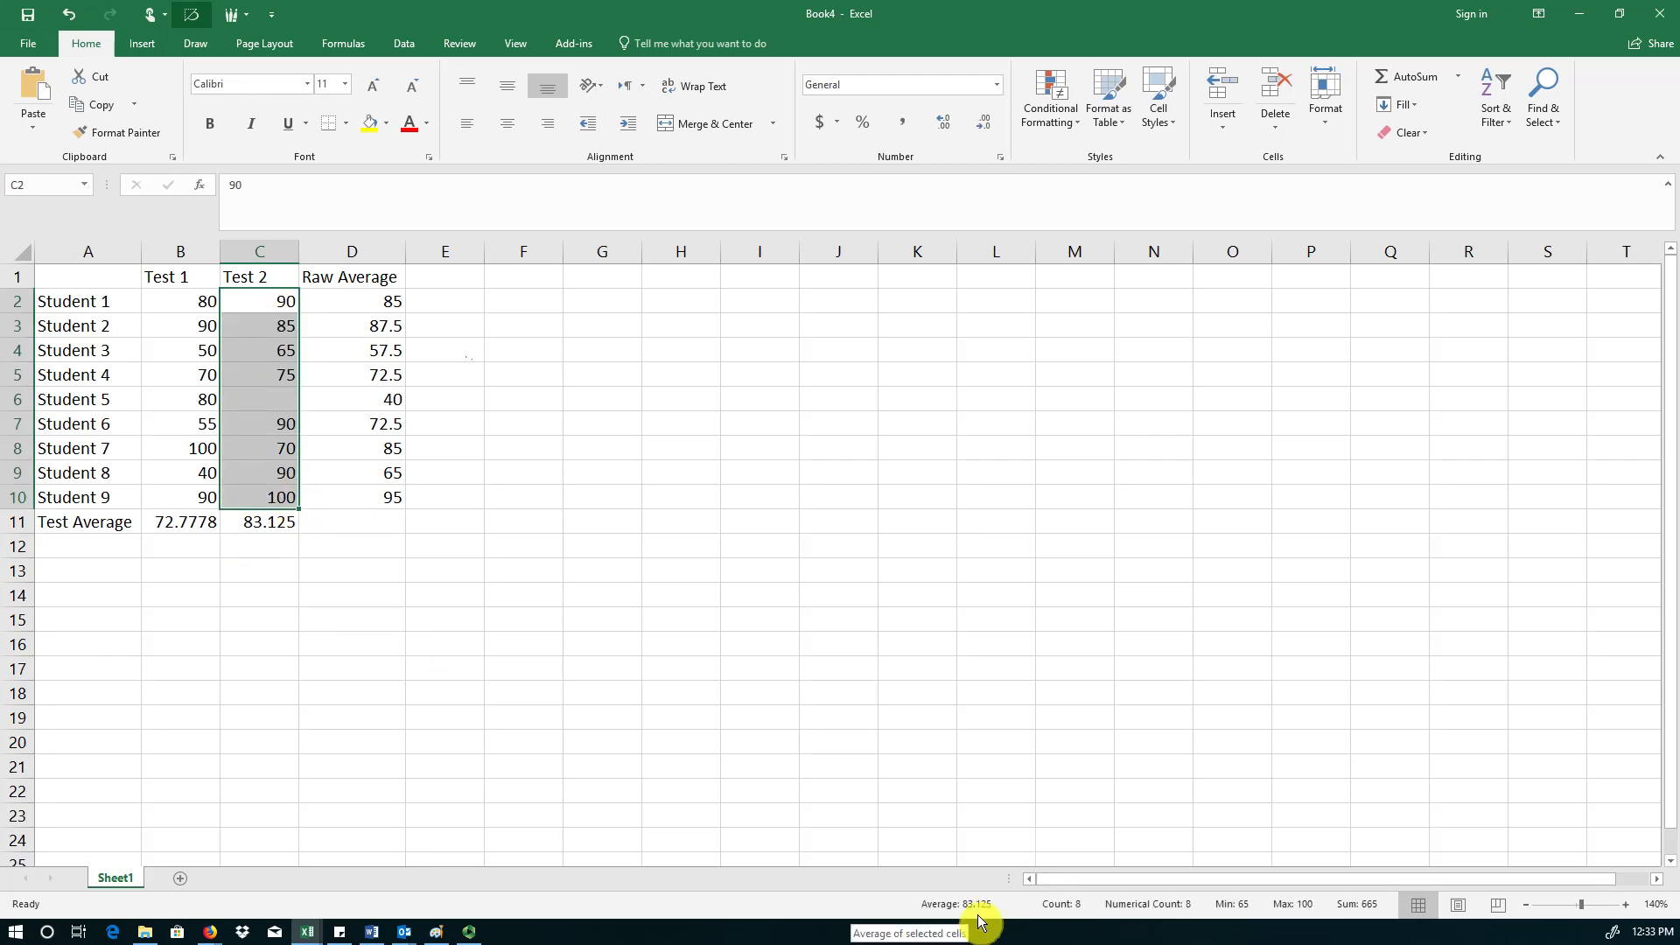
left_click(259, 569)
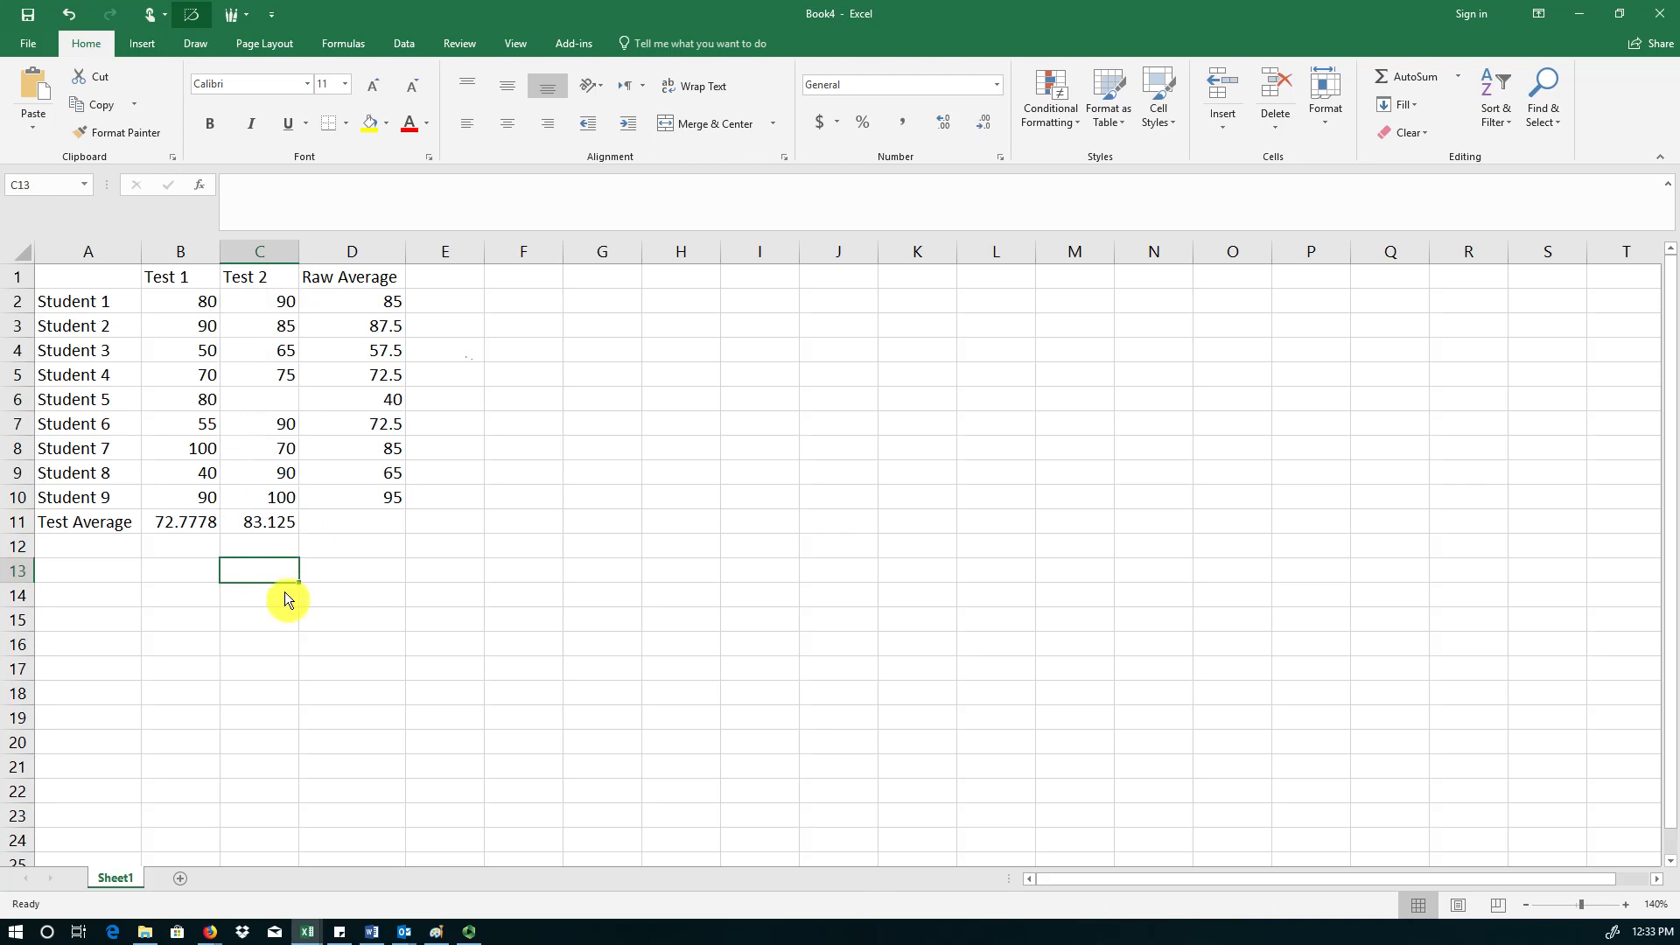
mouse_move(295, 528)
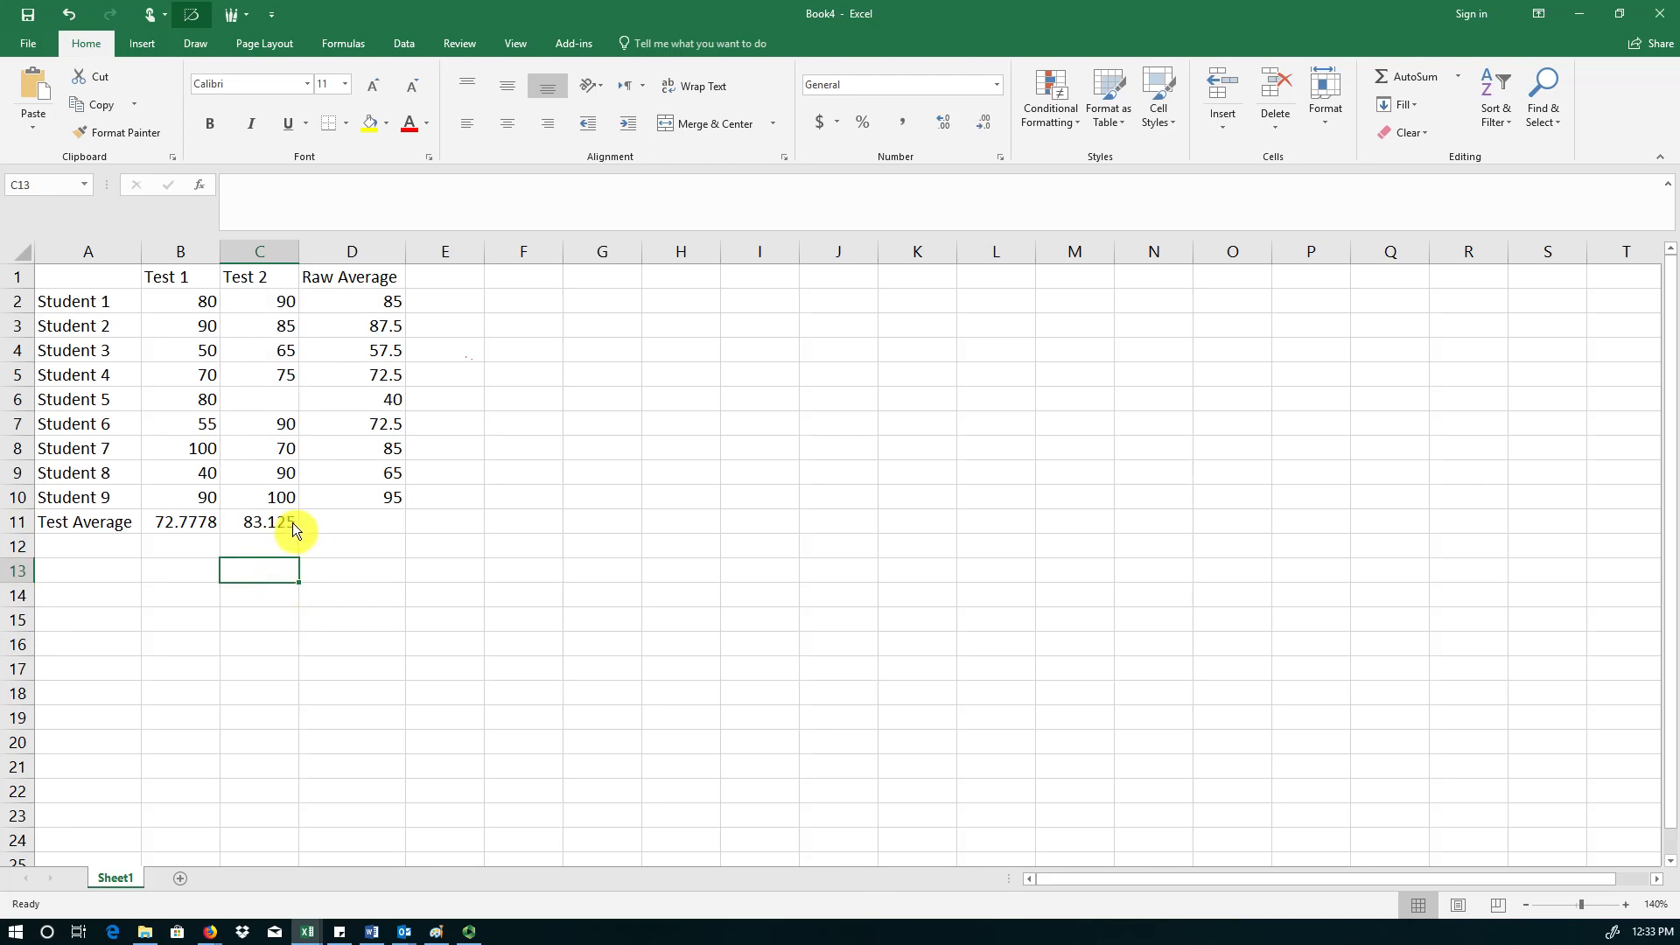
mouse_move(297, 448)
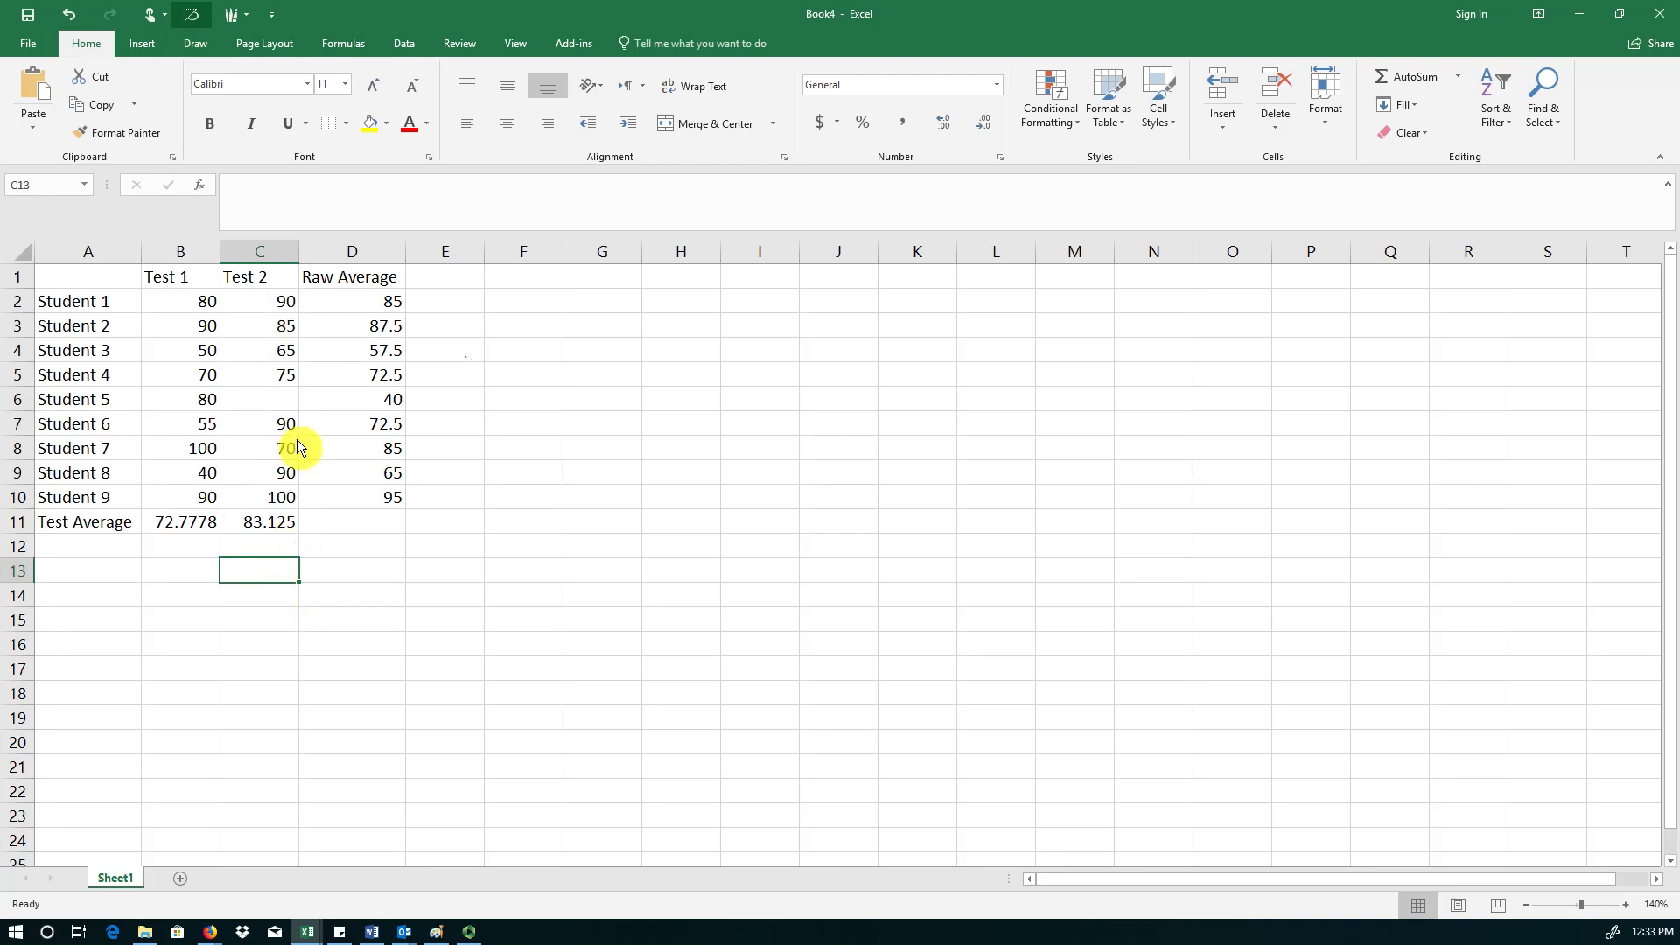
- Replace B11 with =AVERAGE(B2:B10) and copy it to C11 (72.7778, 83.125)
left_click(180, 667)
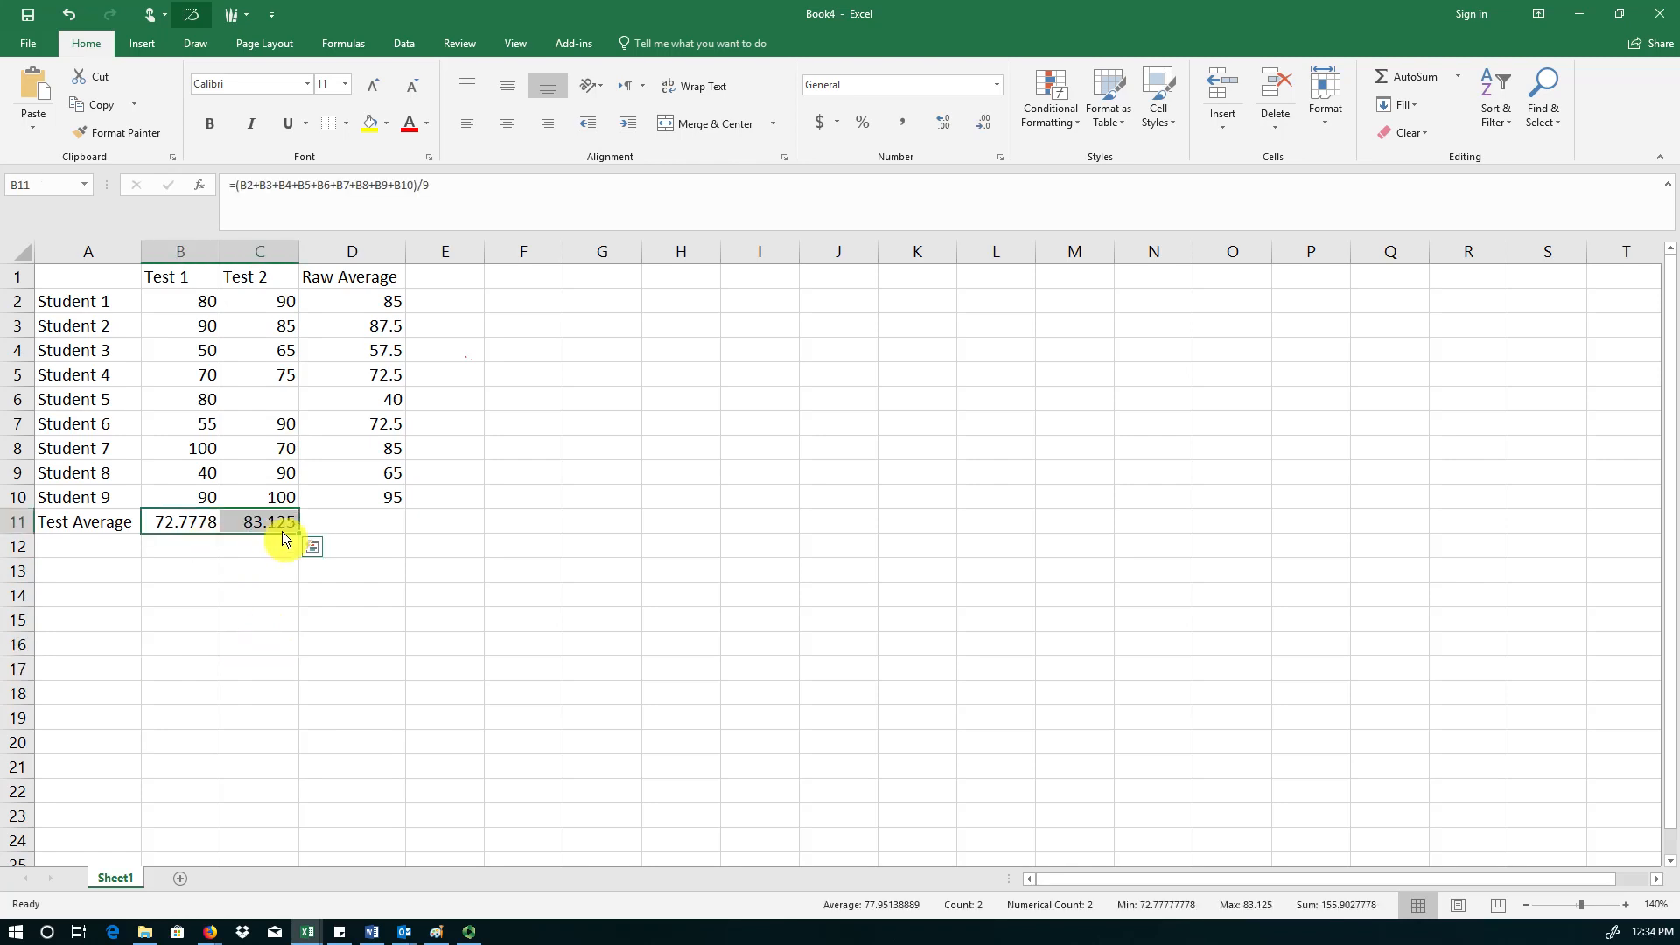
key("Delete")
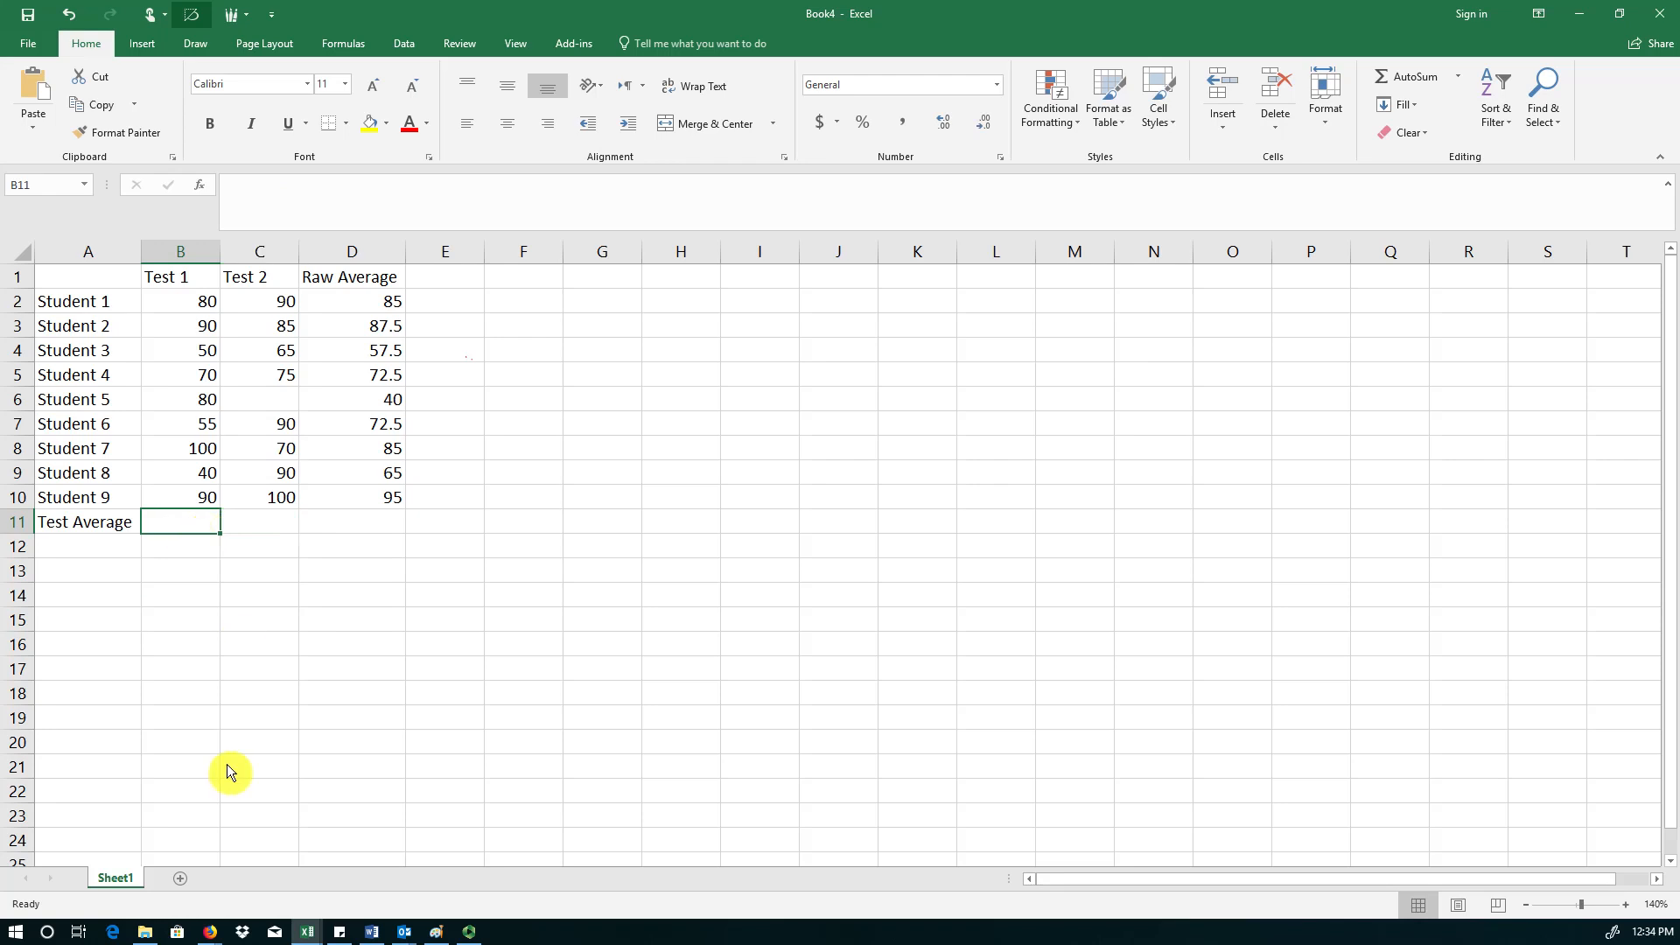
type("=")
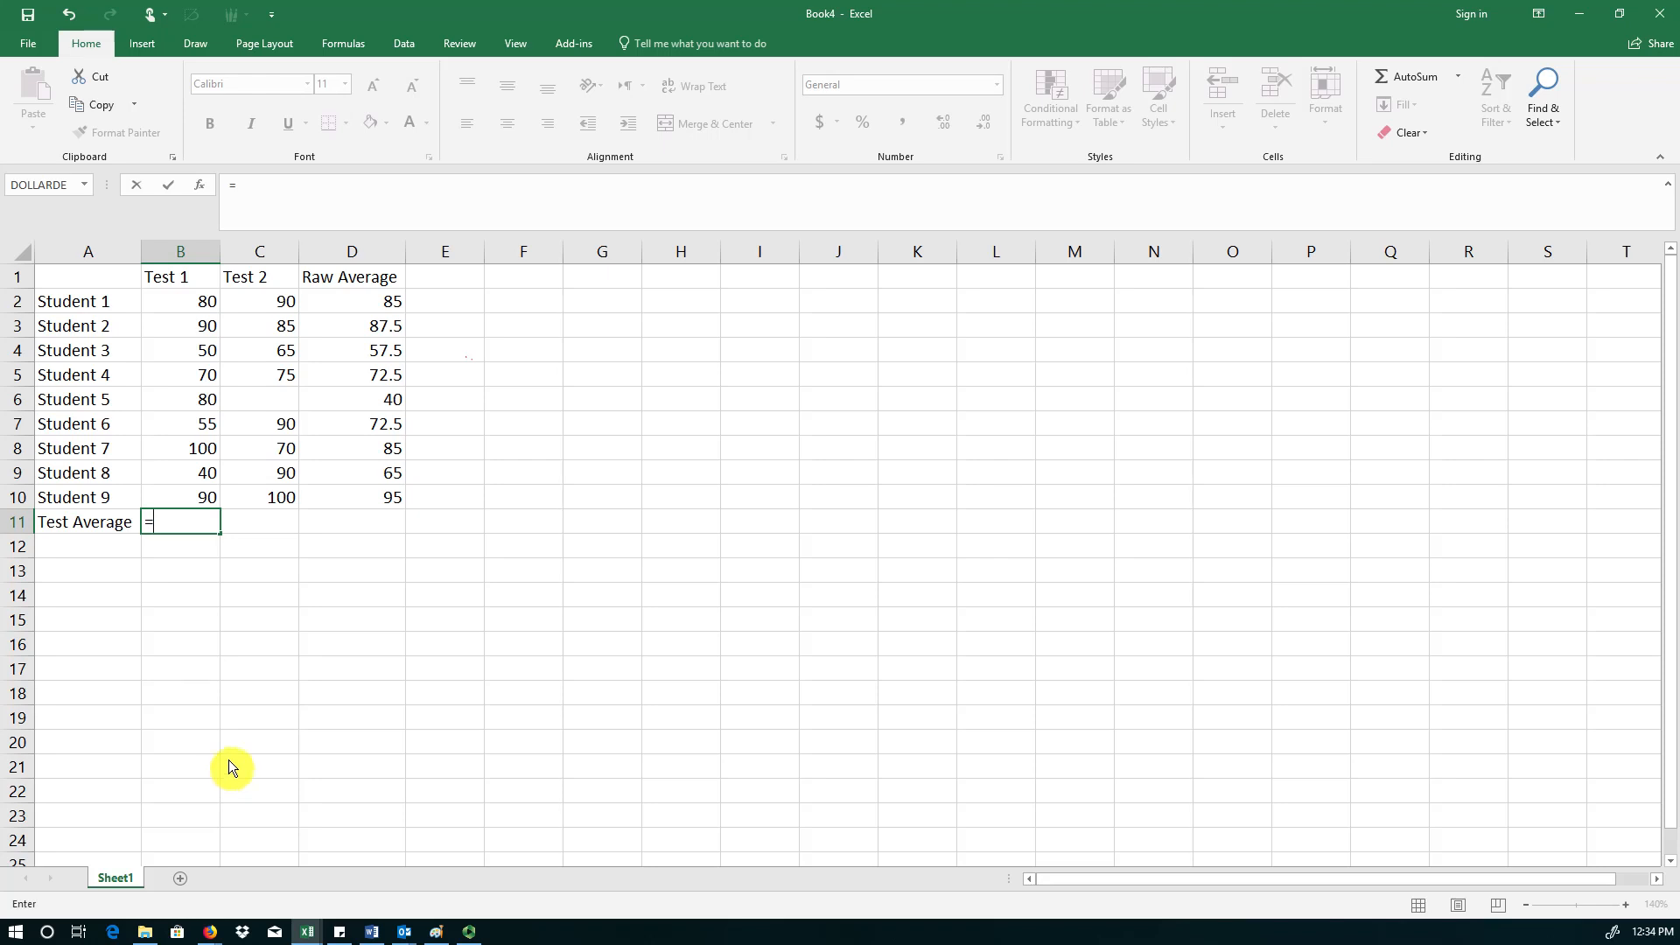
mouse_move(169, 541)
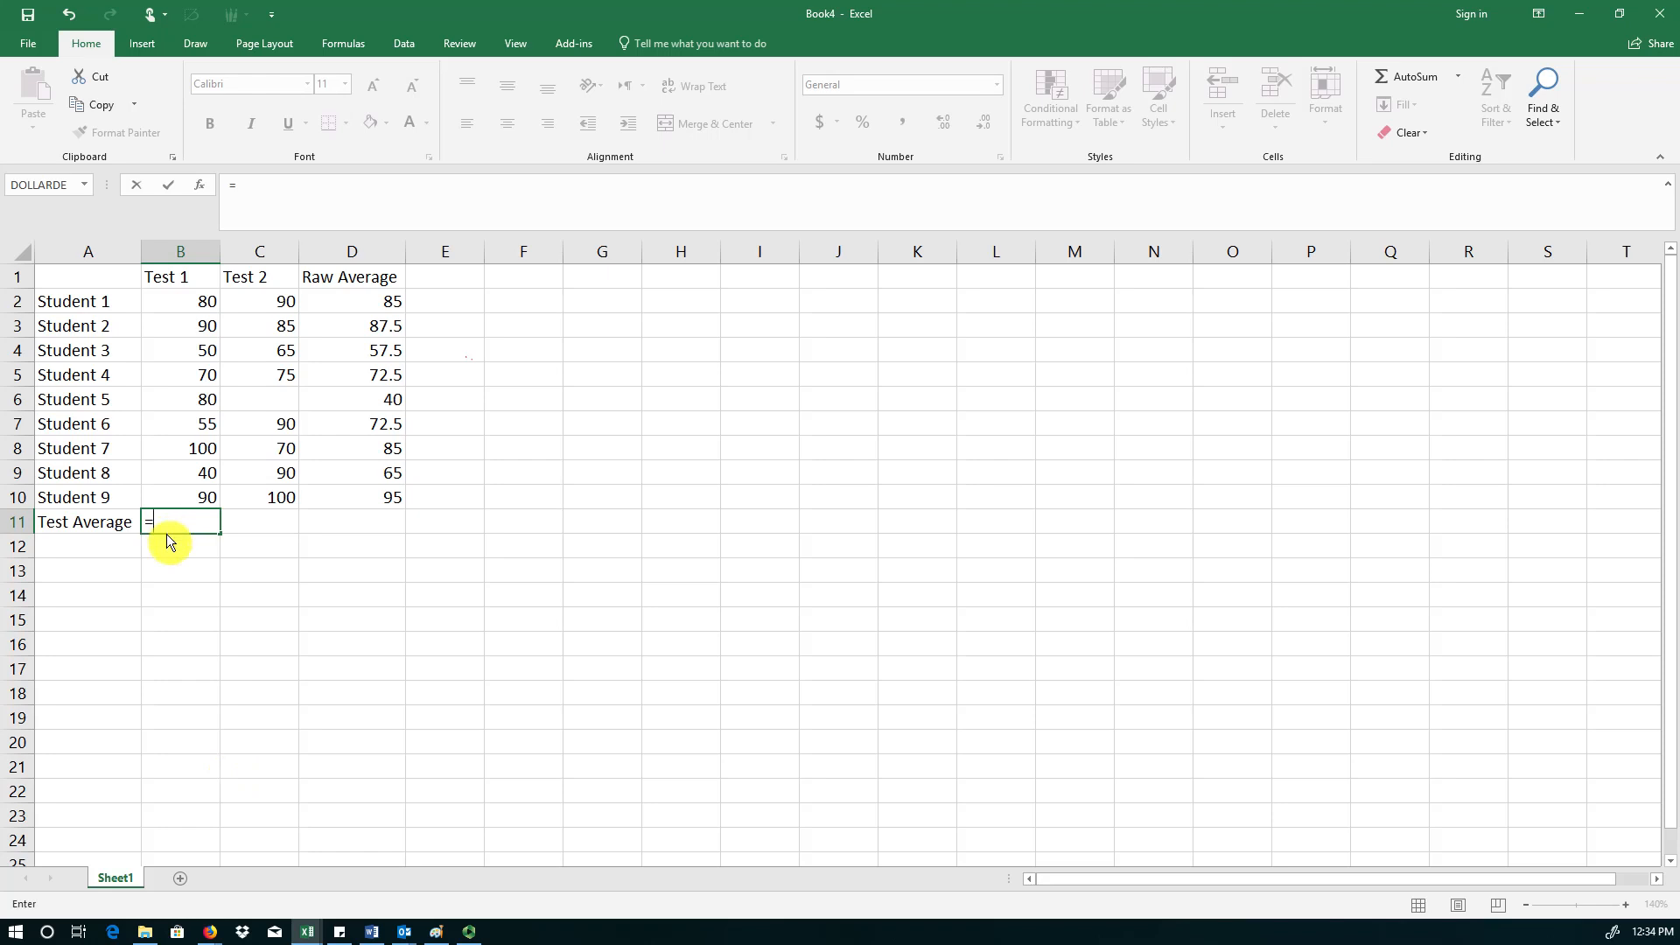
mouse_move(181, 661)
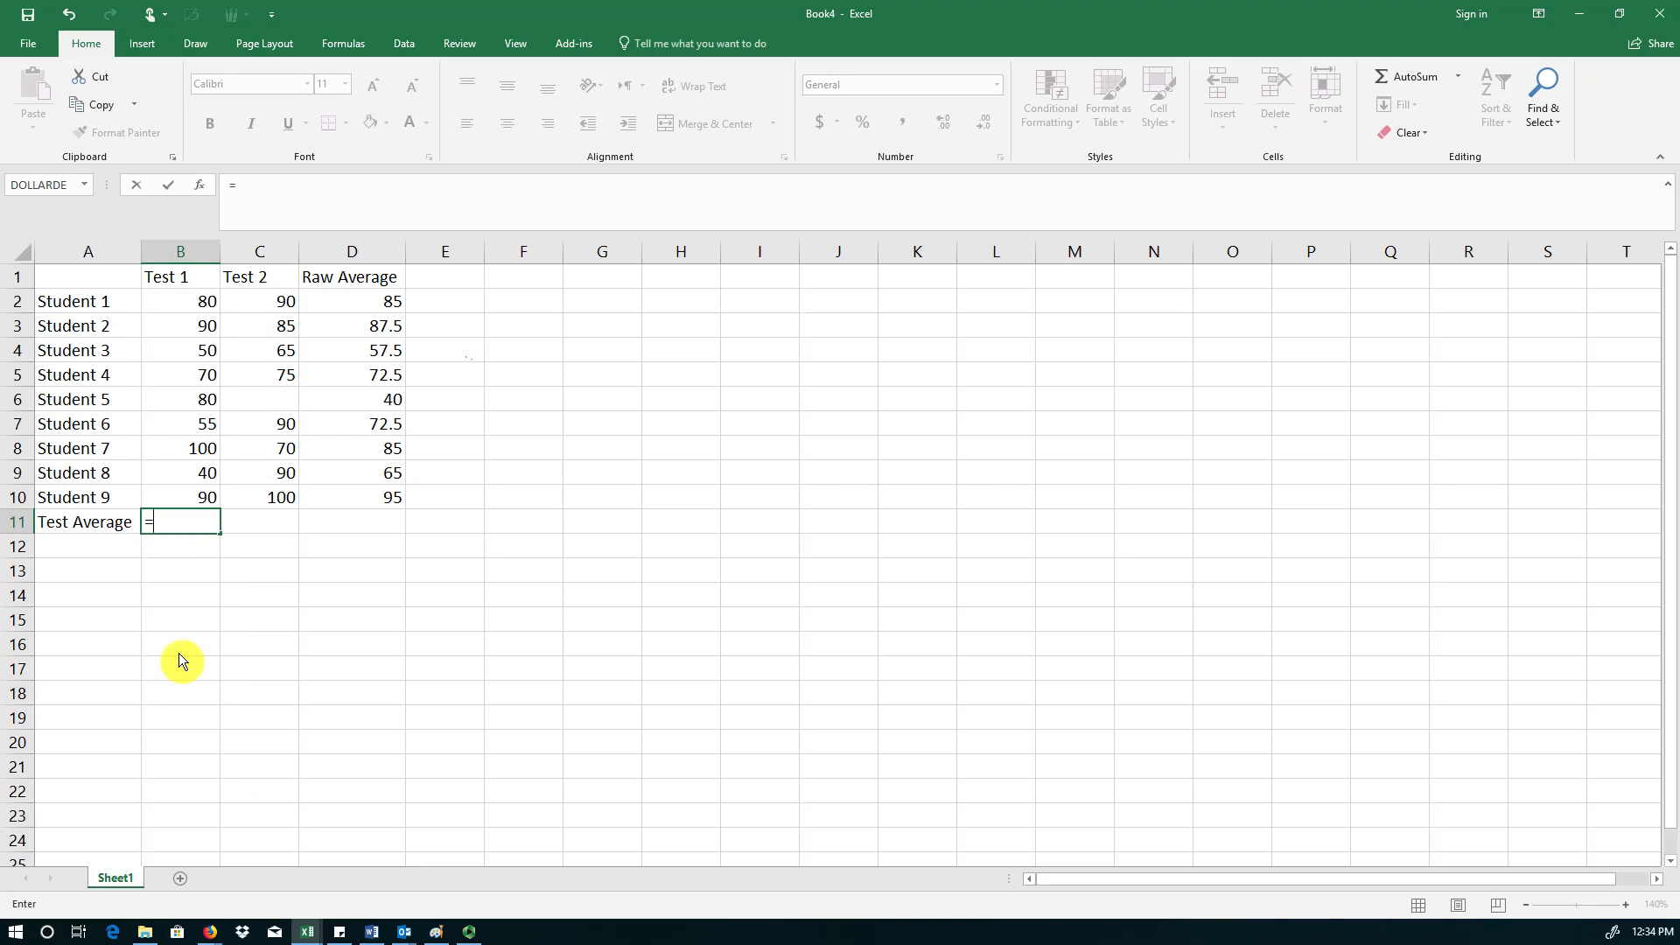
type("average")
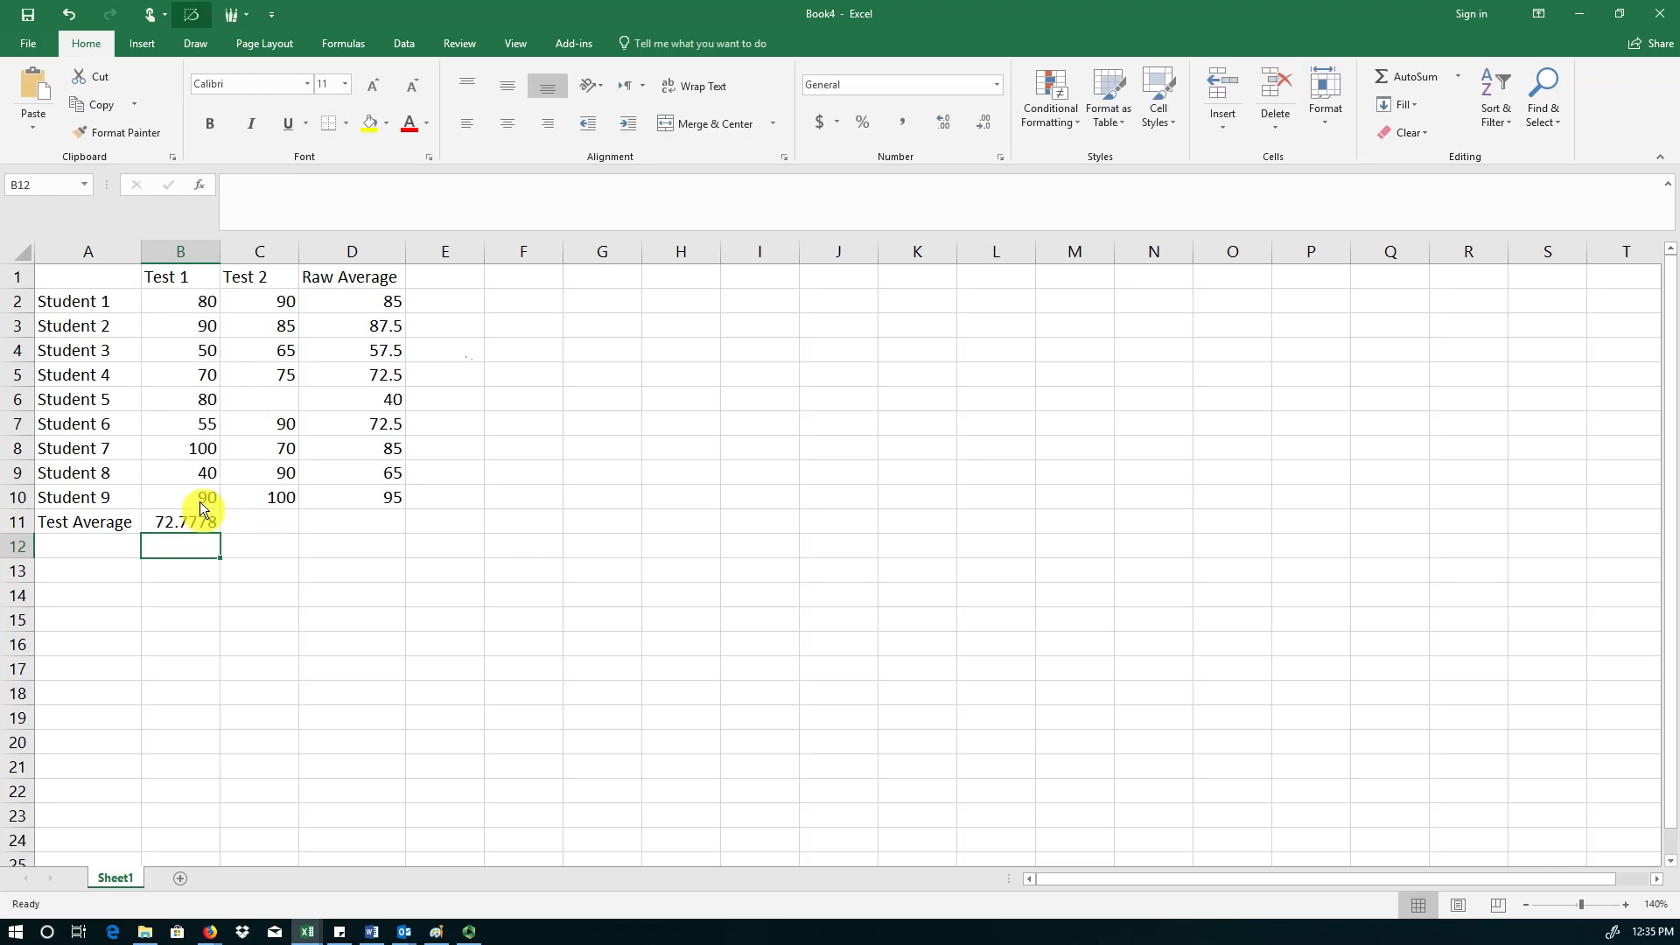
left_click(180, 522)
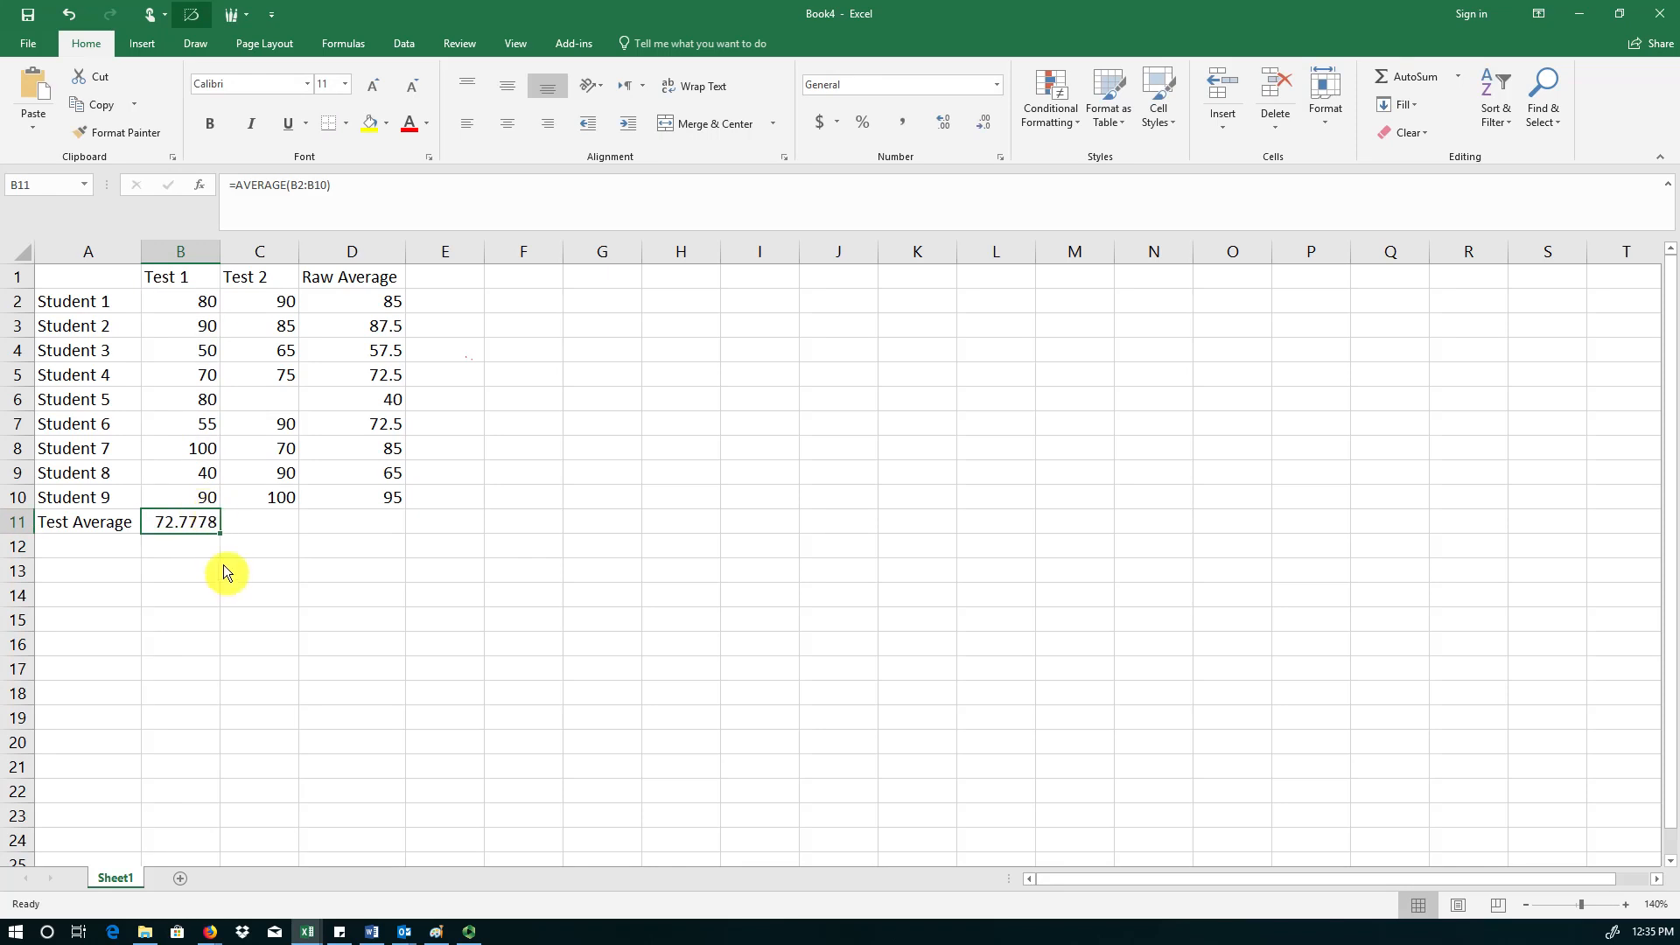
mouse_move(219, 545)
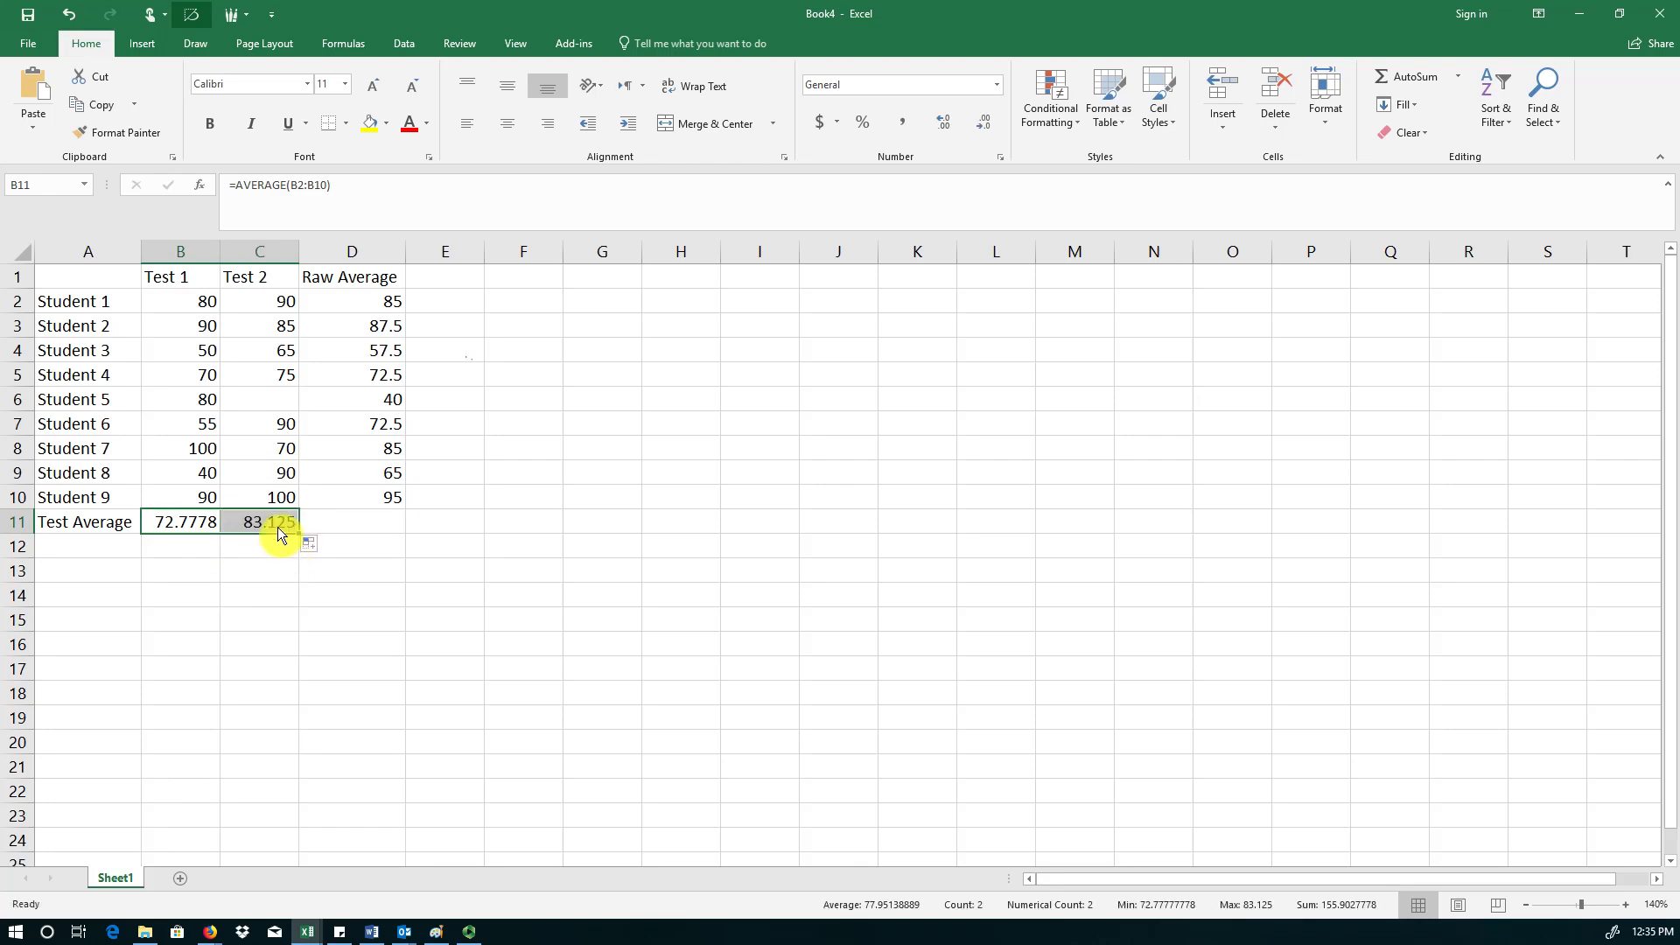
left_click(258, 521)
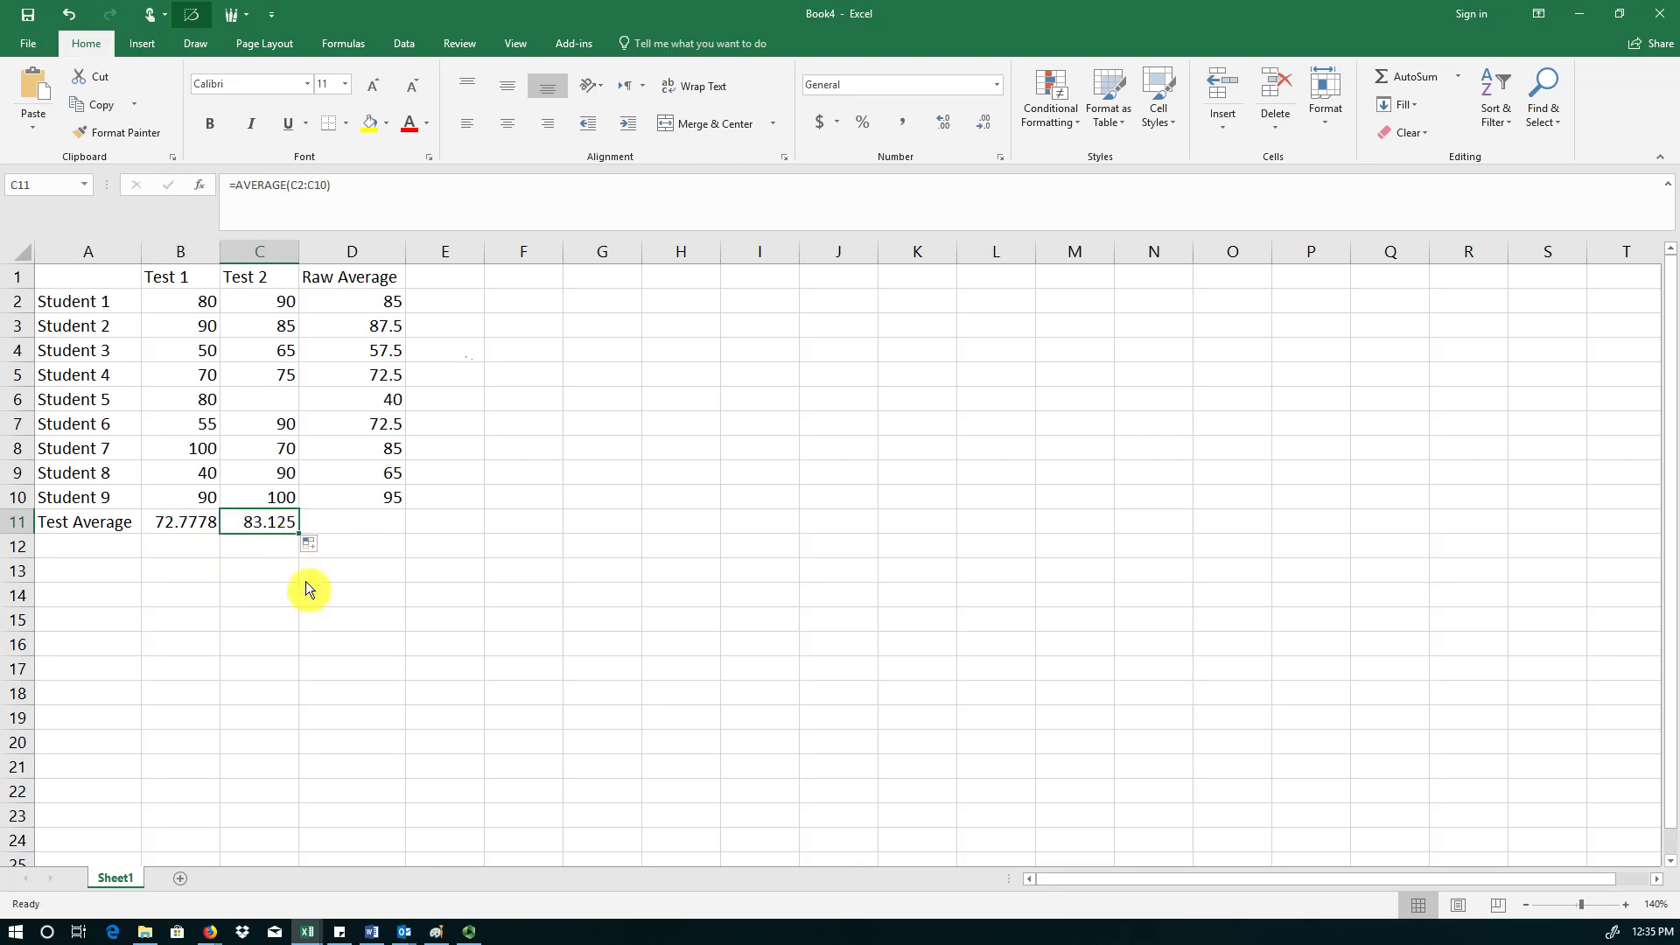
mouse_move(234, 474)
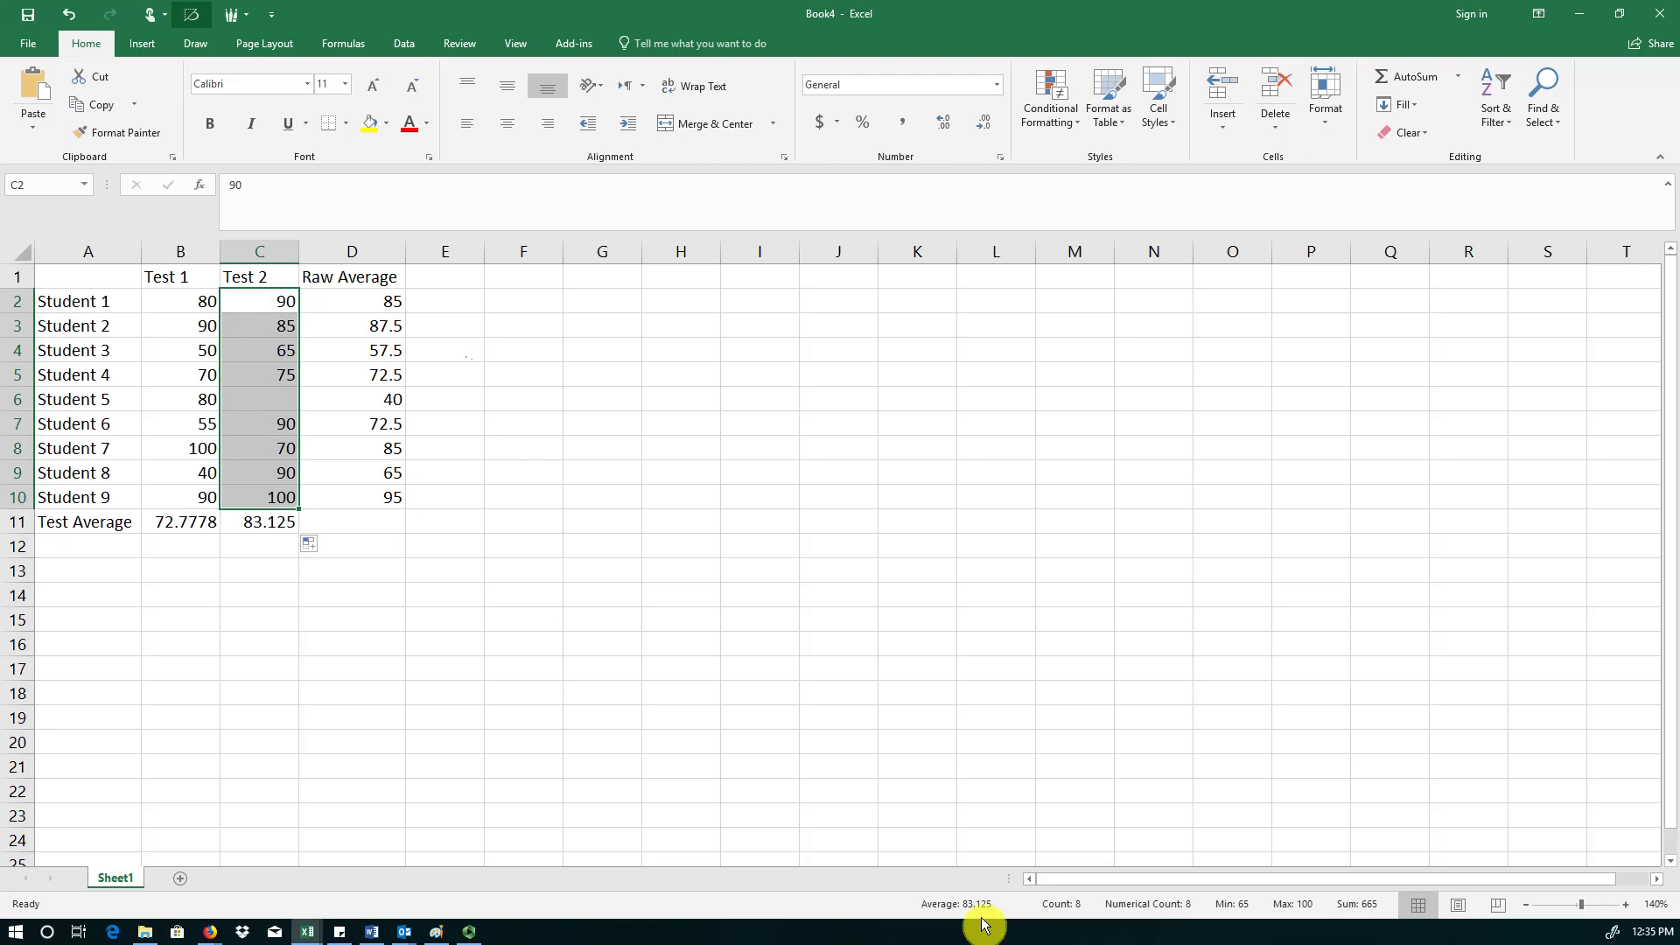
mouse_move(205, 496)
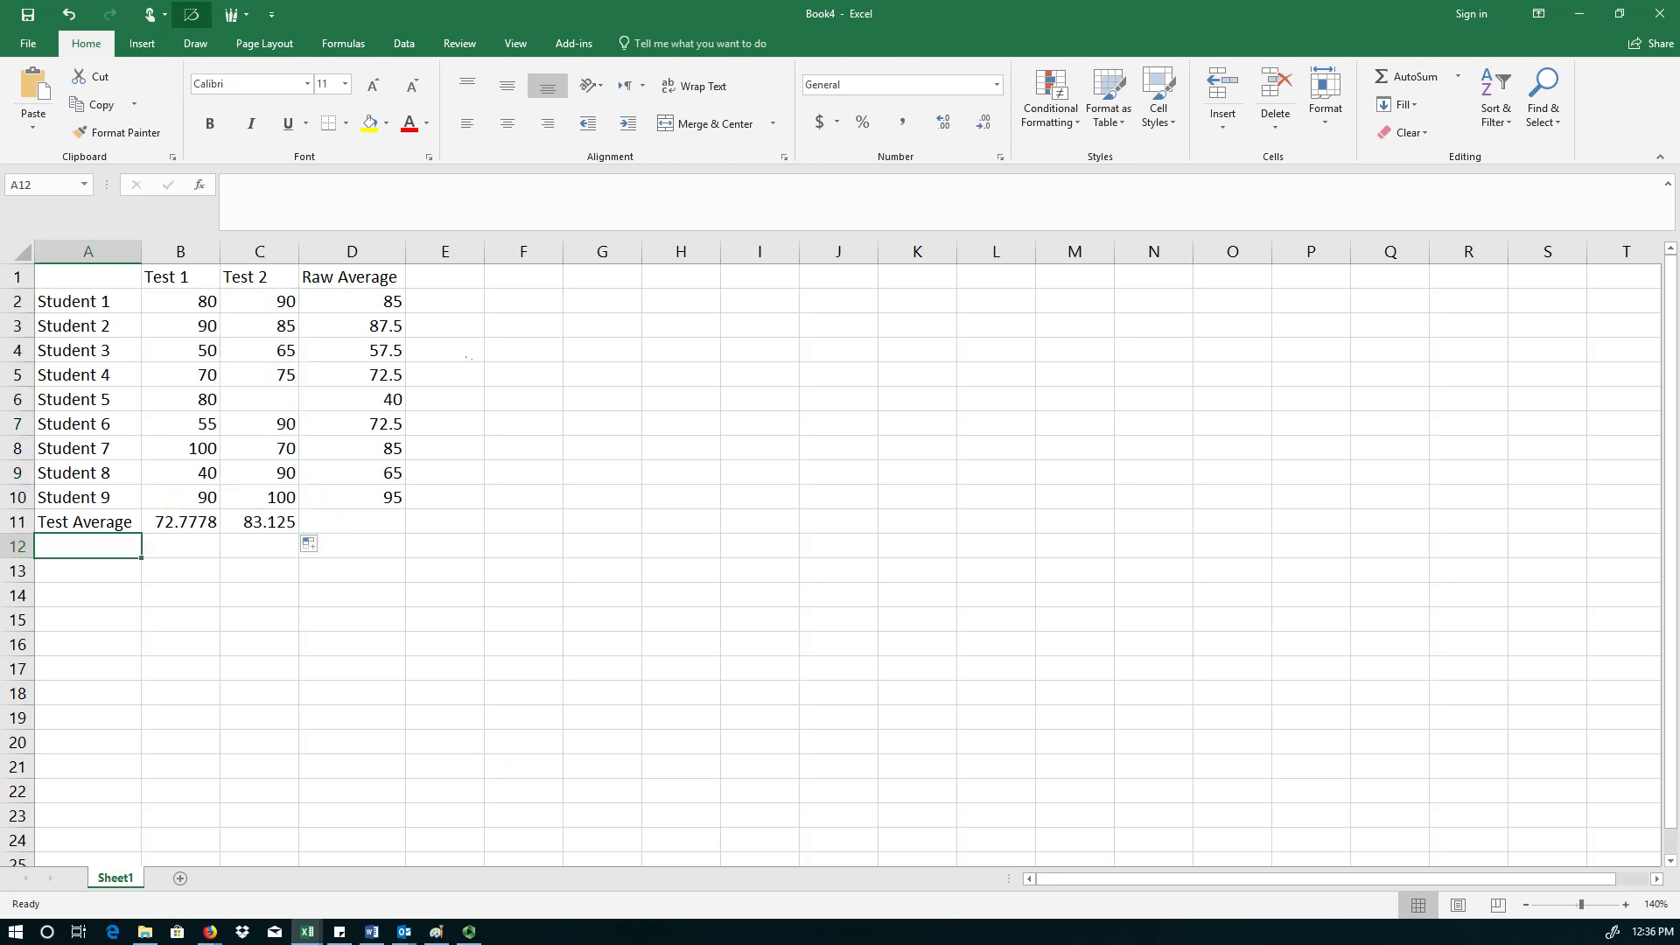
mouse_move(194, 719)
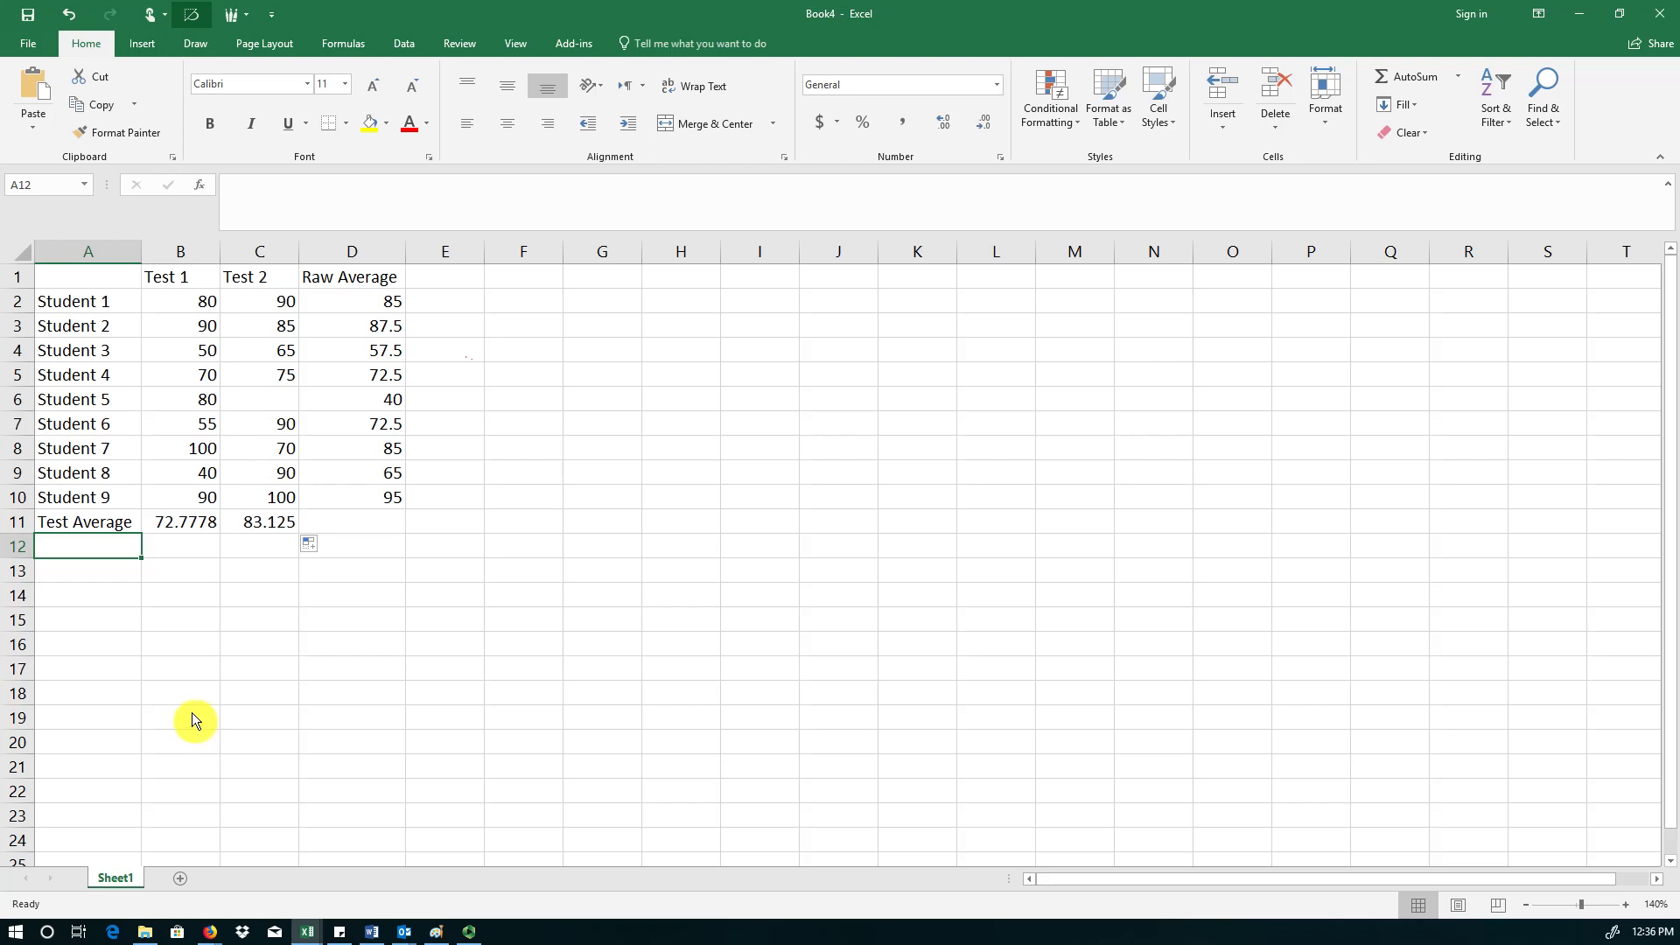
mouse_move(125, 587)
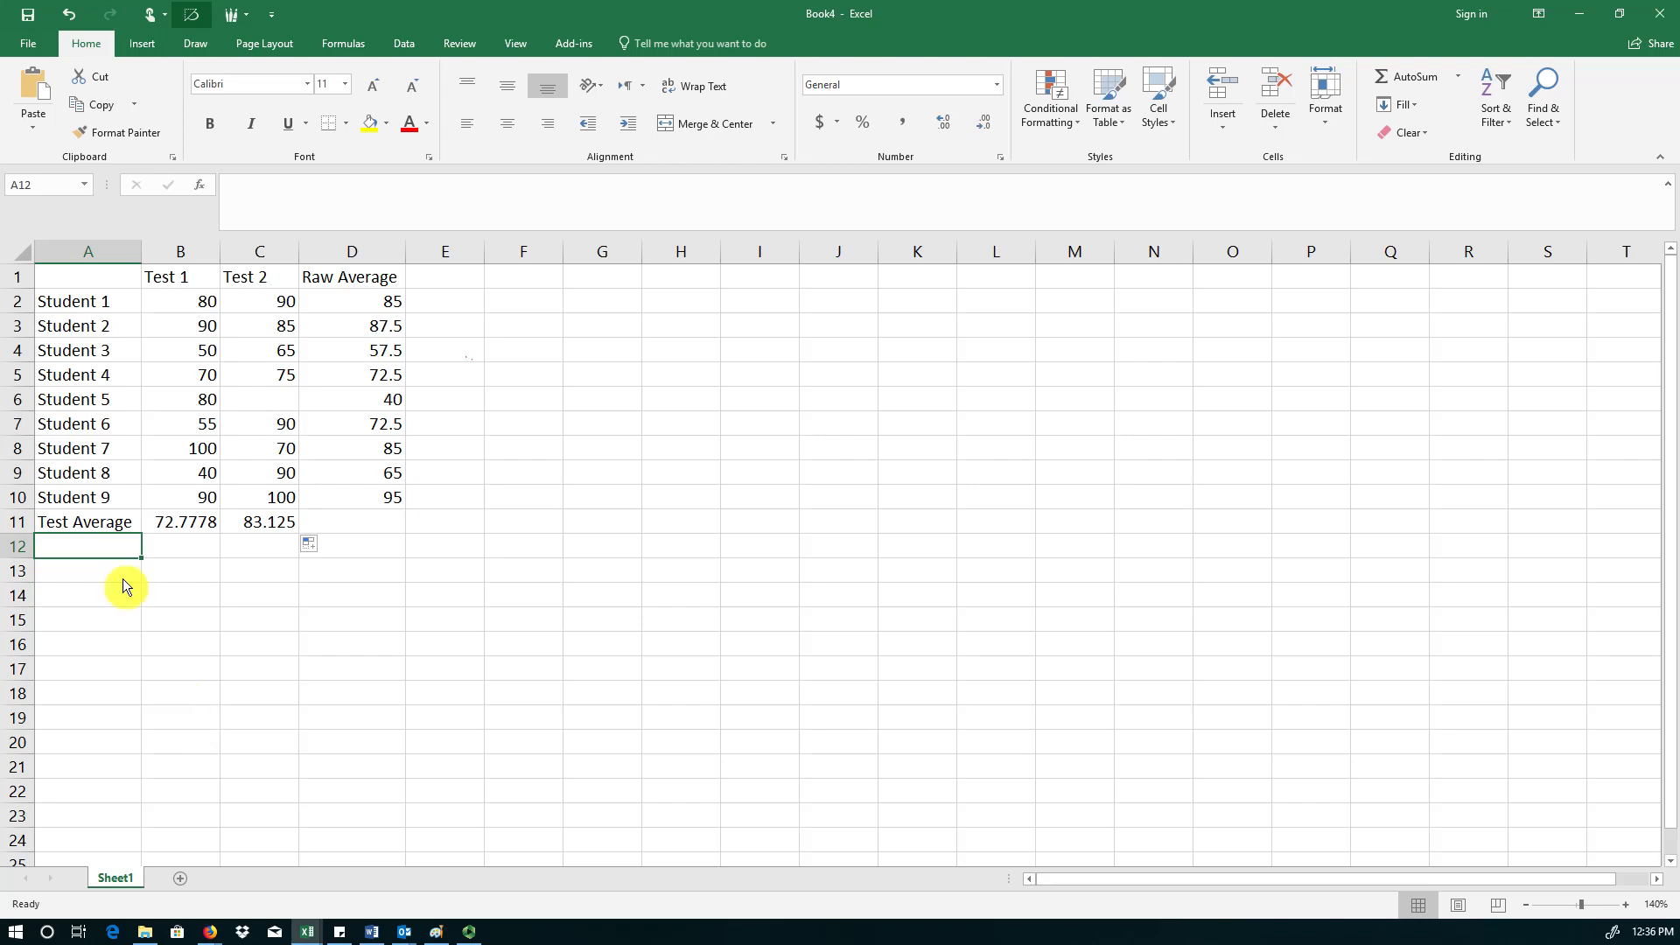
mouse_move(96, 561)
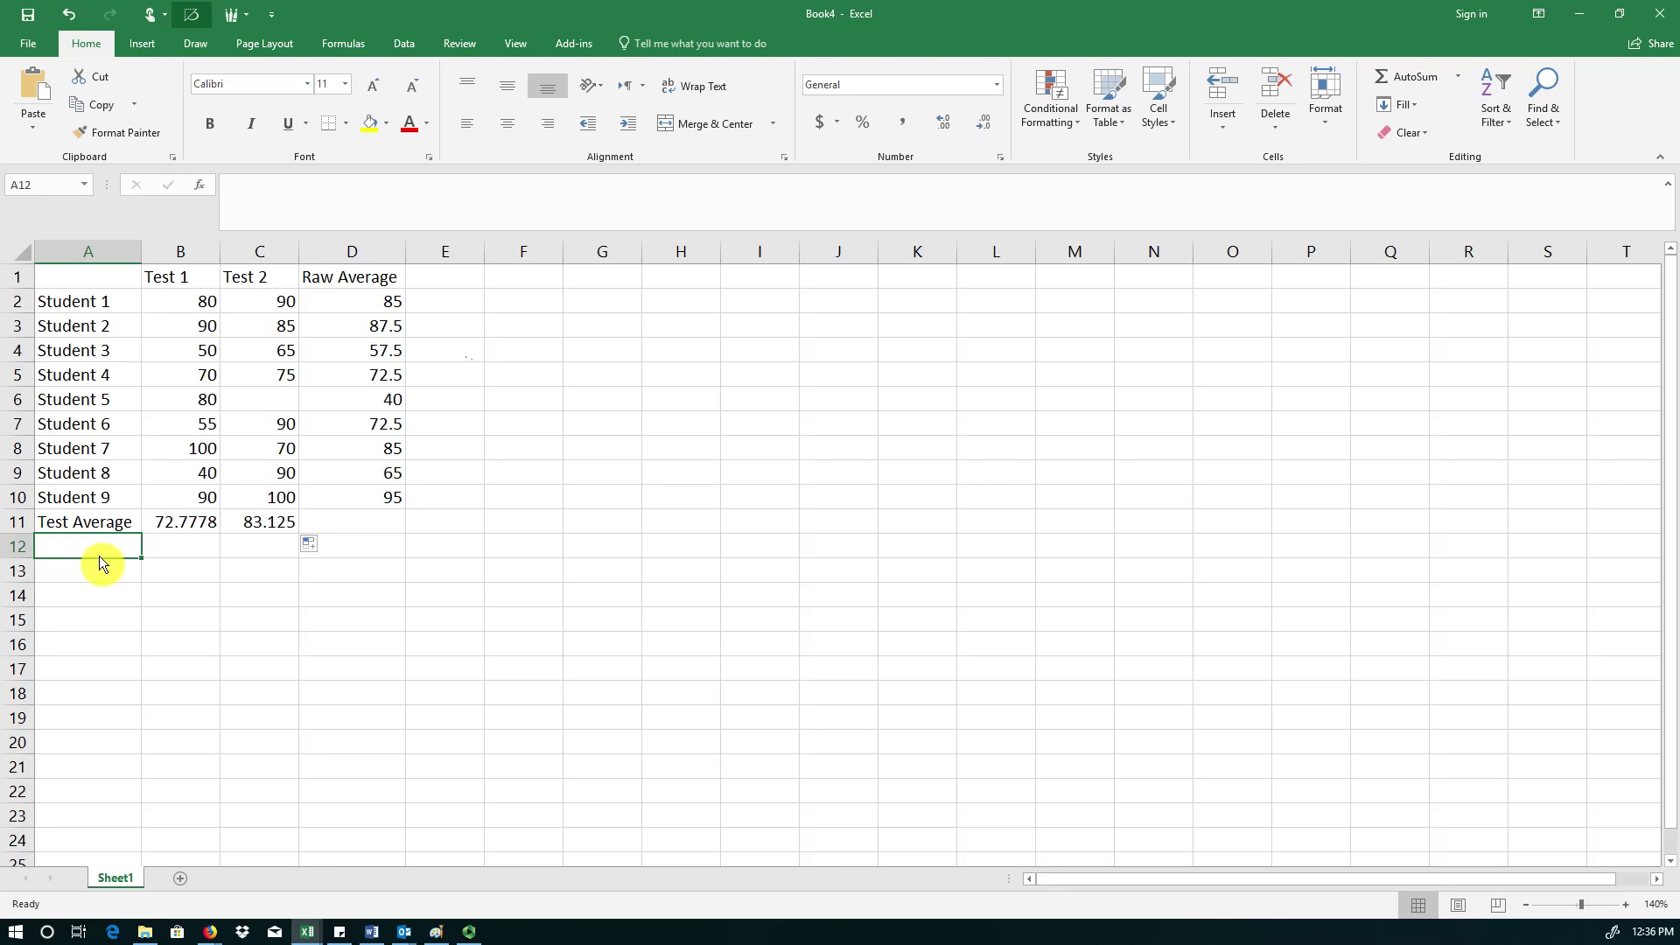
- Label A12 'Maximum' and fill =MAX(B2:B10) across B12:C12, showing 100 for both tests
type("Max")
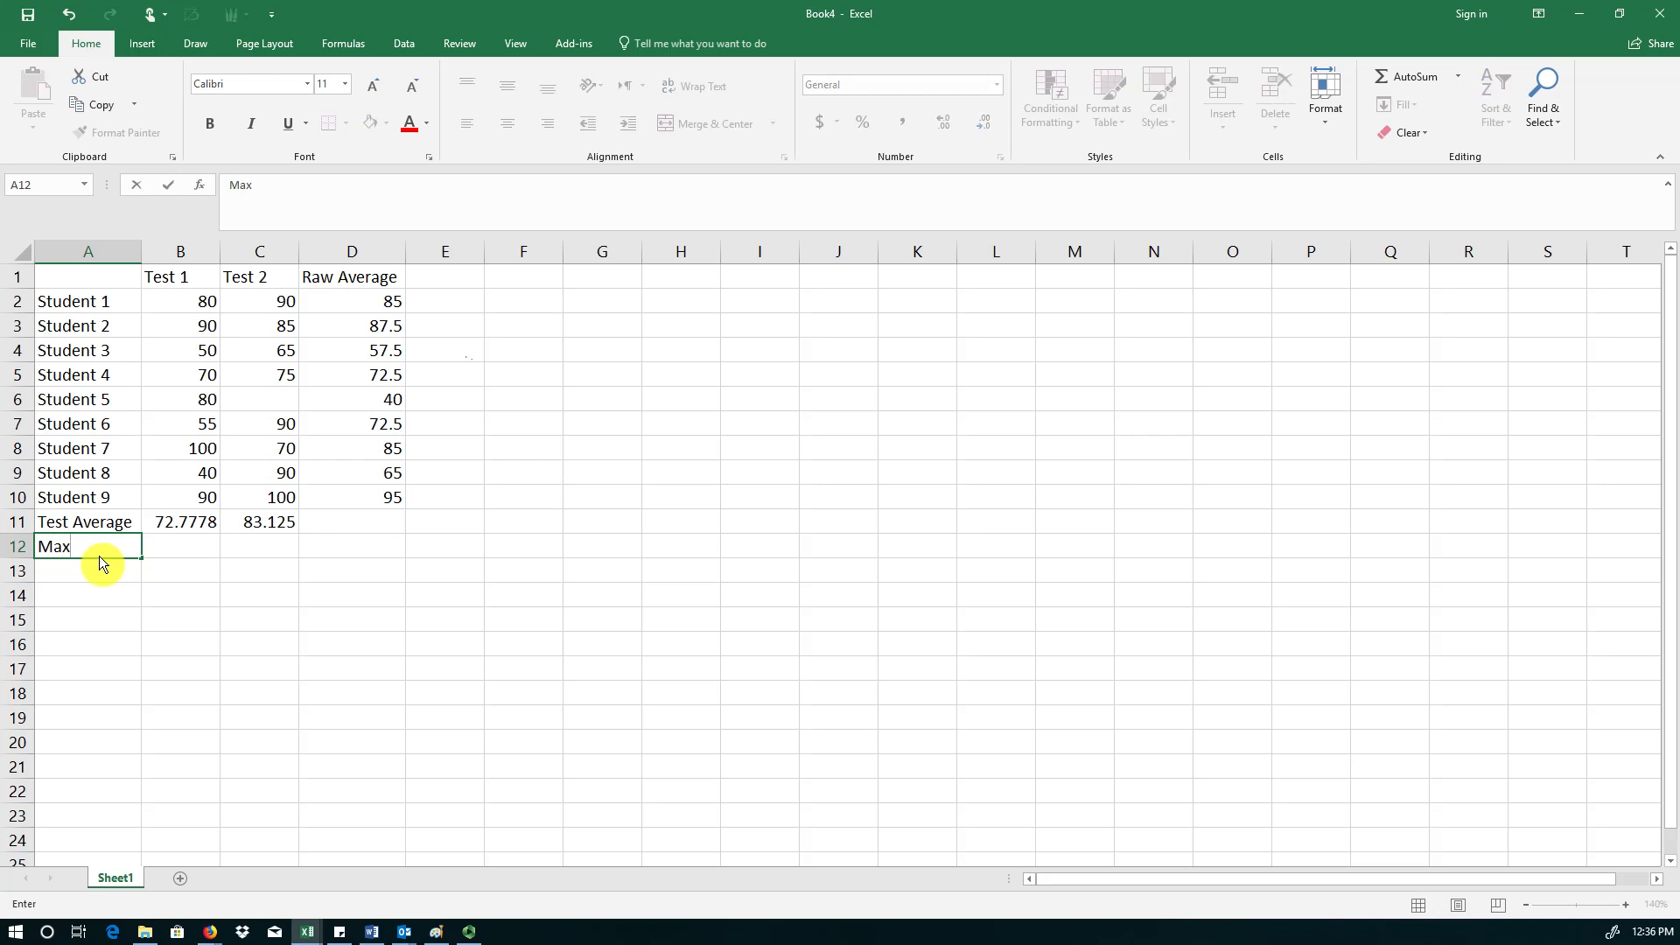
type("imum")
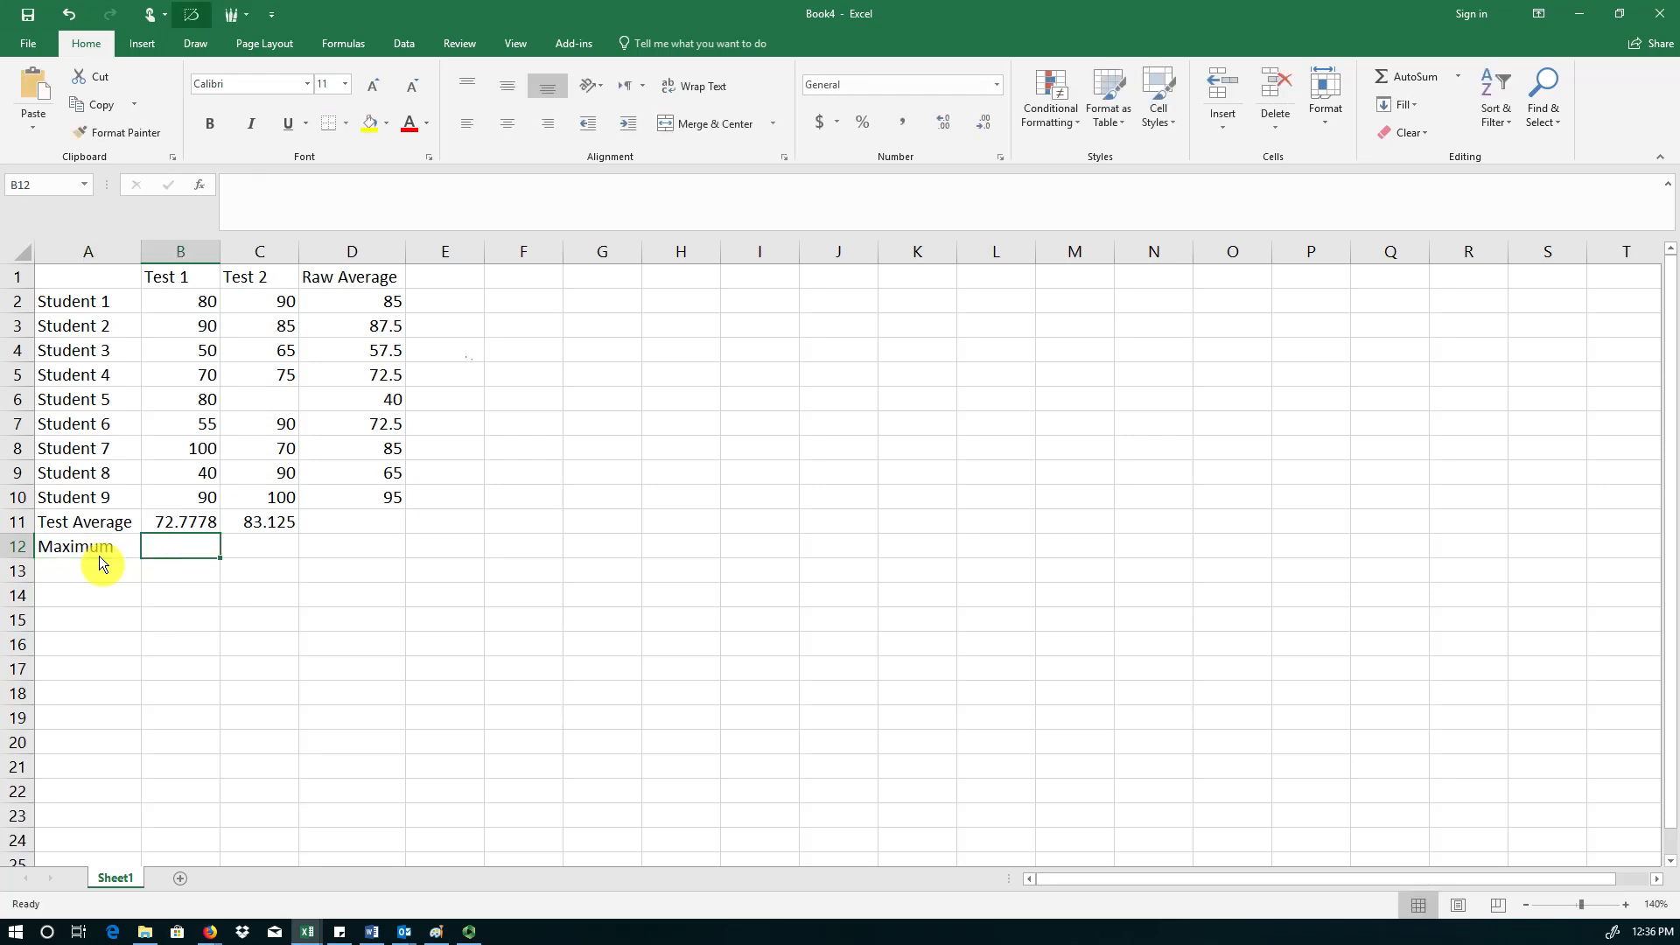
type("=")
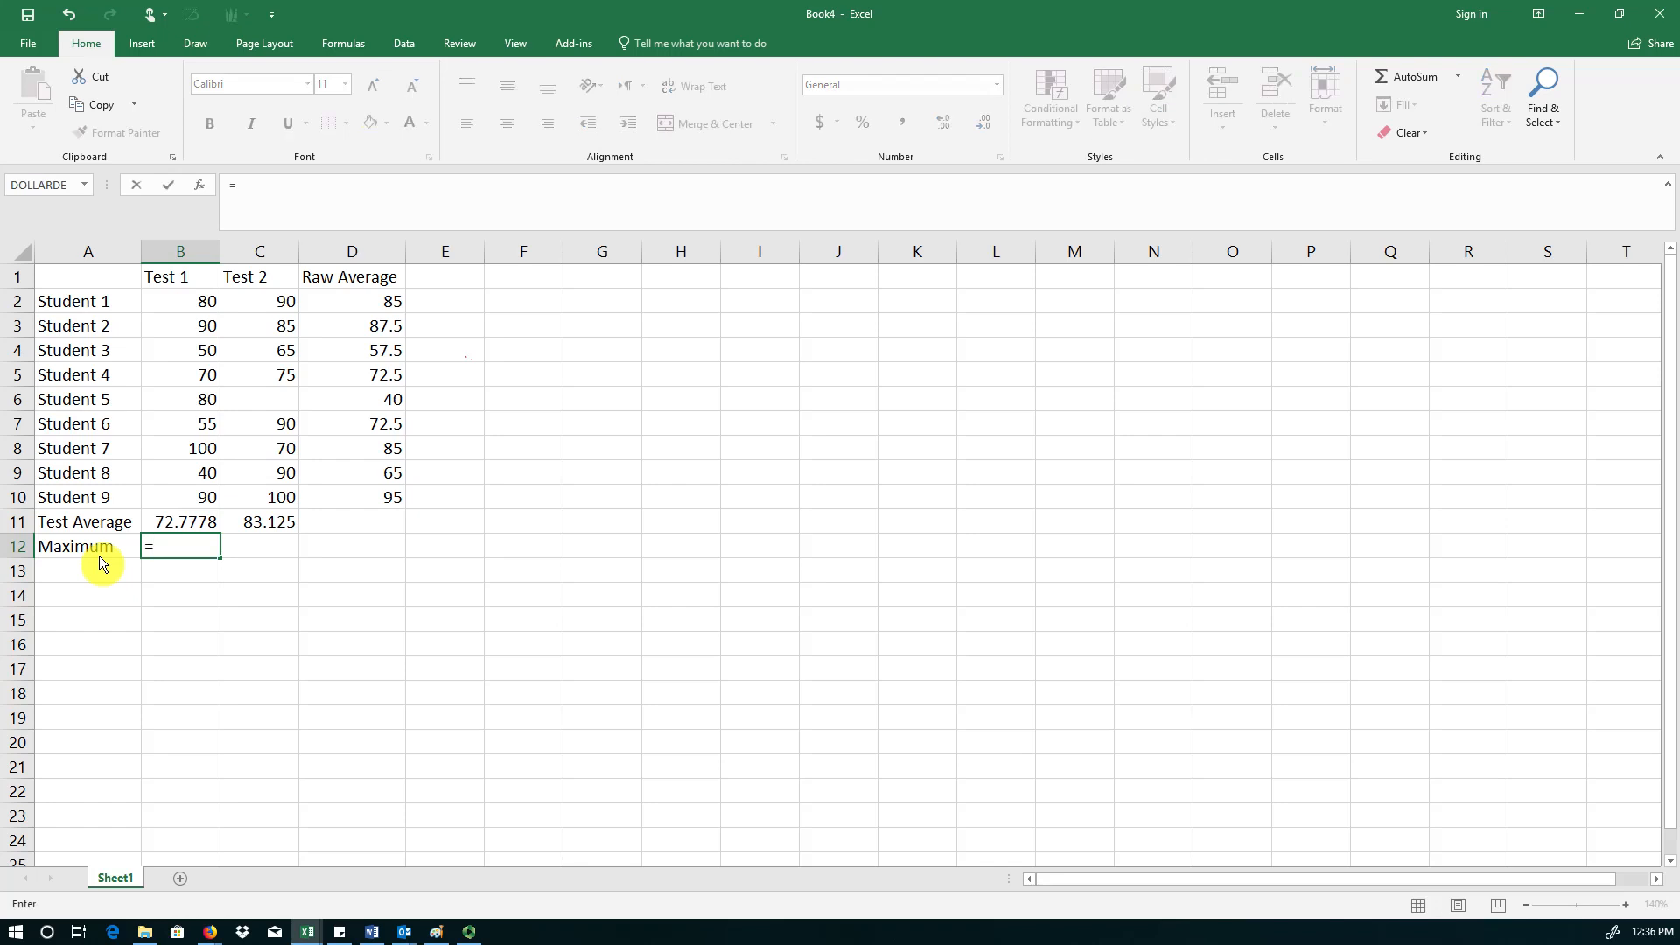
mouse_move(219, 571)
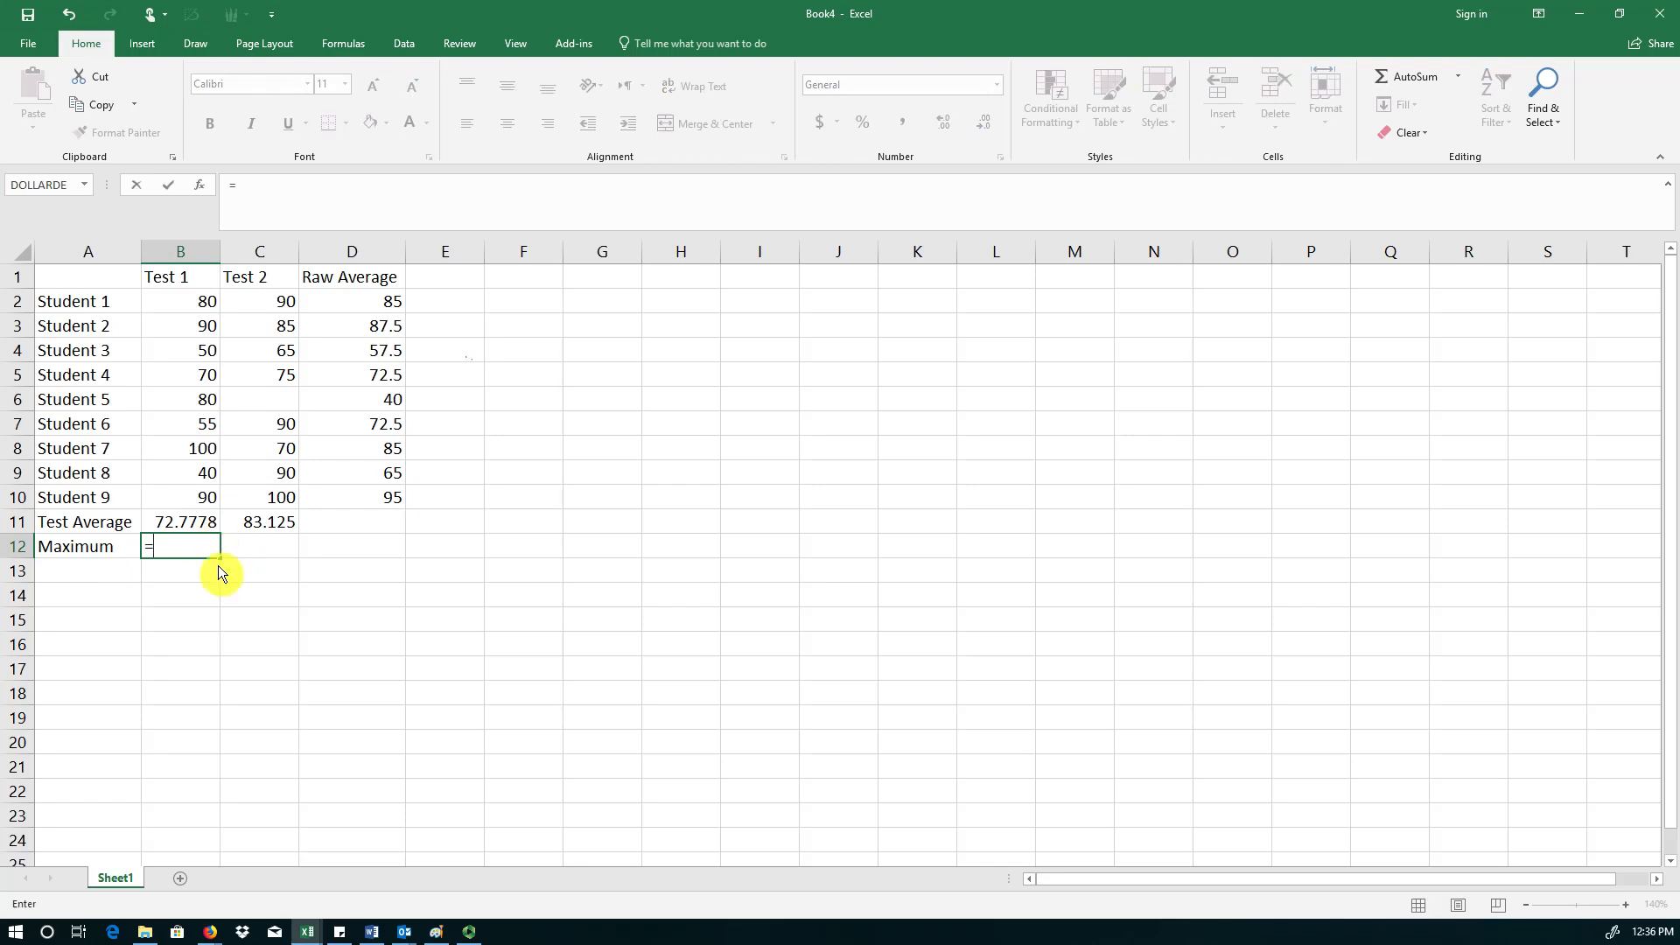
mouse_move(200, 636)
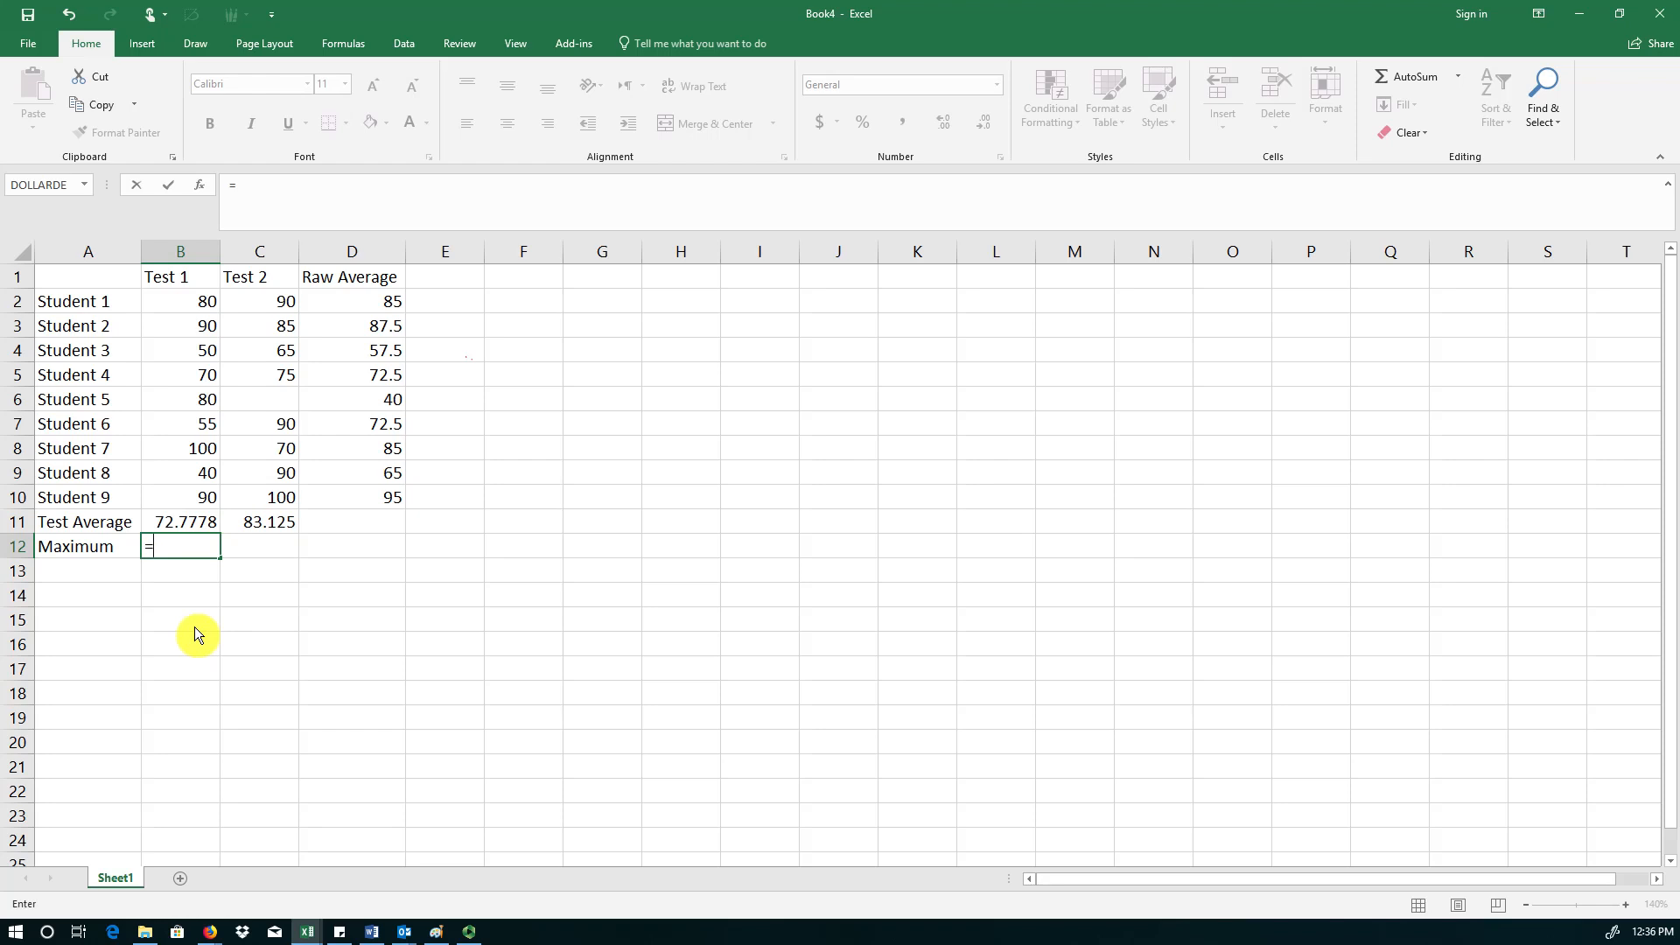
type("max(B2:B10")
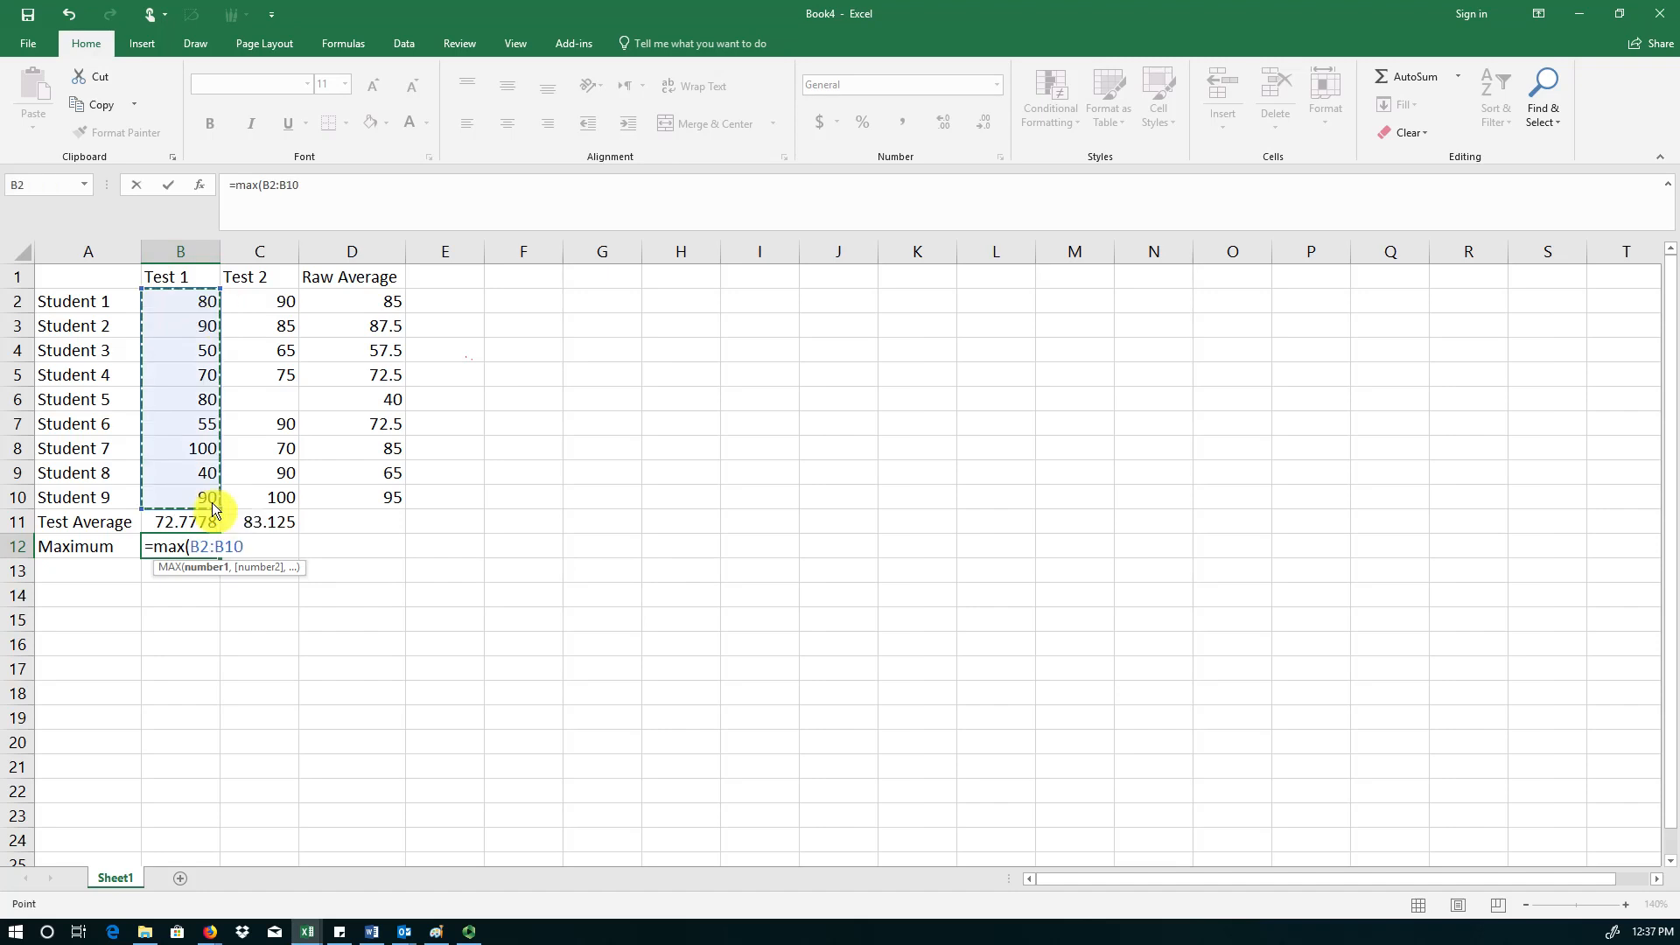
key("Return")
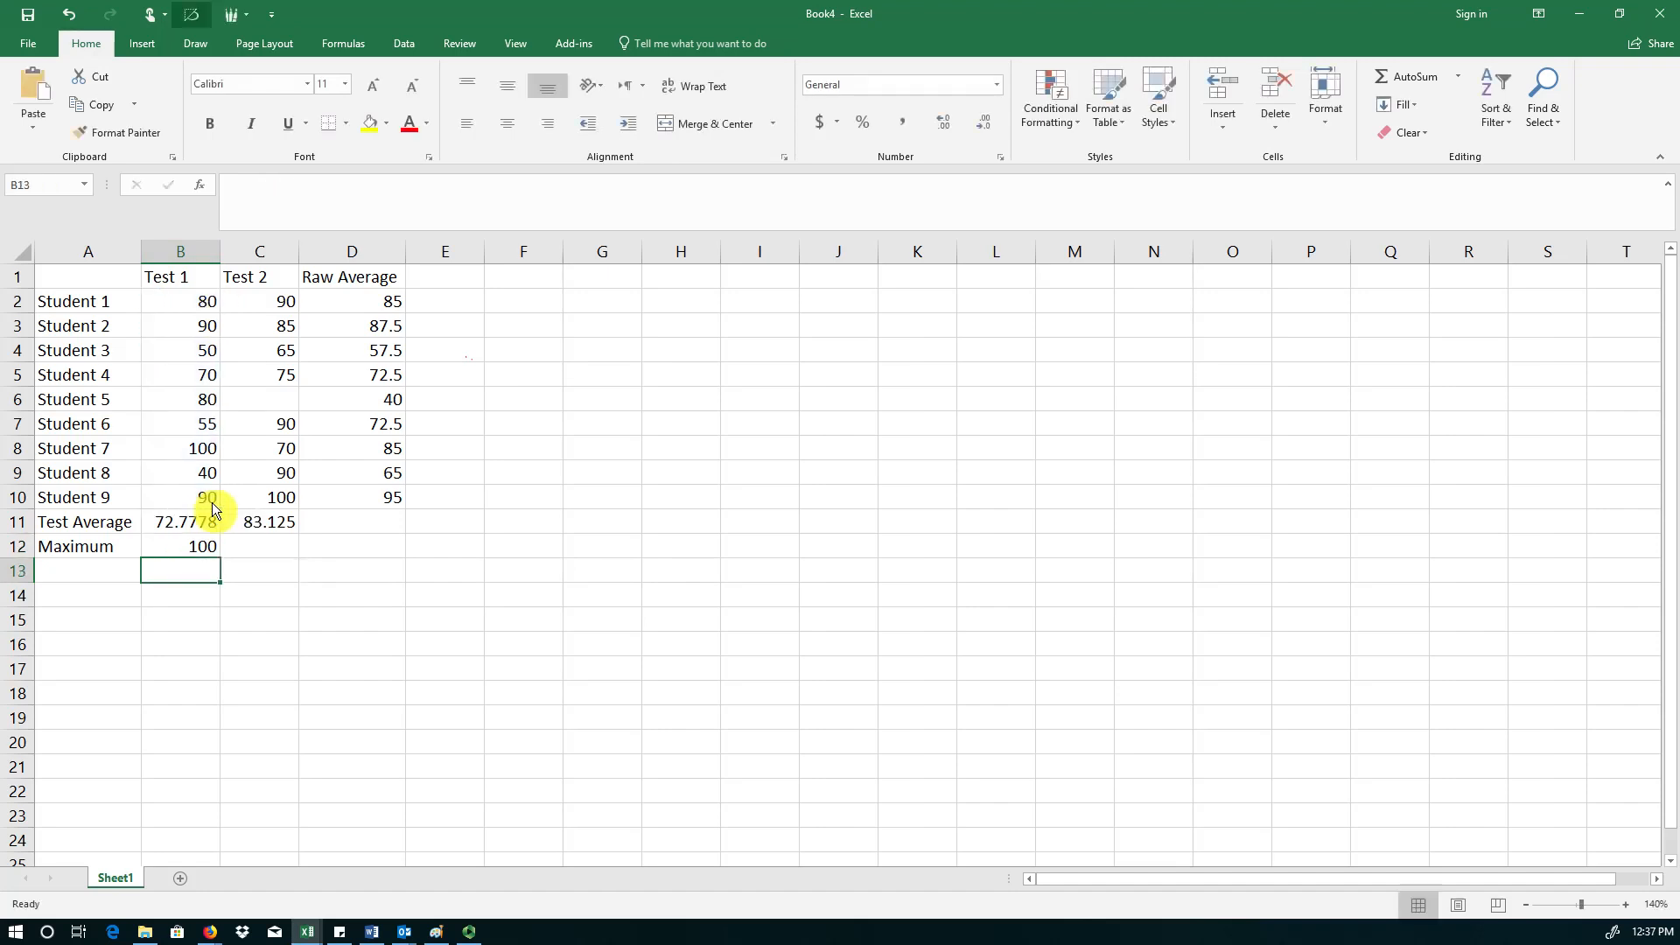
left_click(180, 545)
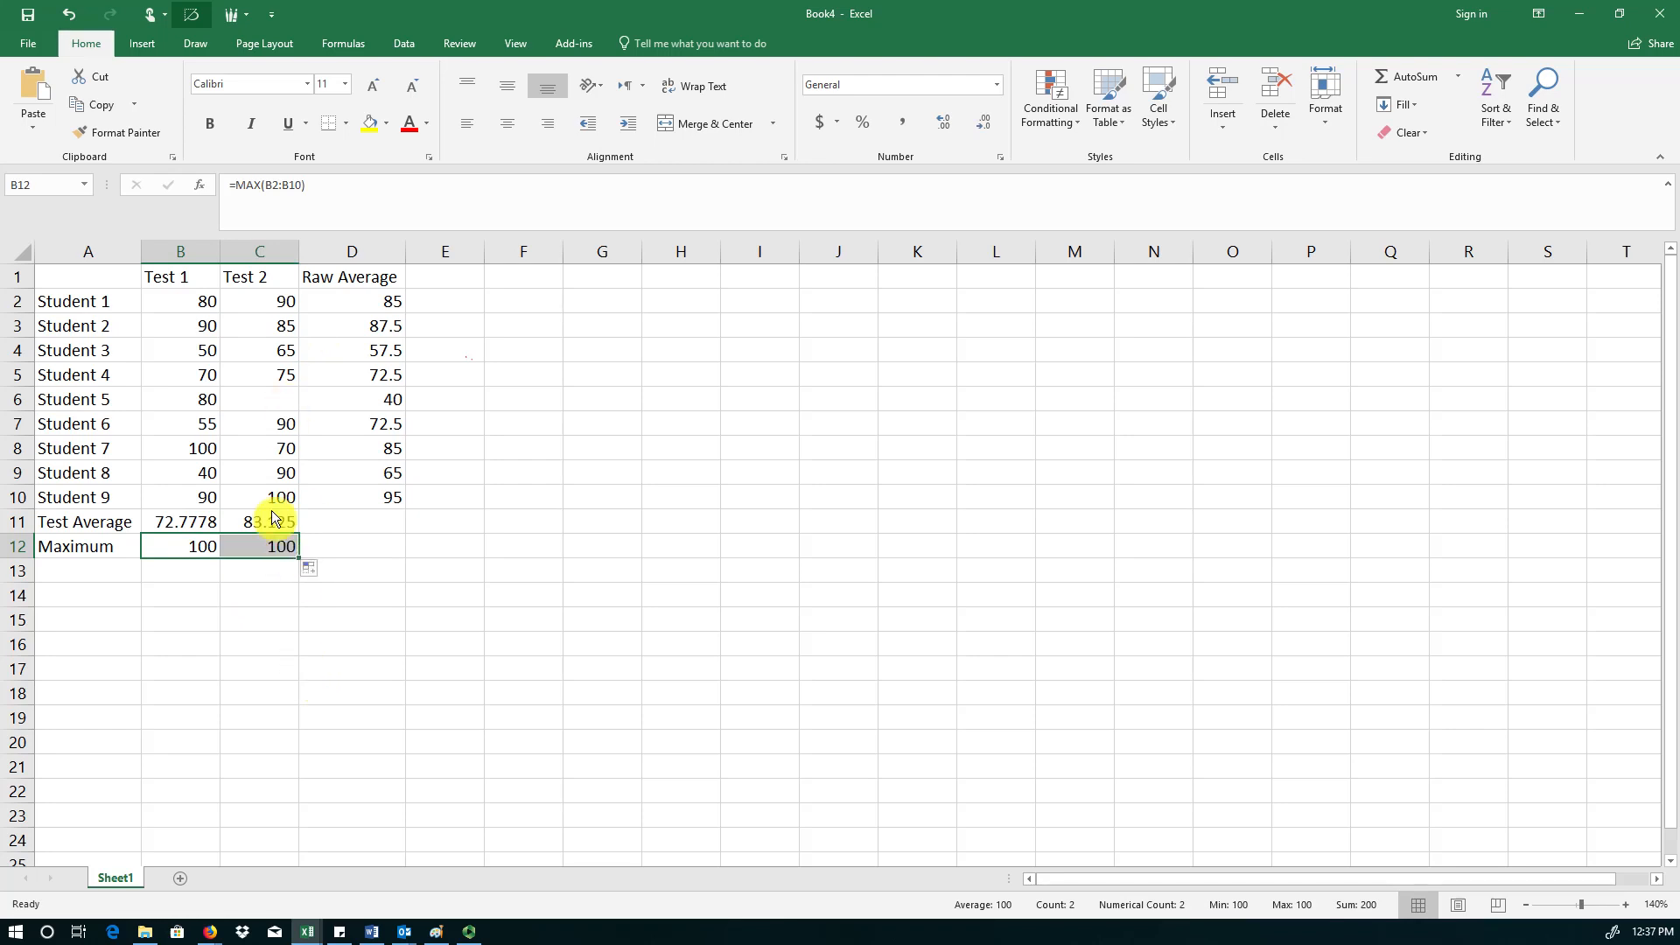
left_click(88, 569)
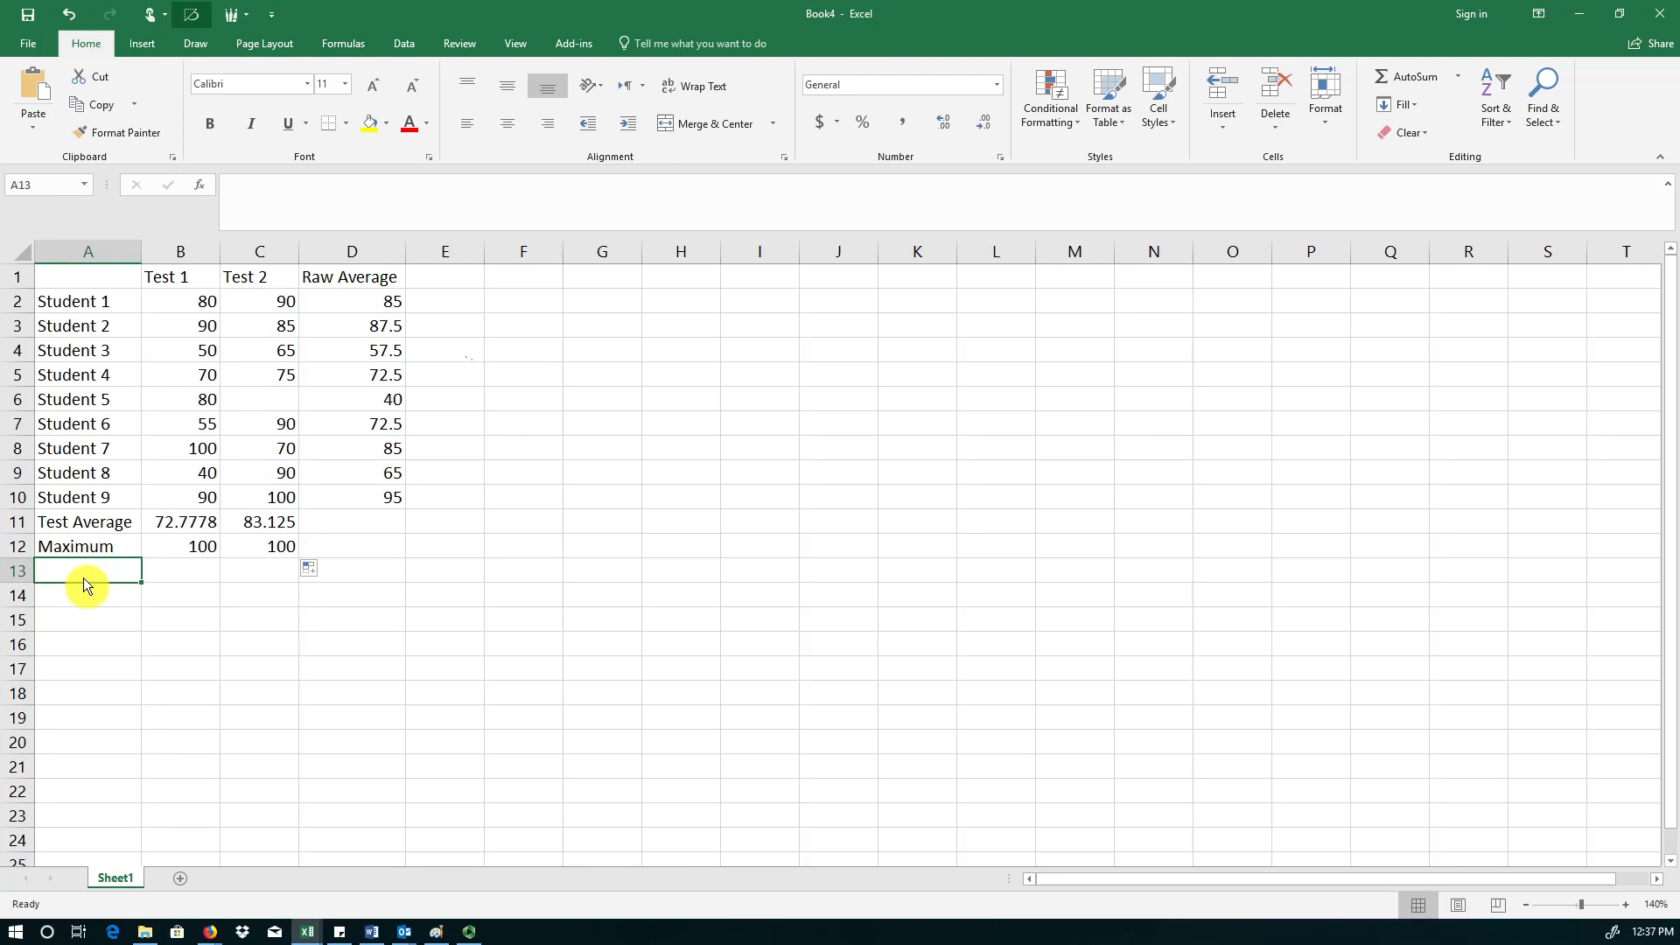
- Label A13 'Minimum' and fill =MIN(B2:B10) into B13:C13, giving 40 and 65
type("Minimum")
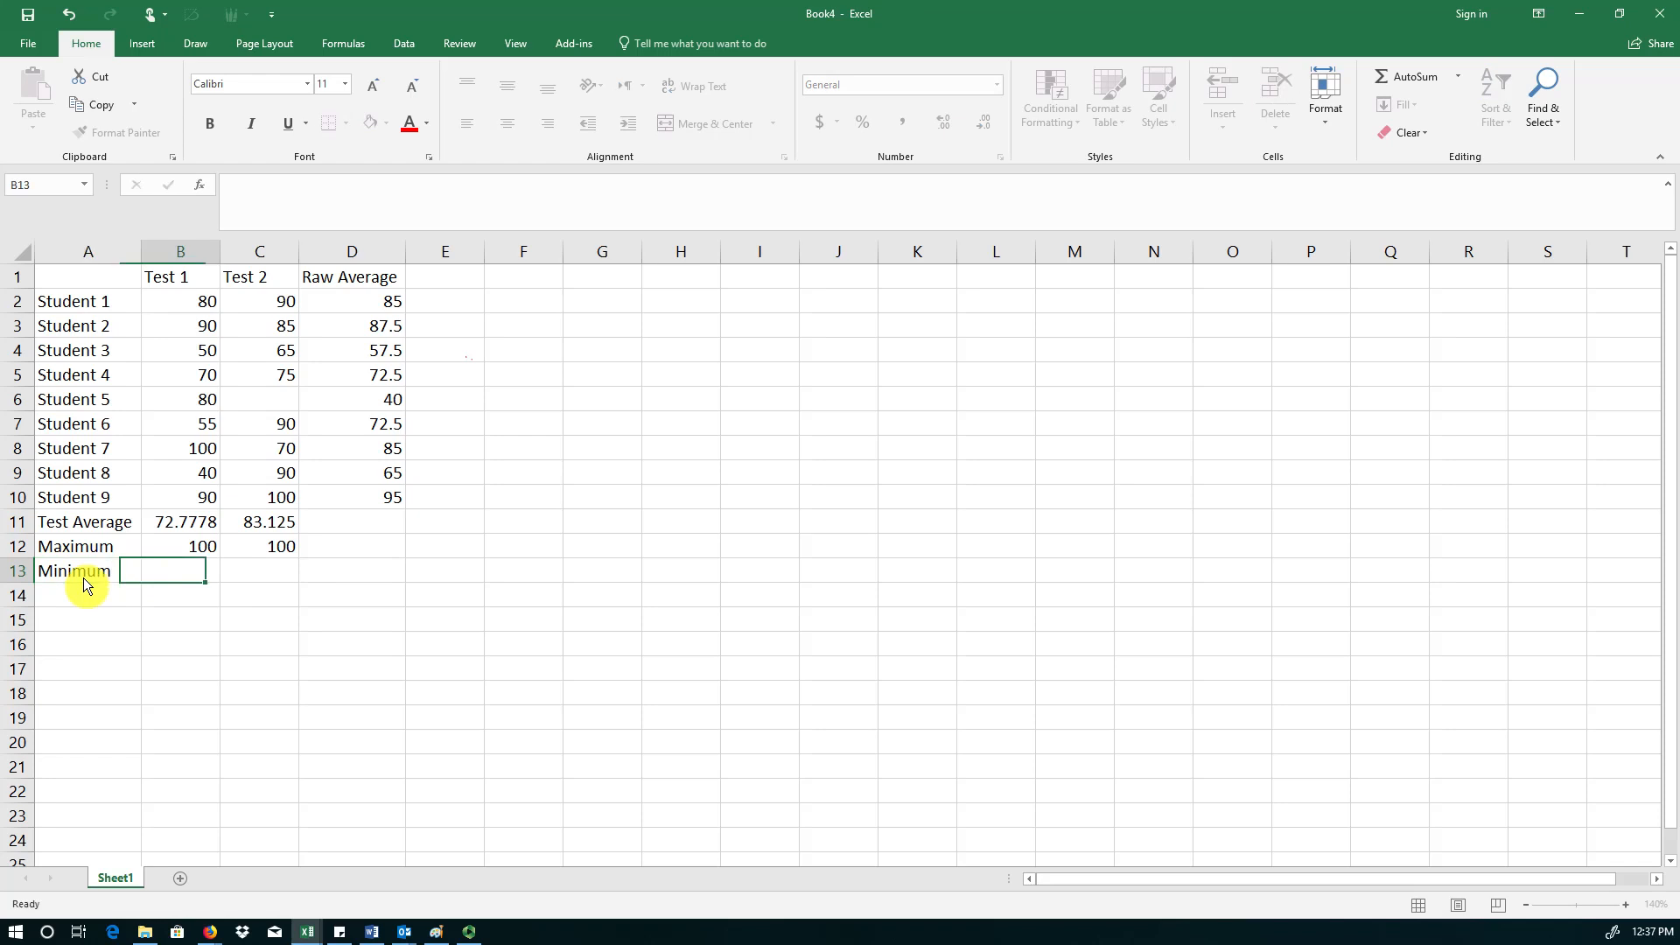
type("=")
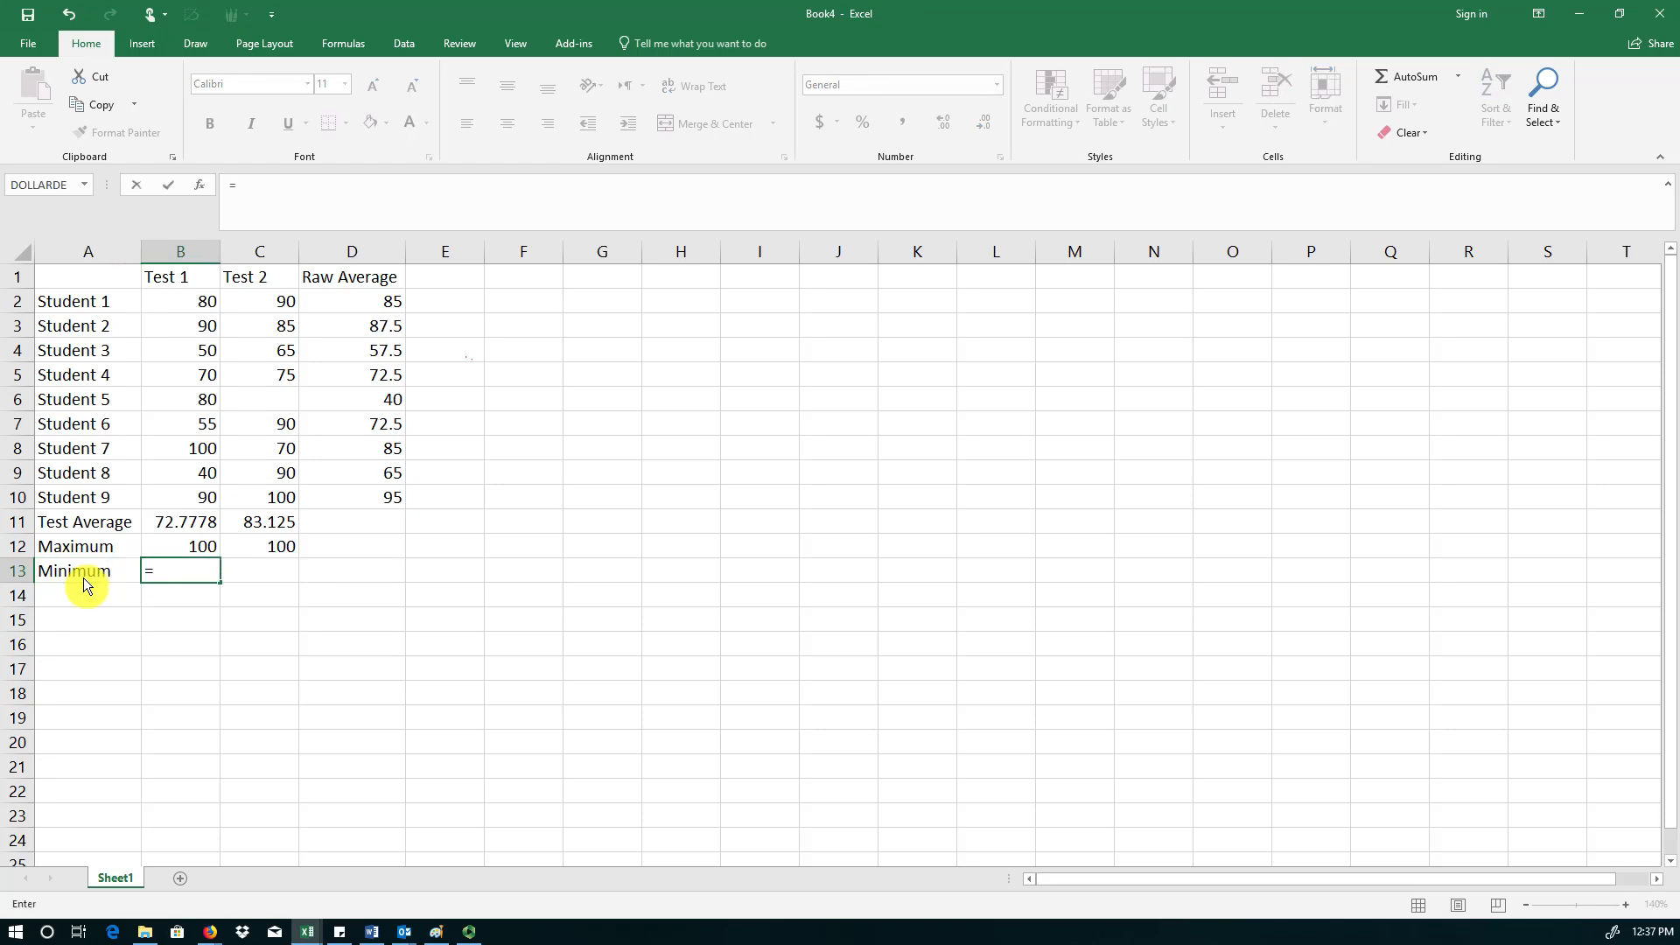
type("min(")
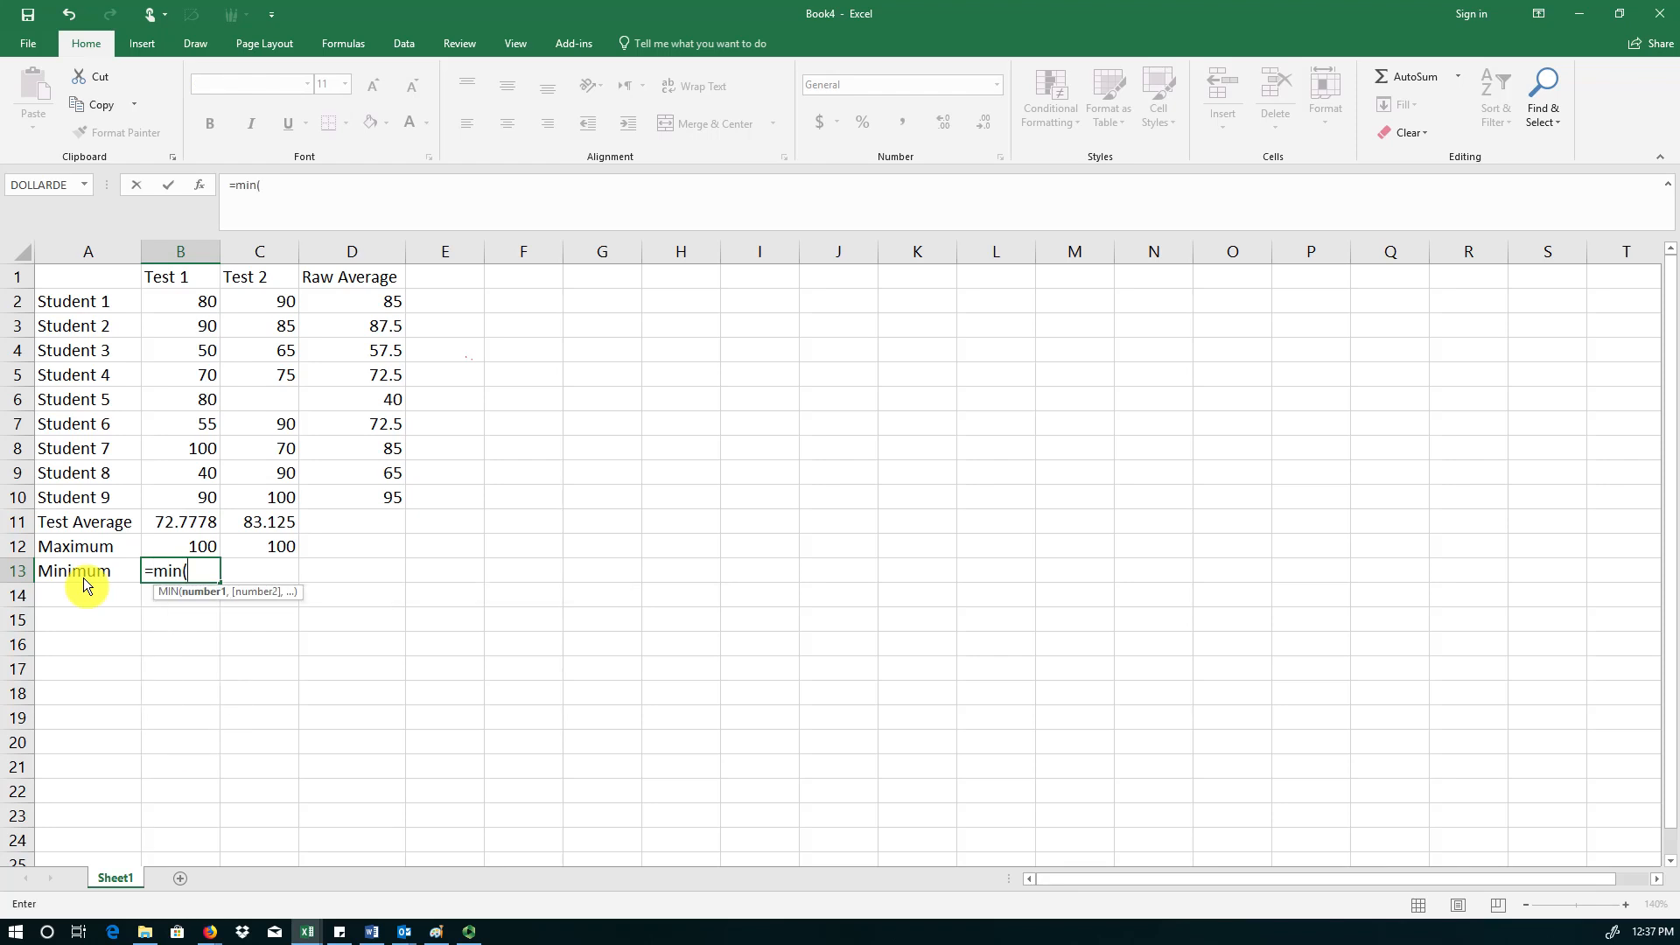
mouse_move(238, 347)
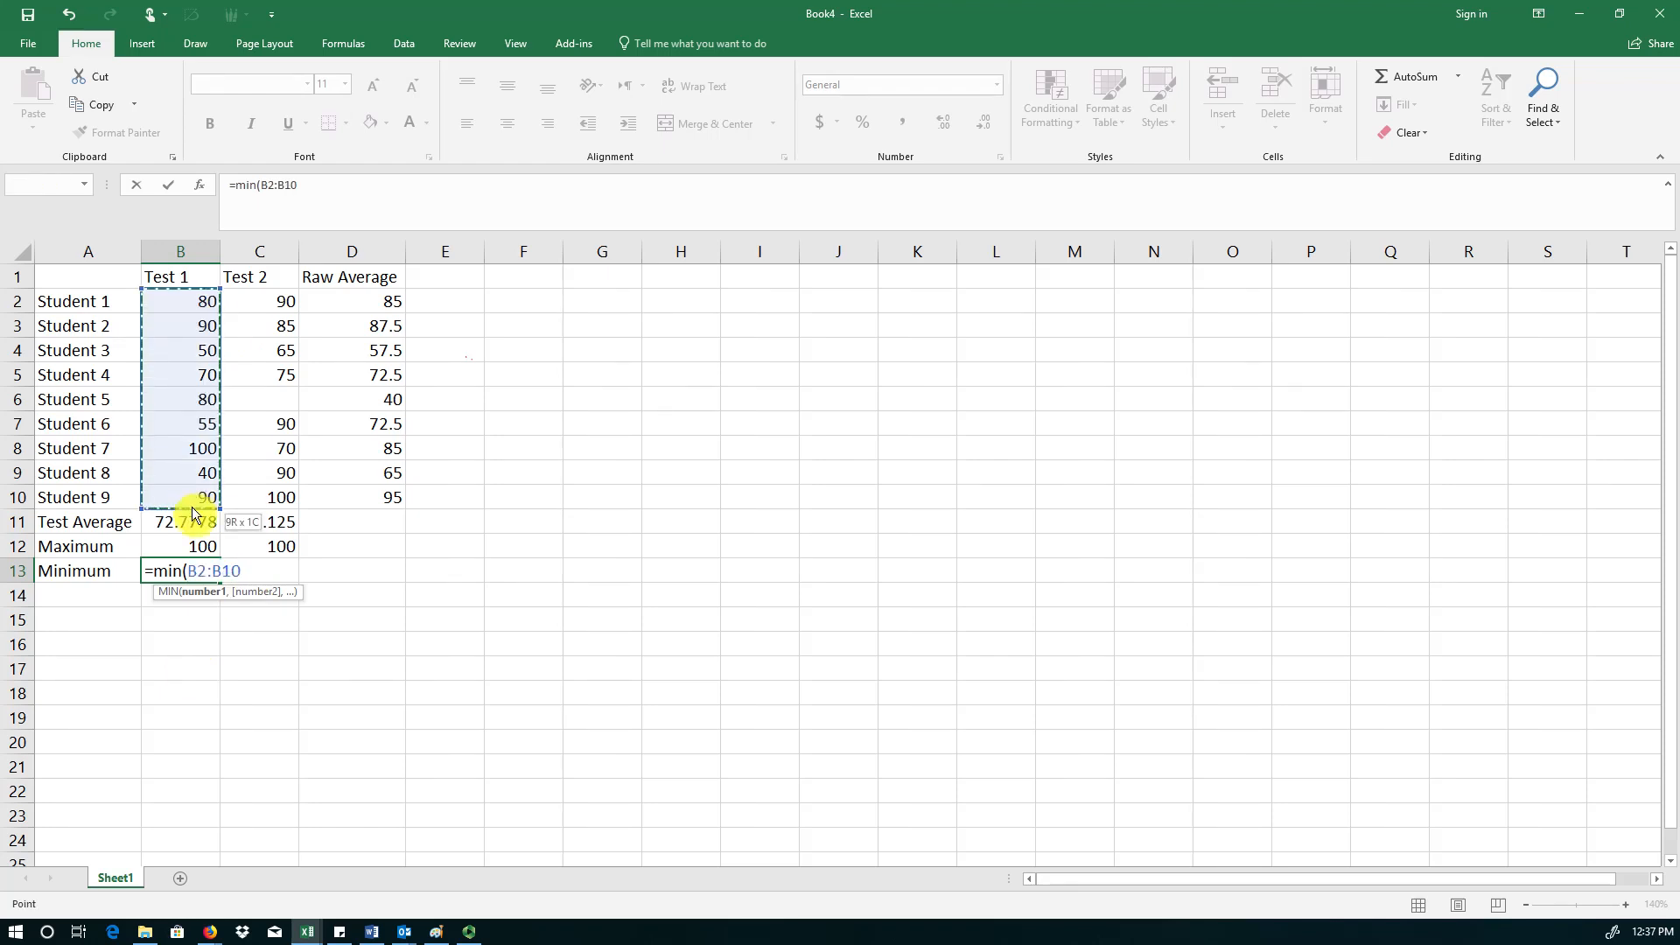
type(")")
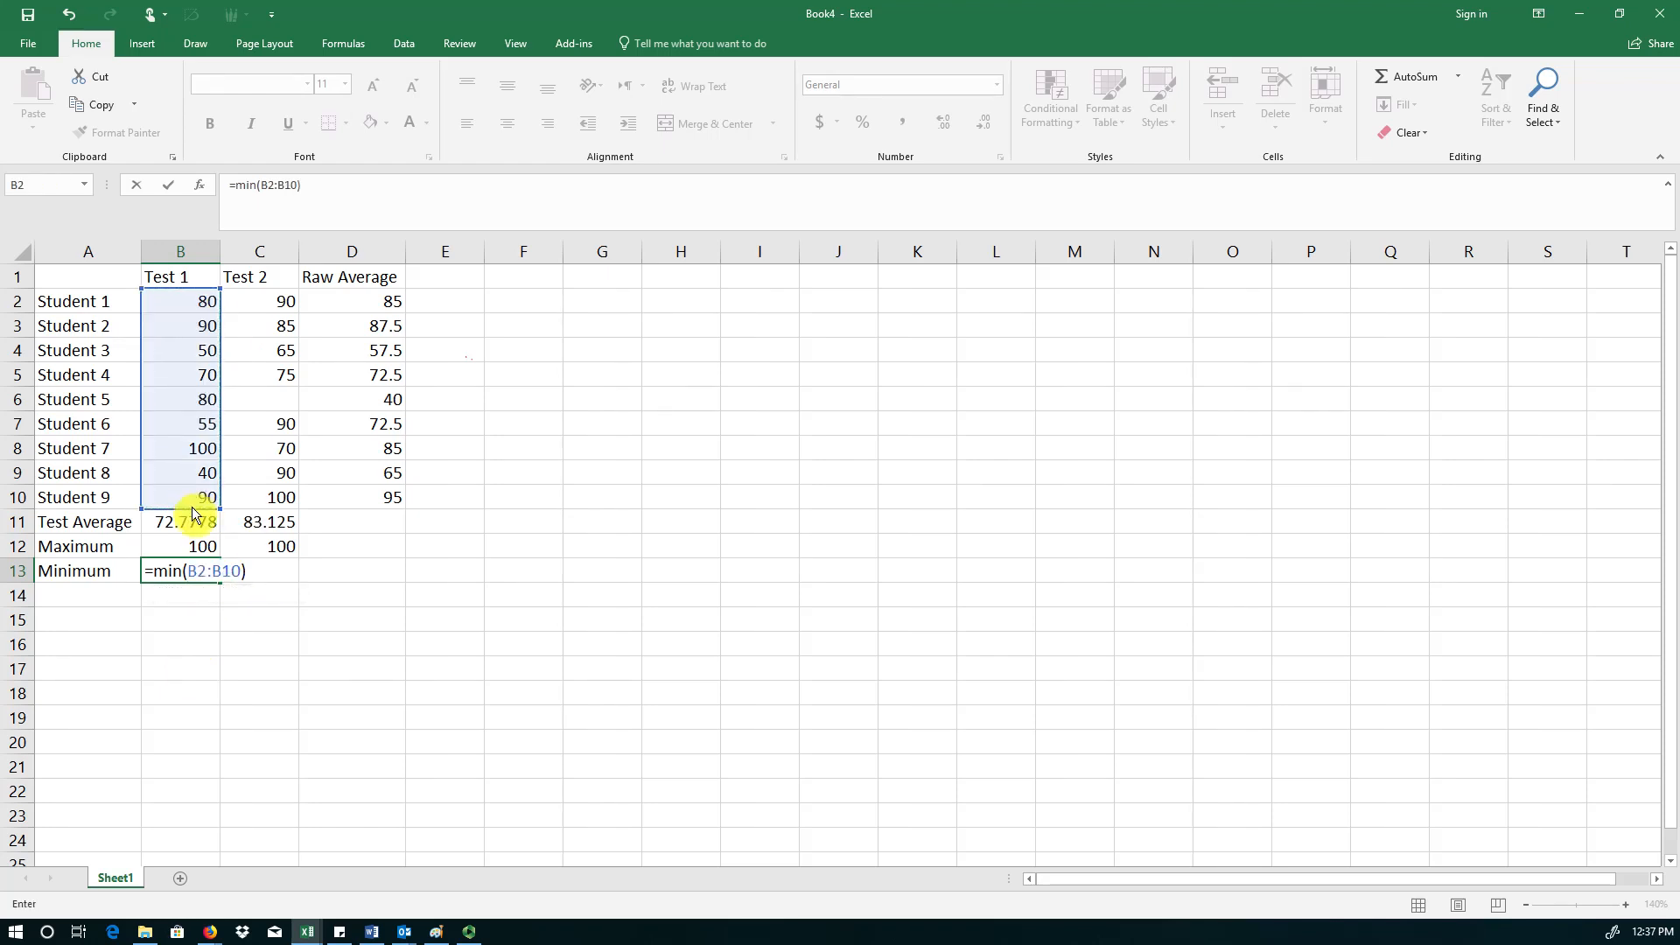
key("Return")
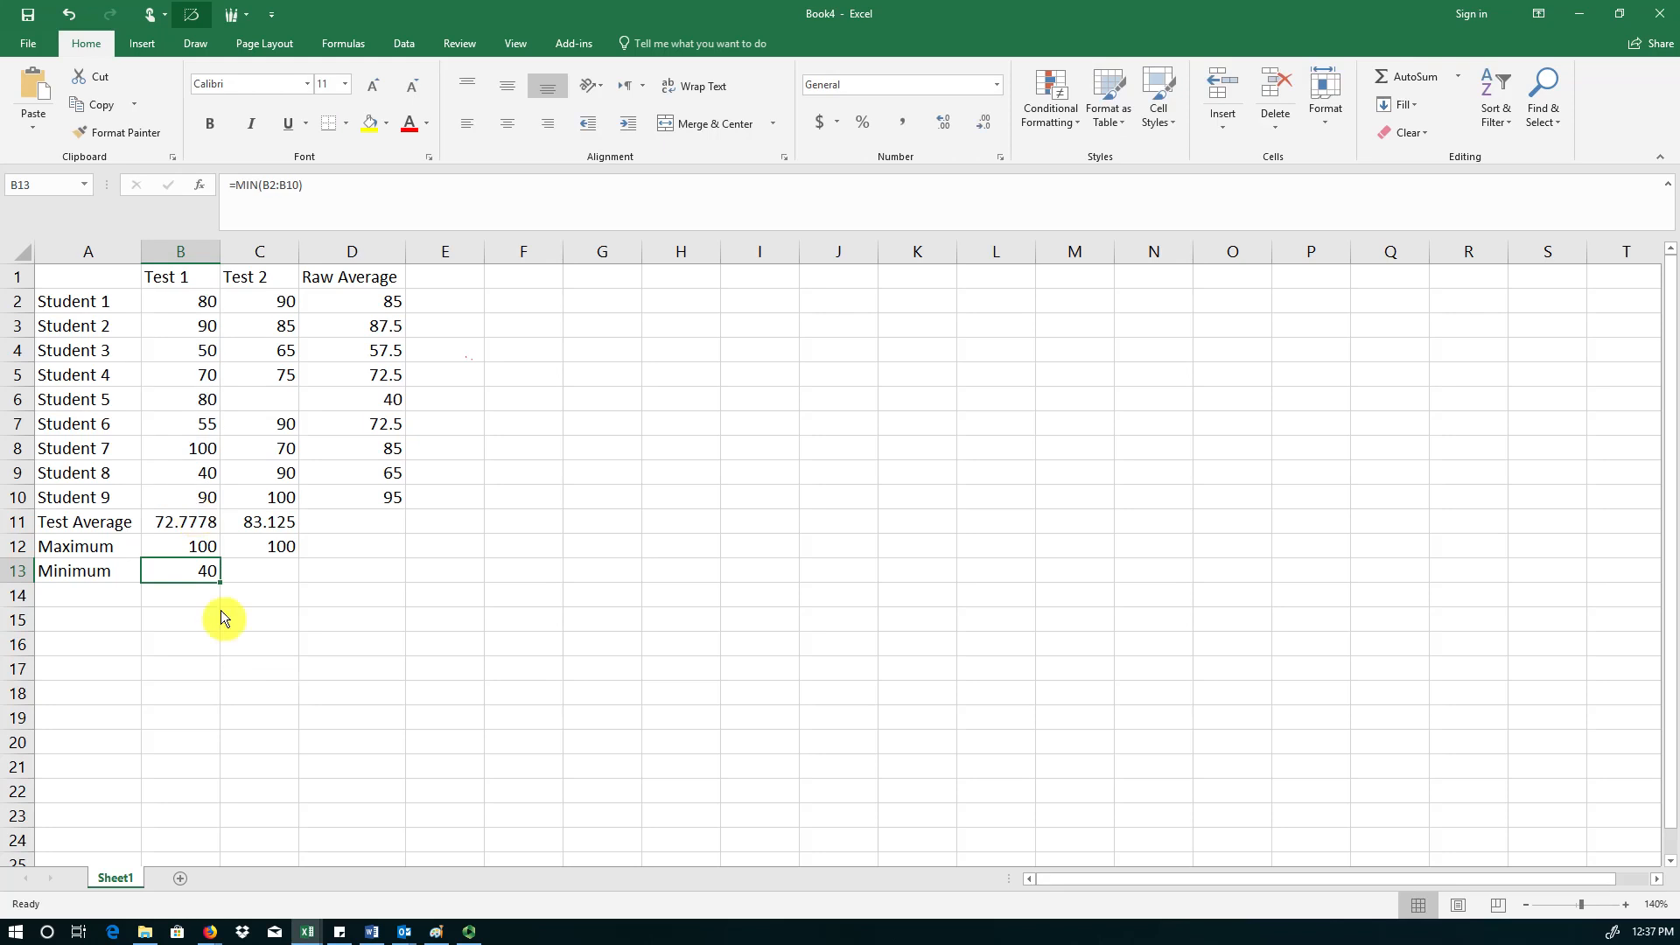
mouse_move(205, 495)
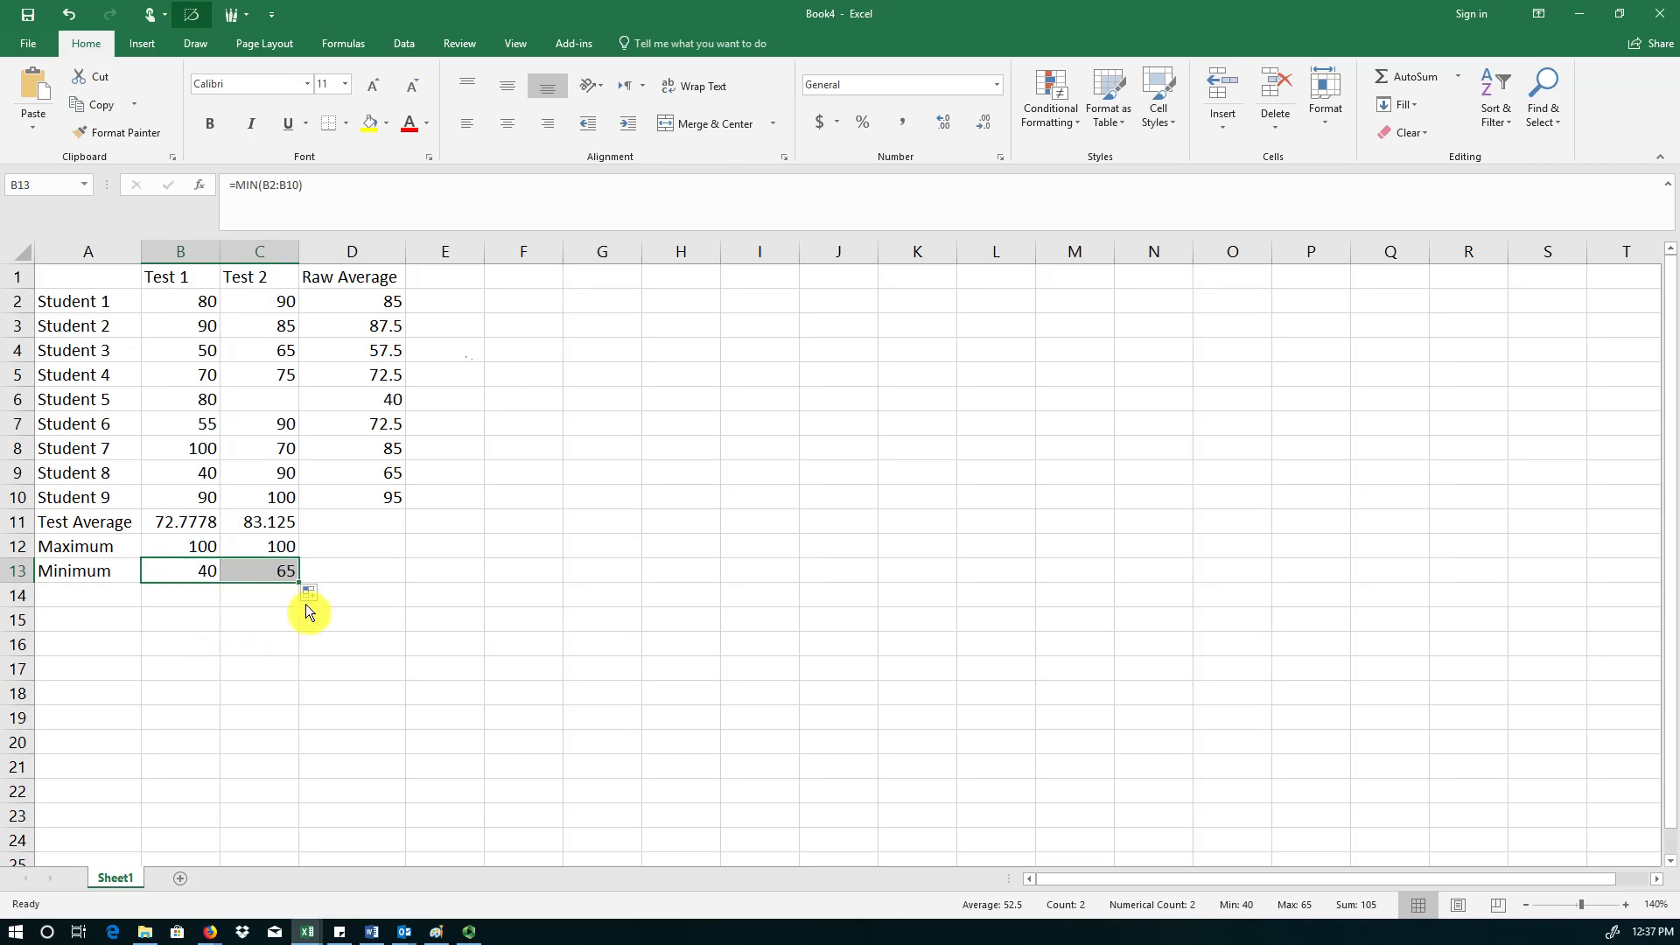
left_click(258, 570)
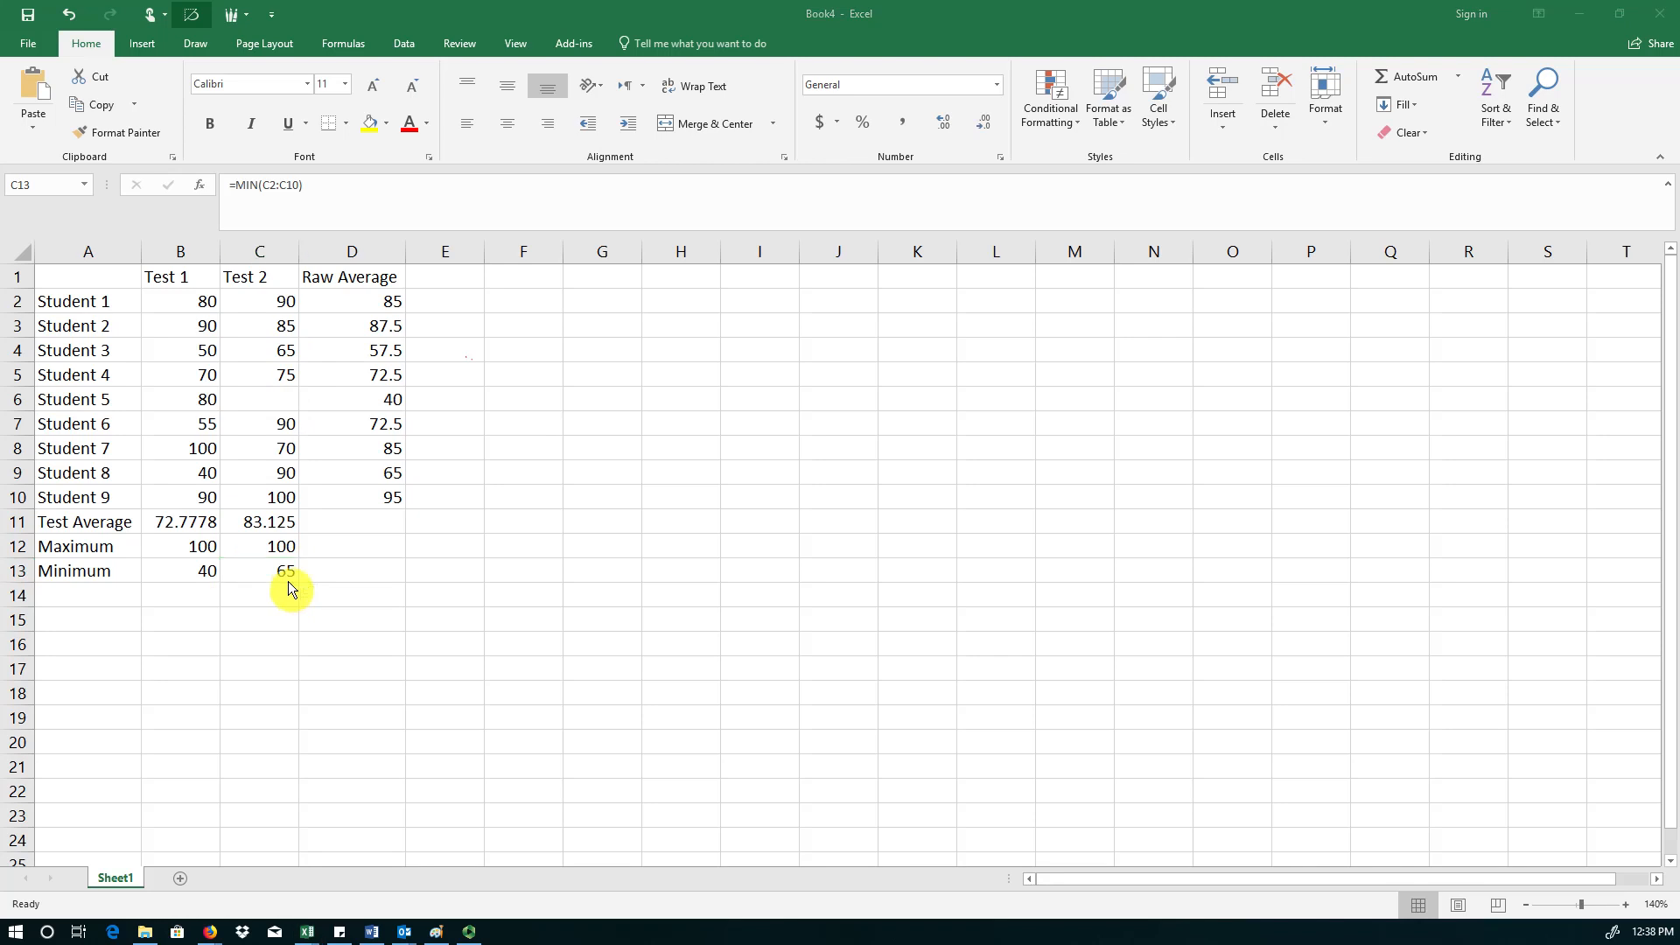
- Enter '# of people who took the test' in A14 and autofit column A
left_click(87, 595)
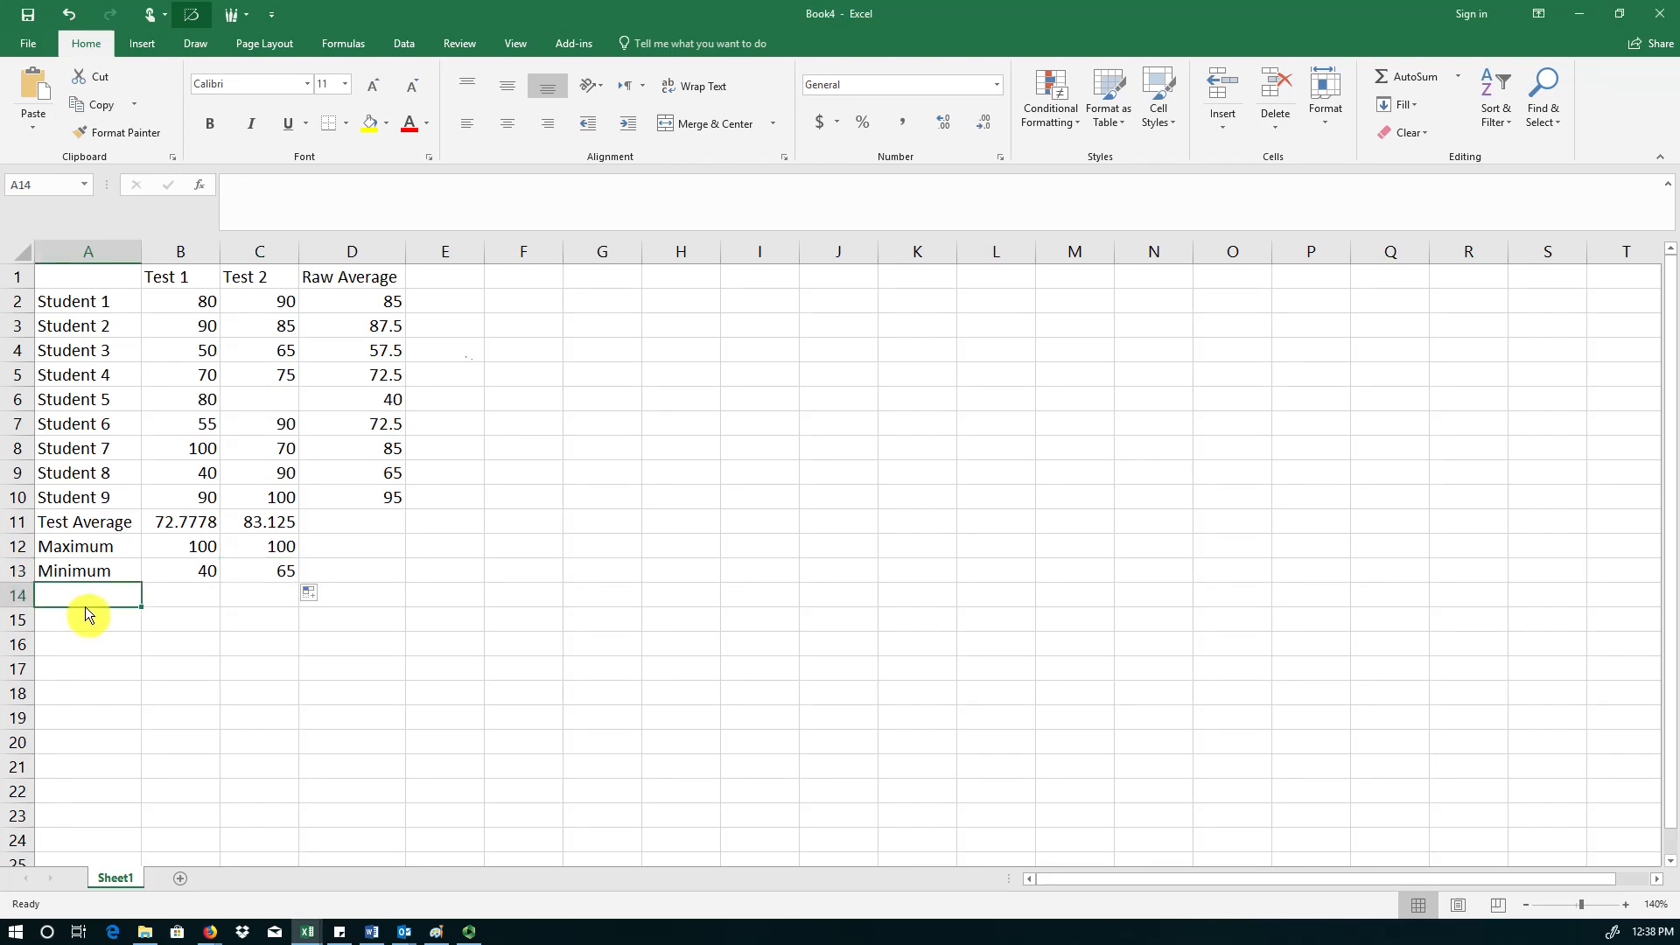
mouse_move(161, 521)
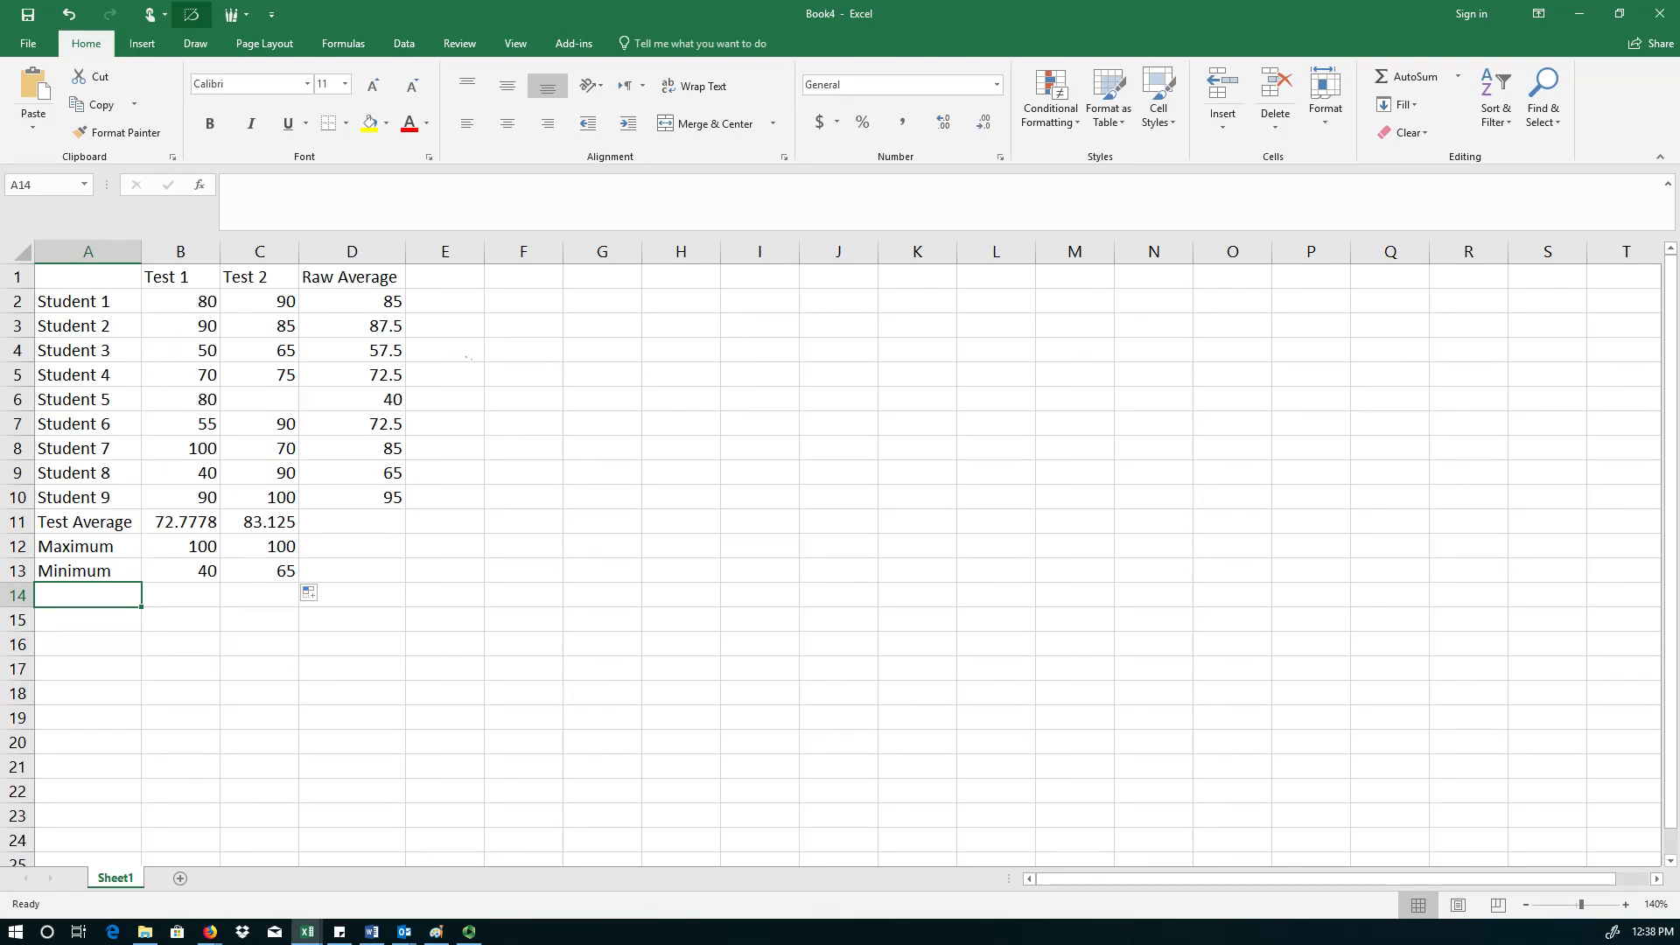
type("#")
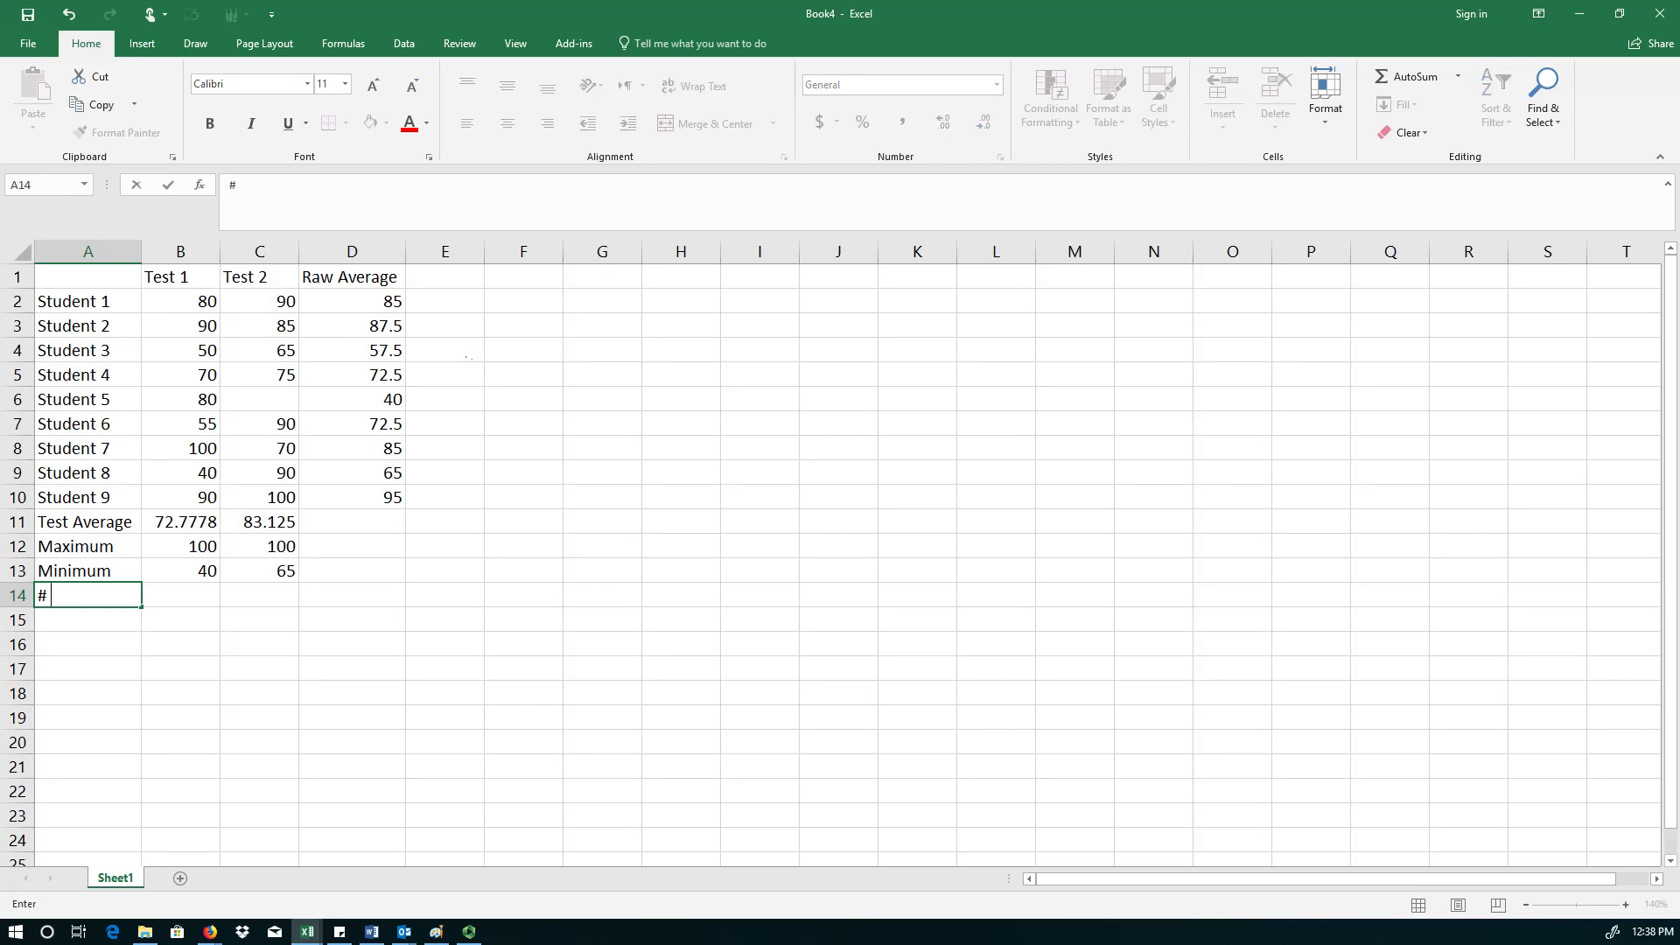
type("of people")
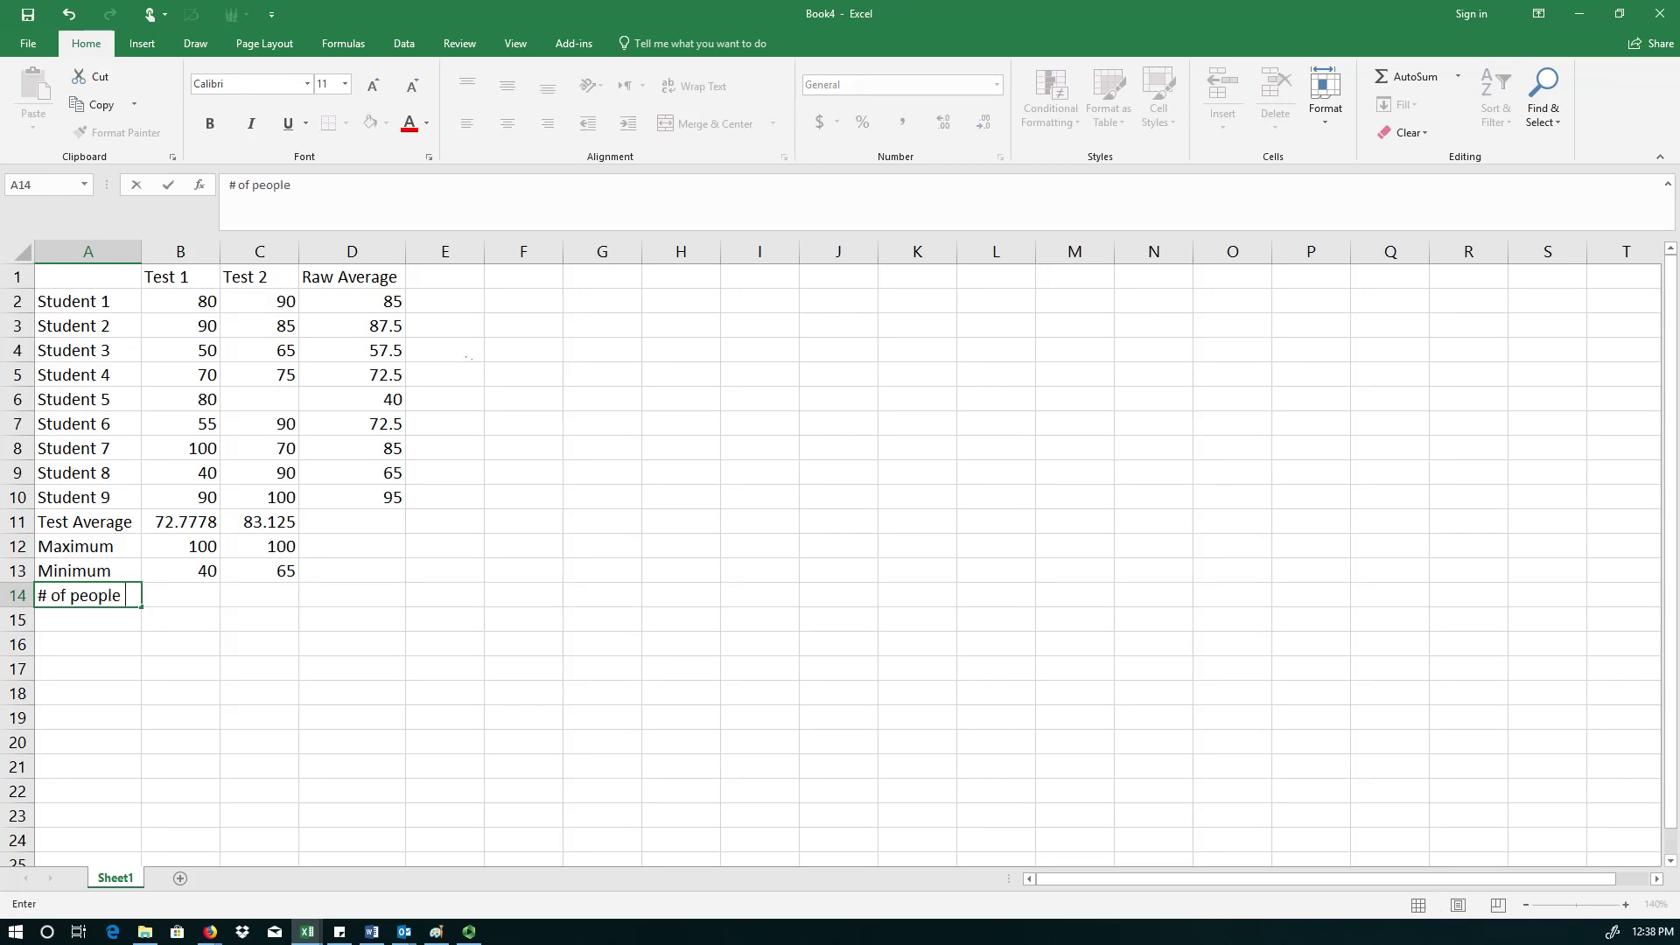
type("who took the test")
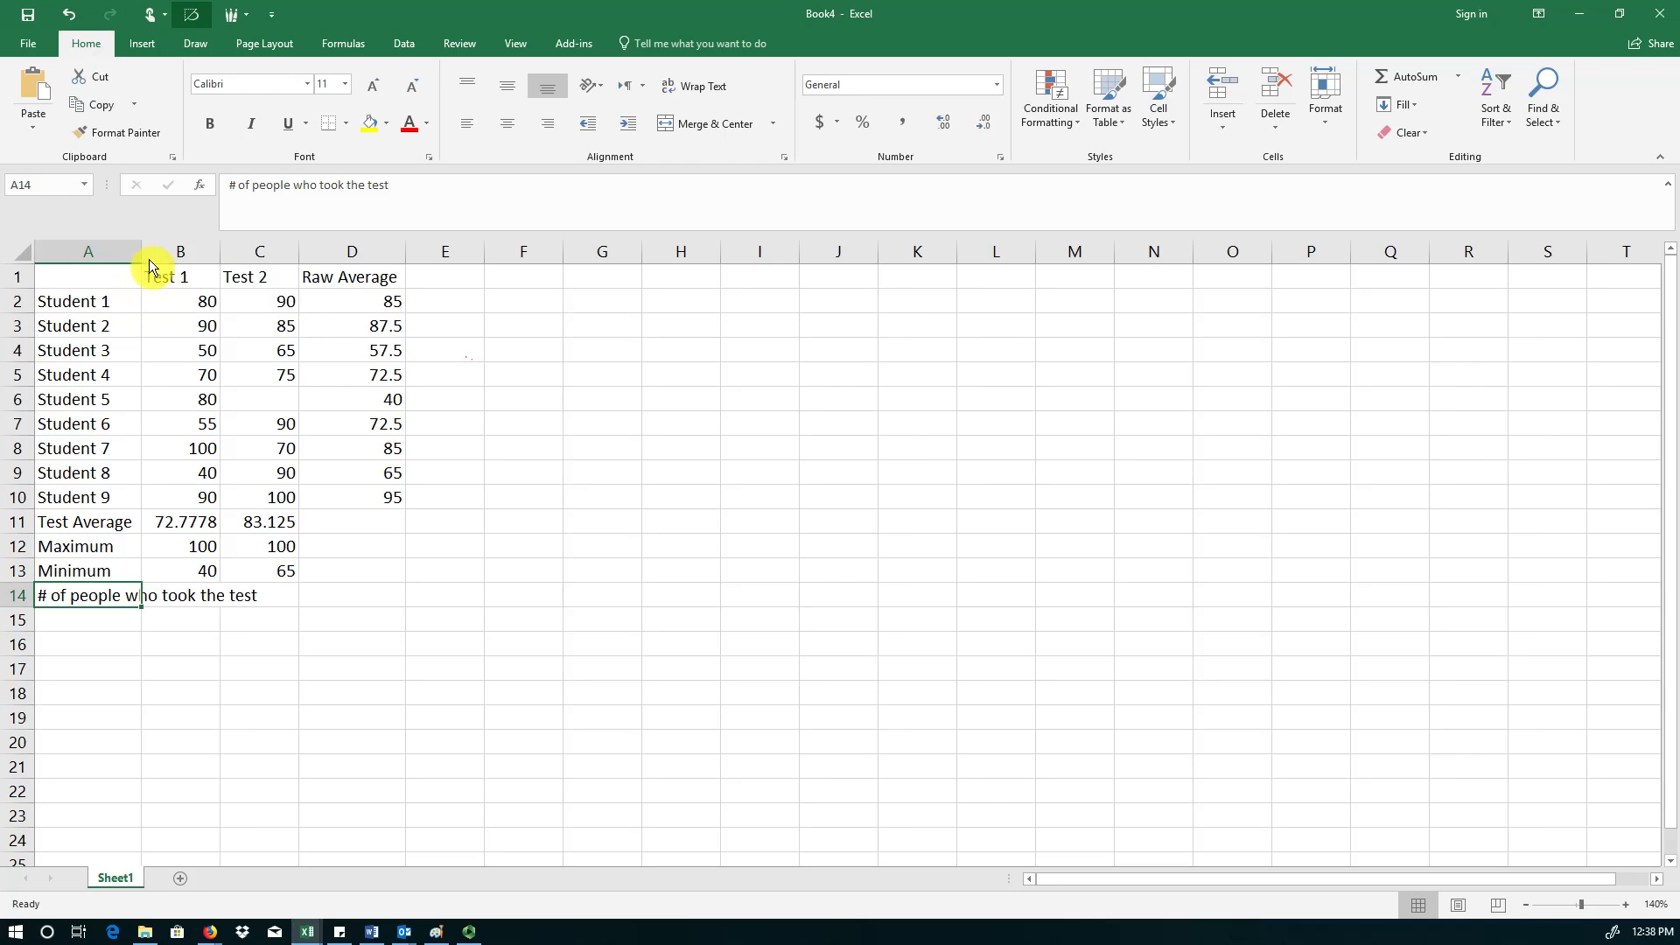
left_click(311, 595)
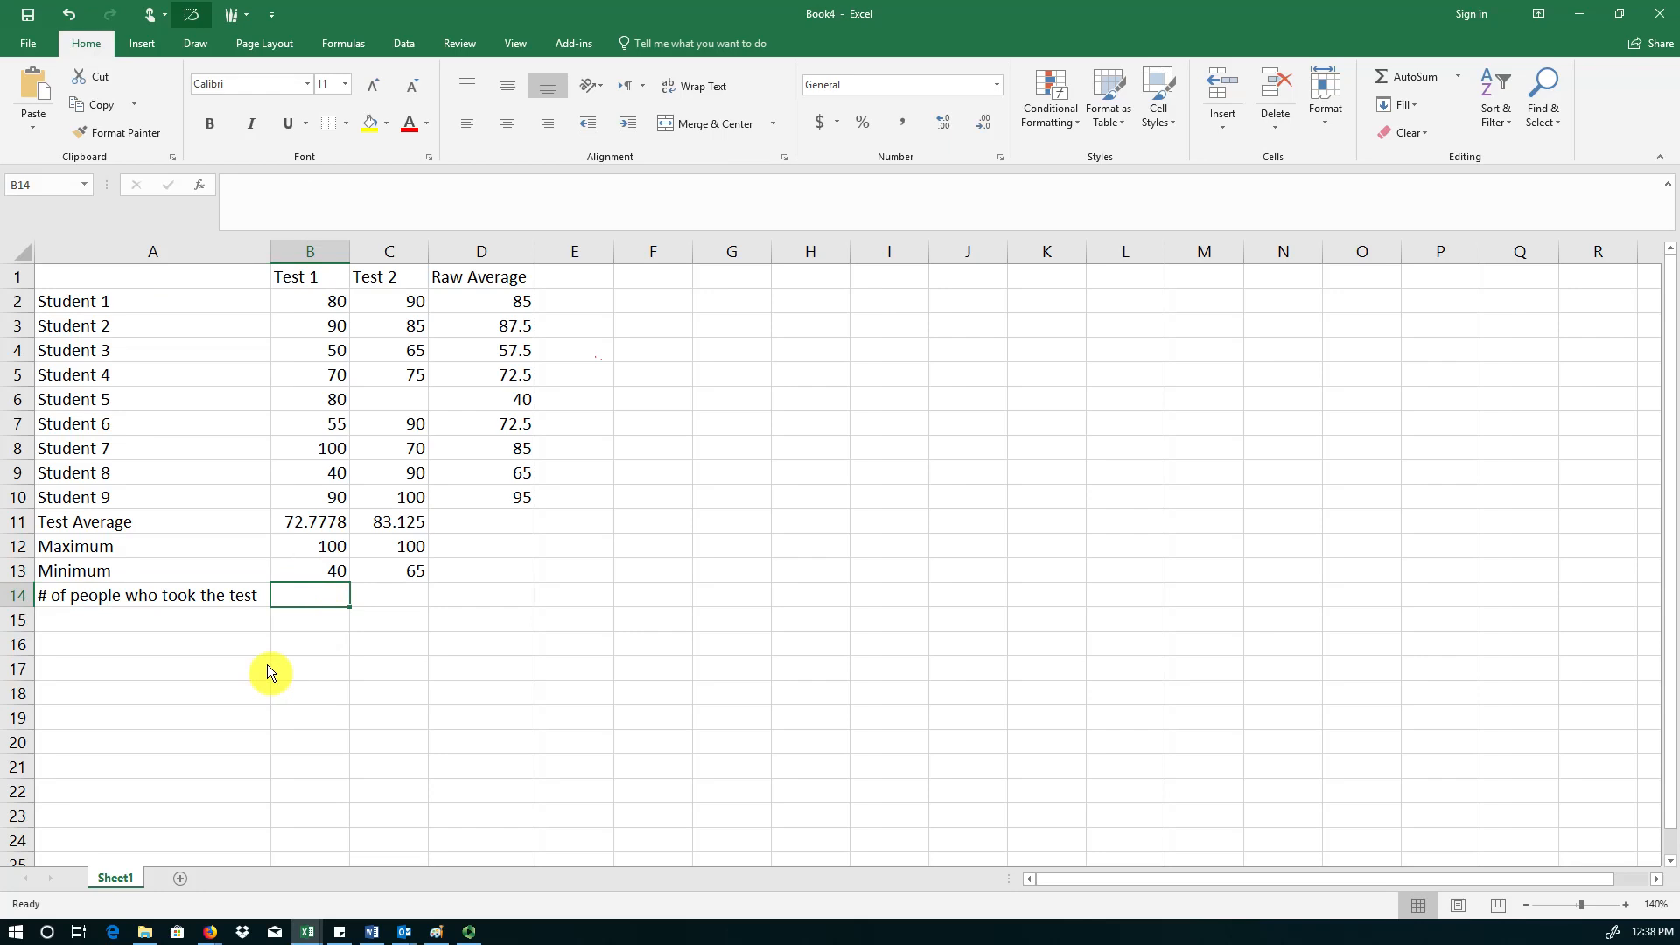
- Fill =COUNT(B2:B10) across B14:C14, giving 9 for Test 1 and 8 for Test 2
type("=")
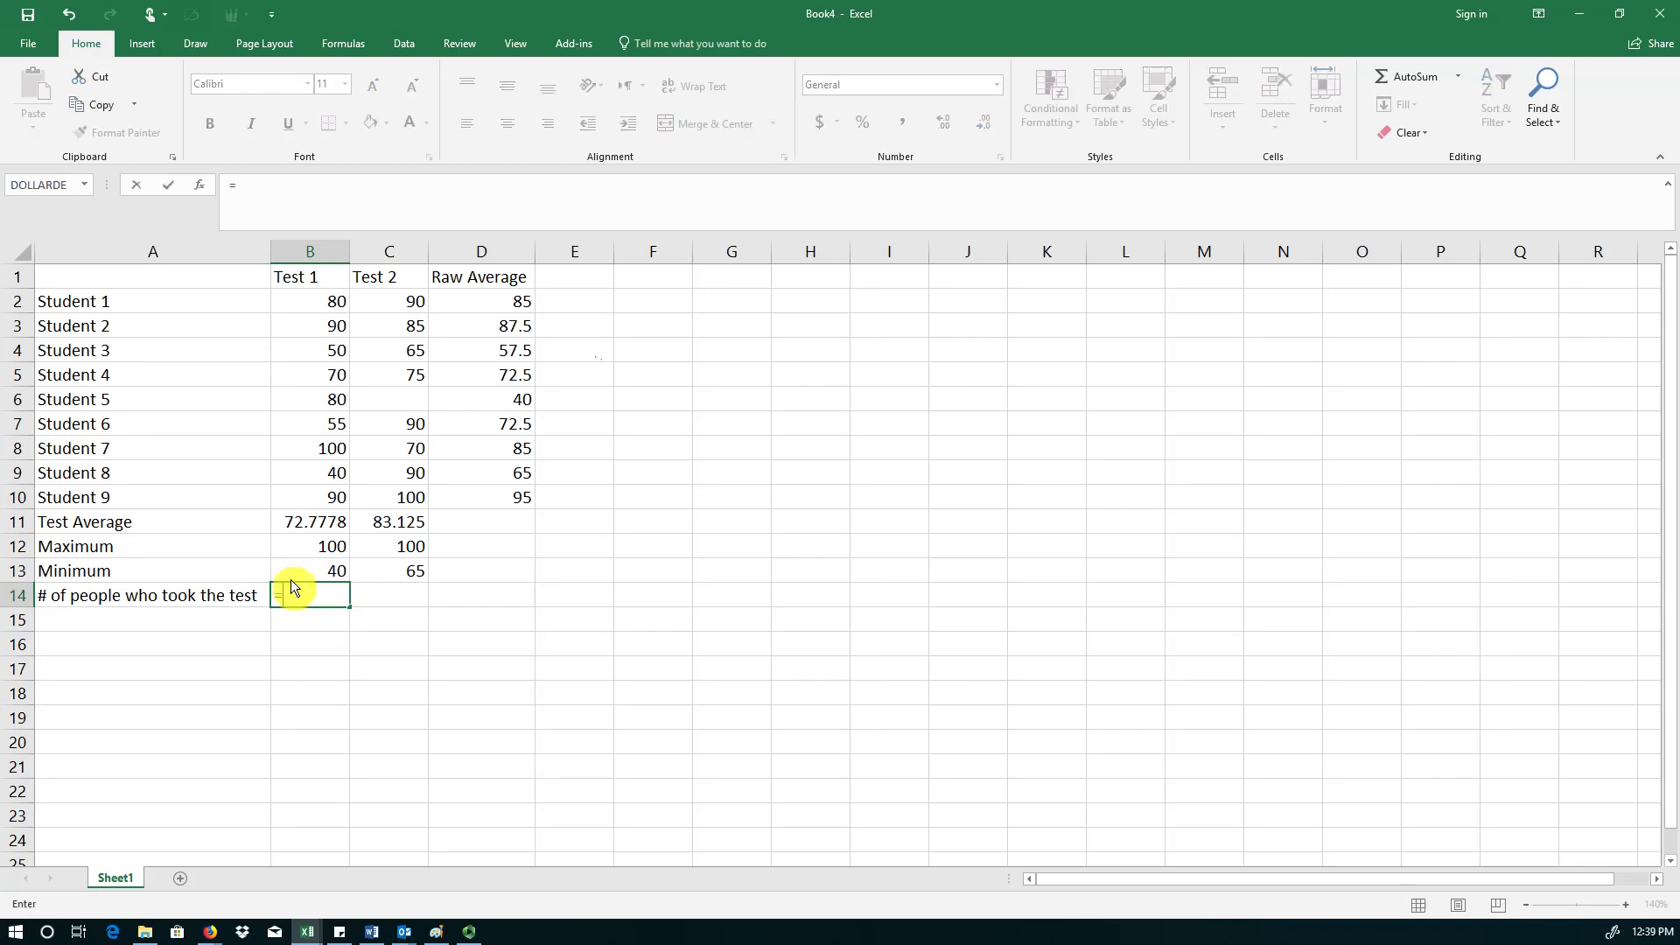
type("count(B2:B10")
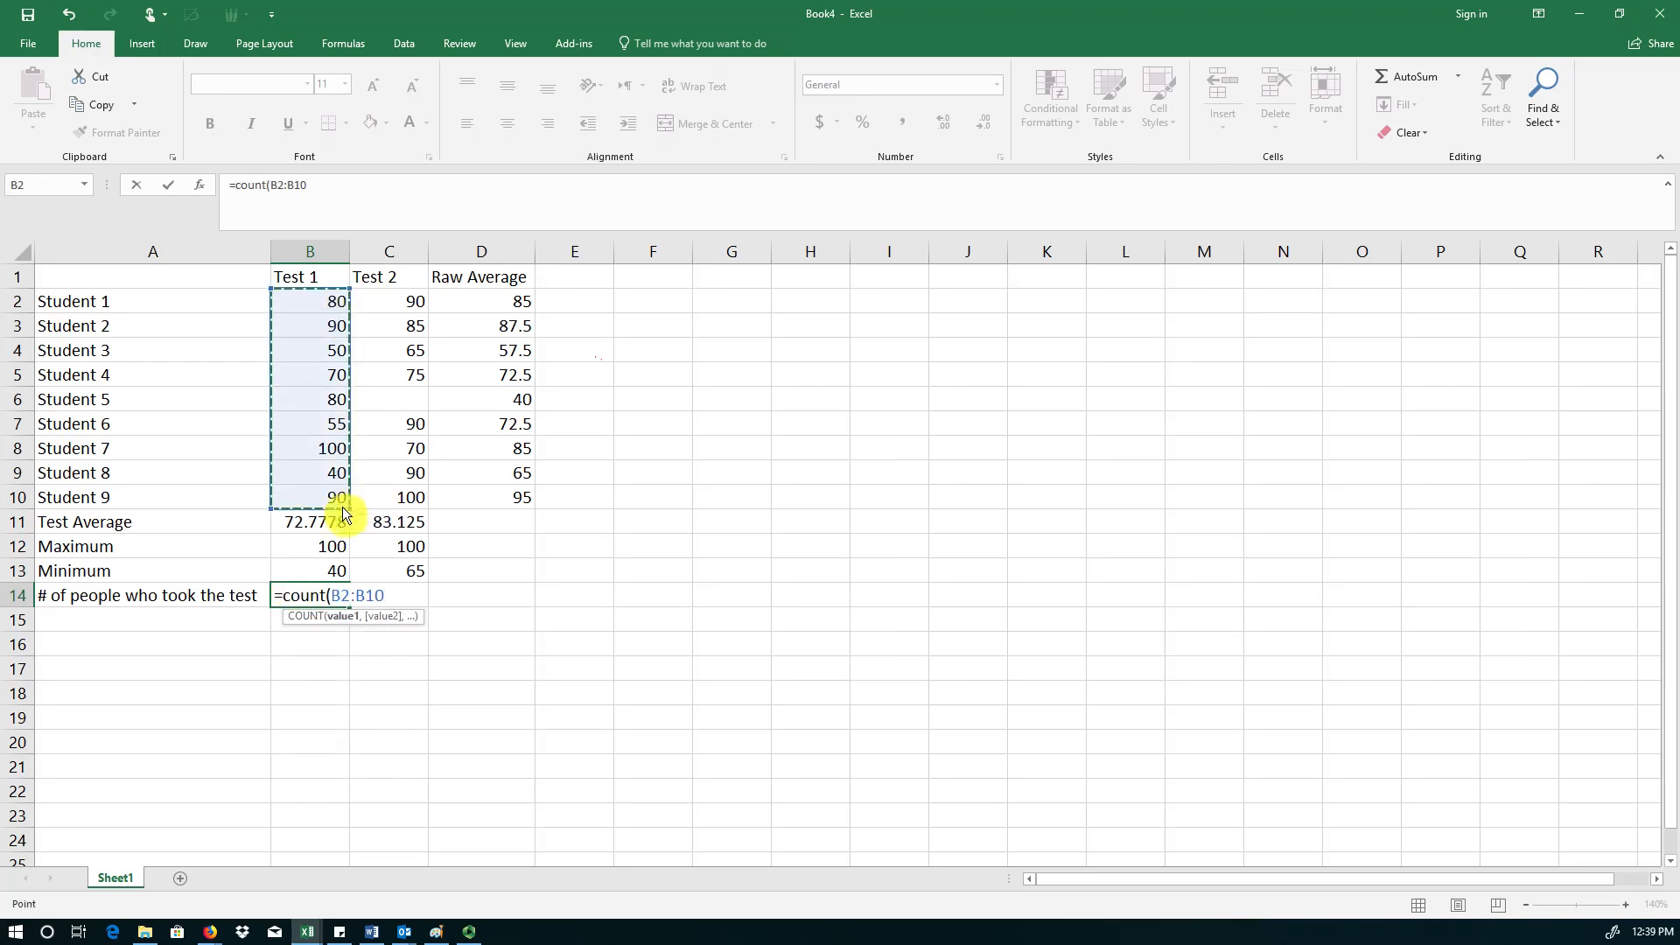
key("Return")
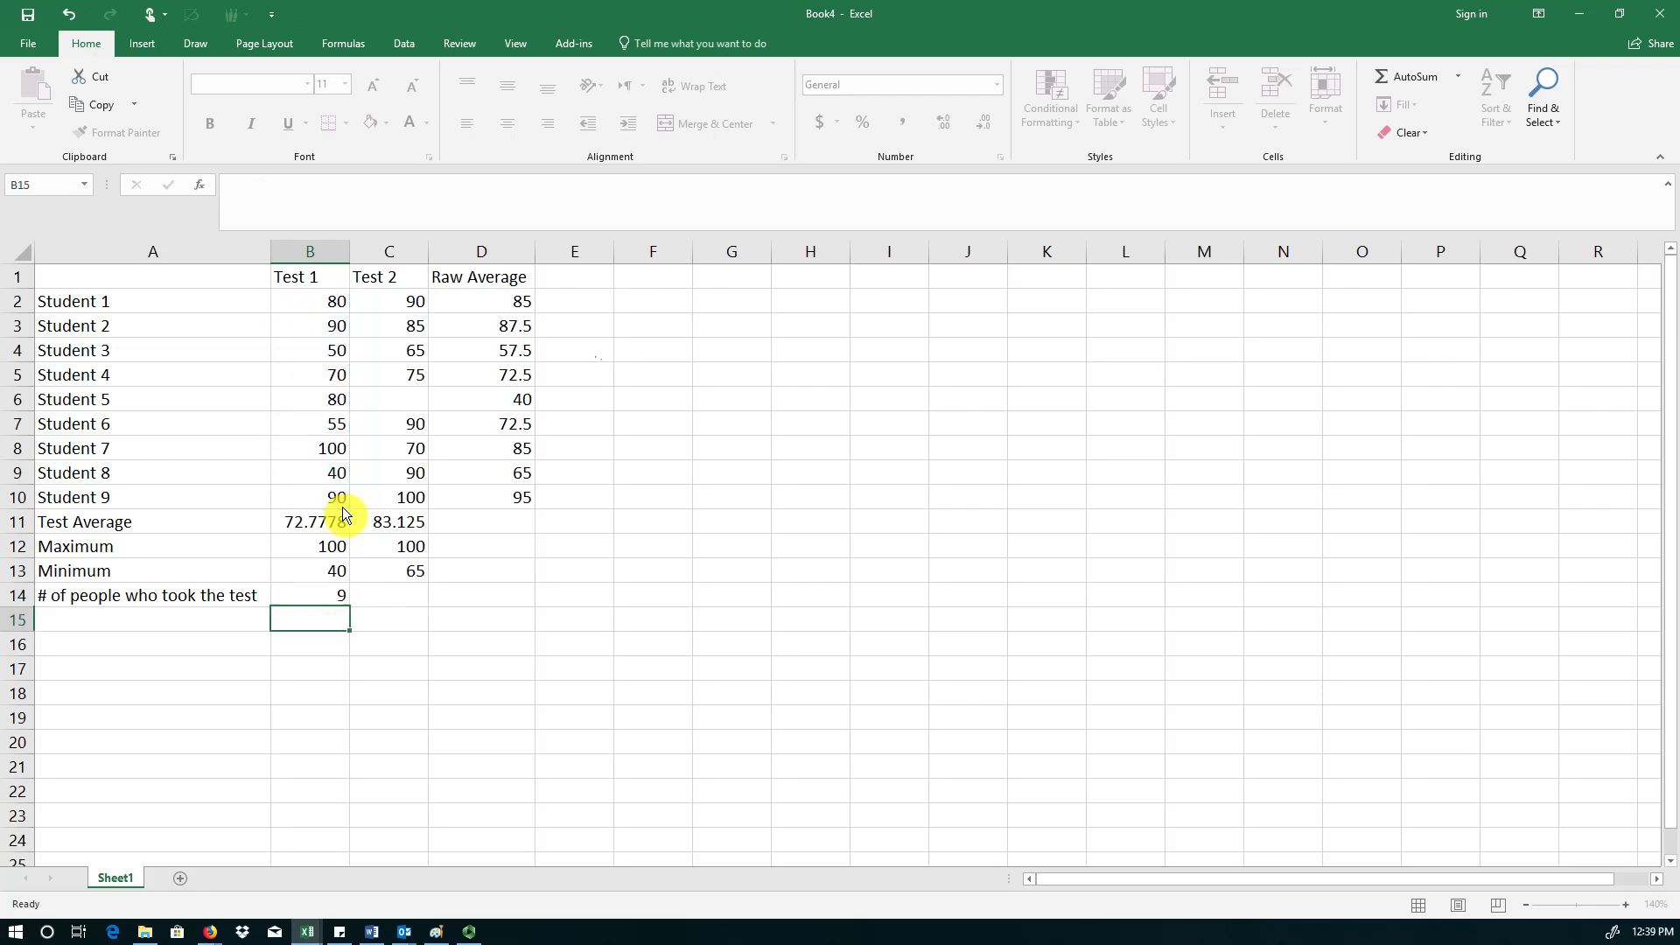
left_click(310, 595)
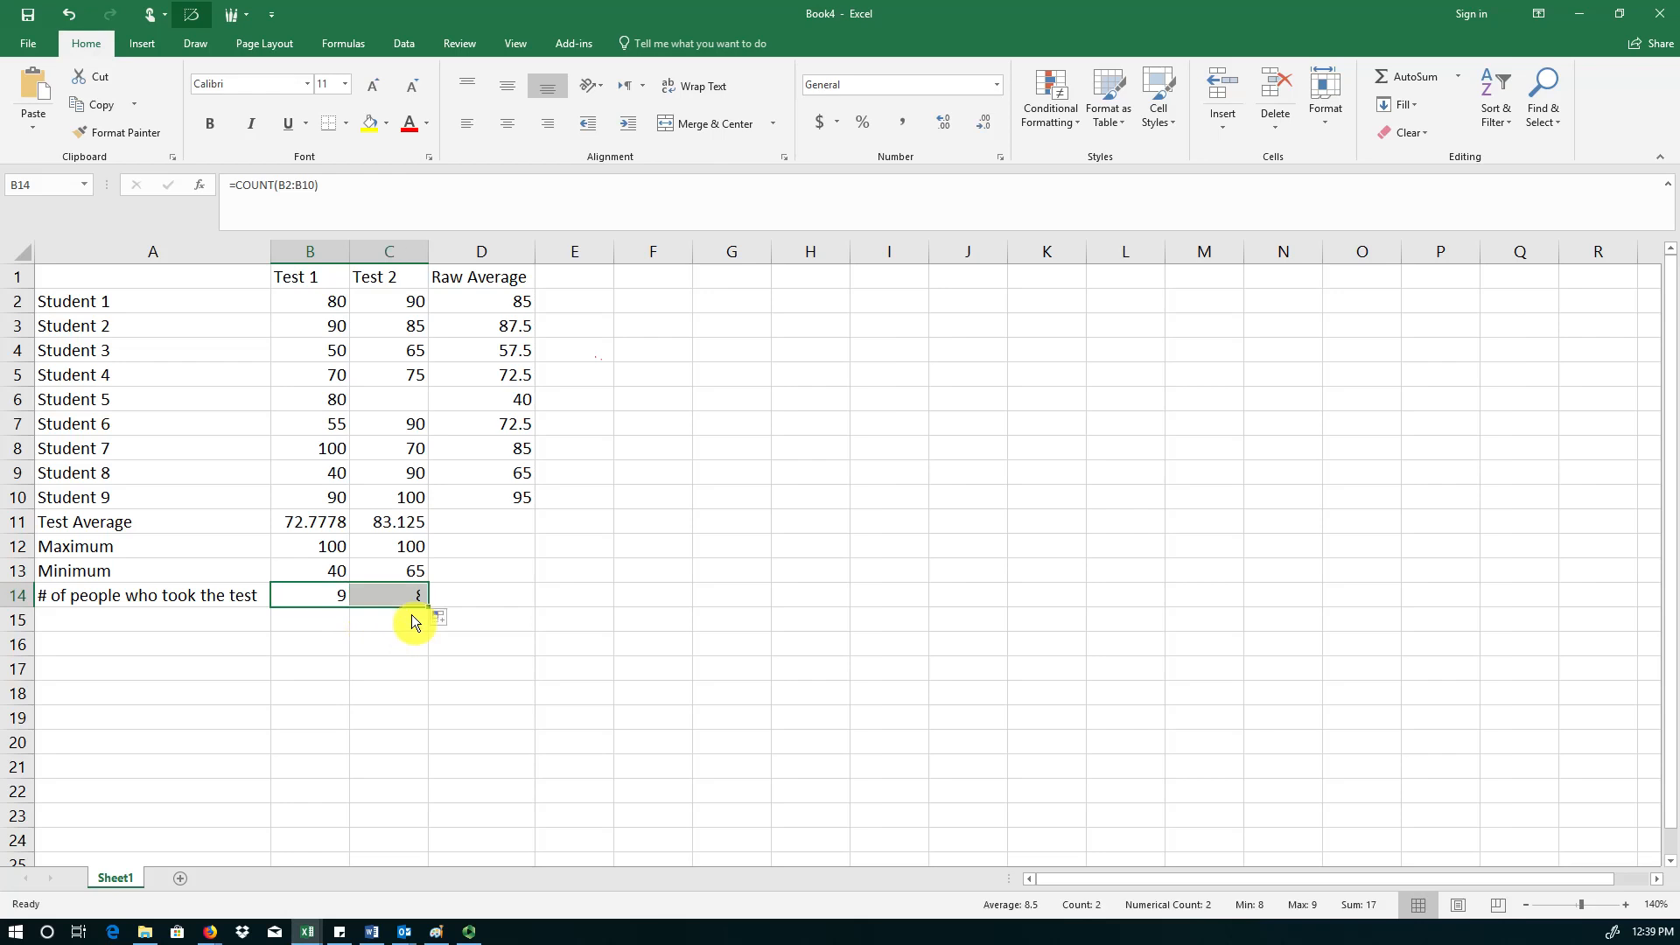
left_click(388, 595)
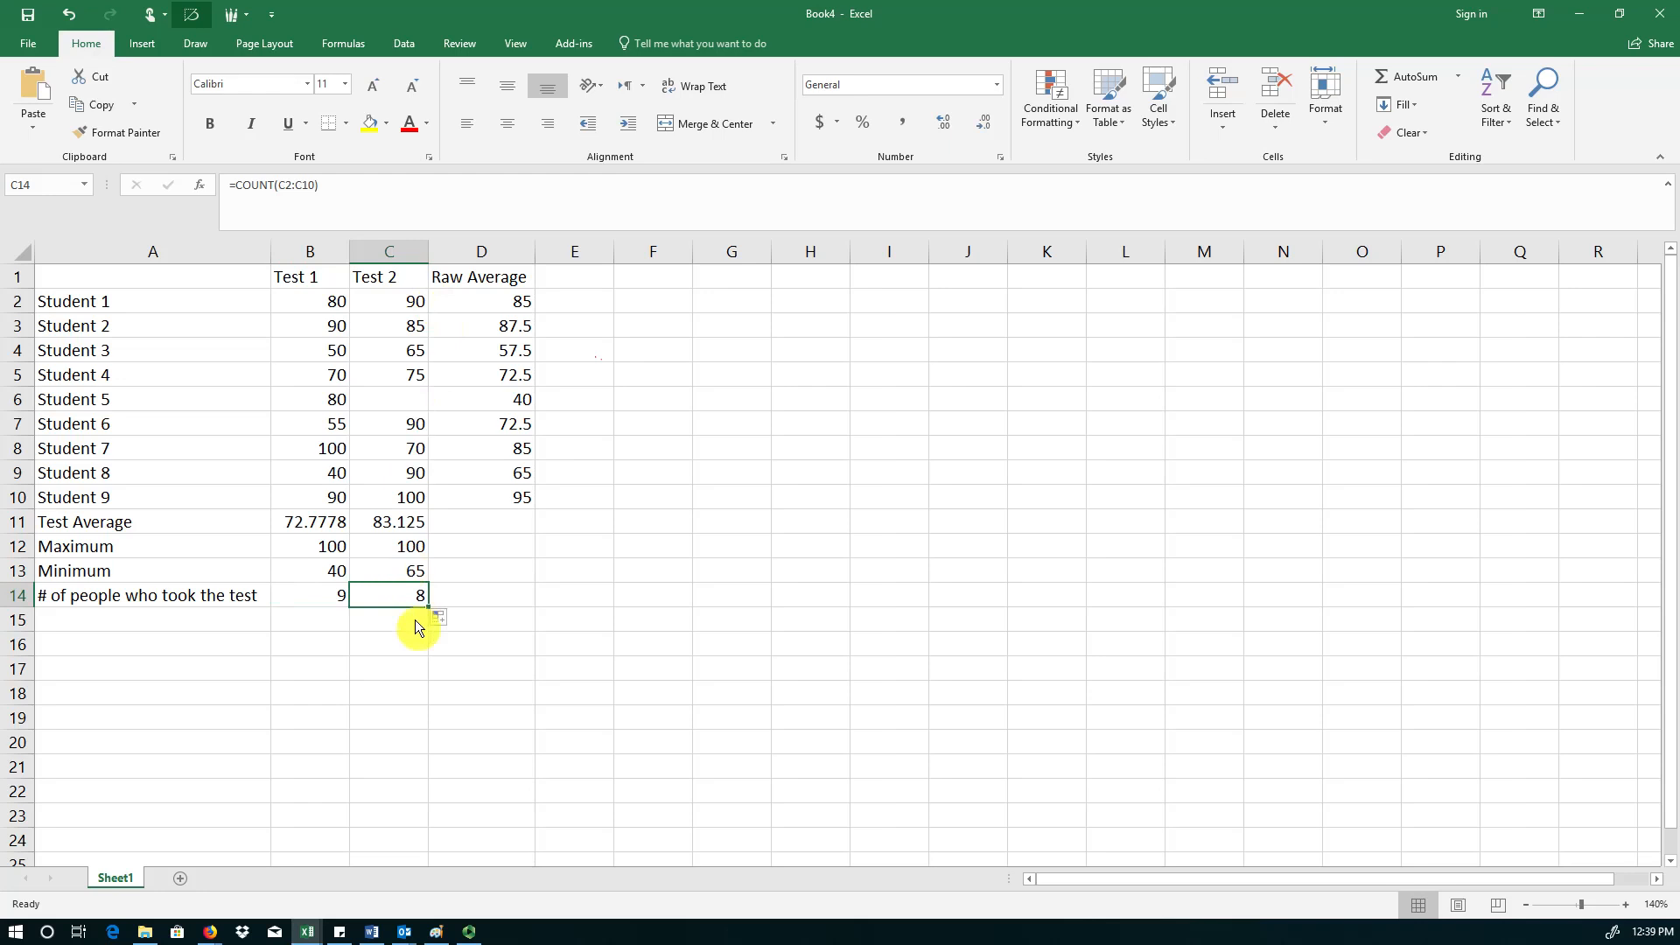
mouse_move(205, 405)
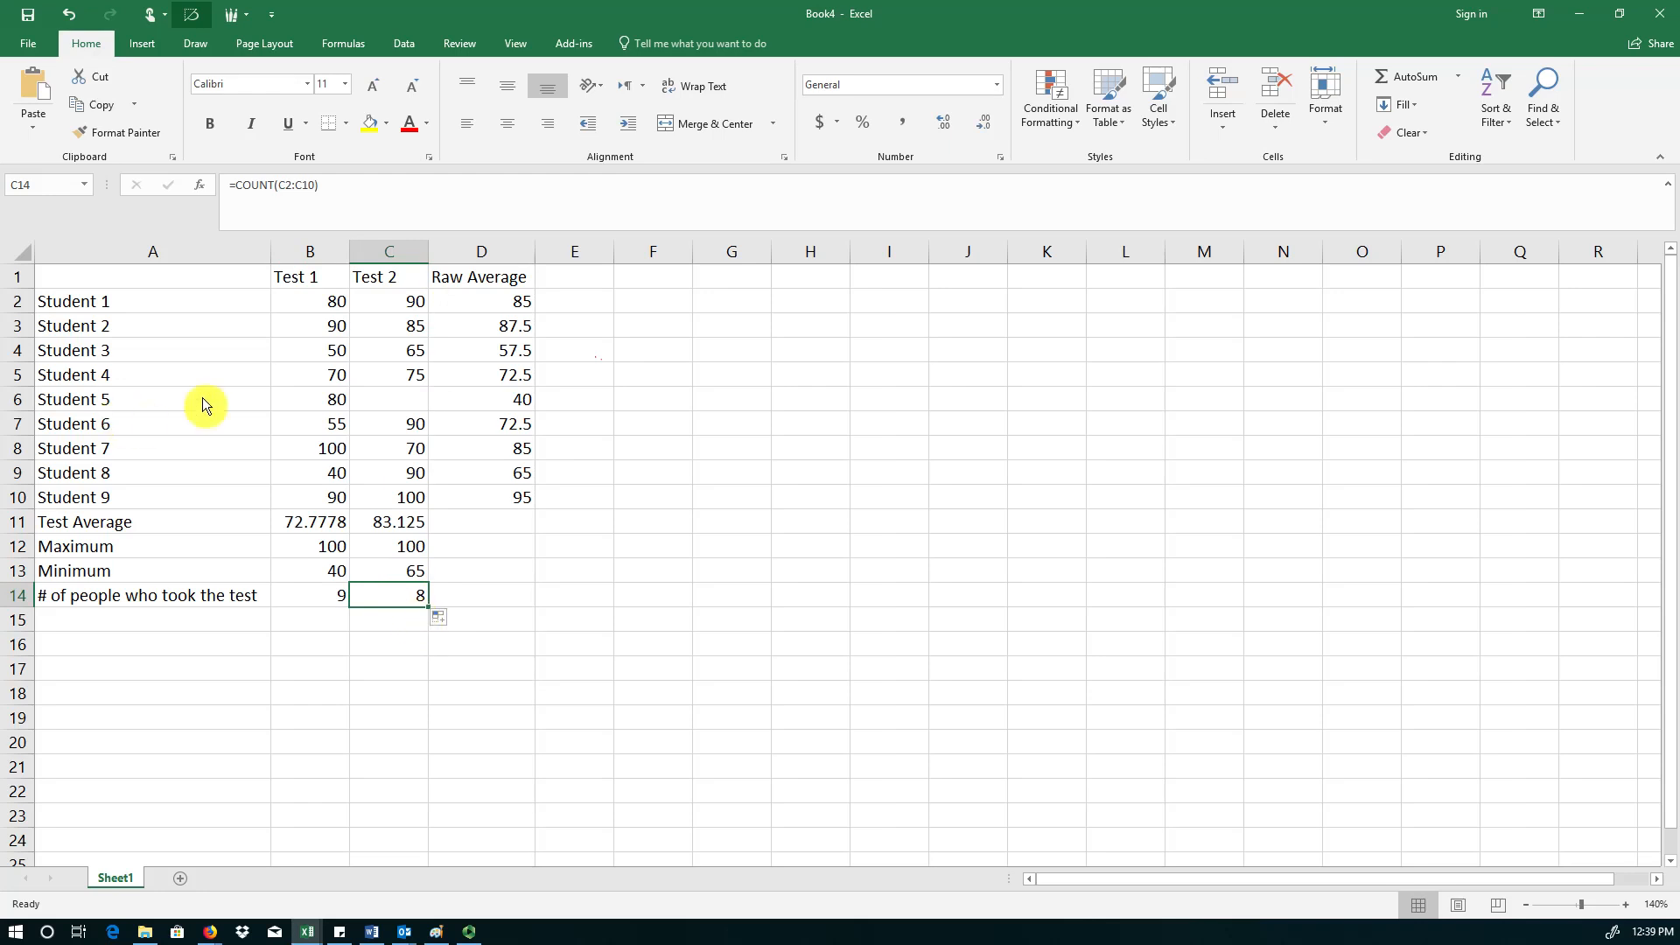
mouse_move(393, 411)
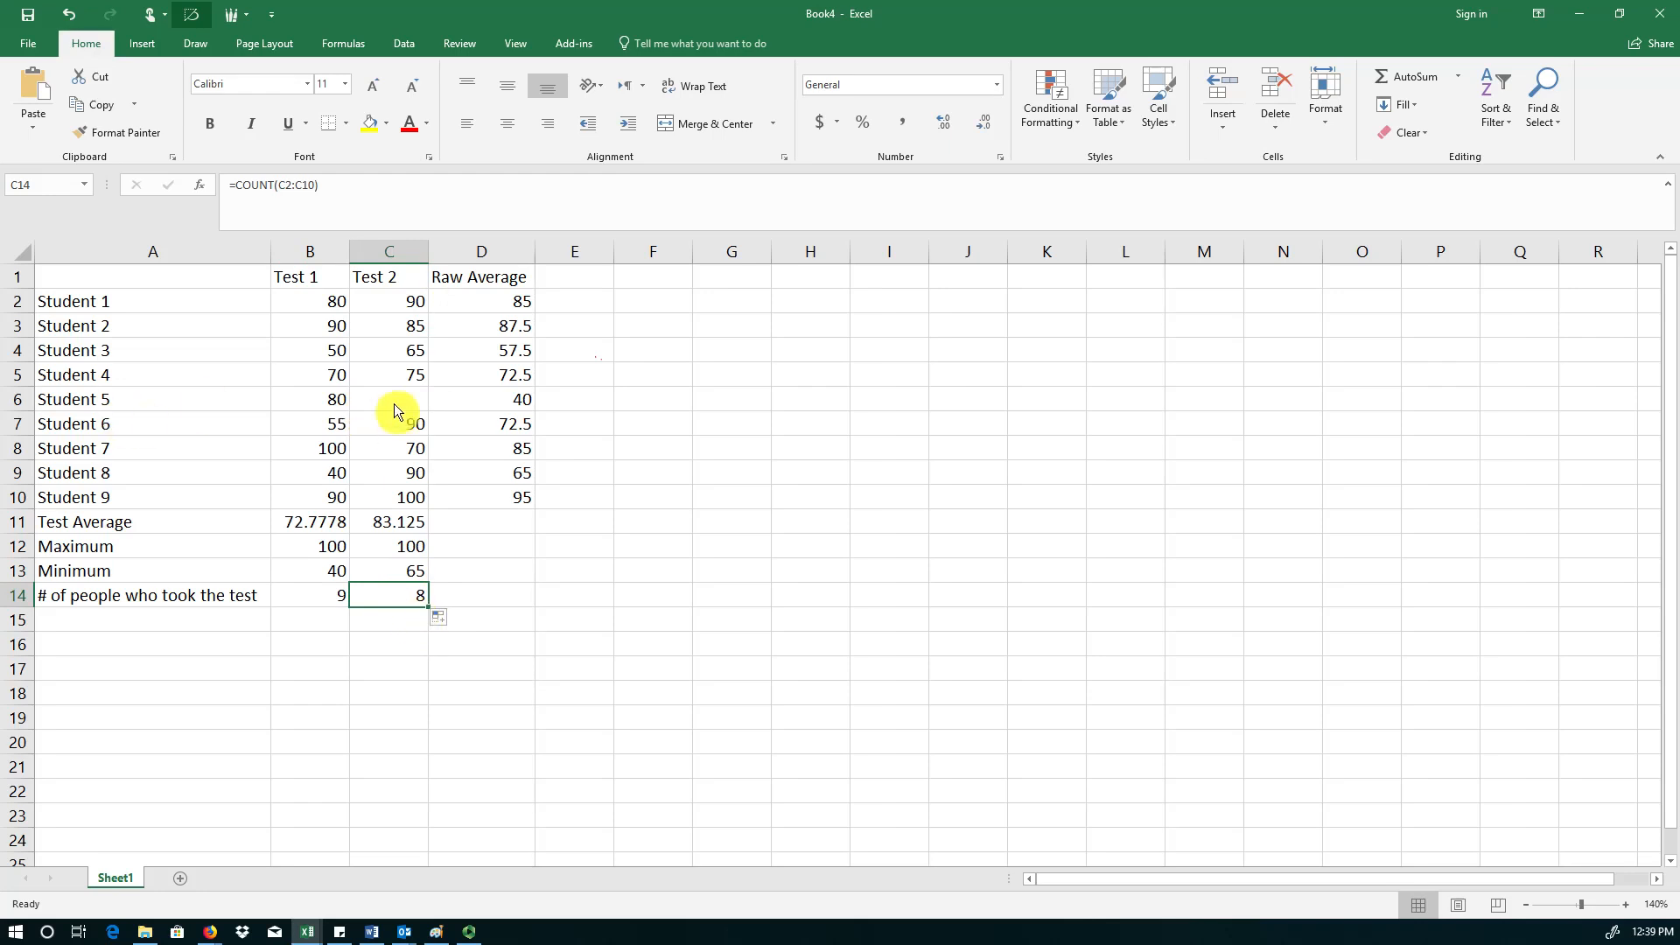
left_click(153, 619)
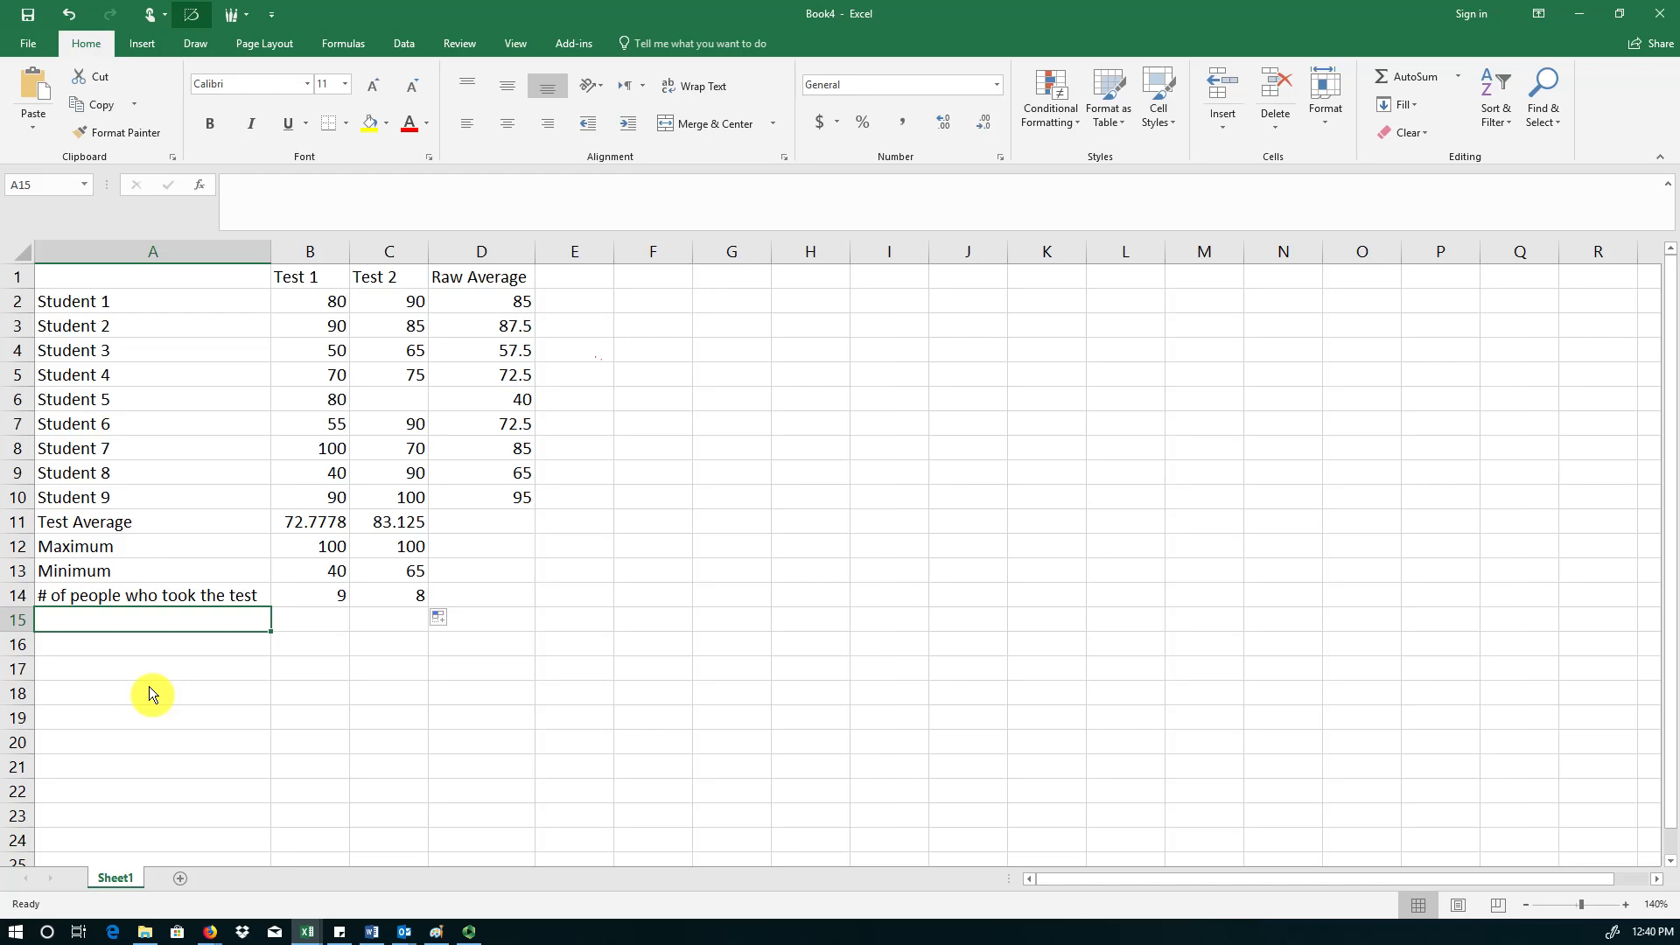
- Label A15 '# of students passed' and enter =COUNTIF(B2:B10,">=60") in B15, giving 6
type("# of s")
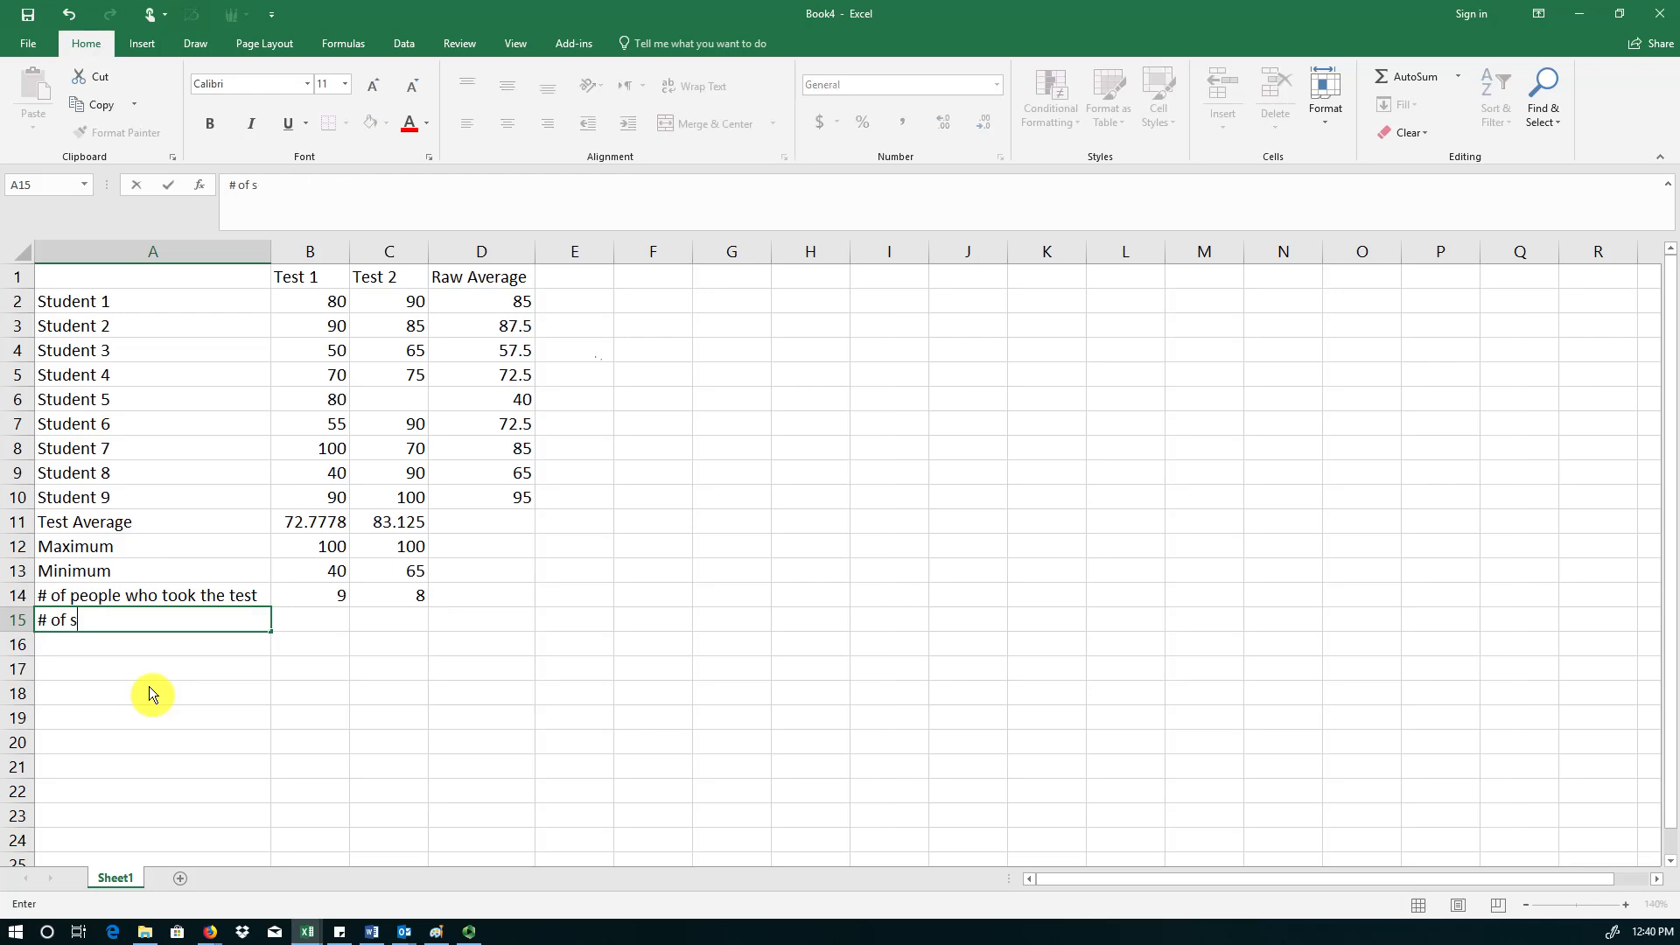
type("tudents passed")
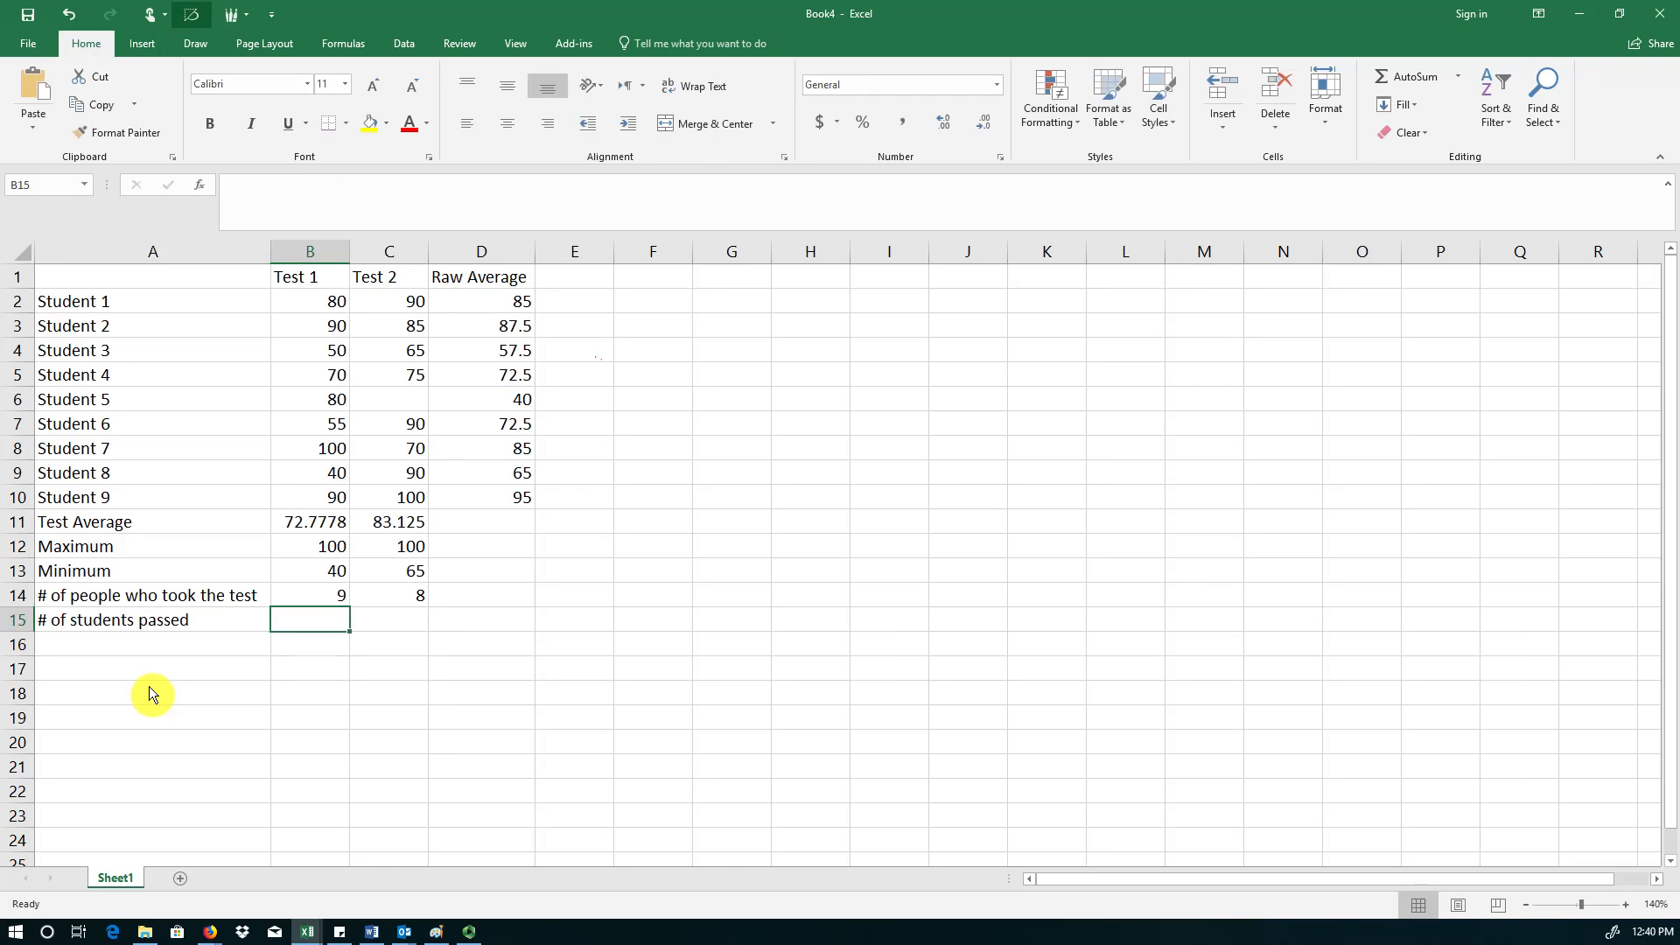
type("=")
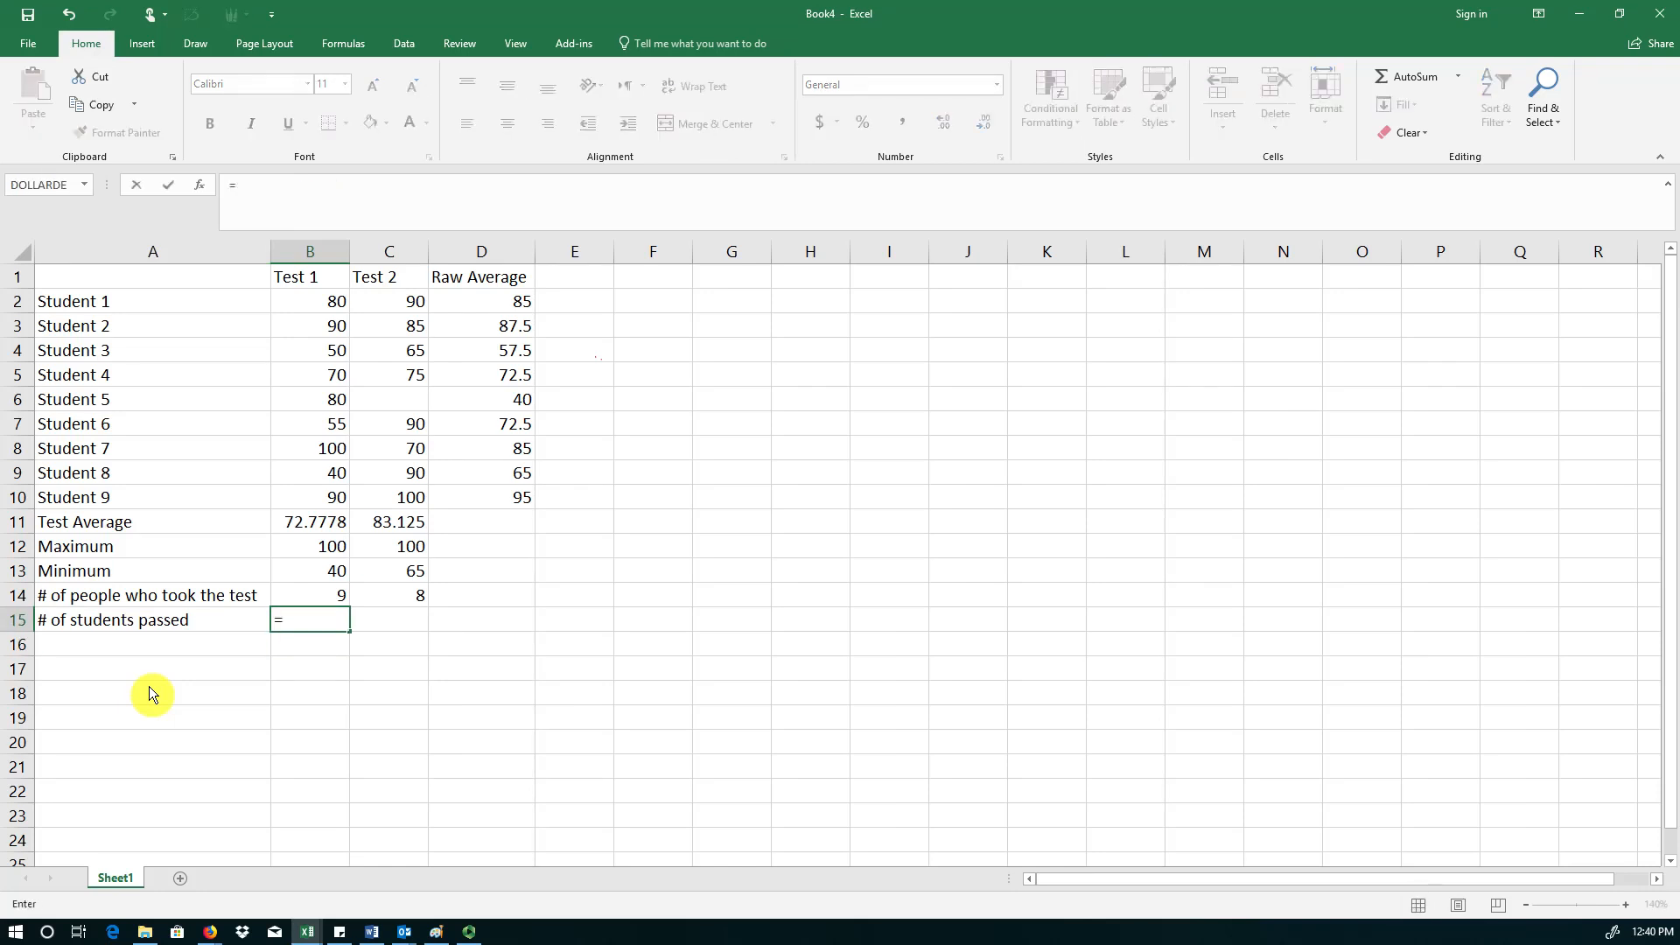
type("countif(")
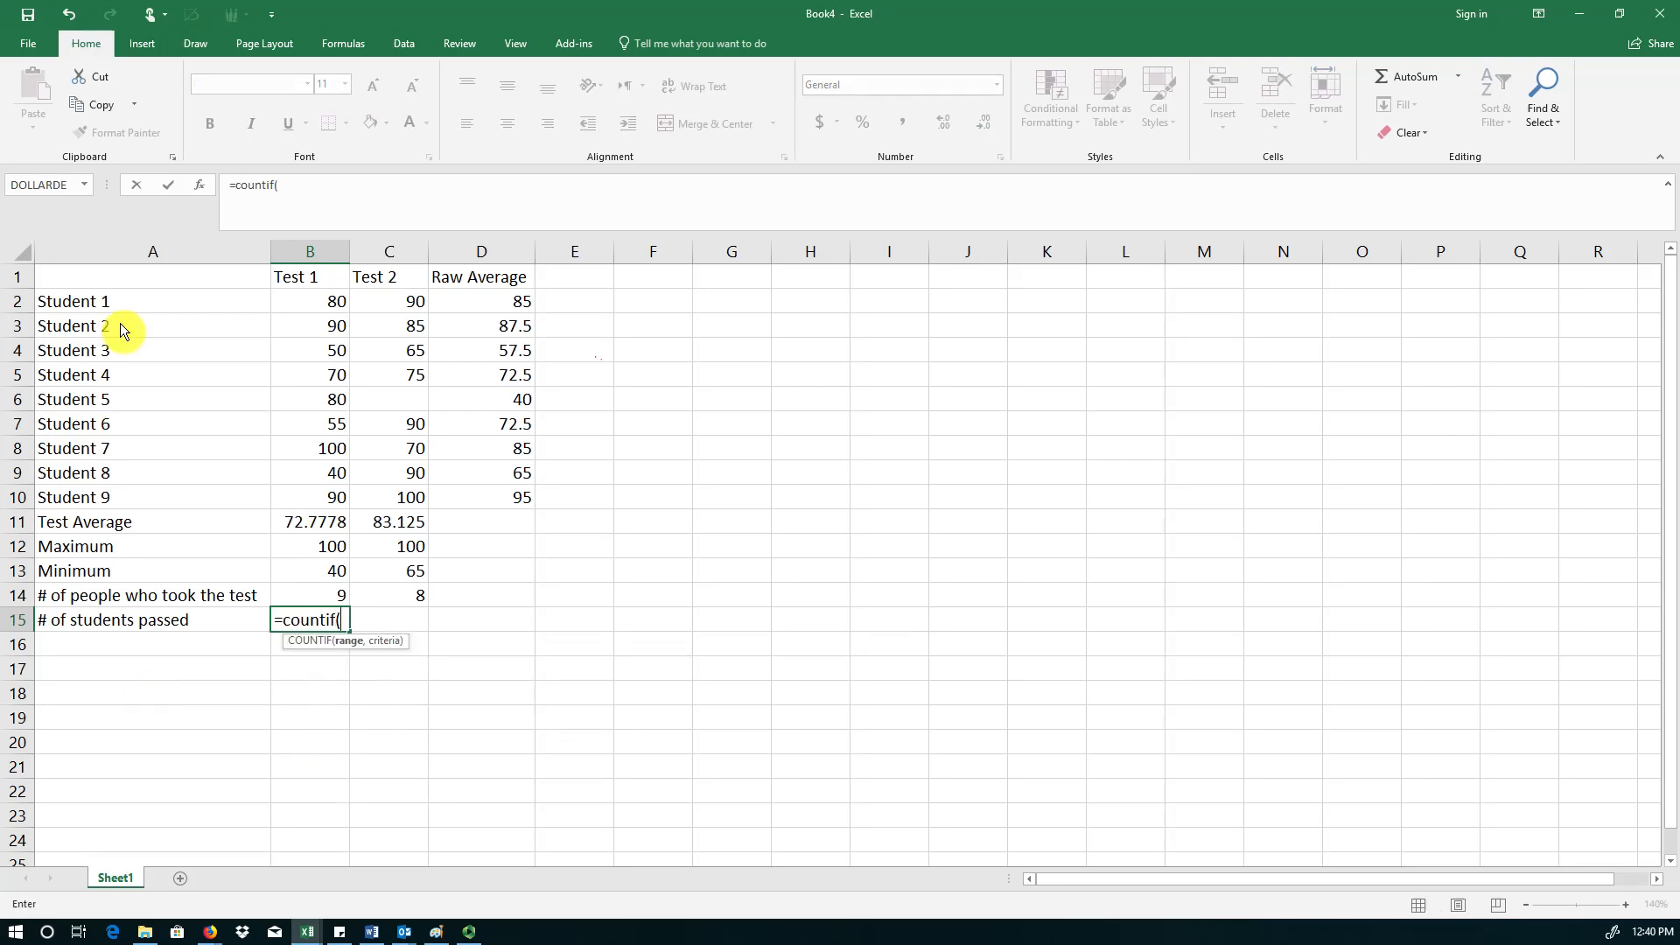
left_click_drag(310, 301, 310, 349)
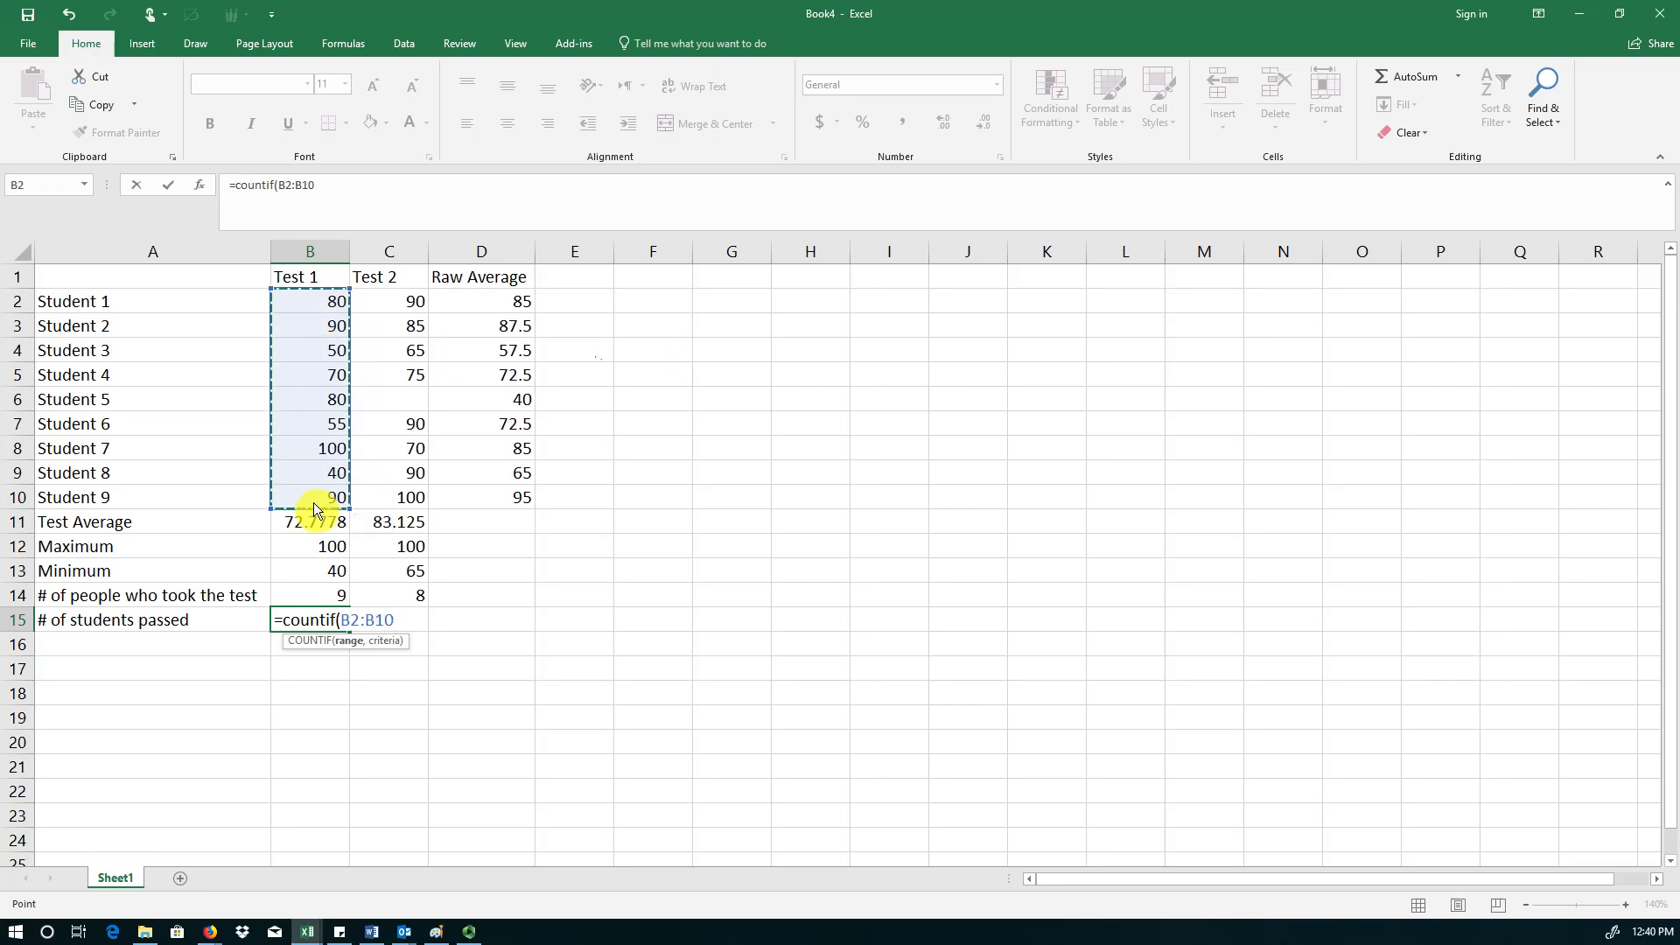
type(",)")
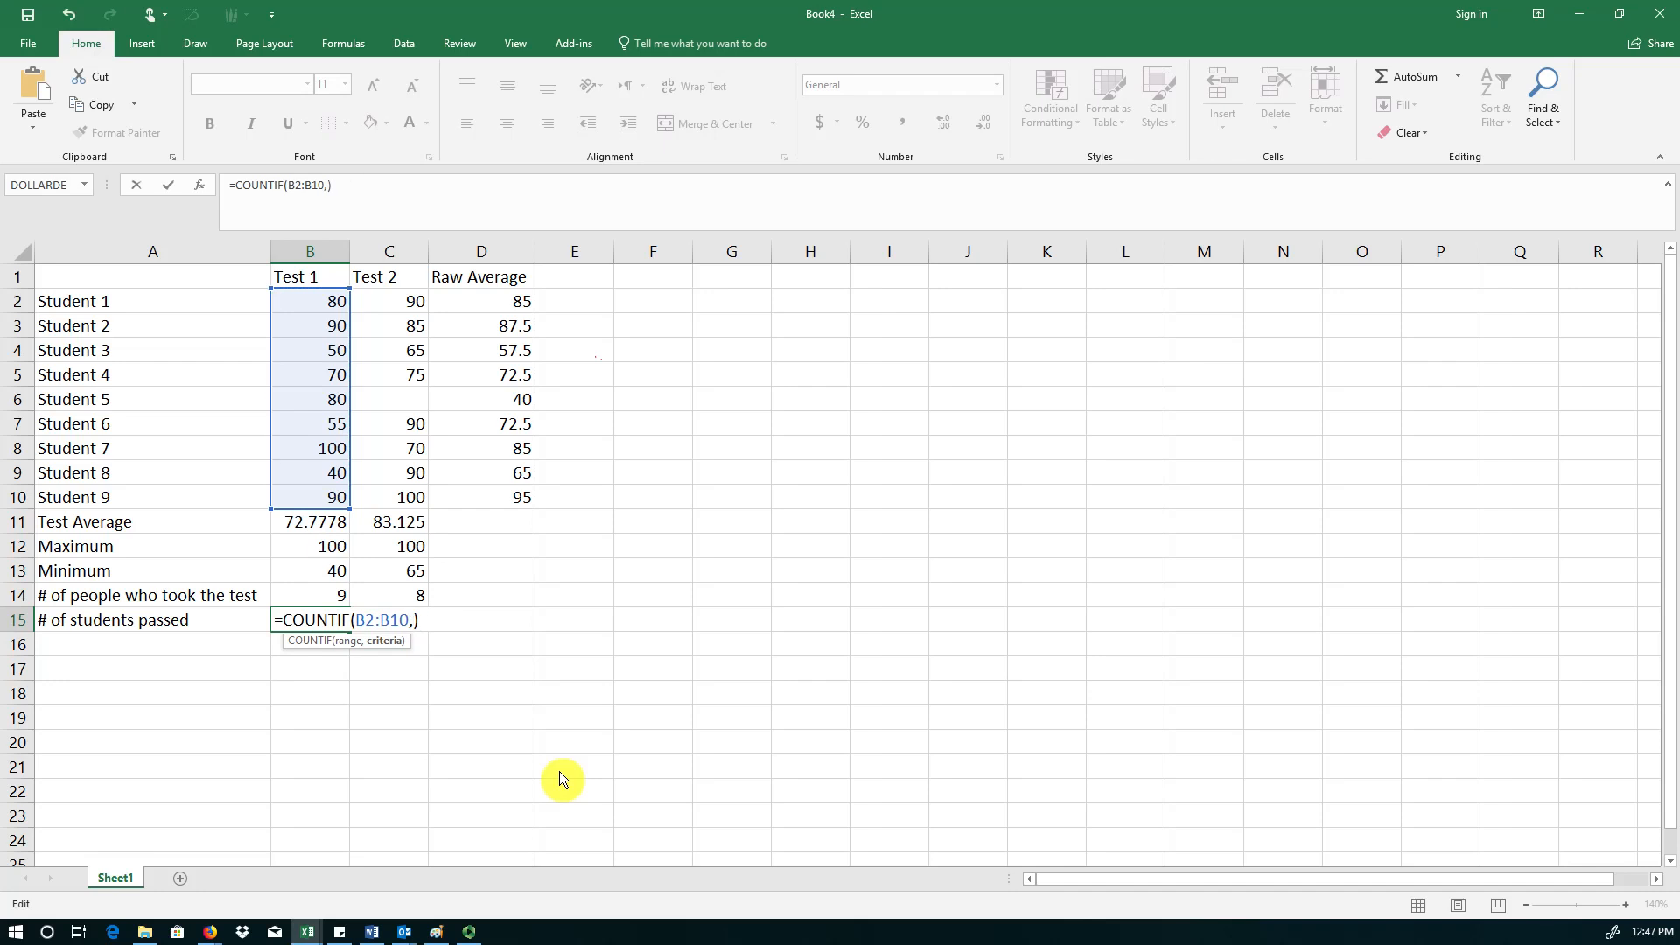
type("\"")
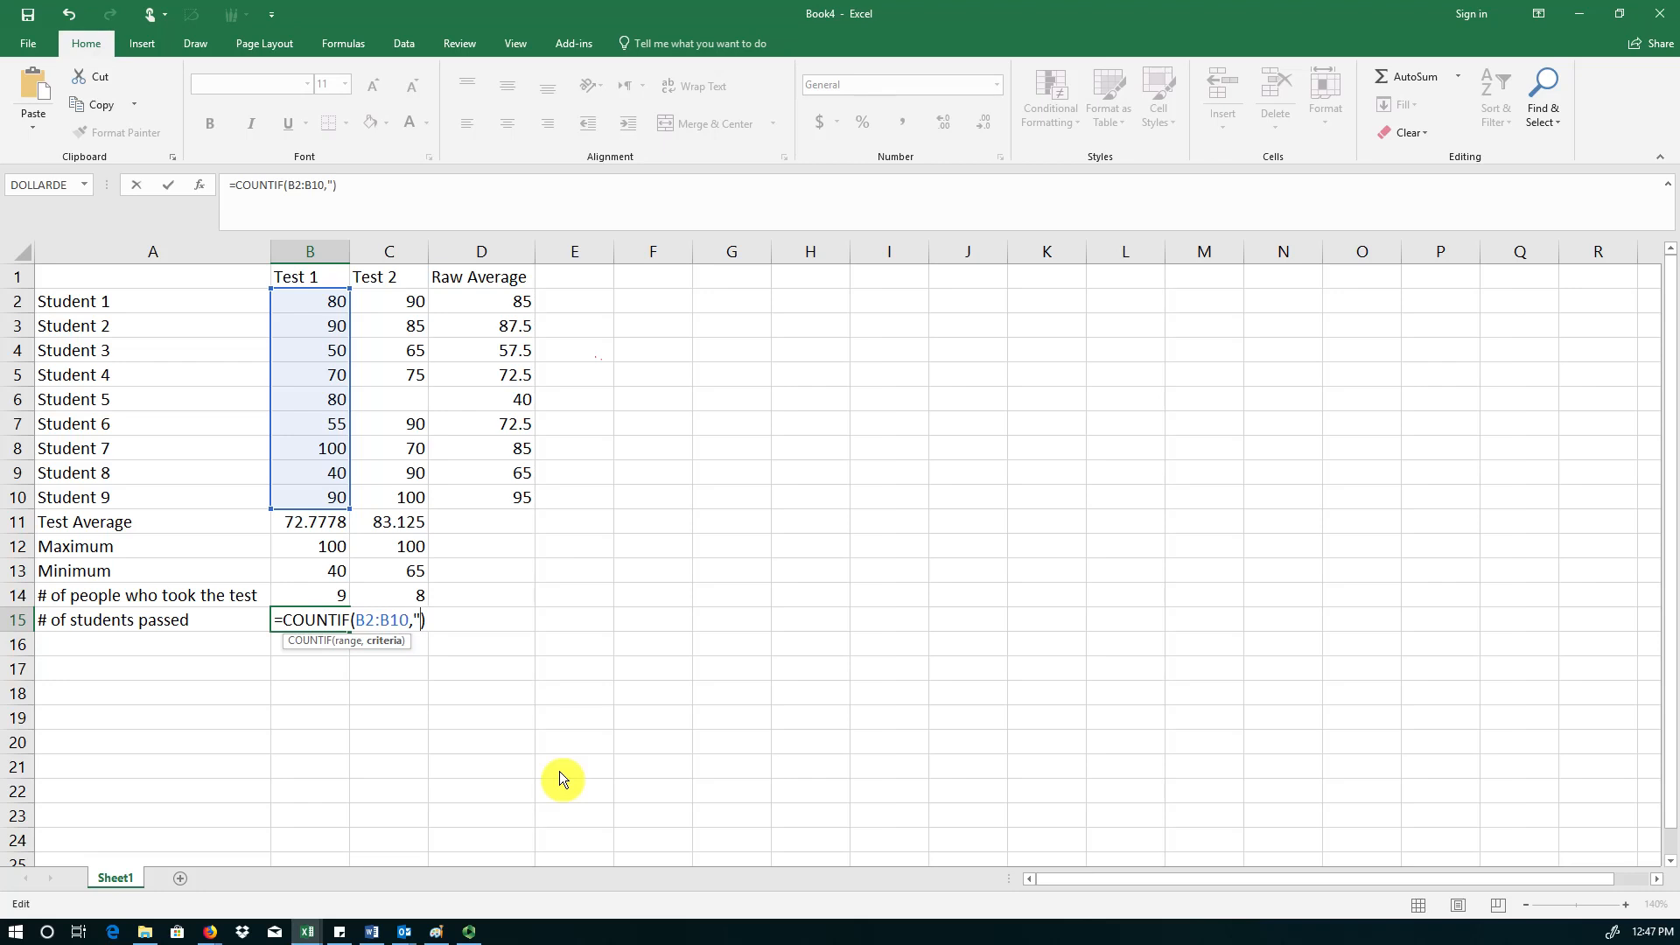
type(">=")
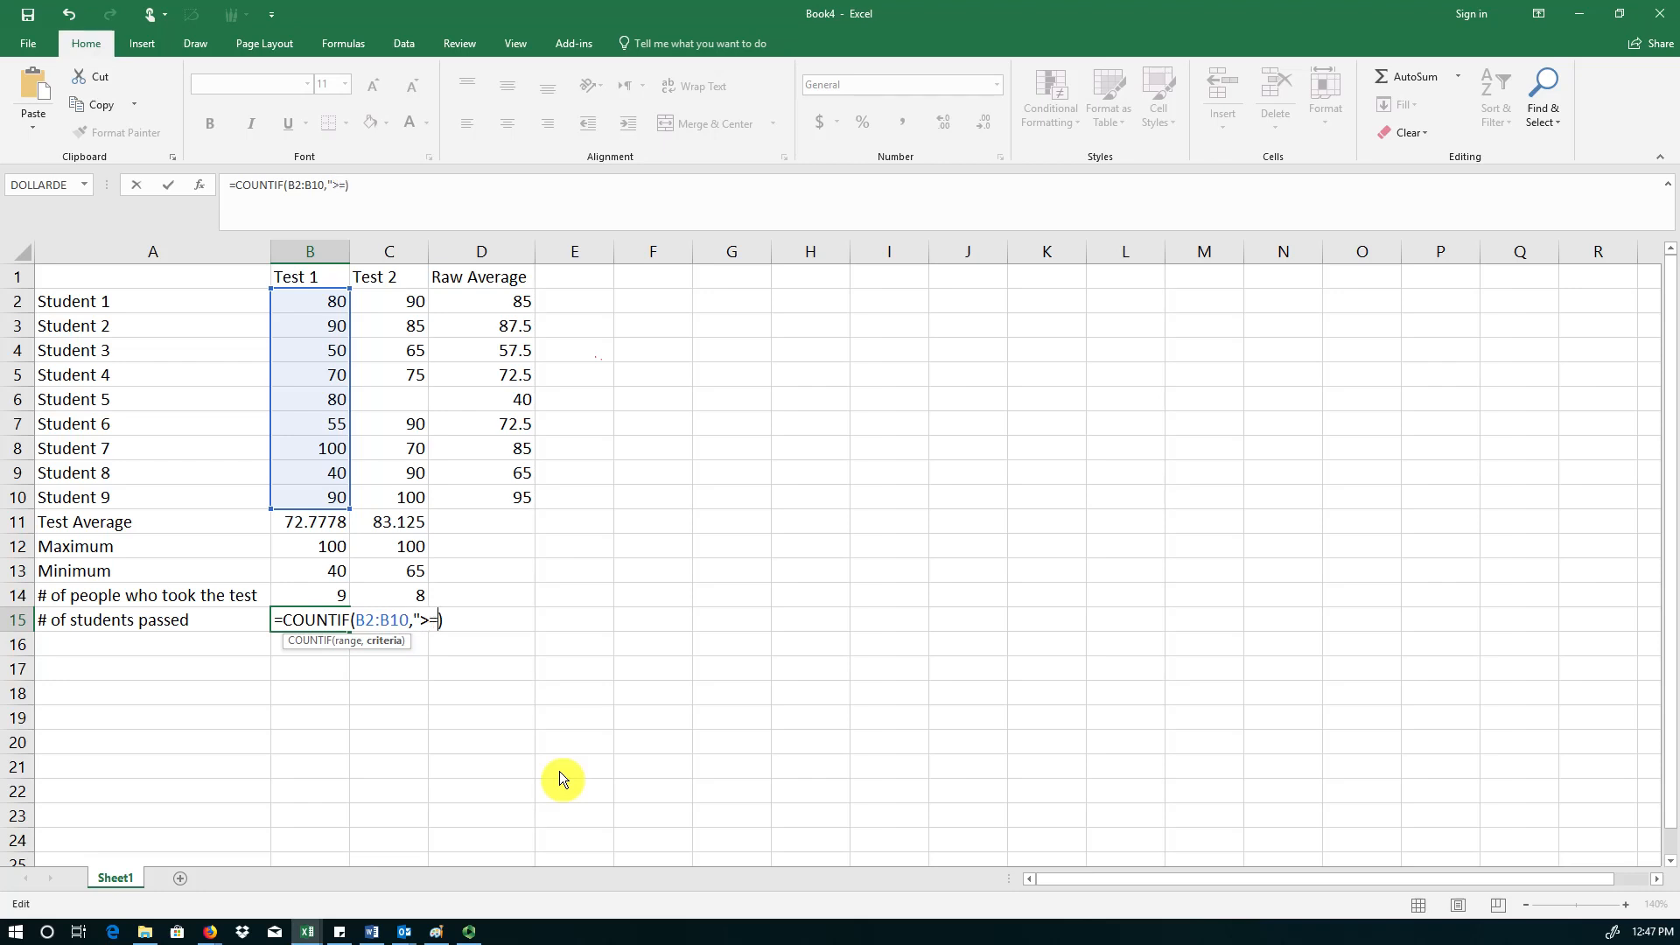
type("60\")")
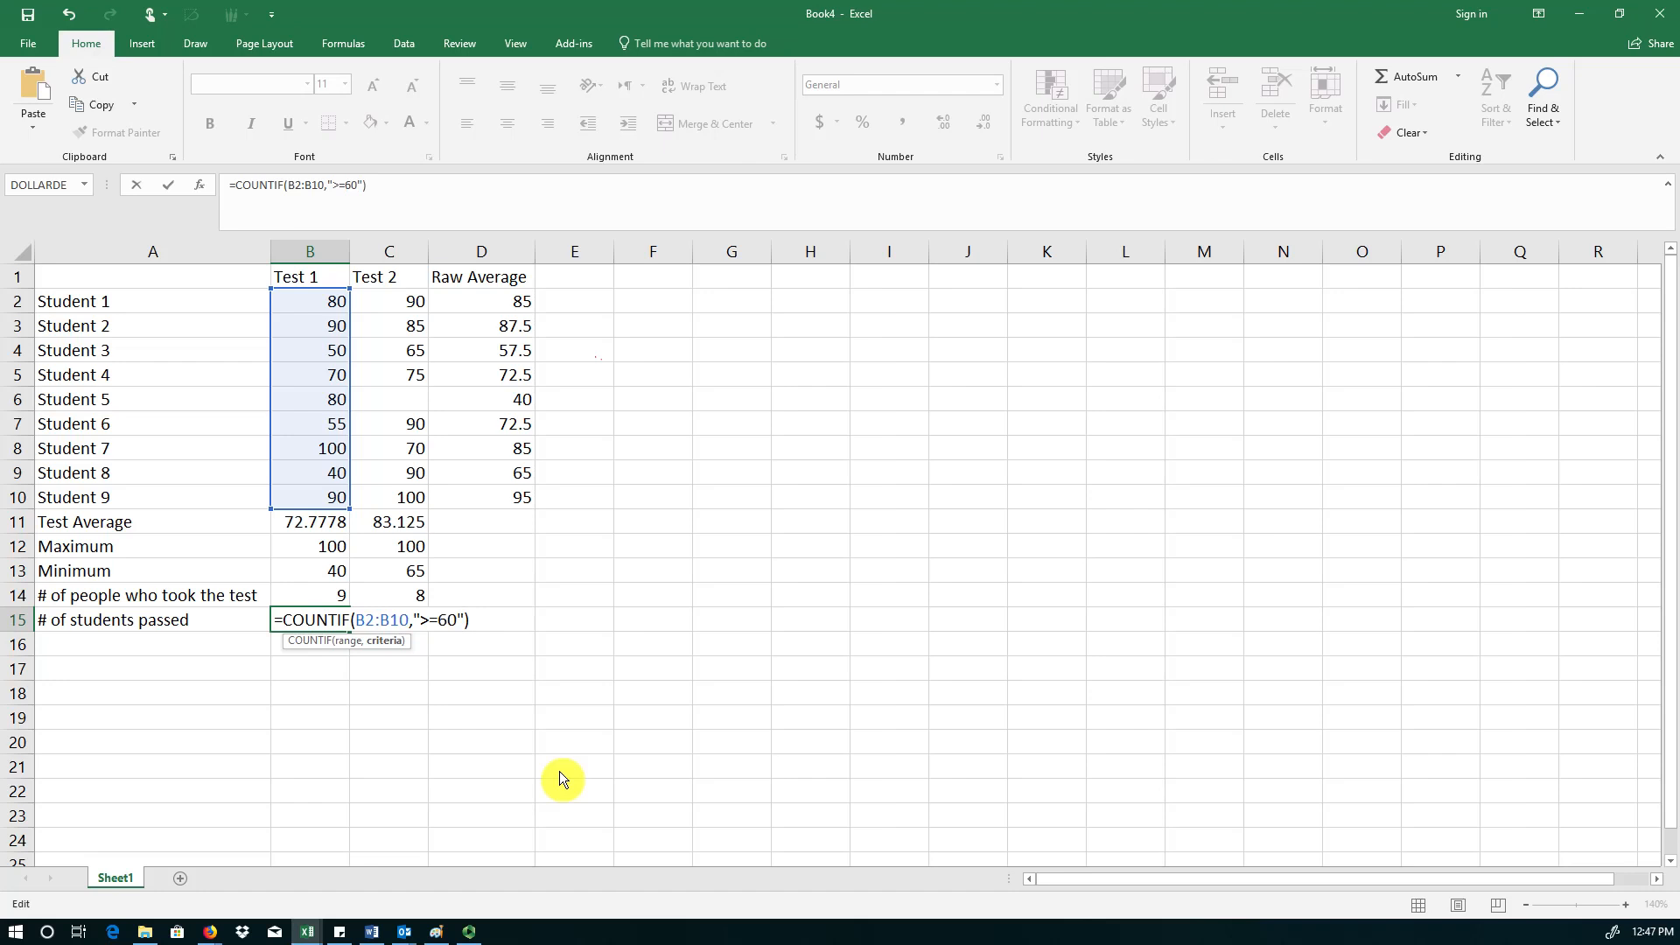
key("Return")
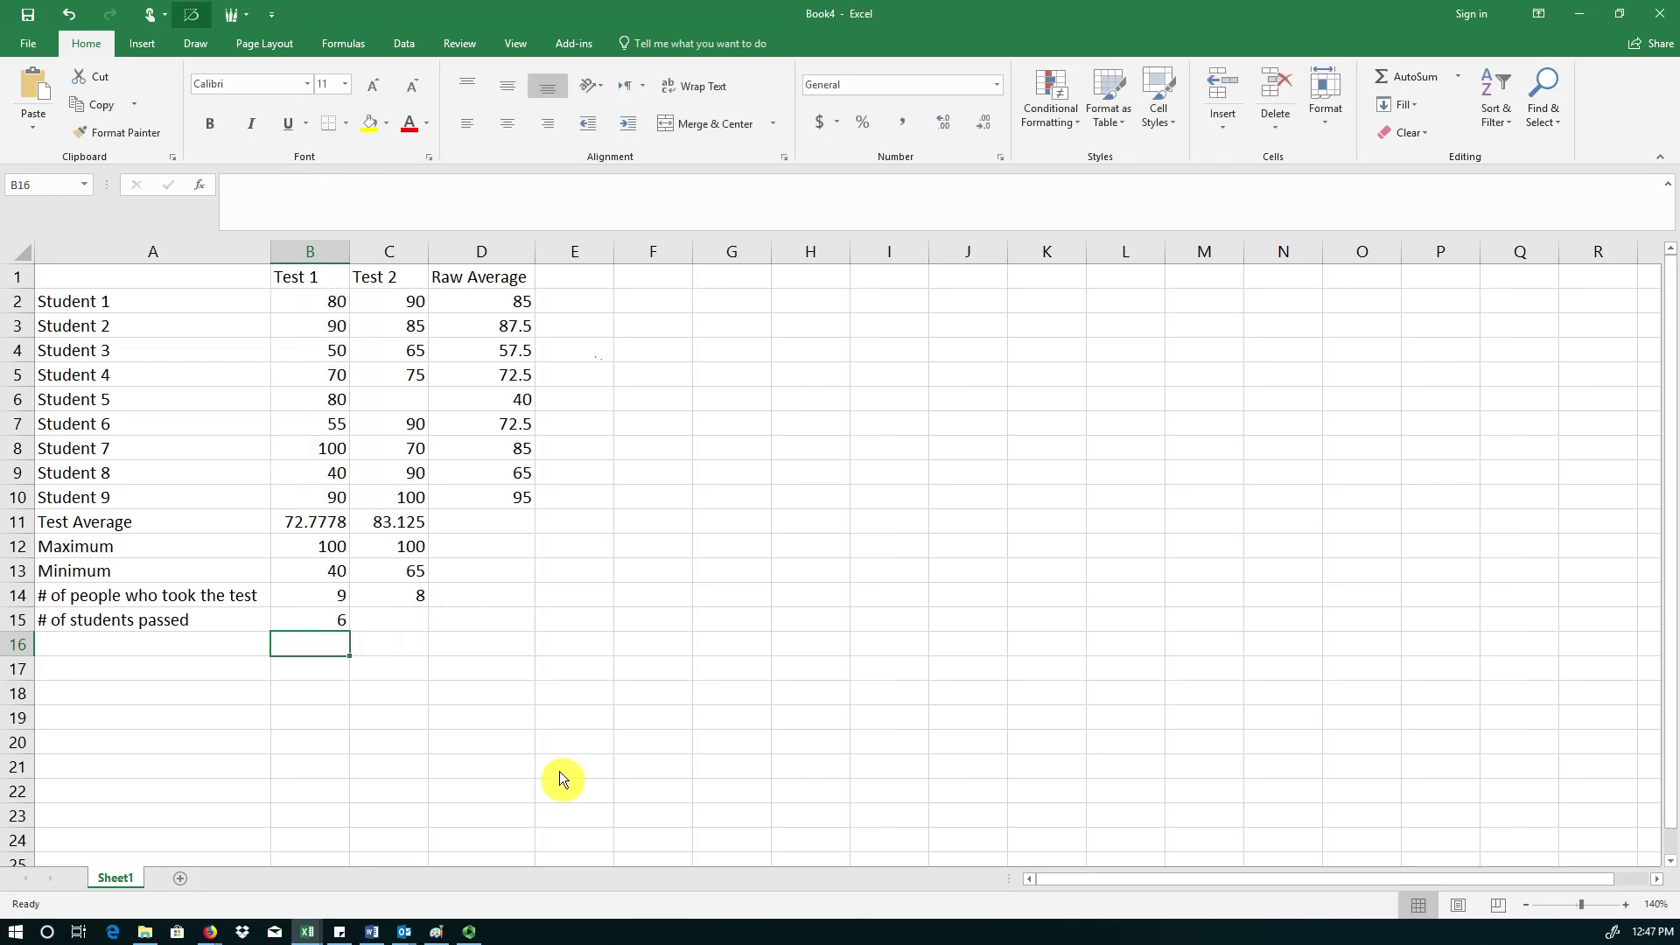
- Select the Test 1 passed count in B15 and confirm its COUNTIF result of 6
left_click(310, 620)
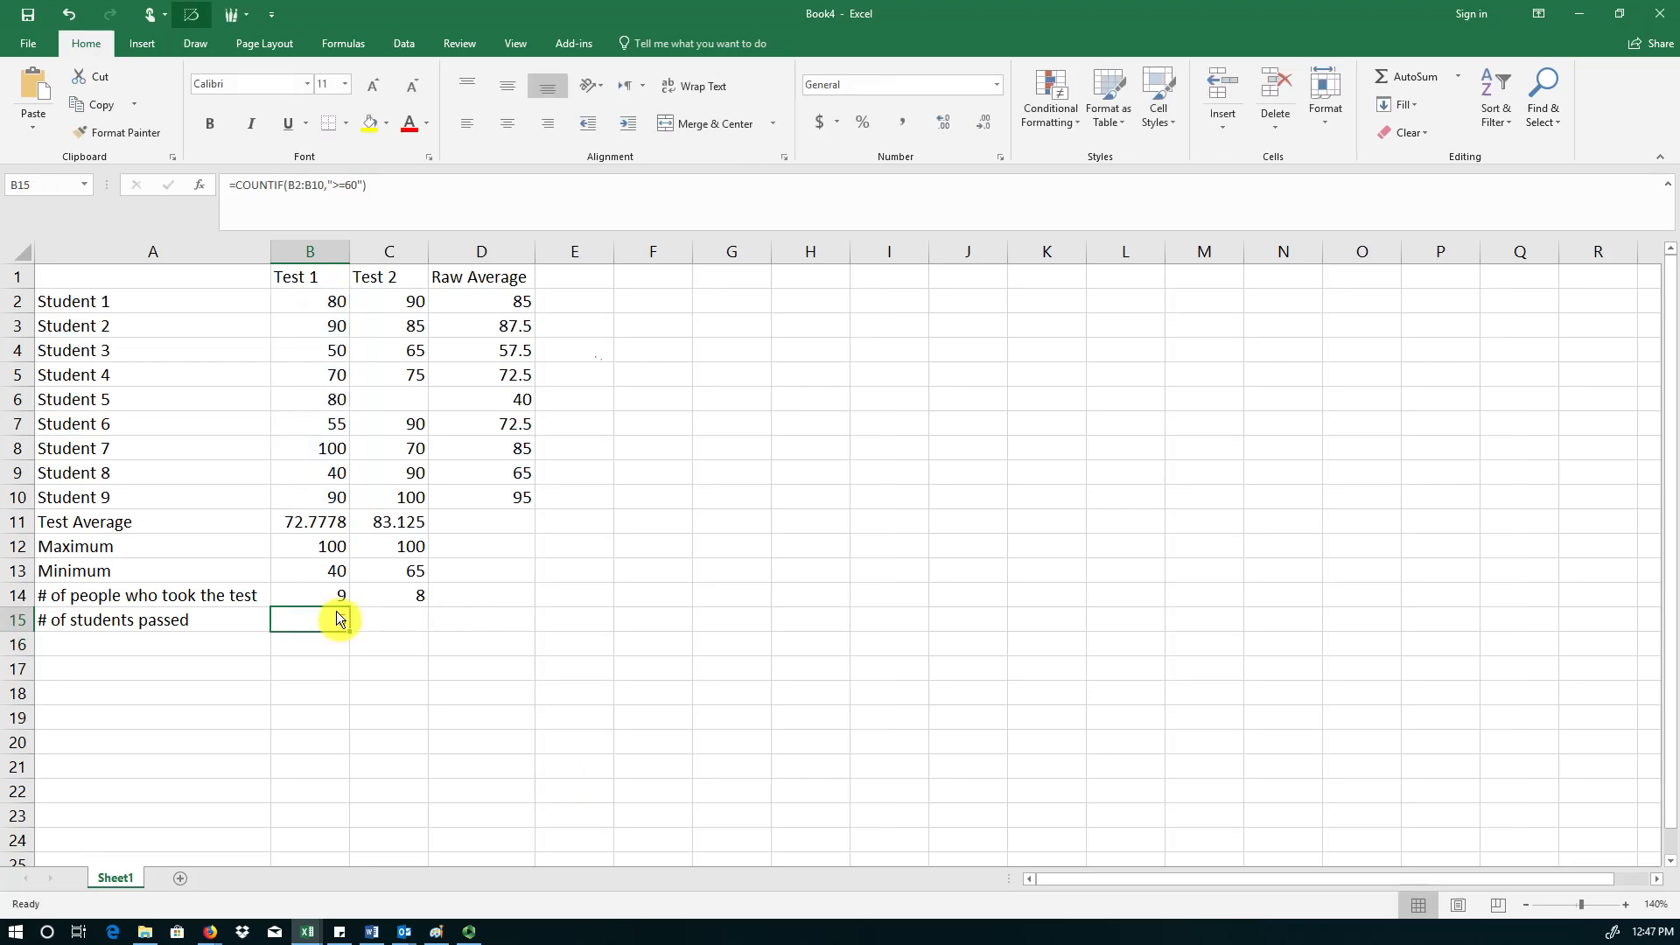
key("Return")
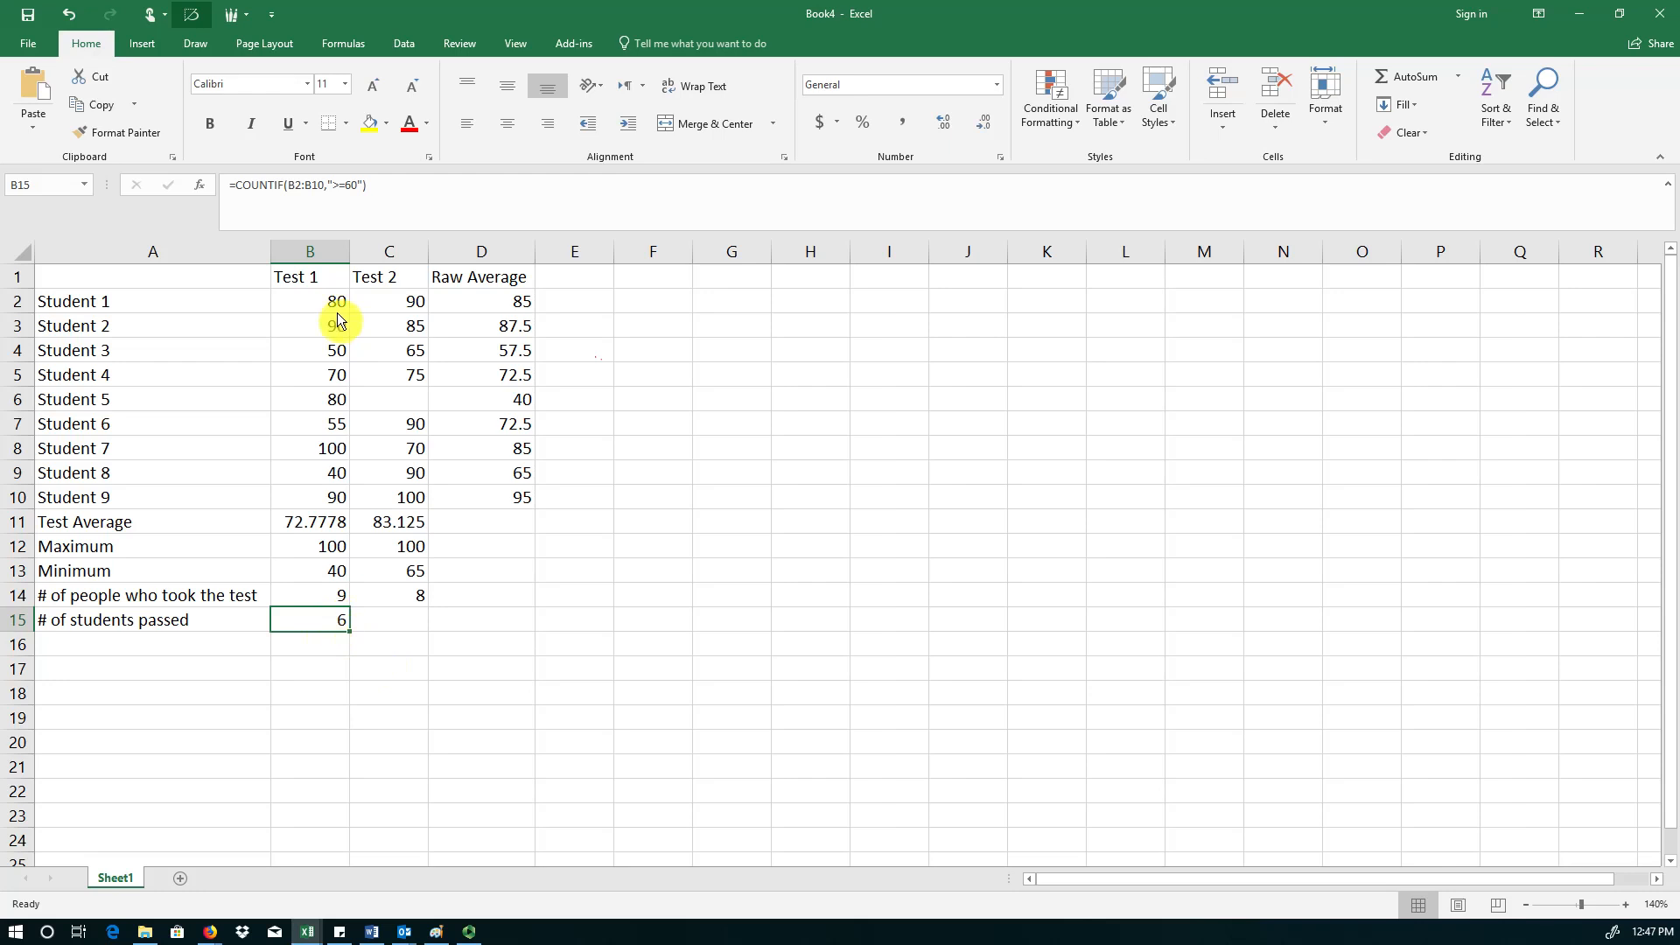
mouse_move(330, 368)
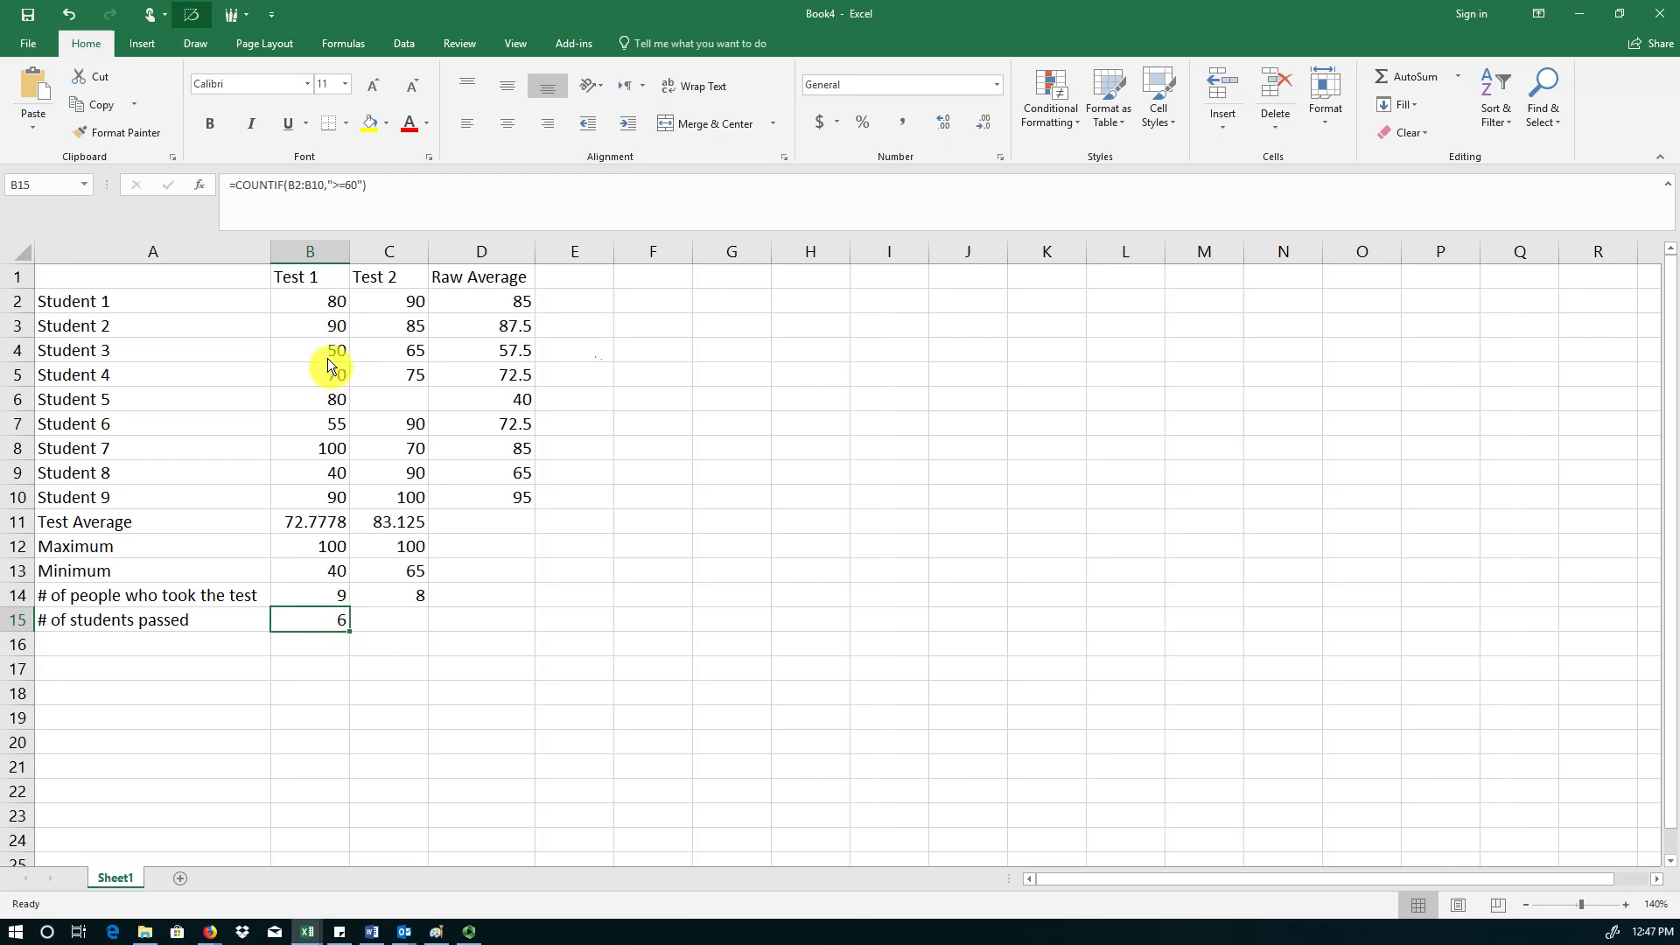
mouse_move(332, 490)
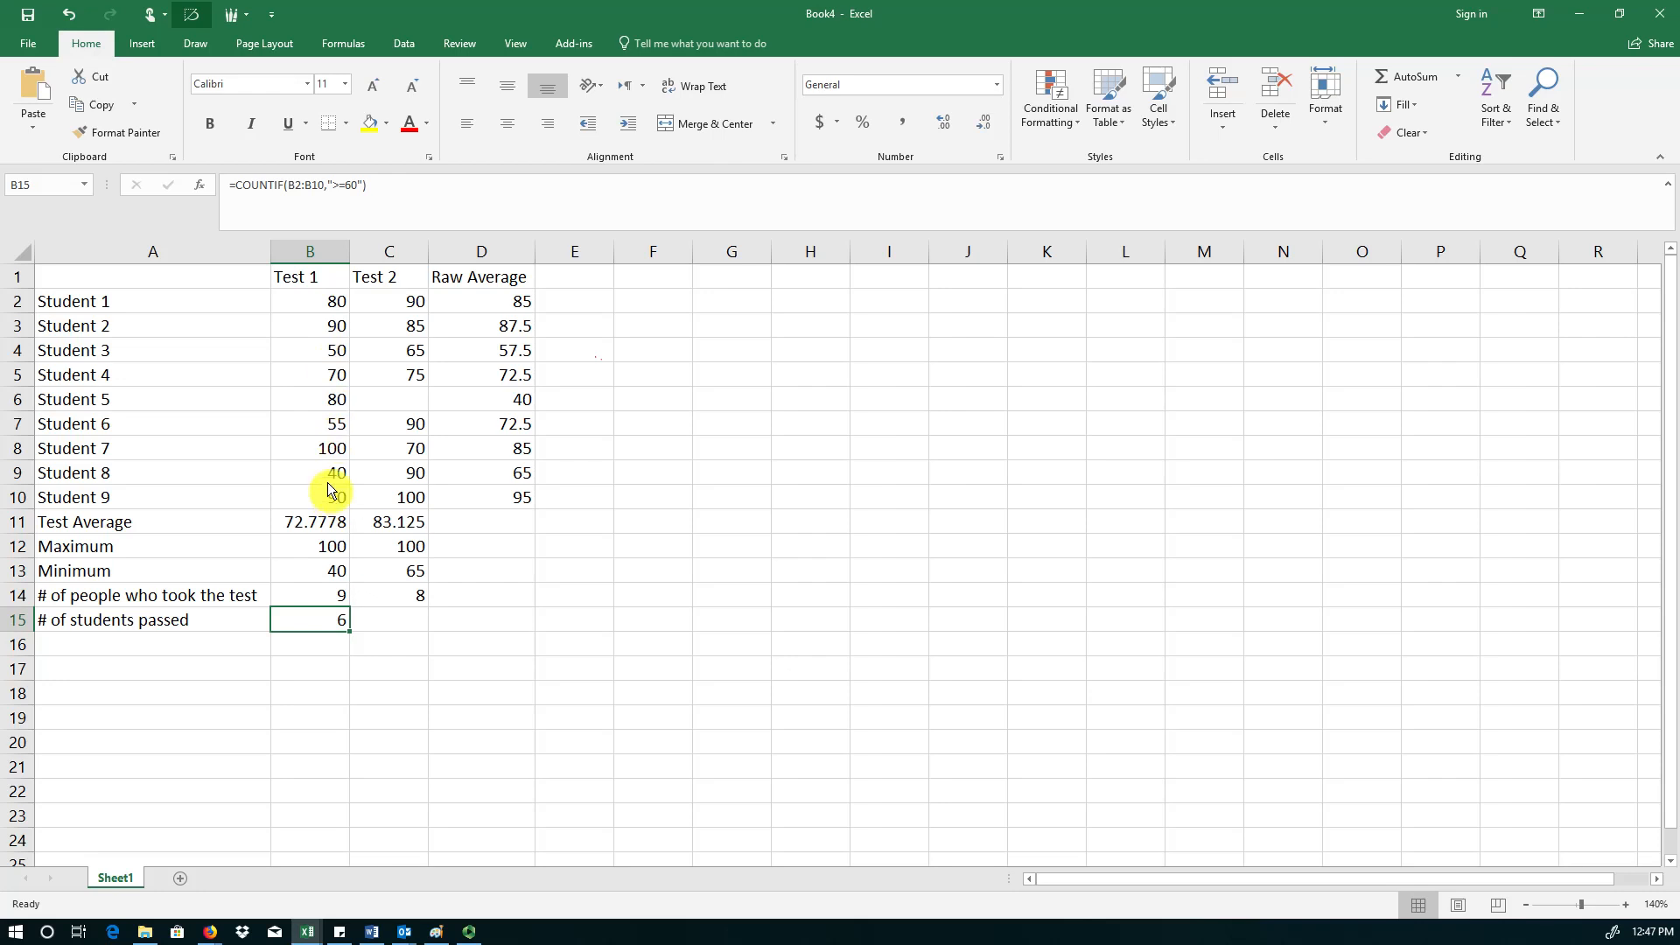
mouse_move(366, 662)
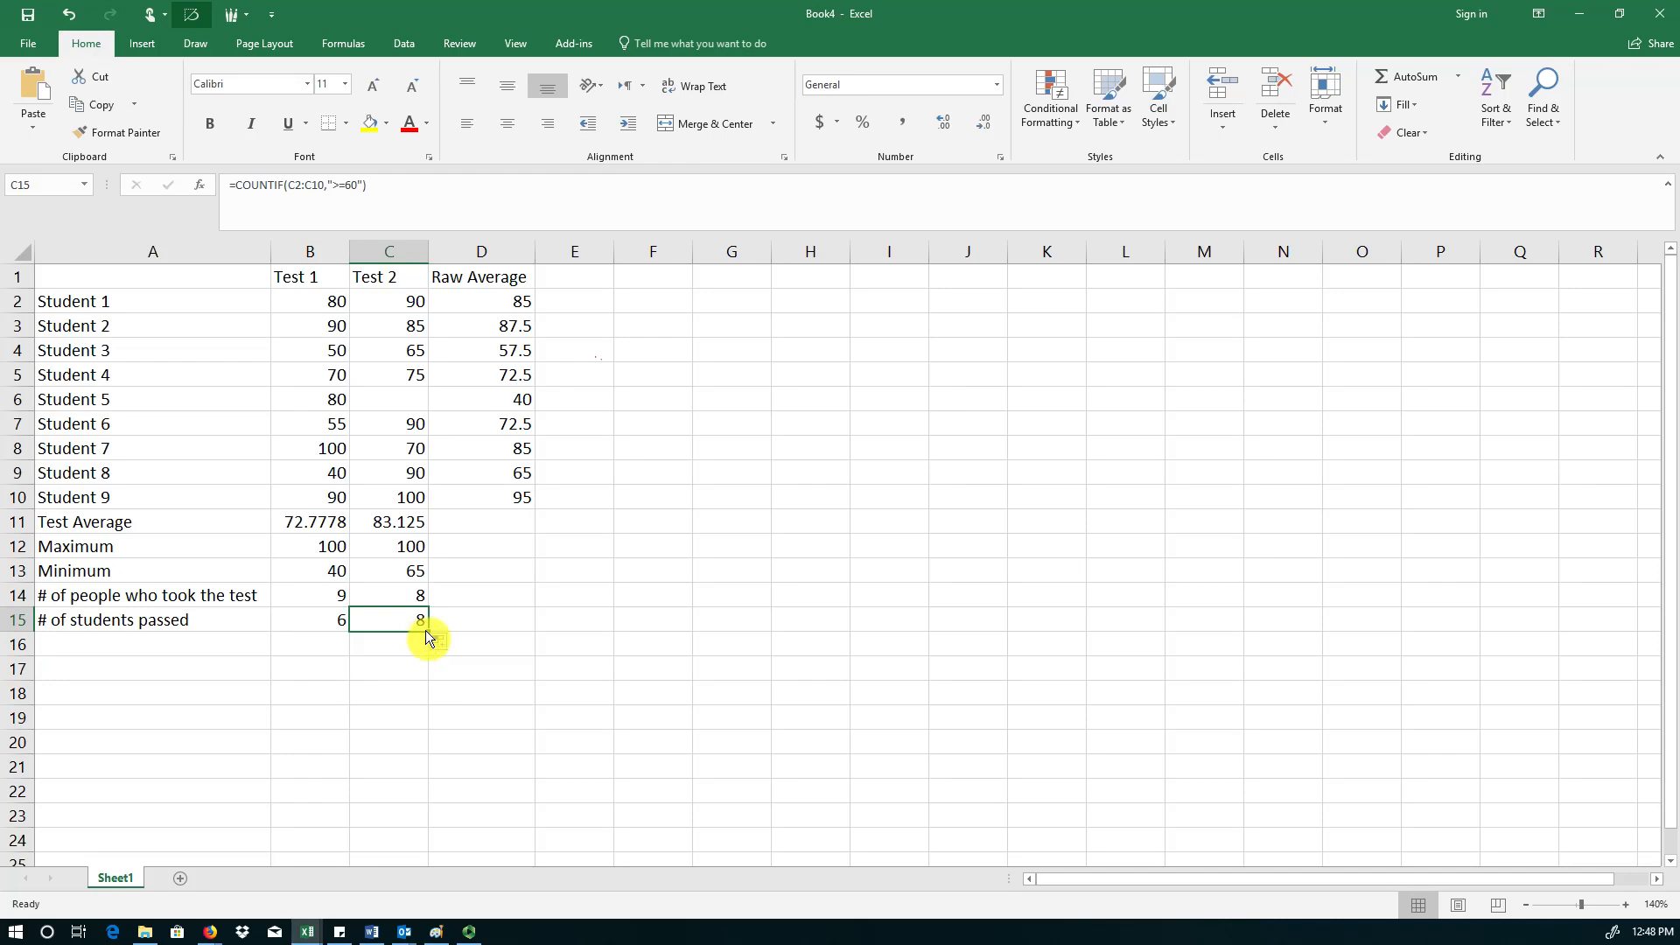
mouse_move(419, 640)
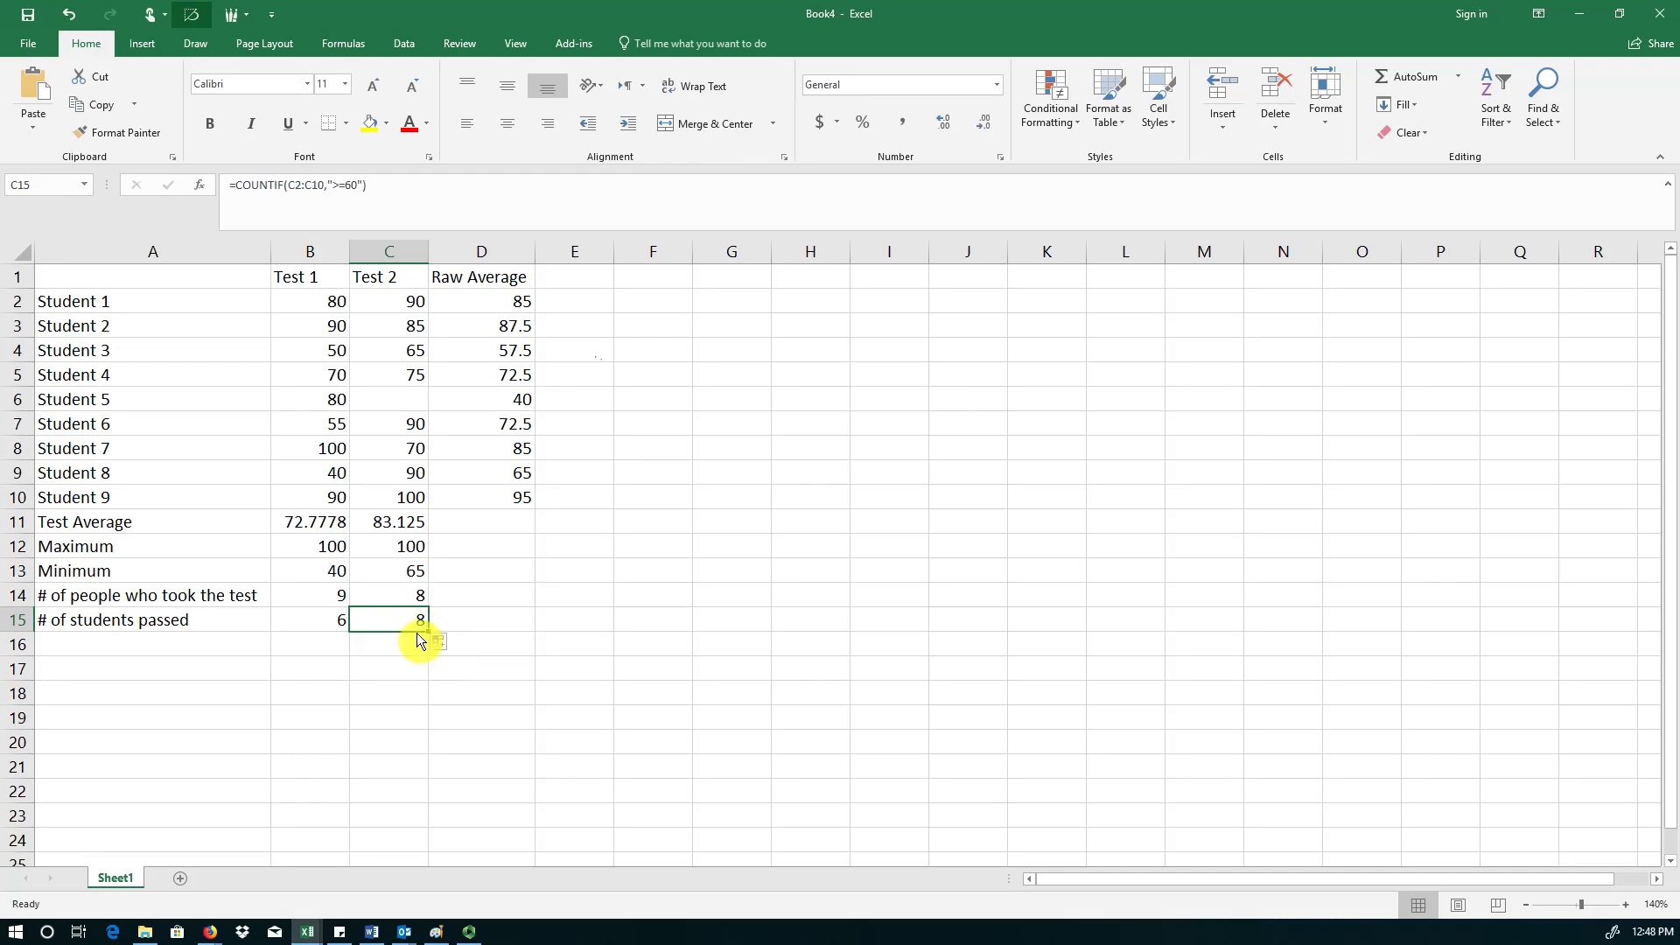
mouse_move(415, 332)
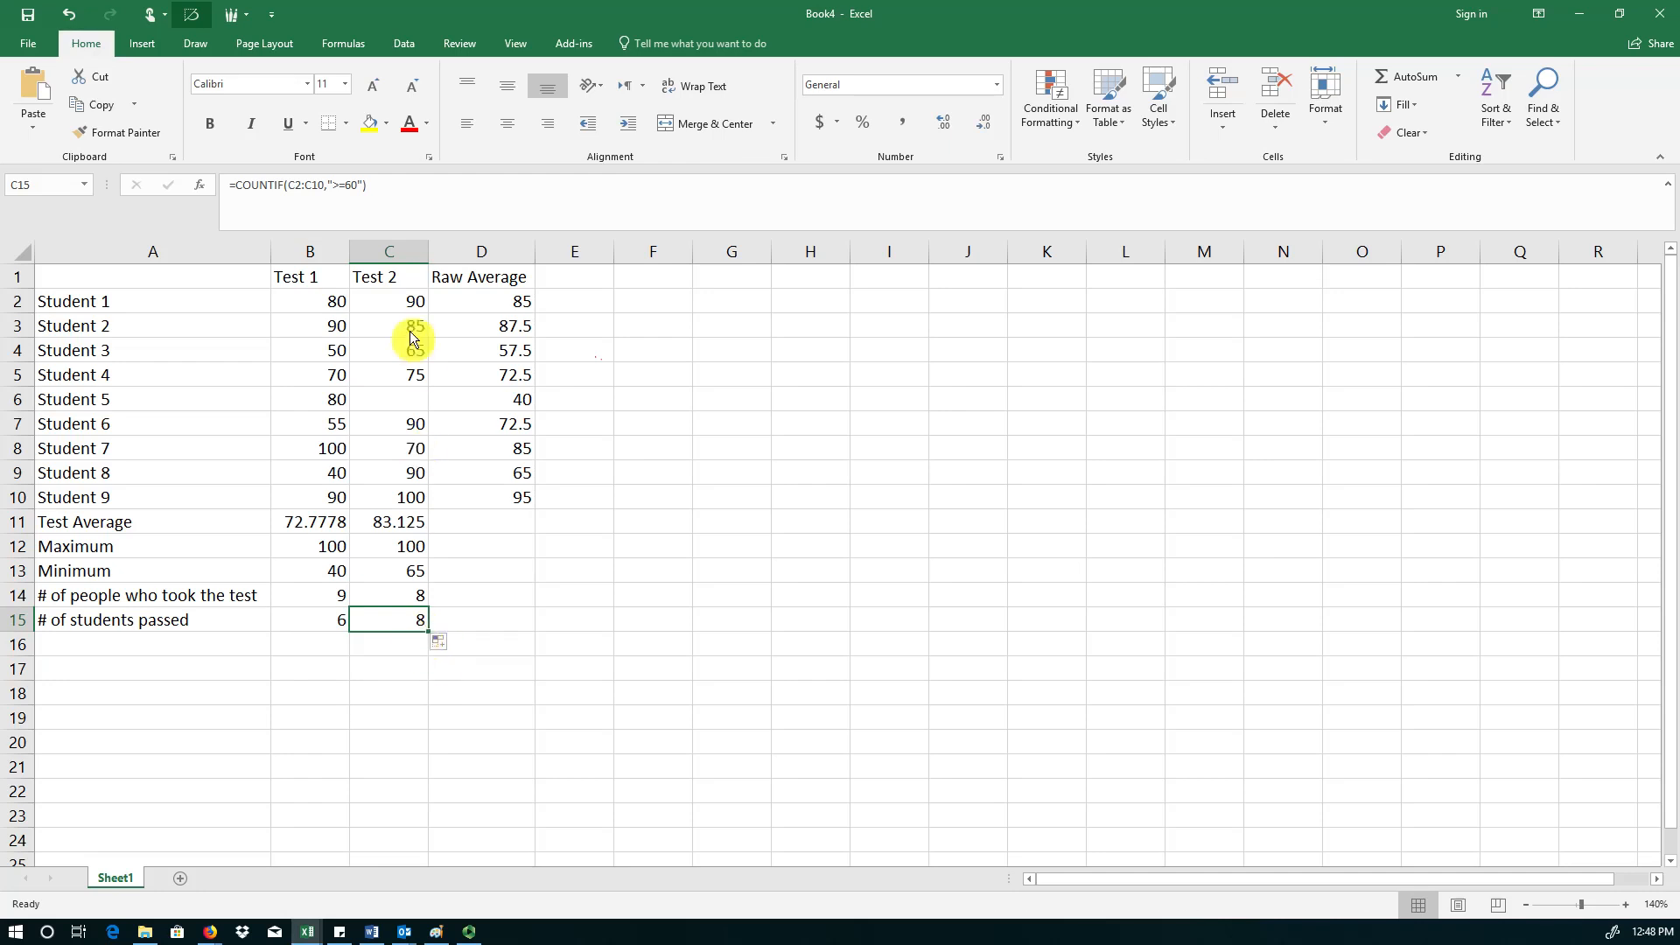